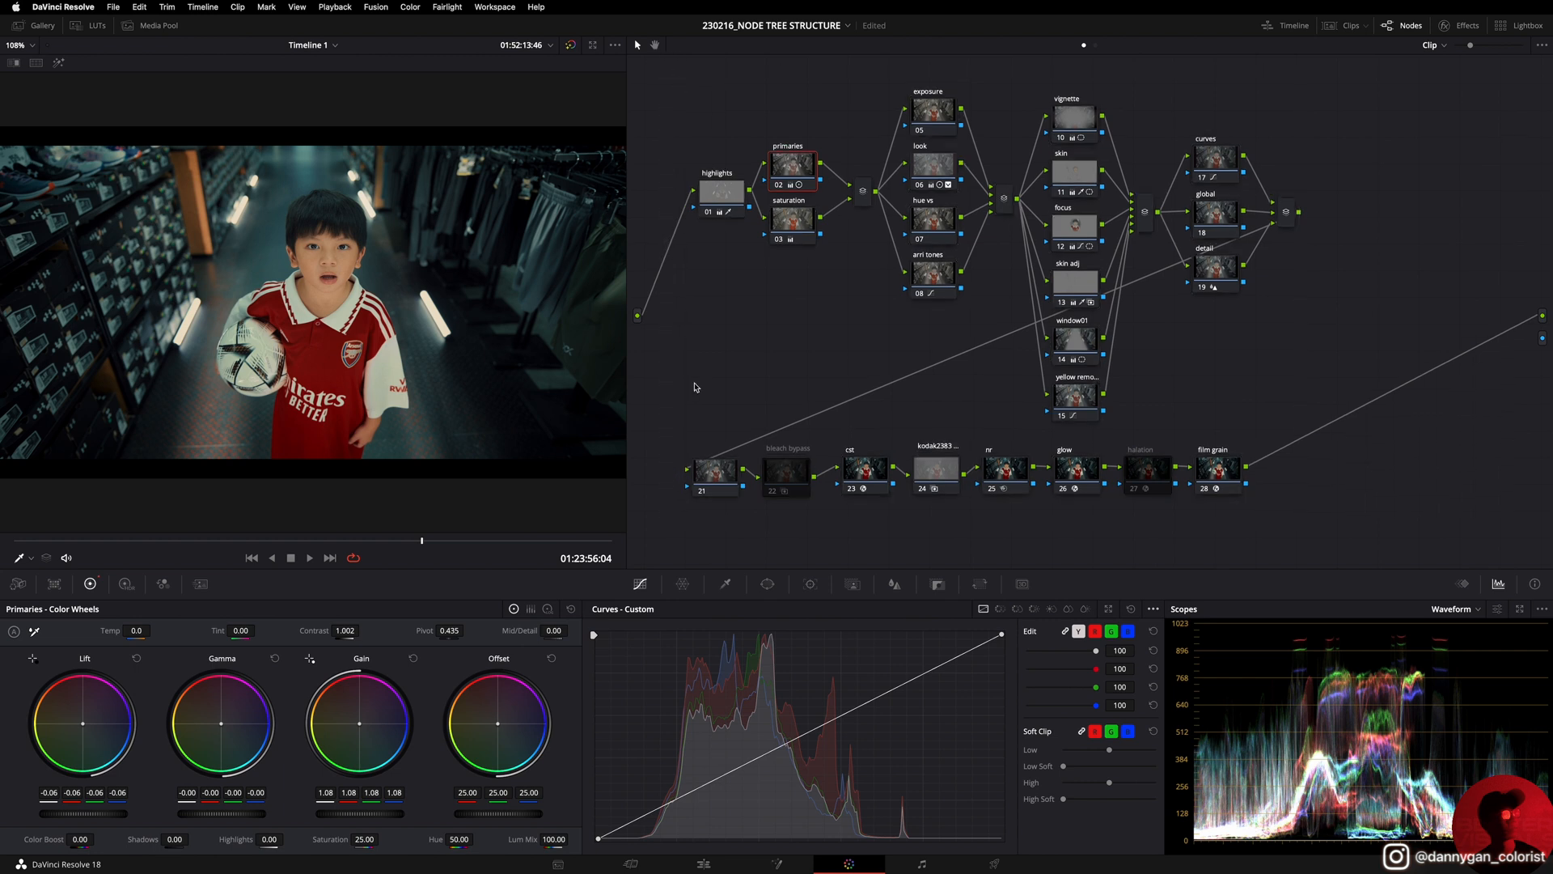
Step: Show the timeline clip strip and review the clip's options menu
{"action": "left_click", "coordinate": [1349, 24]}
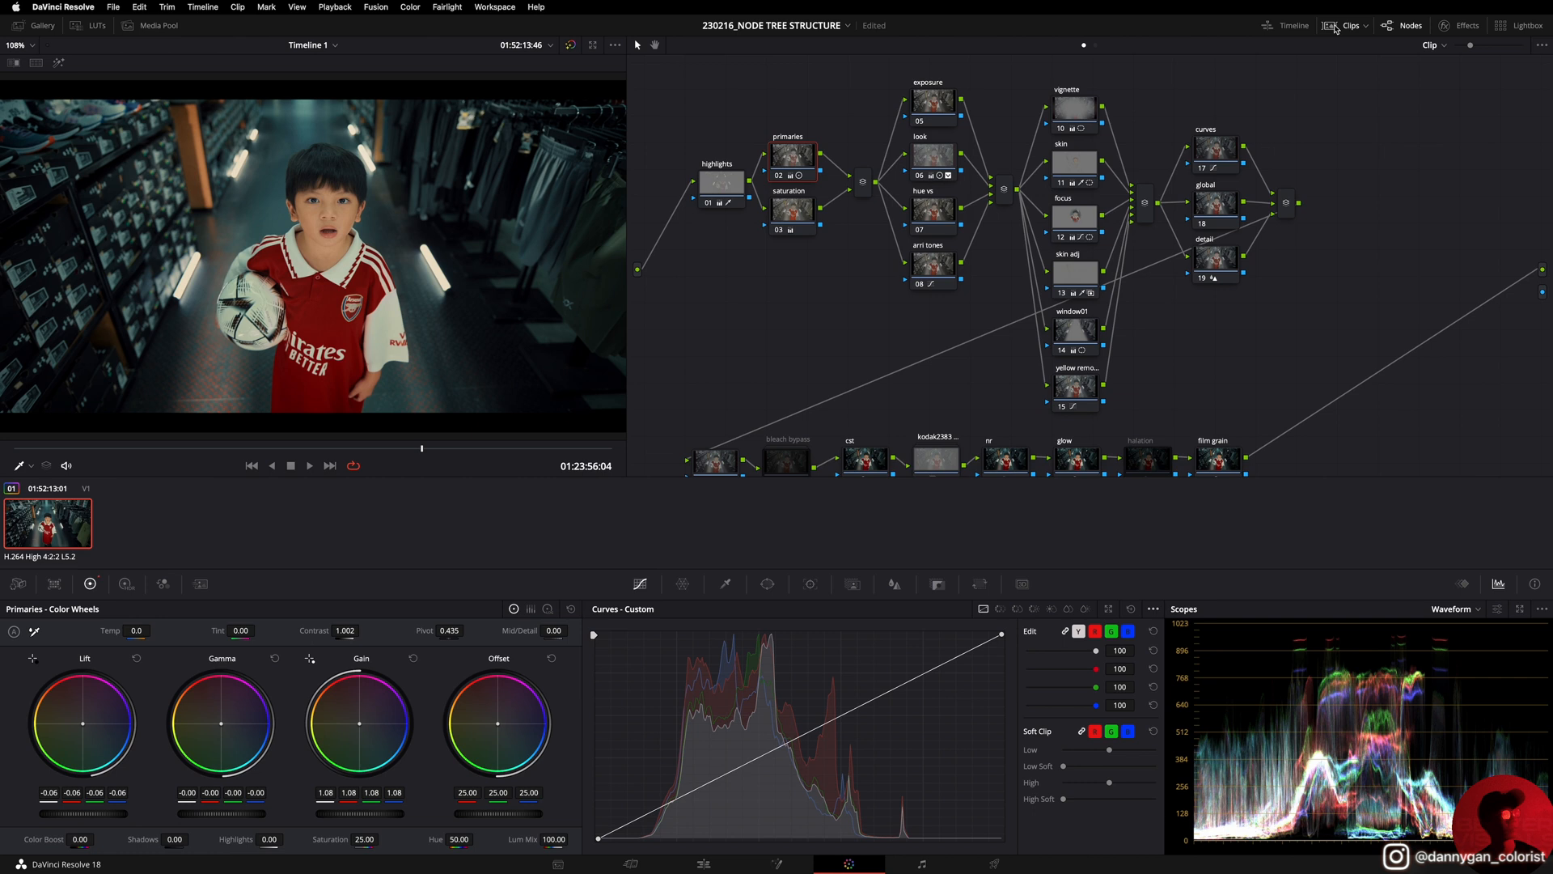
{"action": "right_click", "coordinate": [47, 523]}
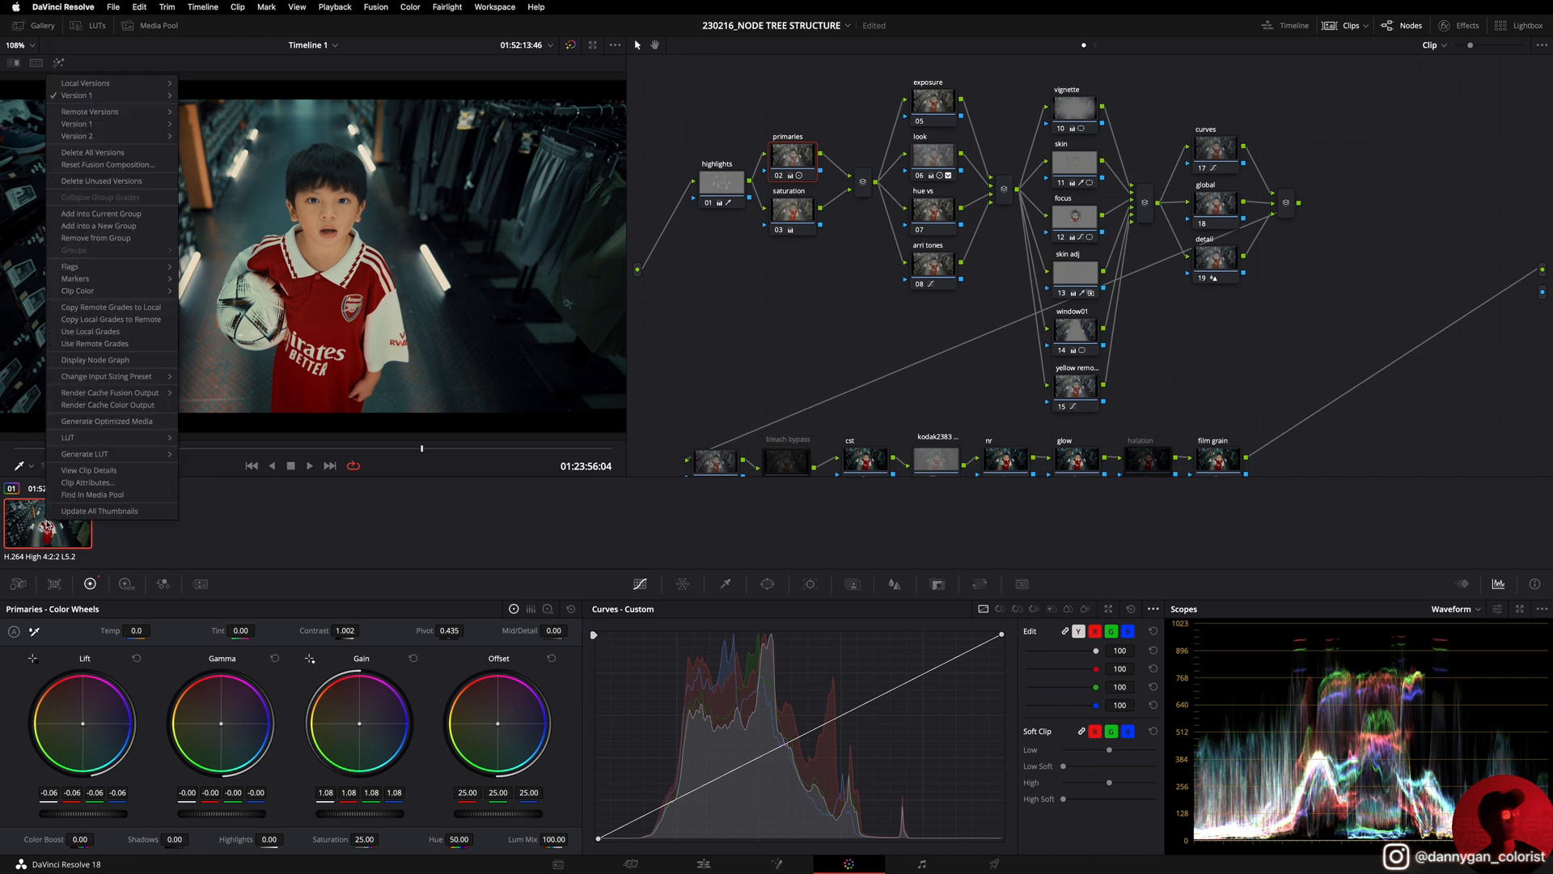
{"action": "mouse_move", "coordinate": [94, 343]}
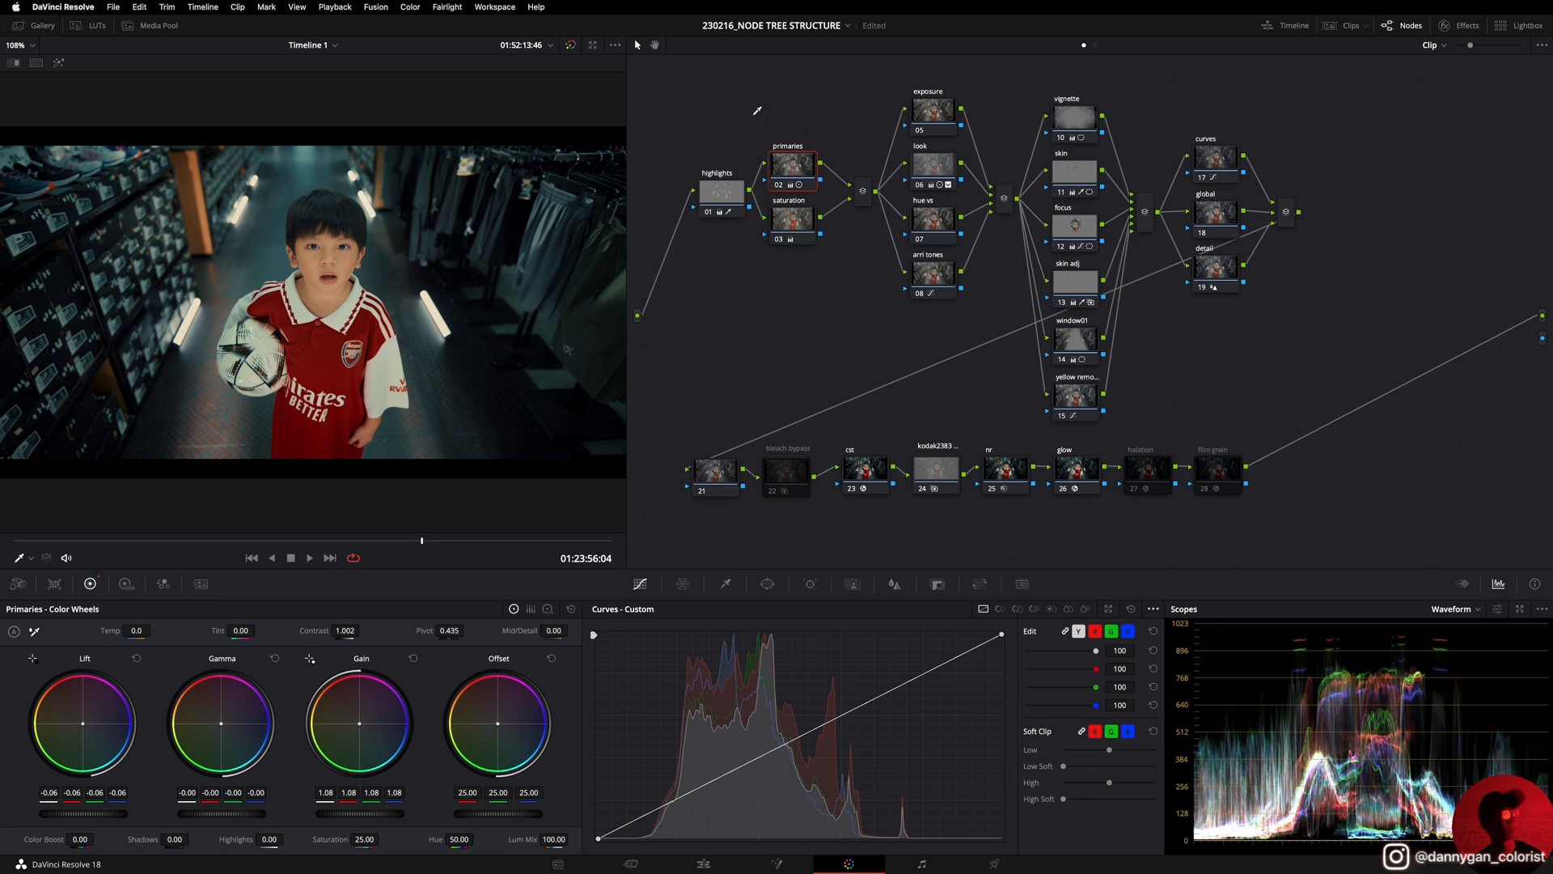
Step: Inspect the highlights node's luminance qualifier keying the 65 to 100 range
{"action": "left_click", "coordinate": [722, 191]}
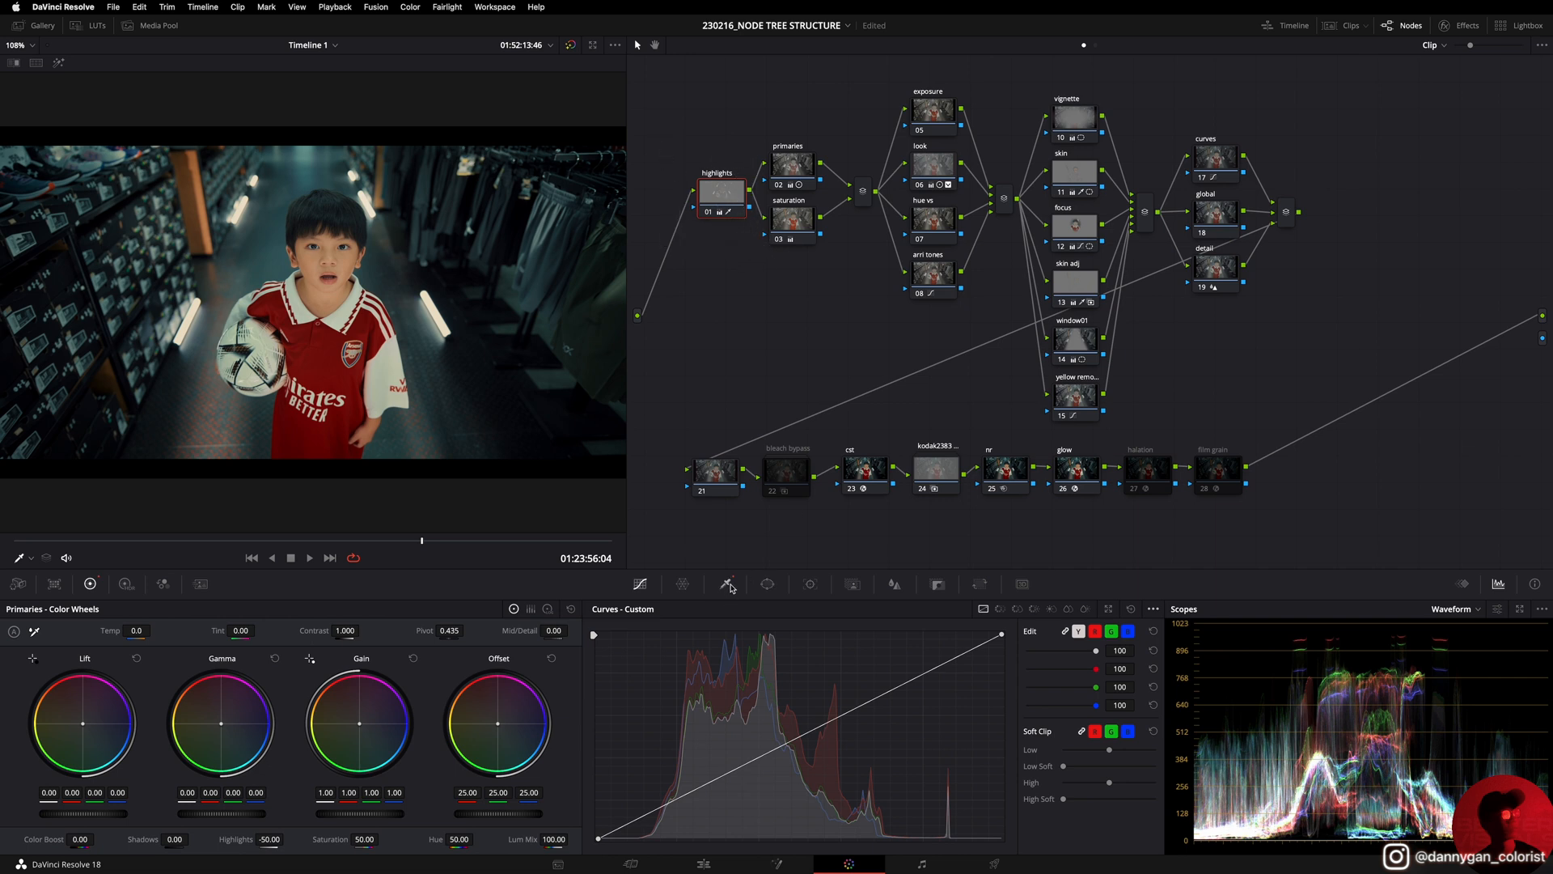
{"action": "left_click", "coordinate": [726, 584]}
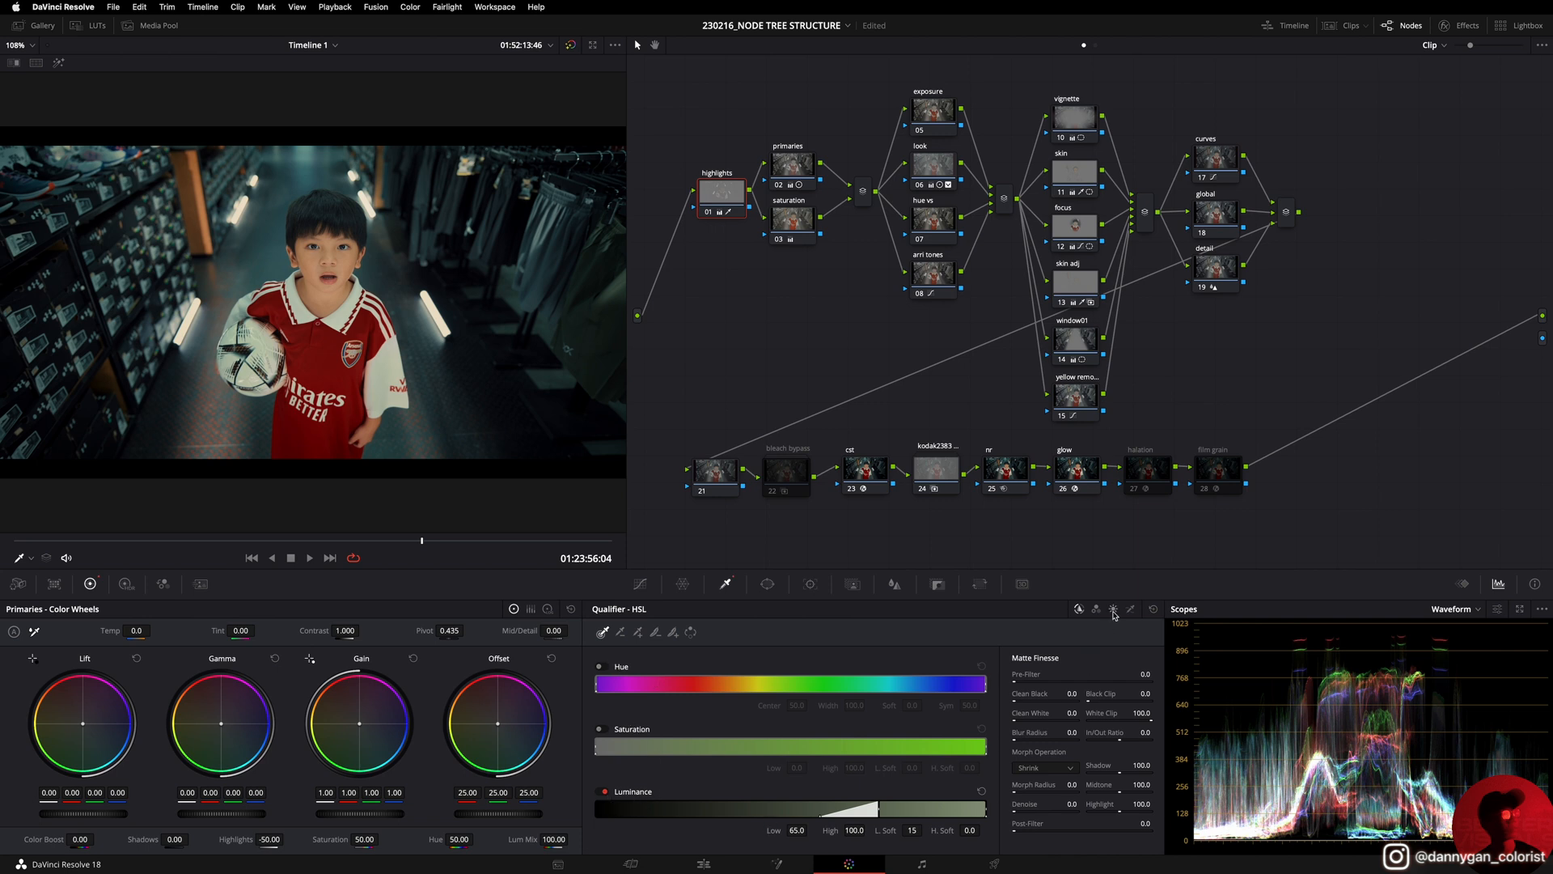
{"action": "mouse_move", "coordinate": [1113, 610]}
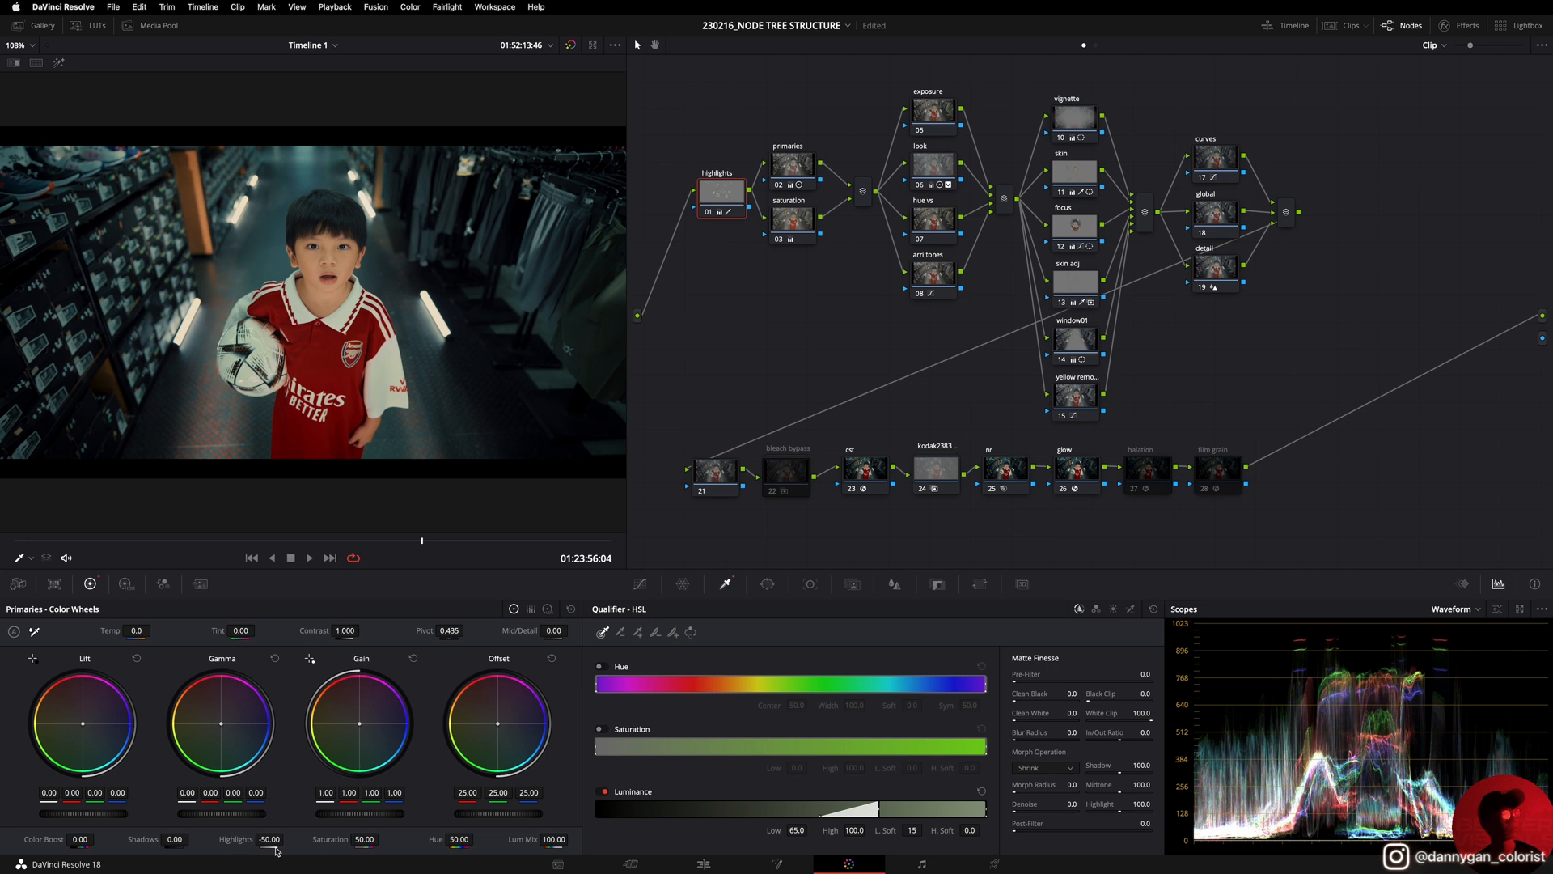
{"action": "mouse_move", "coordinate": [651, 409]}
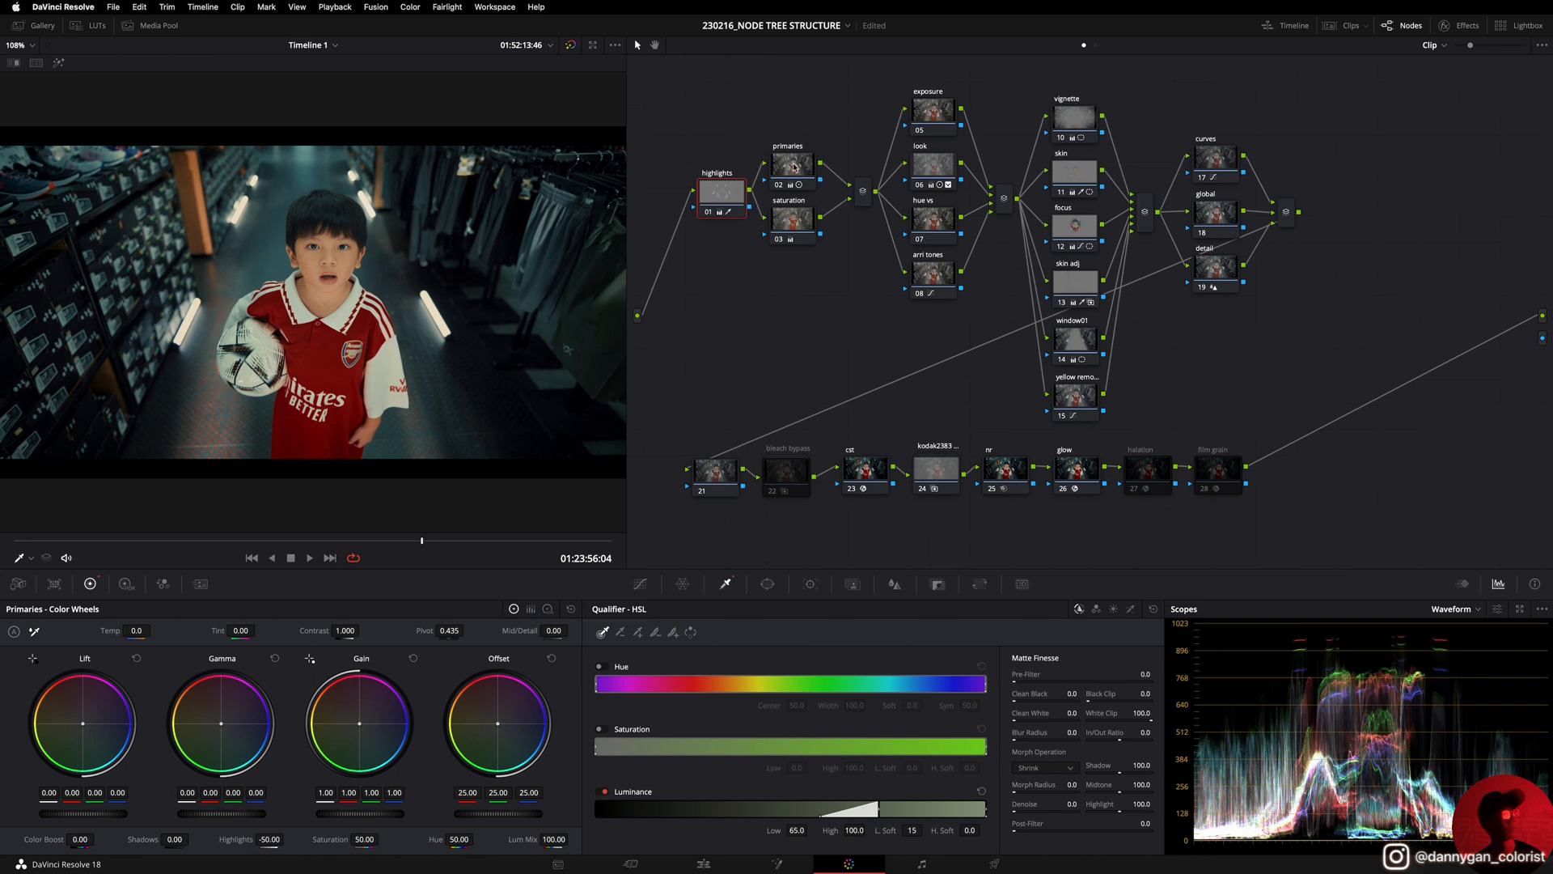
Step: Inspect the primaries node's wheels: lift -0.06, gain 1.08, saturation 25
{"action": "left_click", "coordinate": [791, 163]}
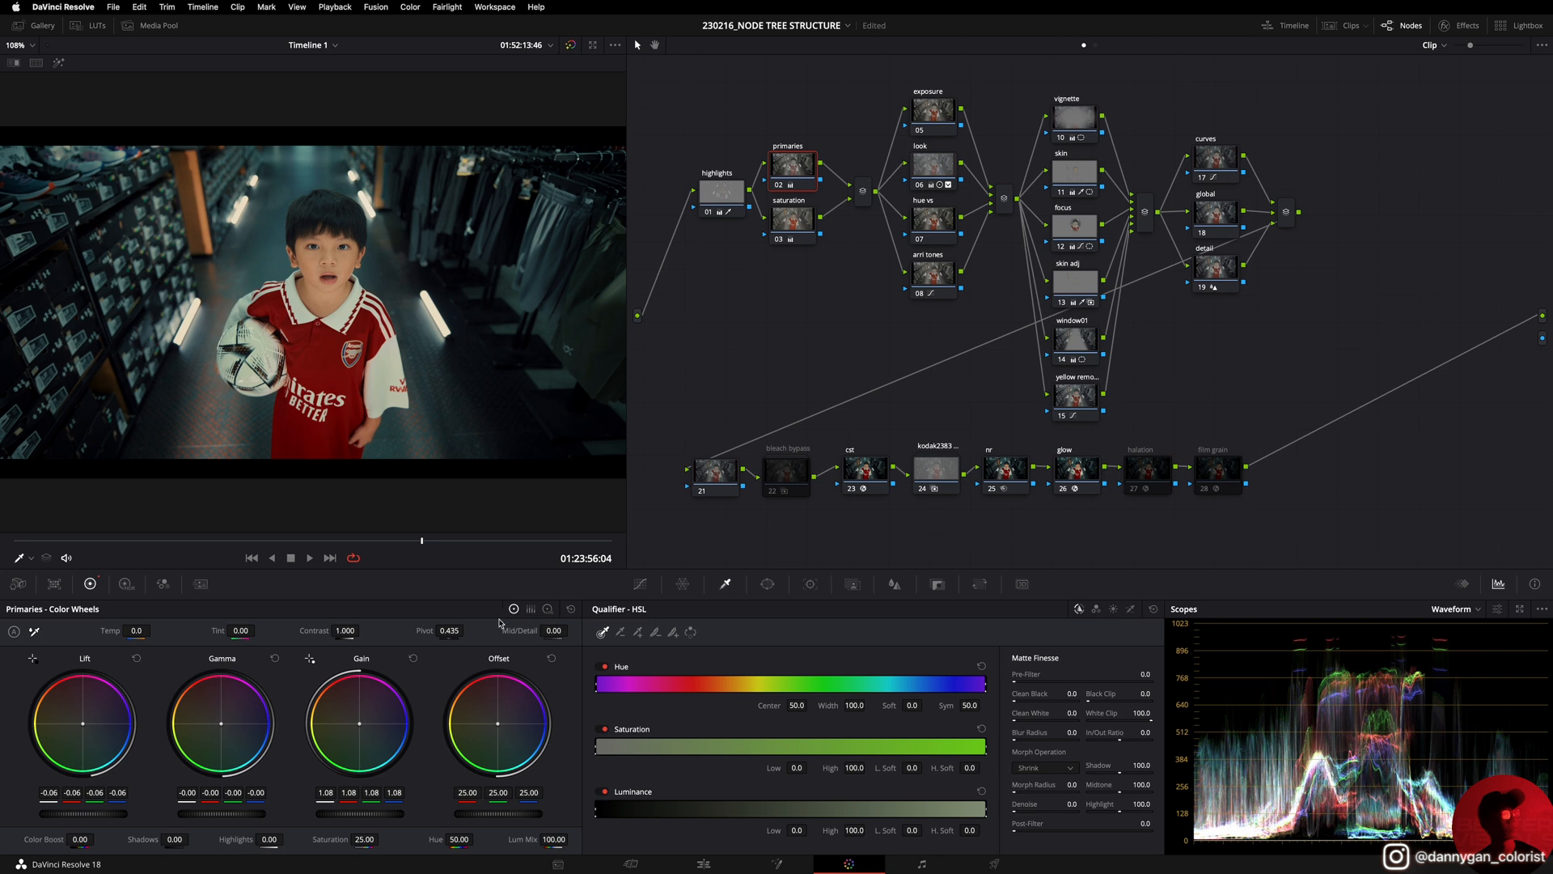
{"action": "left_click", "coordinate": [530, 608]}
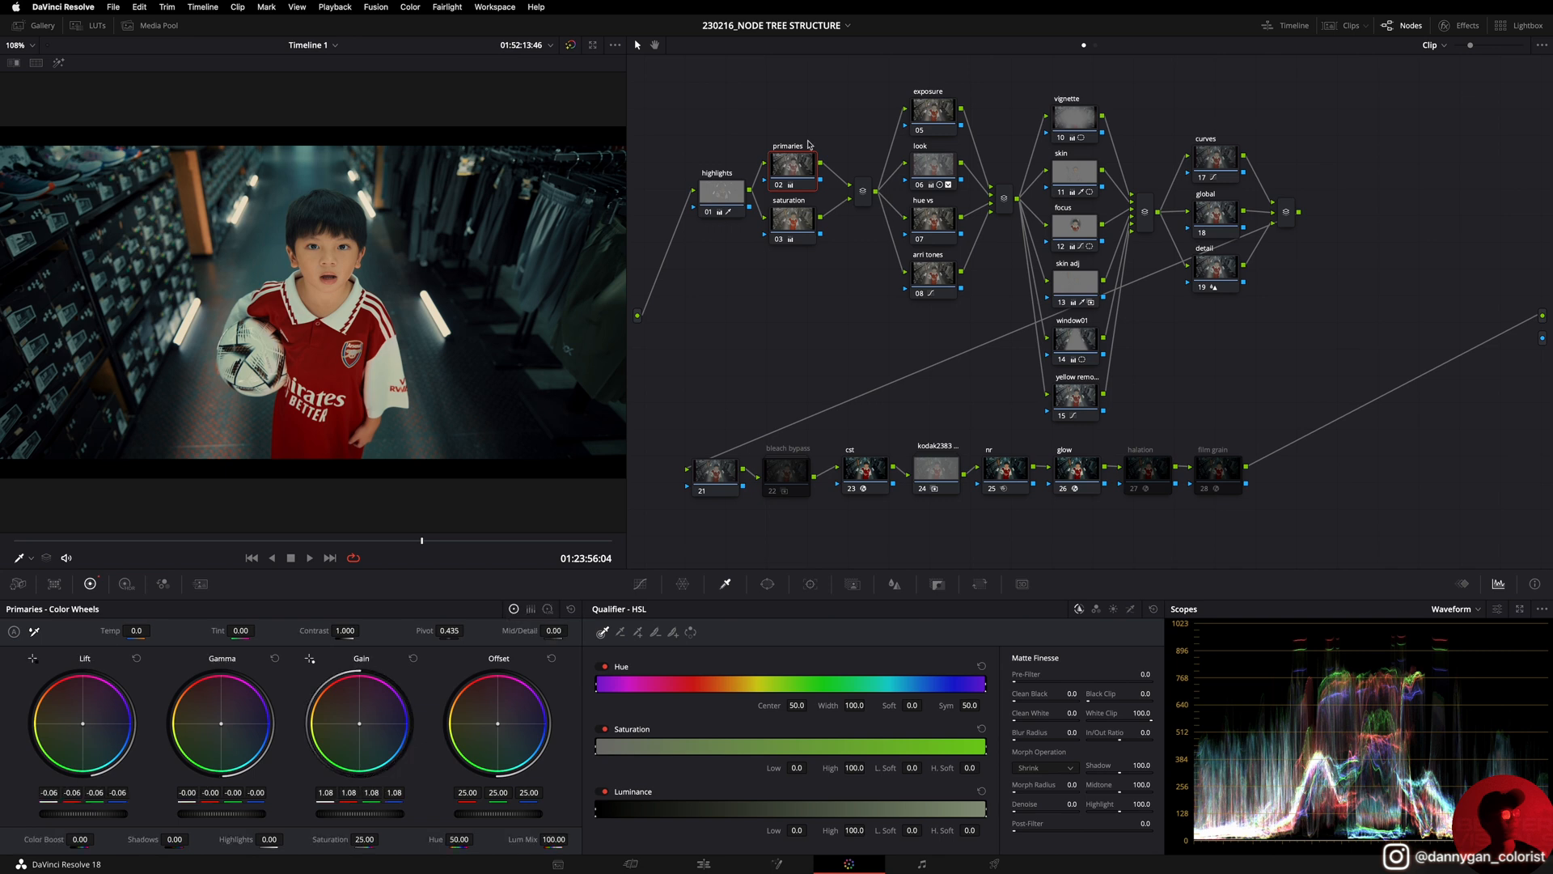
{"action": "mouse_move", "coordinate": [767, 125]}
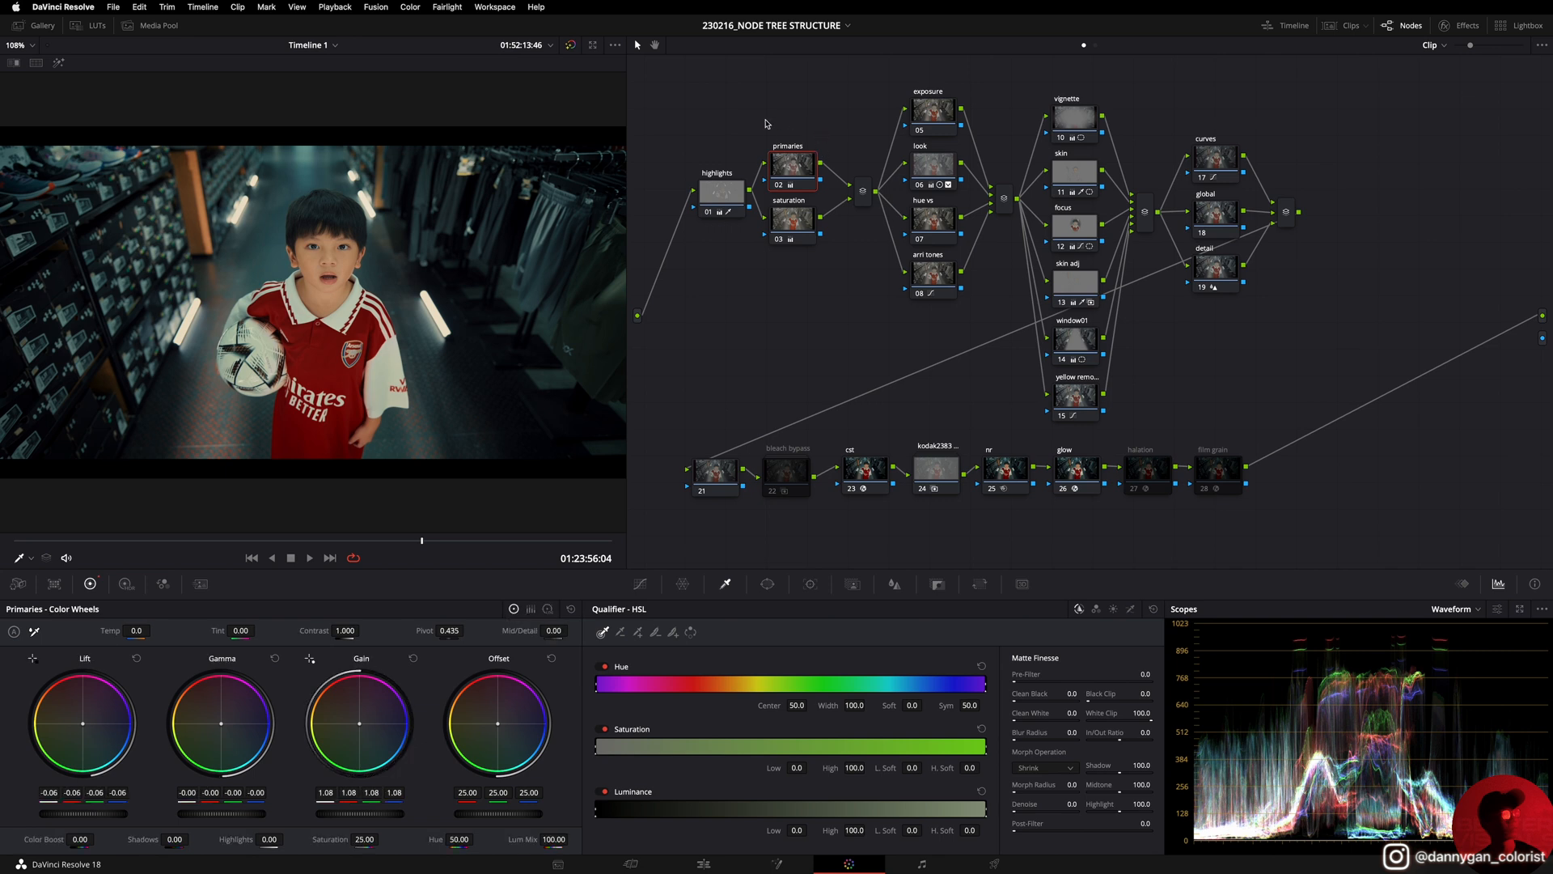
Step: Review the saturation node's gain 1.65 and node options against the primaries node
{"action": "left_click", "coordinate": [791, 217]}
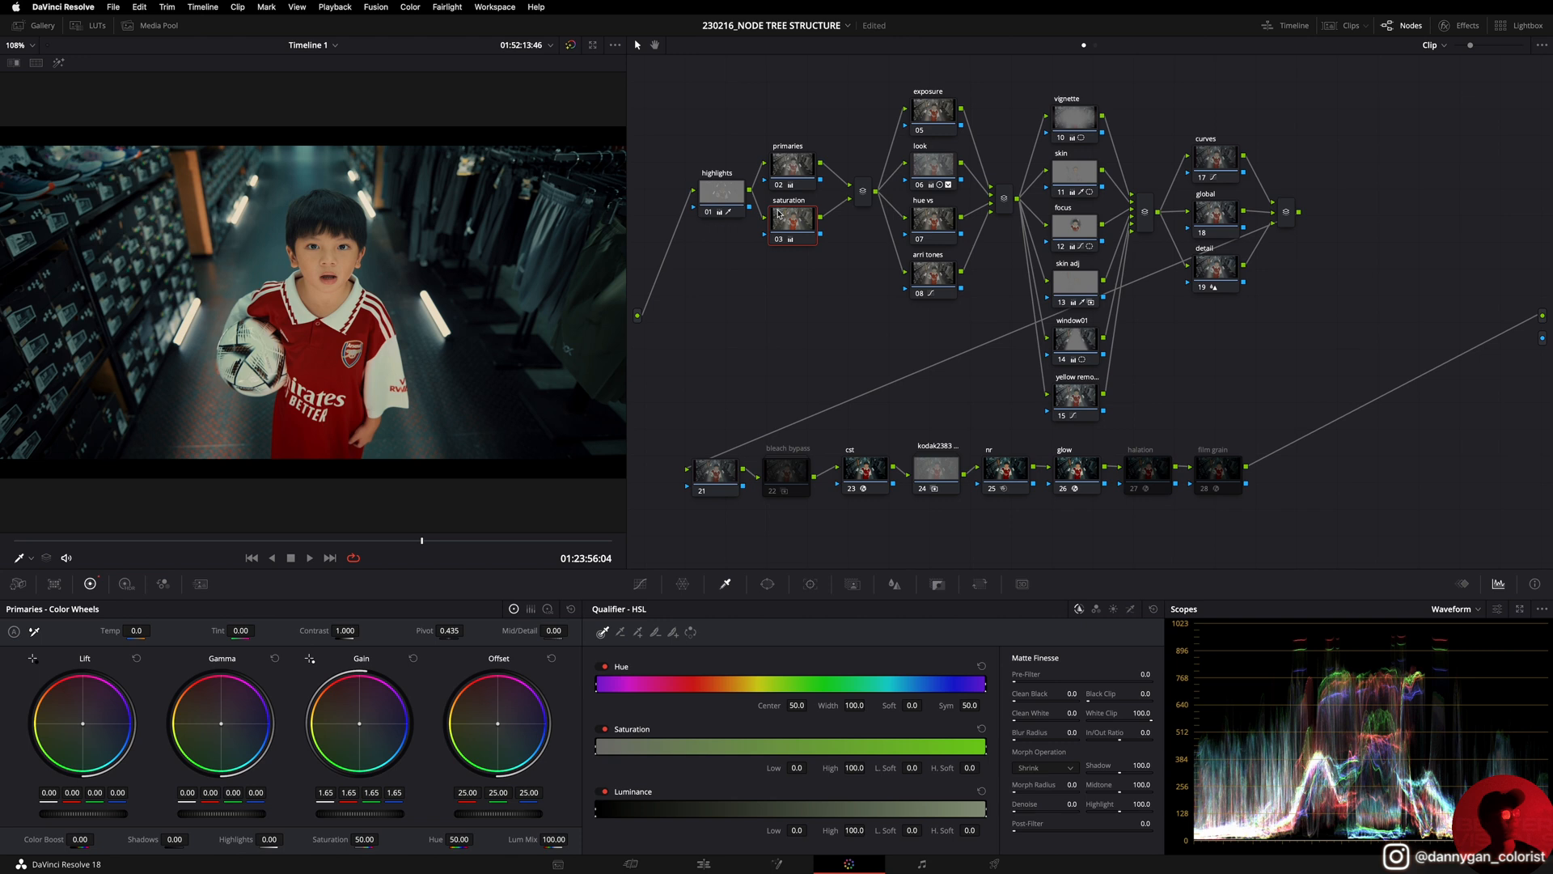
{"action": "right_click", "coordinate": [790, 215]}
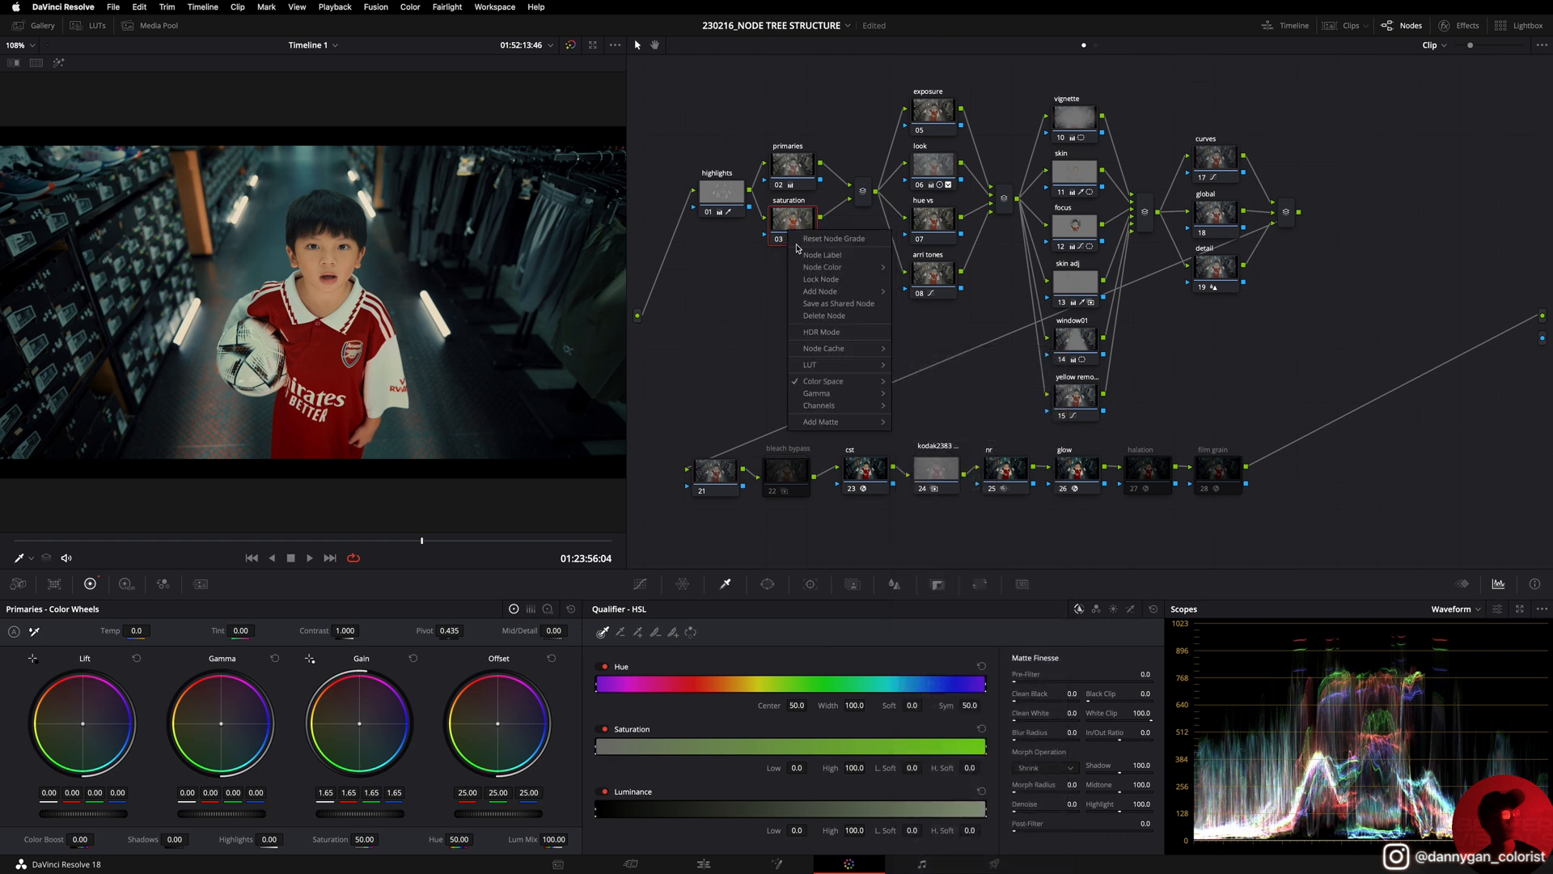
{"action": "mouse_move", "coordinate": [818, 404]}
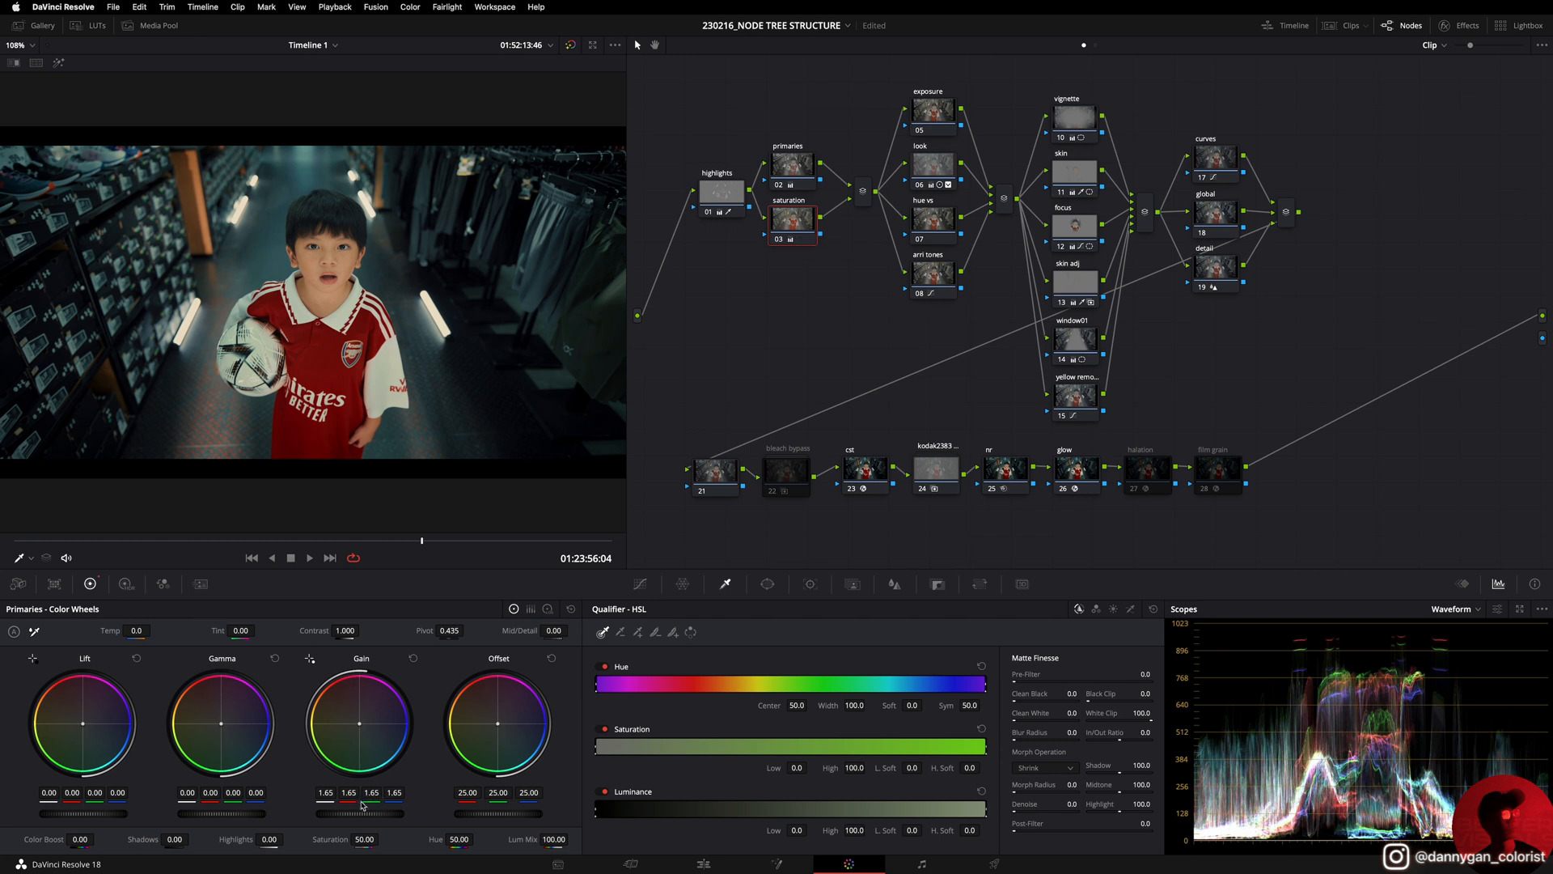
{"action": "mouse_move", "coordinate": [793, 229]}
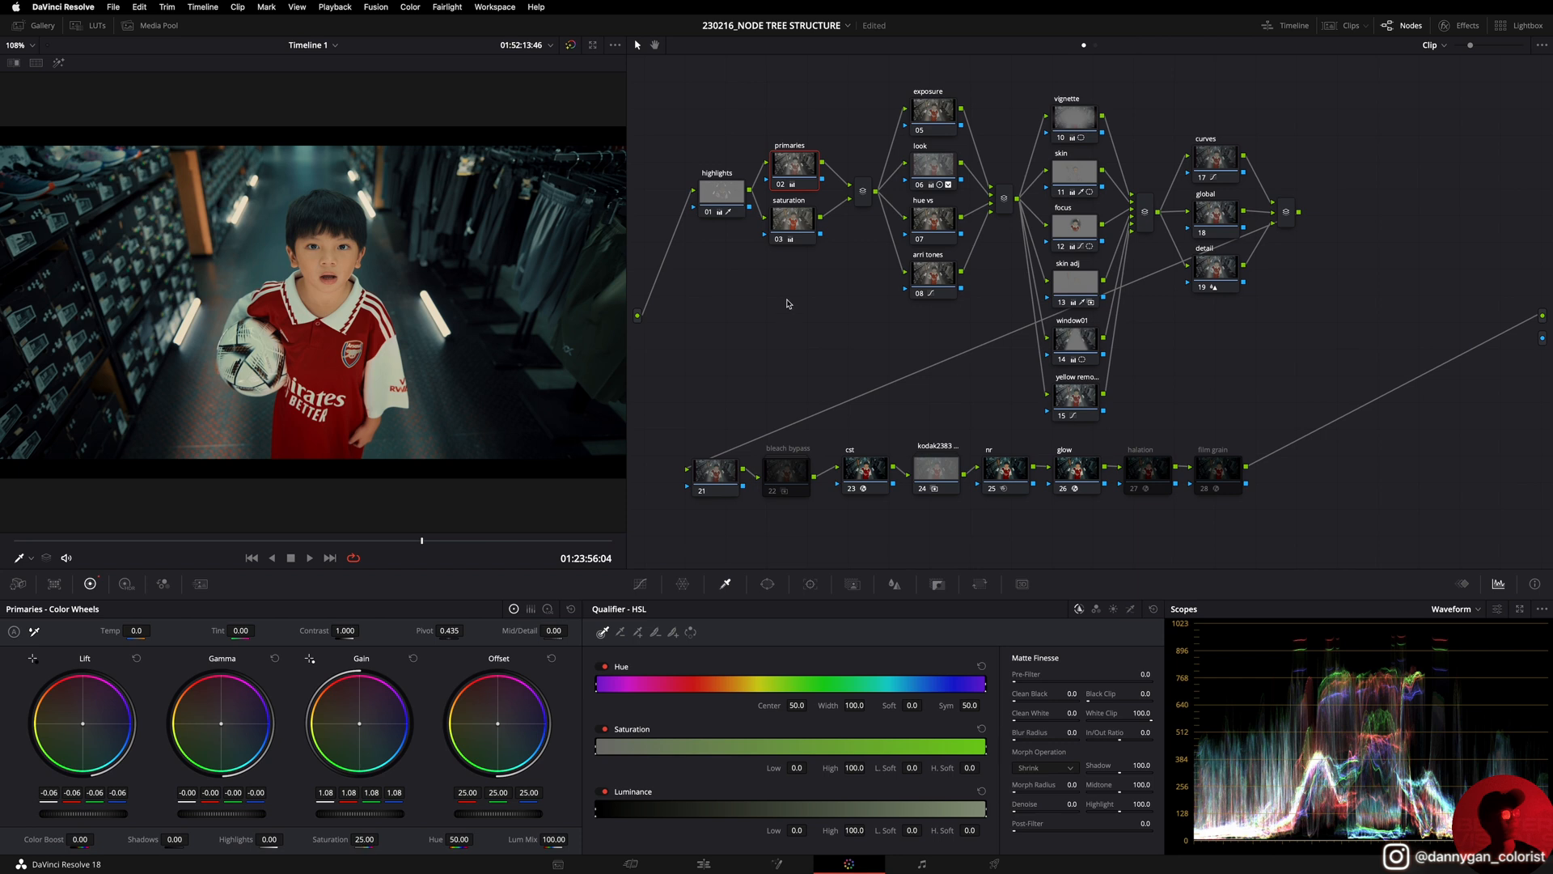
{"action": "left_click", "coordinate": [789, 219]}
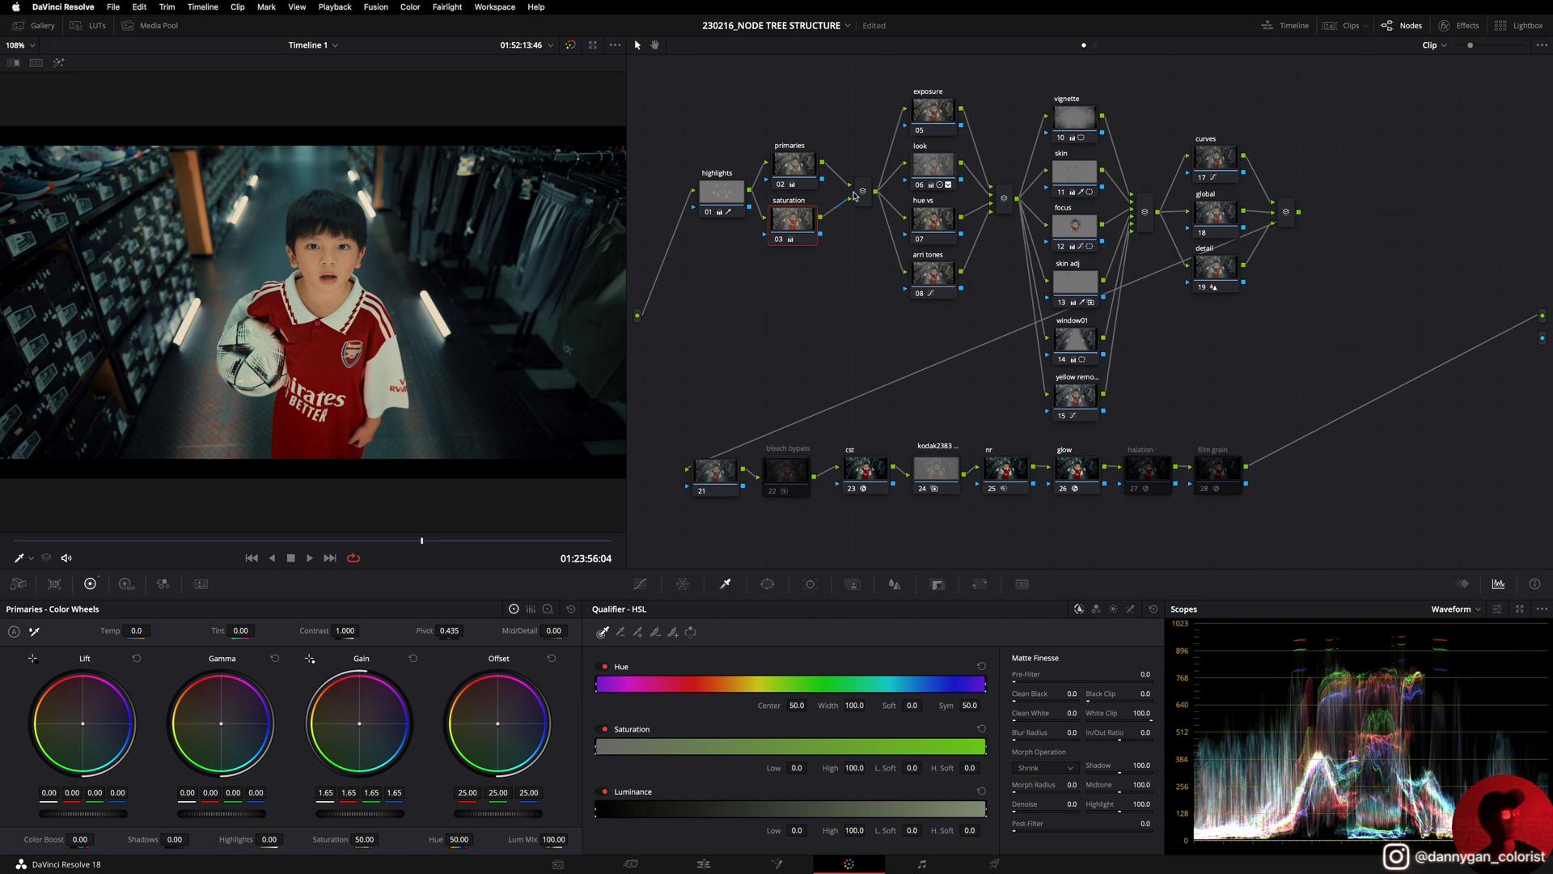
{"action": "left_click", "coordinate": [791, 162]}
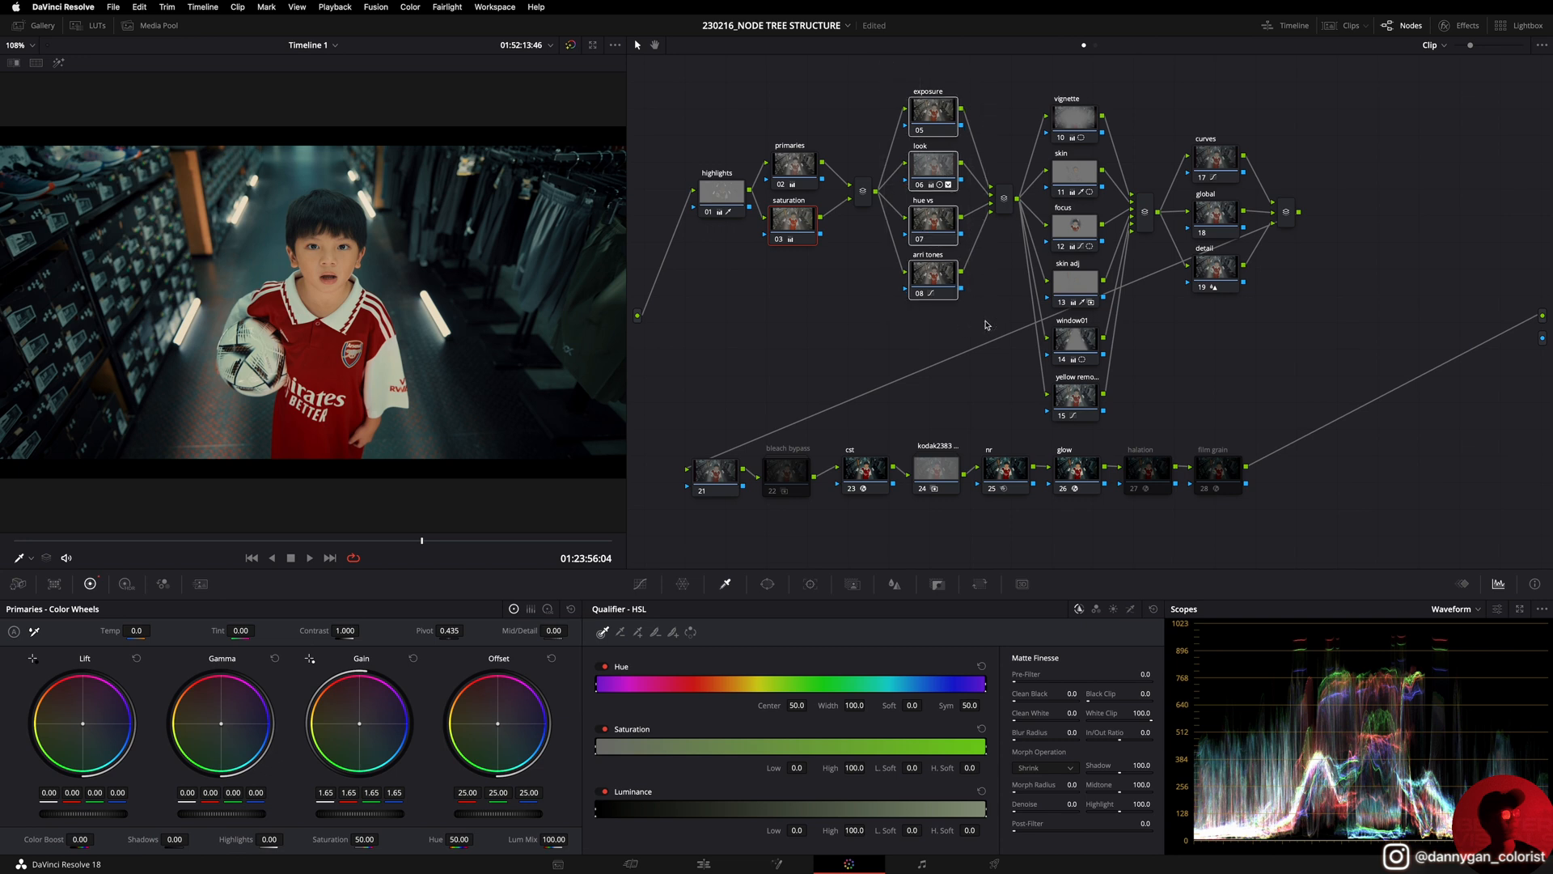
Step: Inspect the parallel look node's hue-qualified correction, then the hue vs node
{"action": "left_click", "coordinate": [932, 108]}
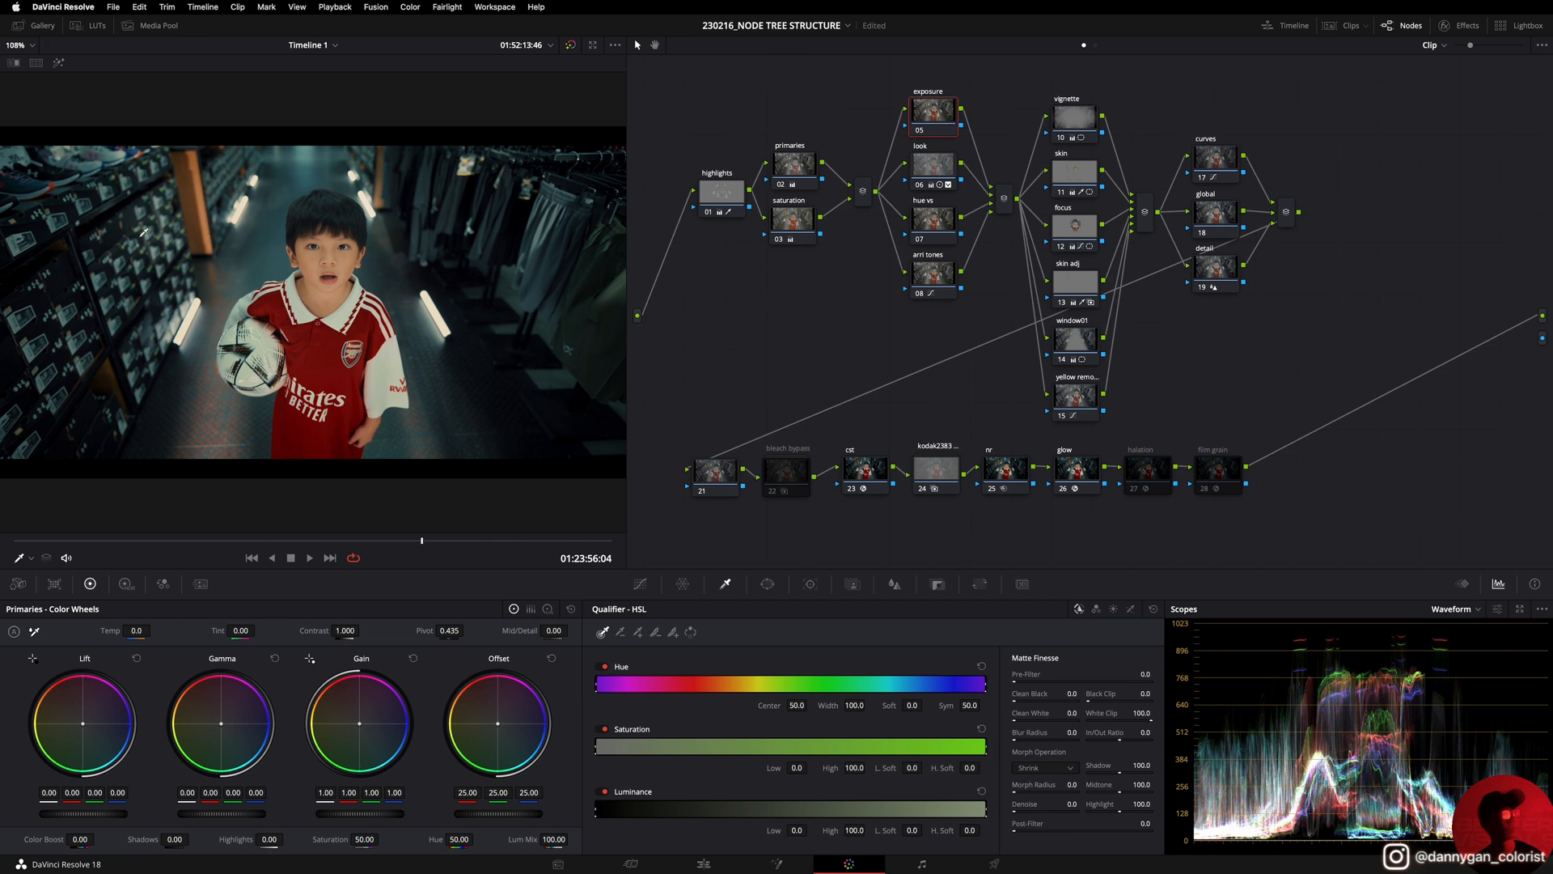
{"action": "mouse_move", "coordinate": [409, 288]}
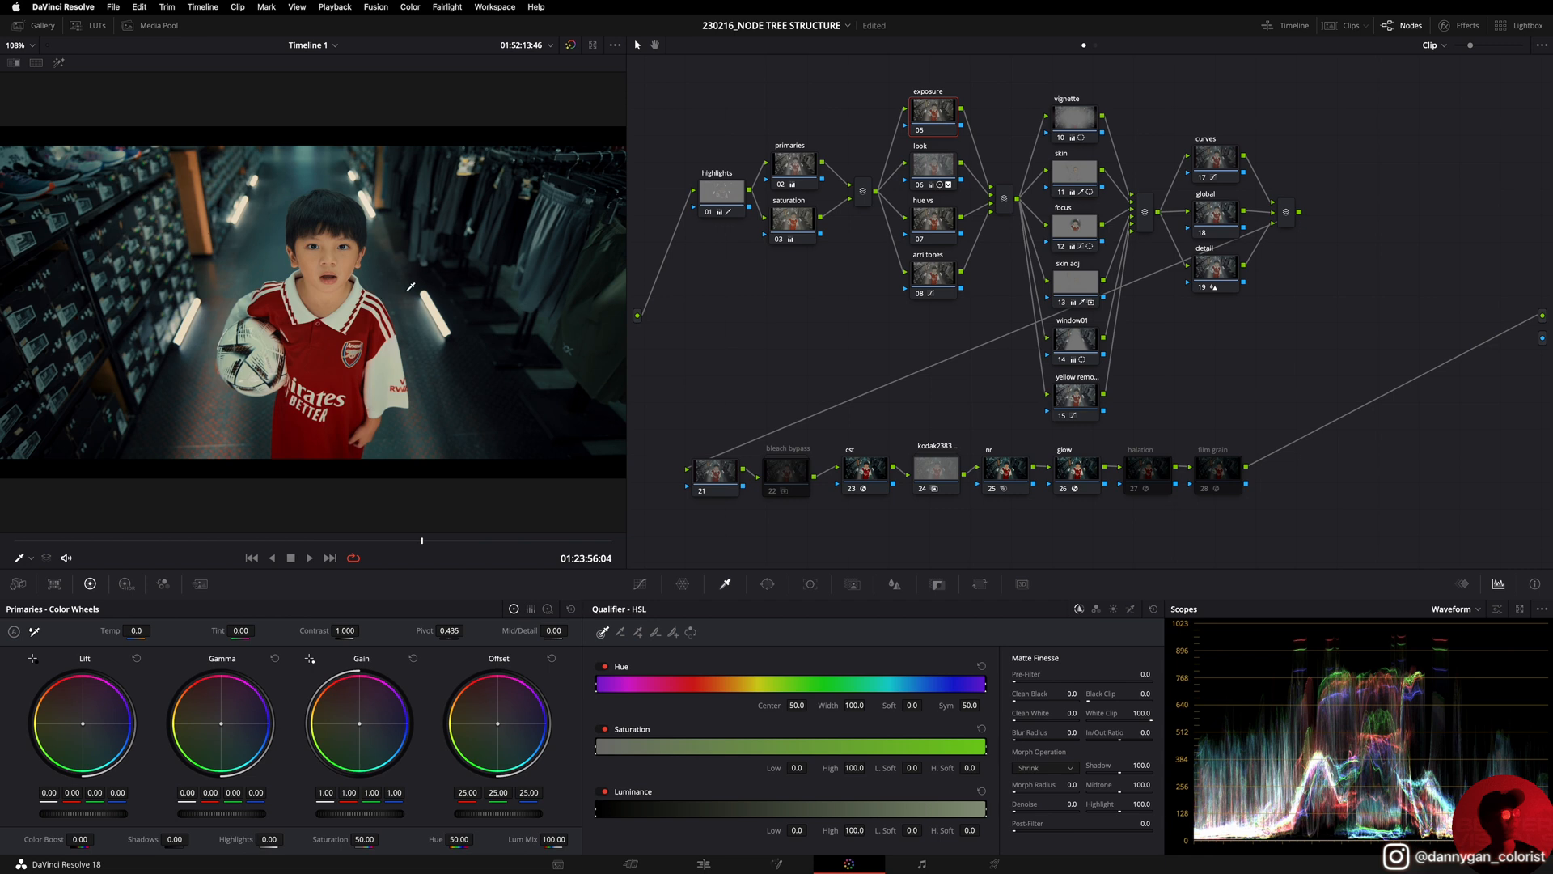
{"action": "mouse_move", "coordinate": [654, 220]}
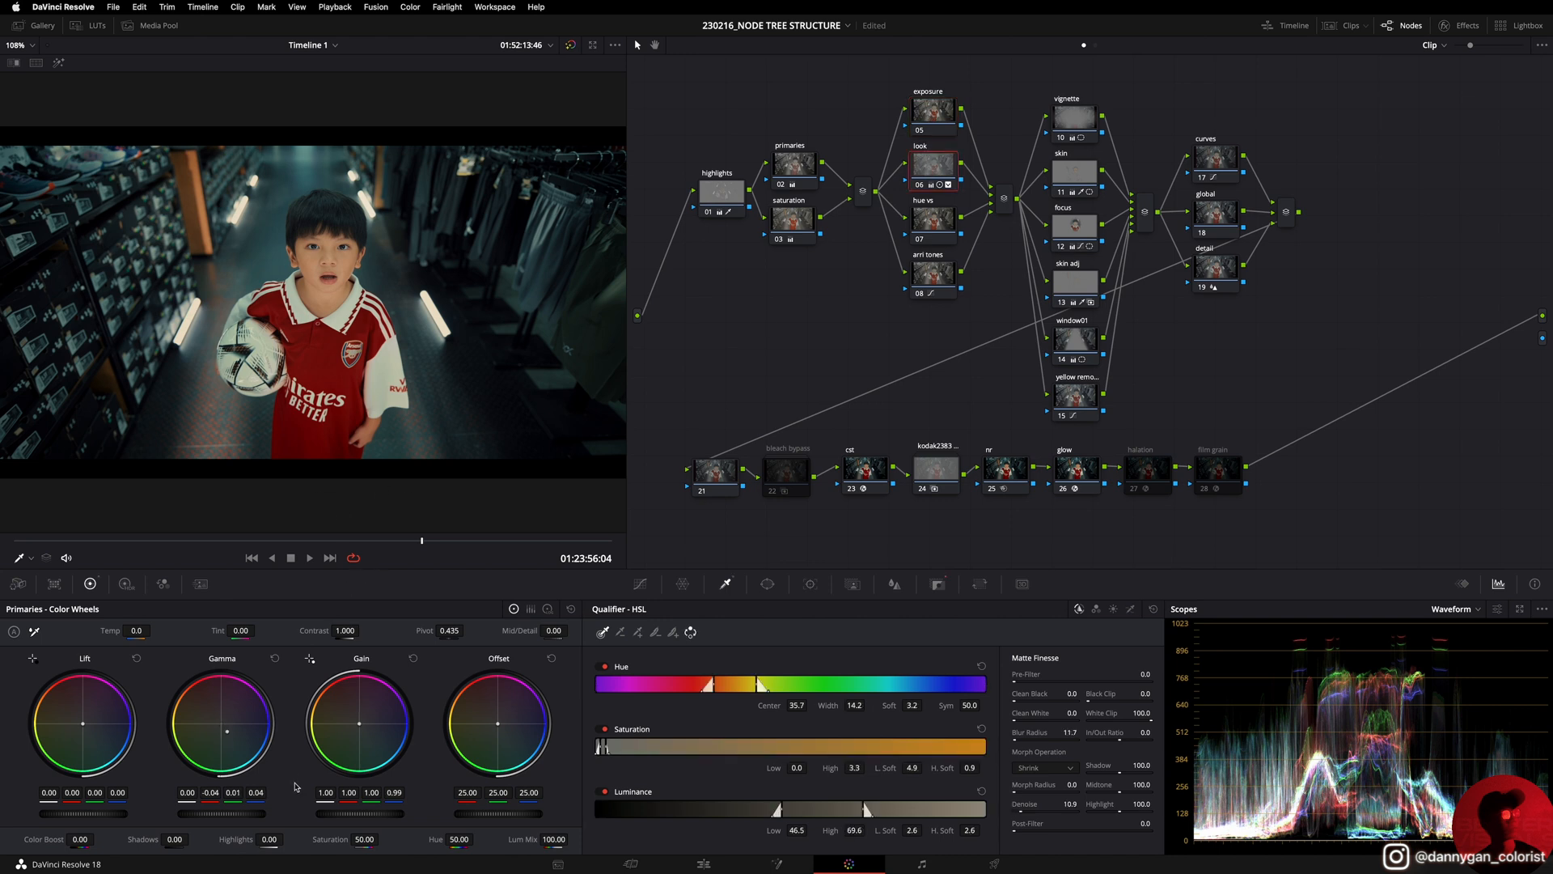
{"action": "mouse_move", "coordinate": [192, 204]}
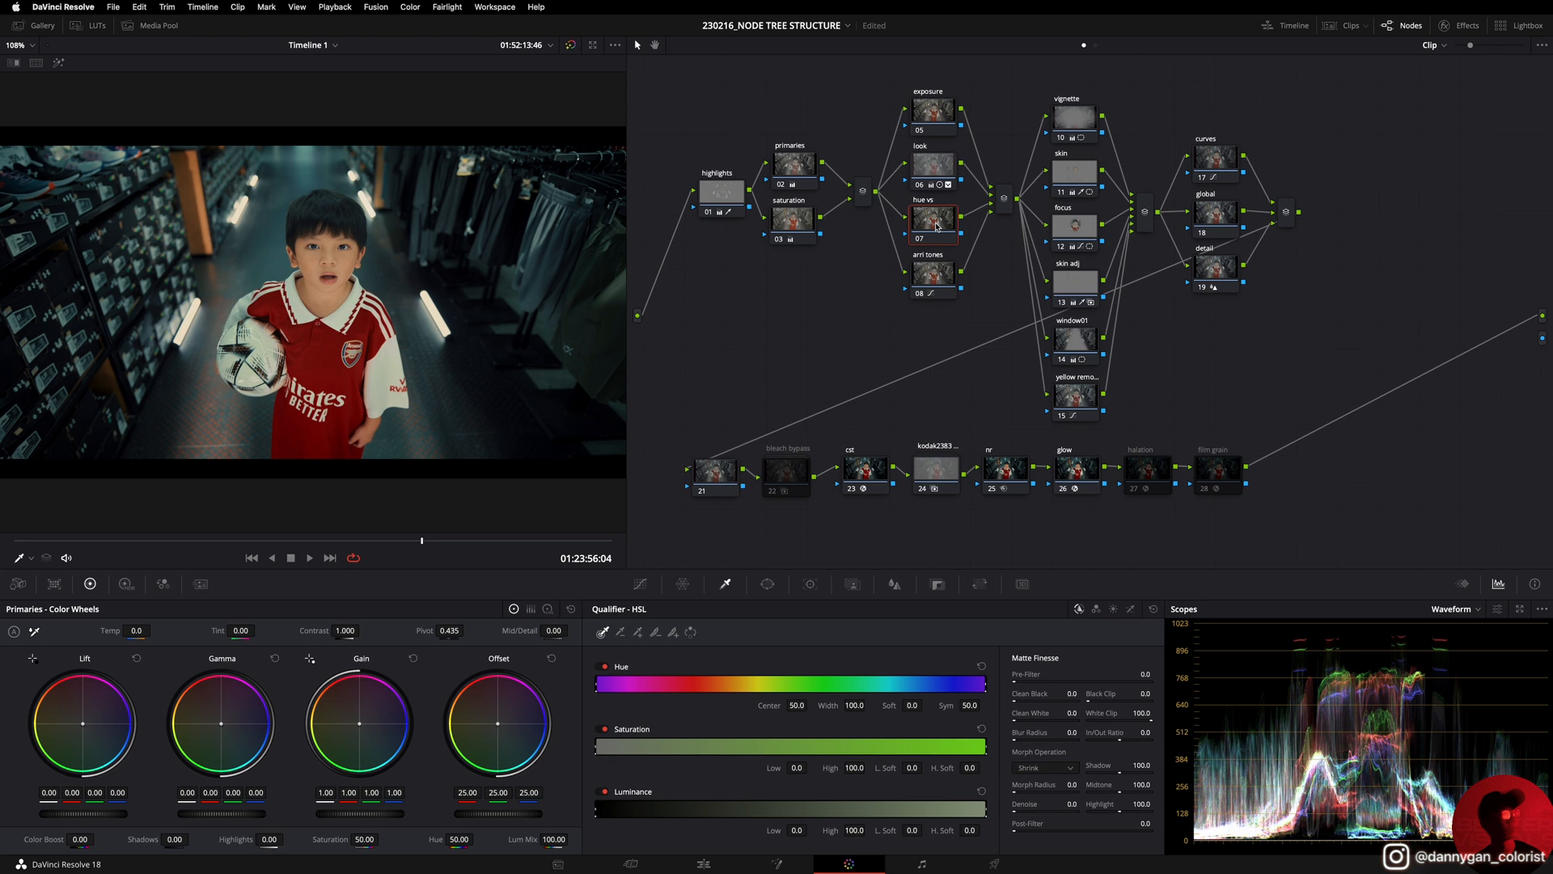
Step: Cycle through the hue vs hue, saturation and luminance curves, ending on custom curves
{"action": "left_click", "coordinate": [641, 584]}
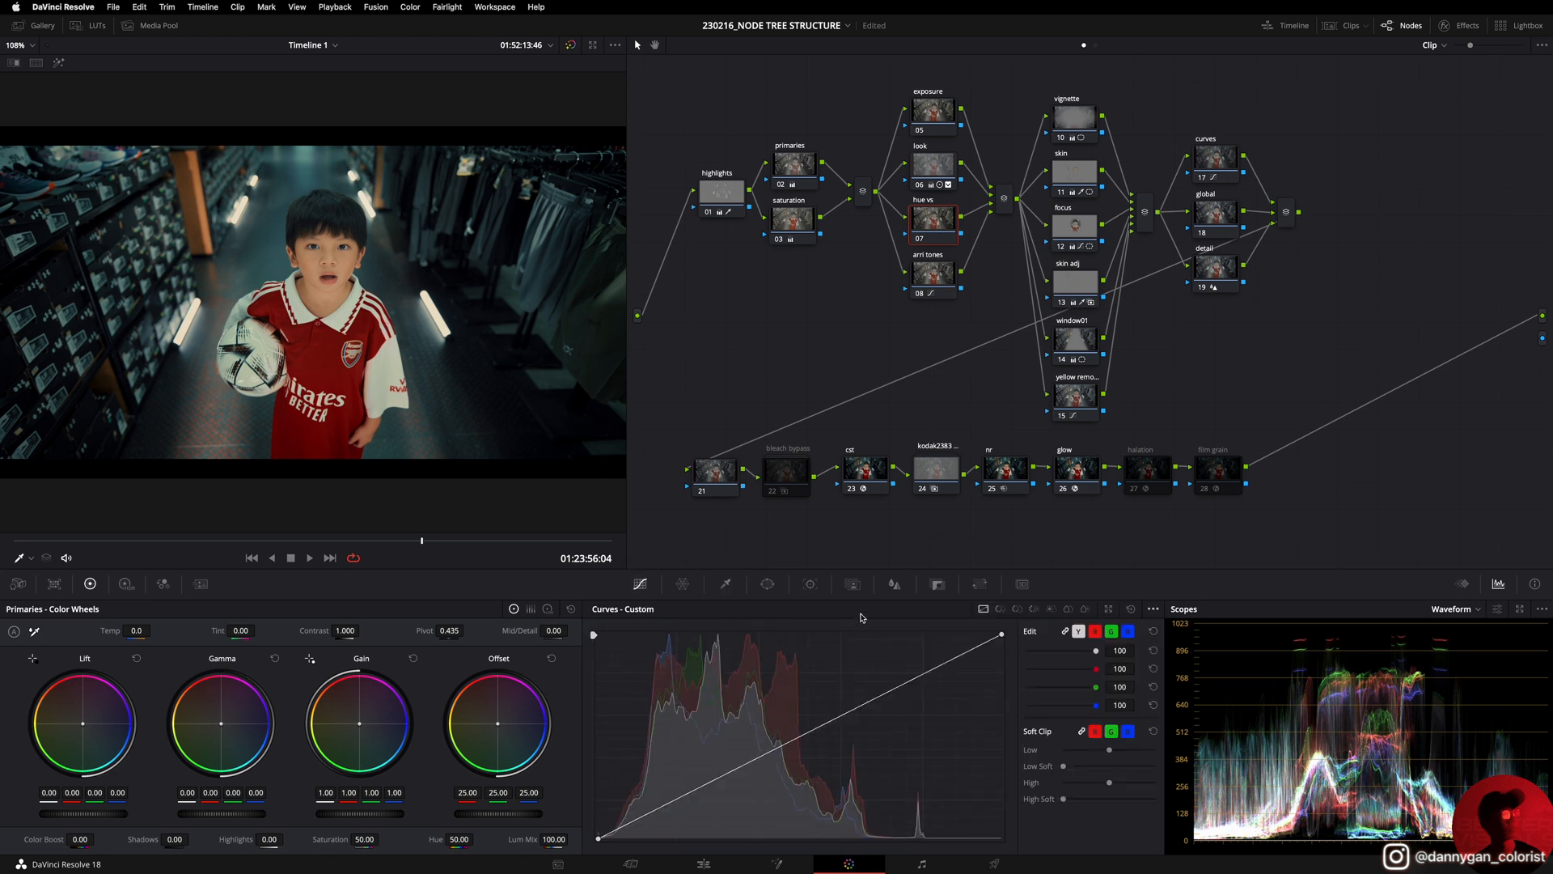
{"action": "mouse_move", "coordinate": [910, 85]}
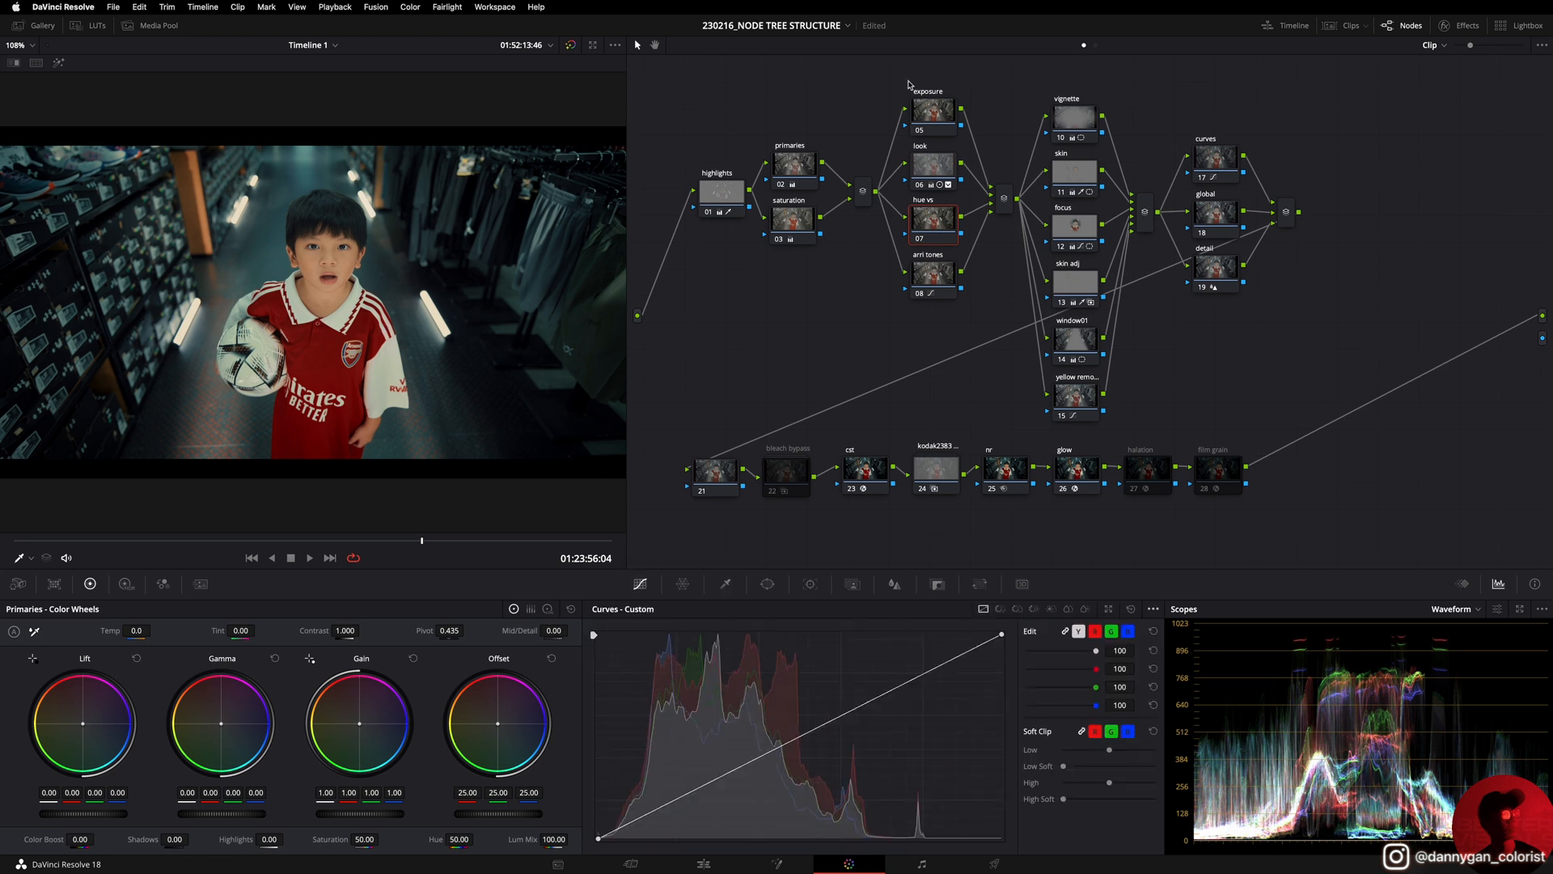
{"action": "mouse_move", "coordinate": [975, 530]}
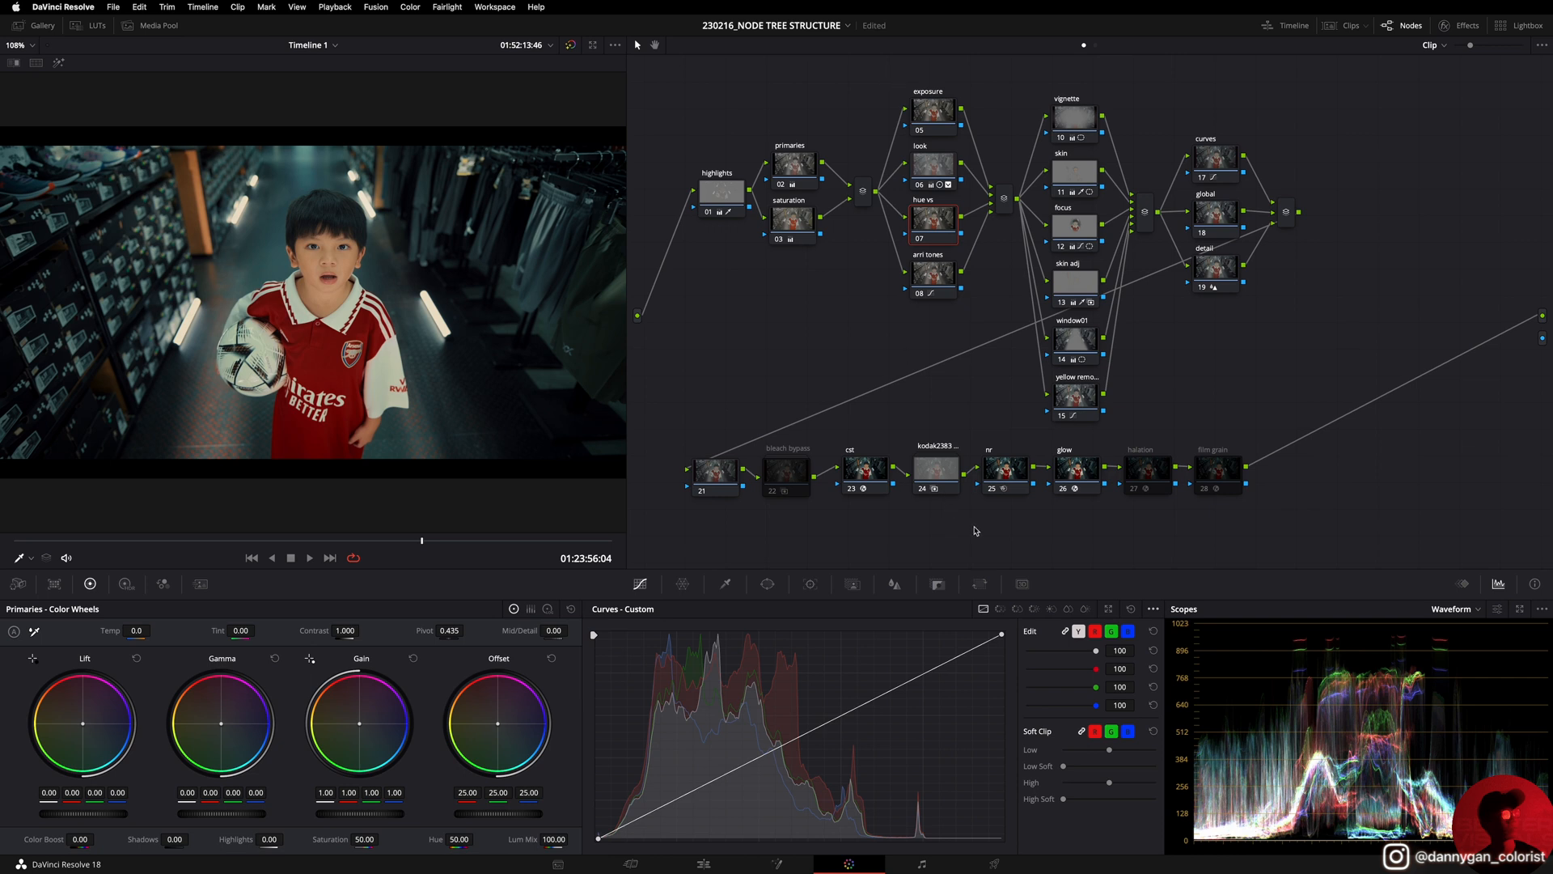
{"action": "left_click", "coordinate": [1016, 610]}
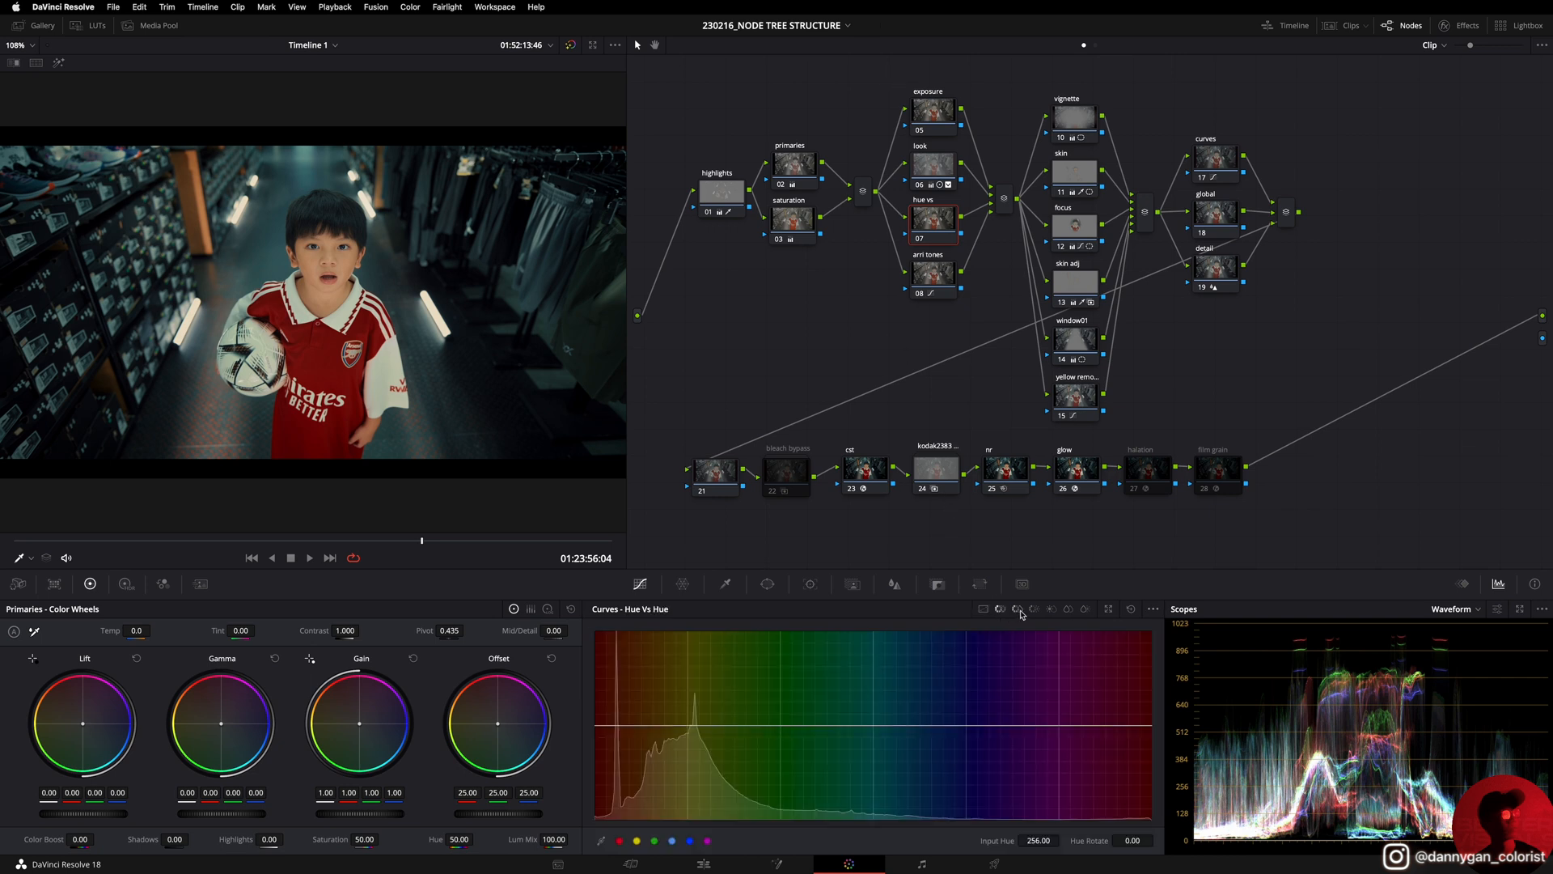
{"action": "left_click", "coordinate": [1034, 610]}
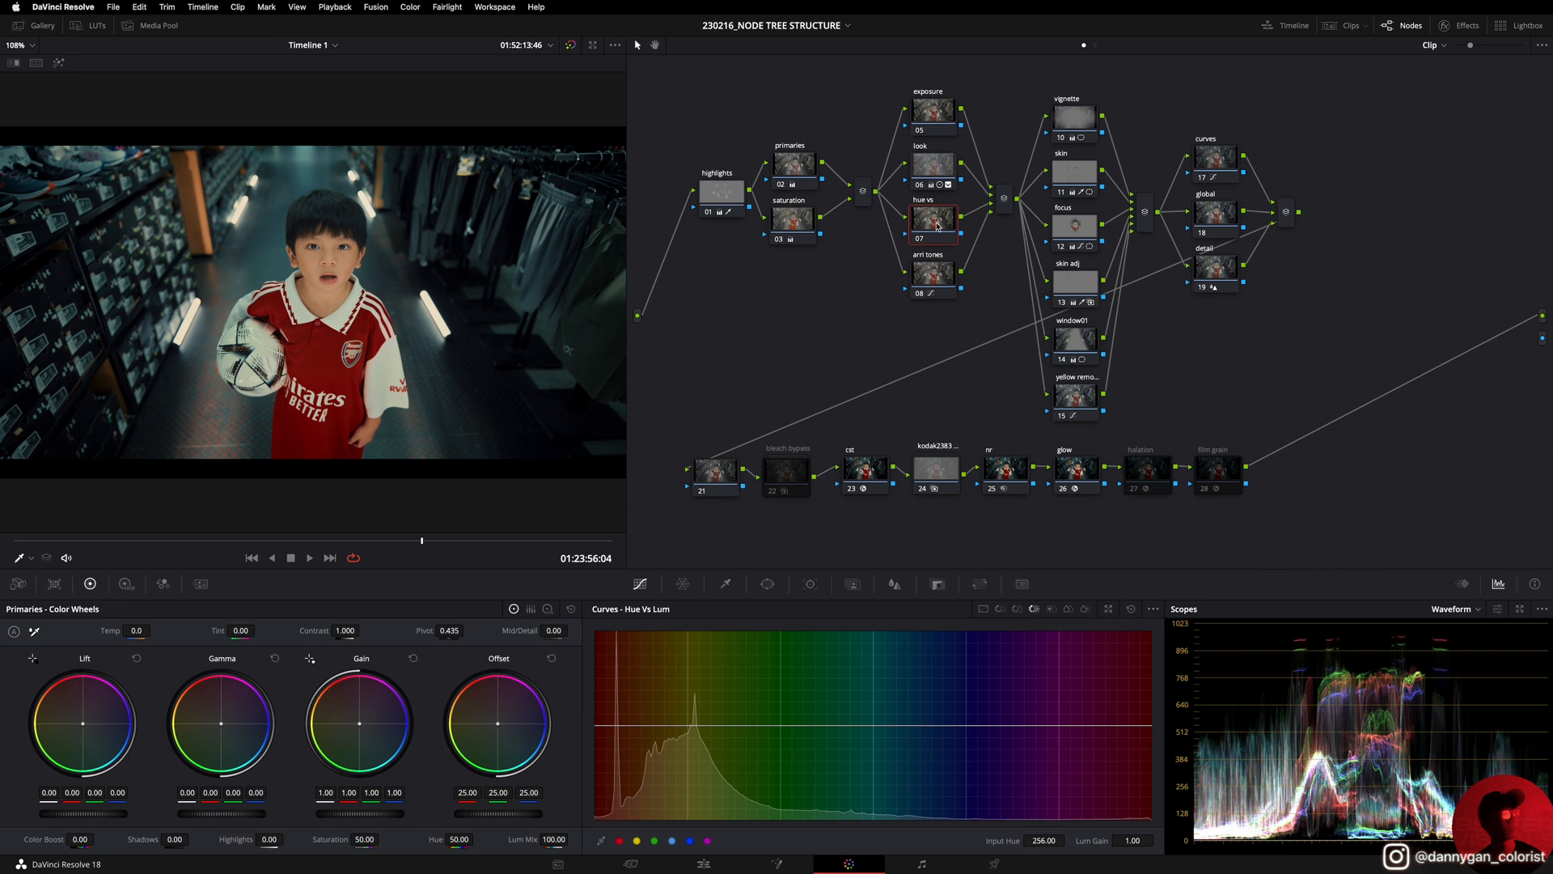
{"action": "mouse_move", "coordinate": [377, 253]}
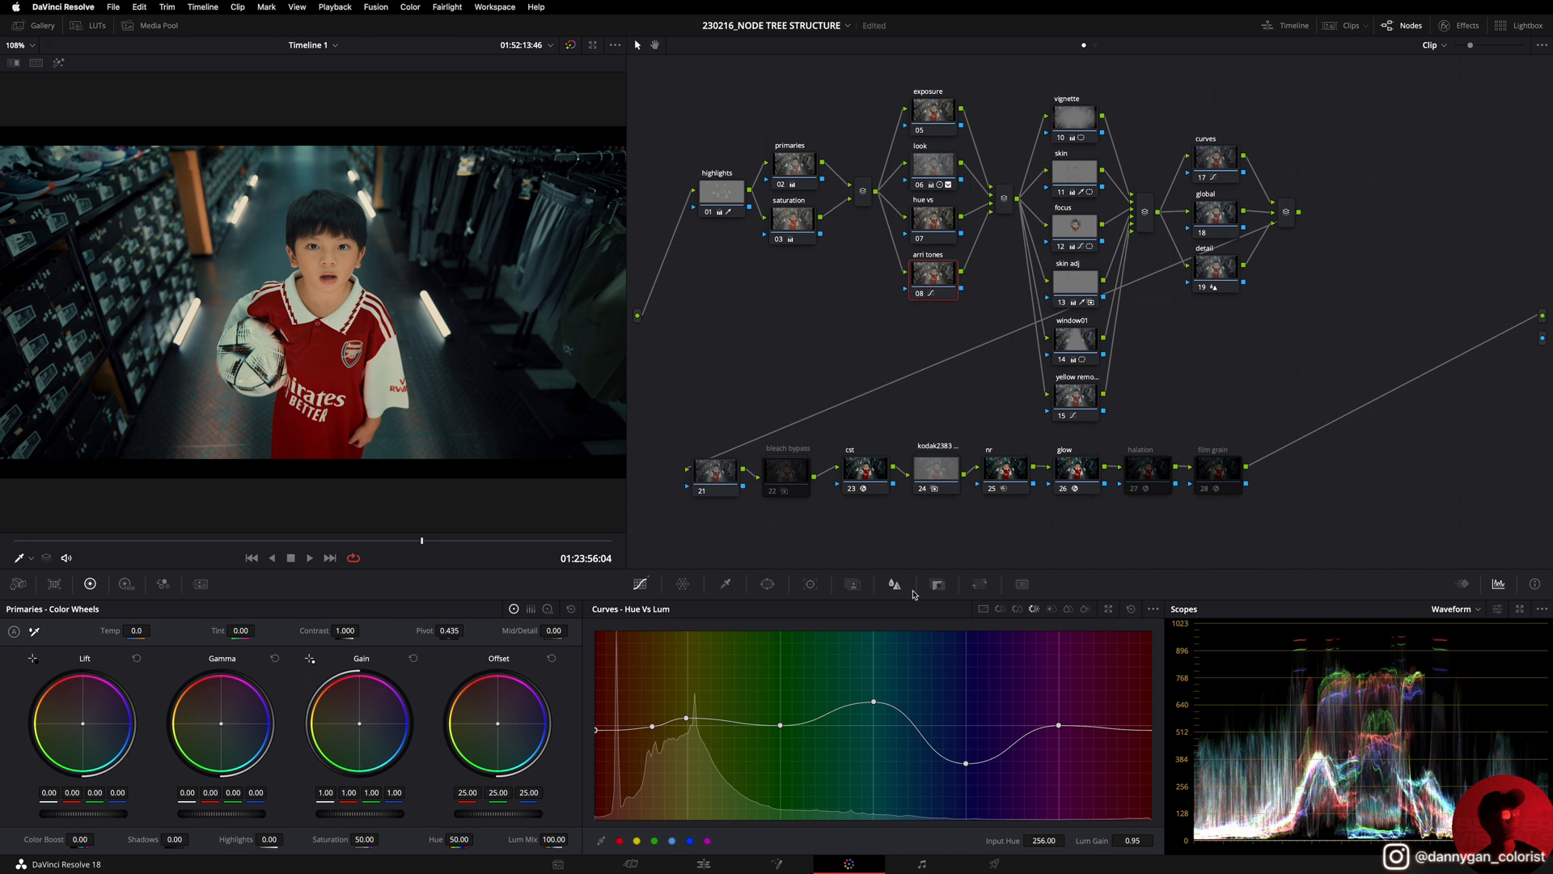
{"action": "left_click", "coordinate": [999, 608]}
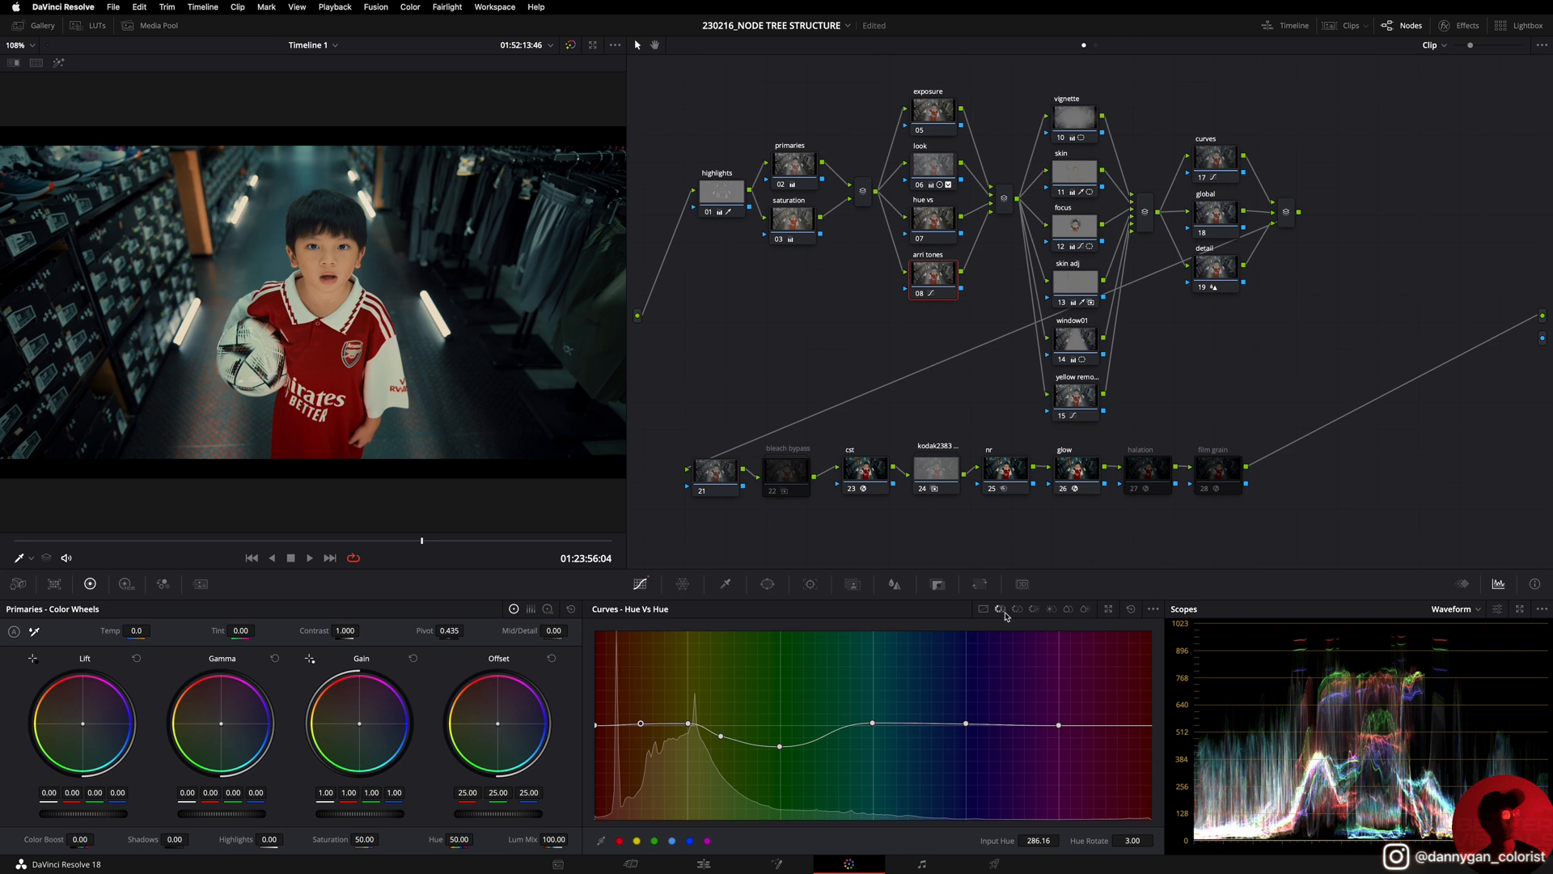
{"action": "left_click", "coordinate": [1000, 608]}
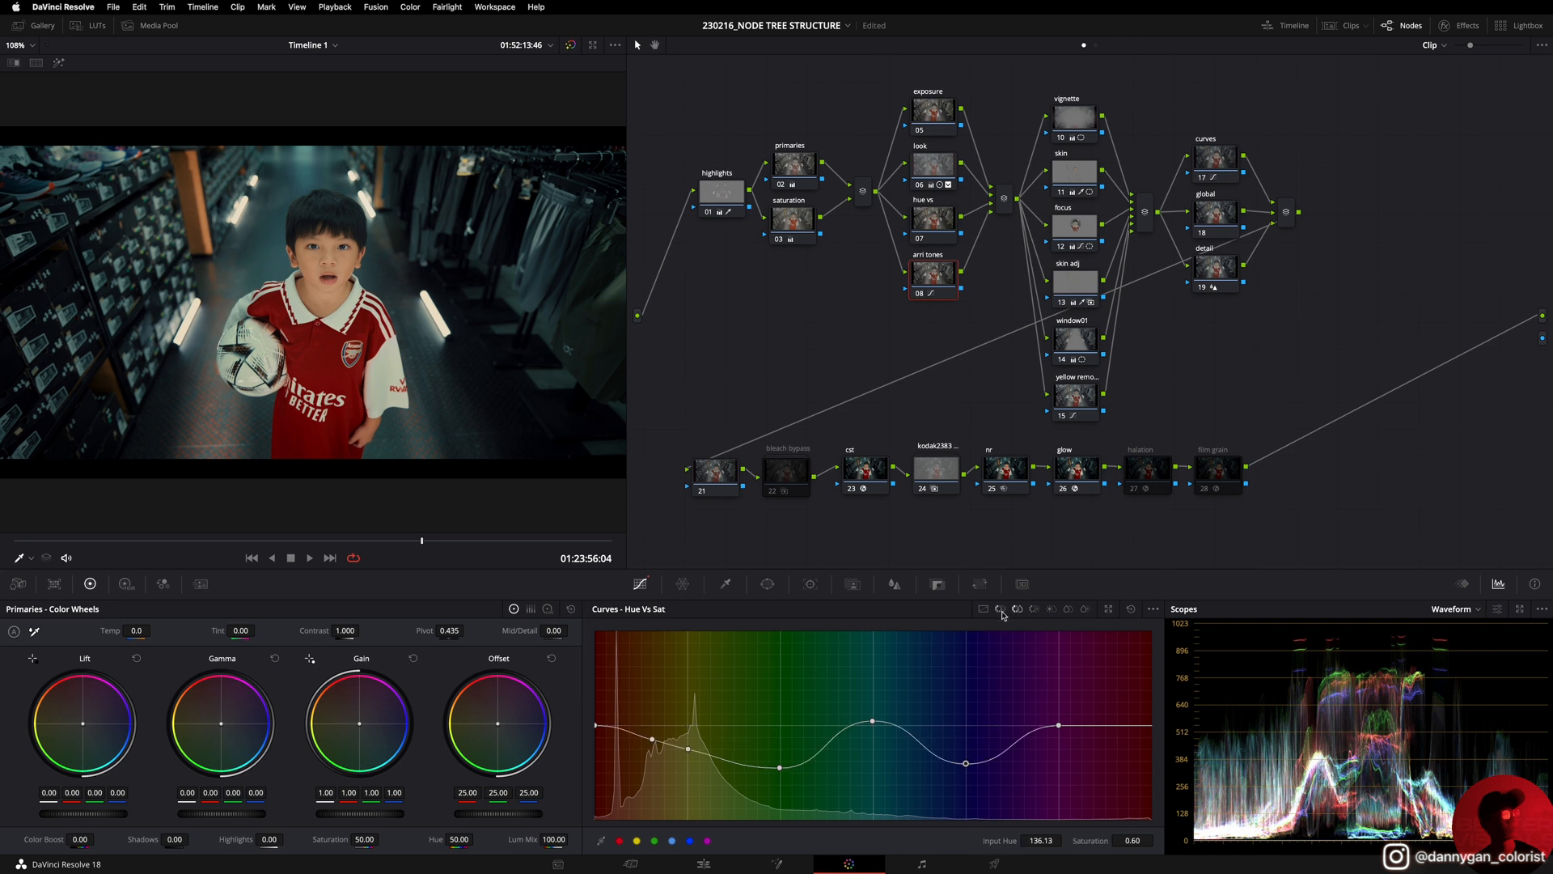
{"action": "left_click", "coordinate": [1000, 608]}
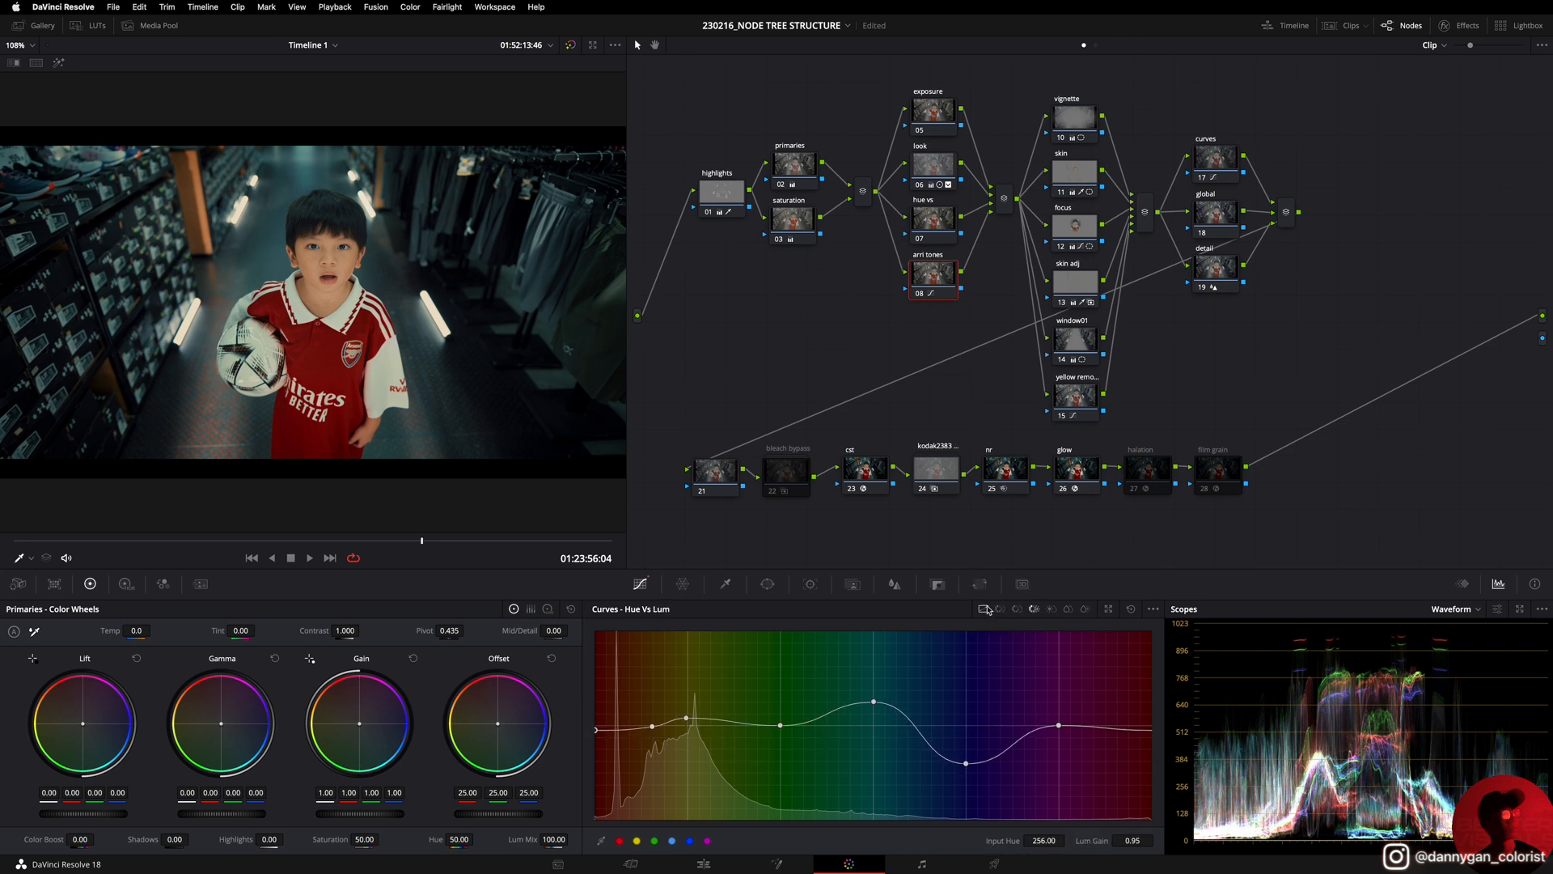
{"action": "left_click", "coordinate": [982, 609]}
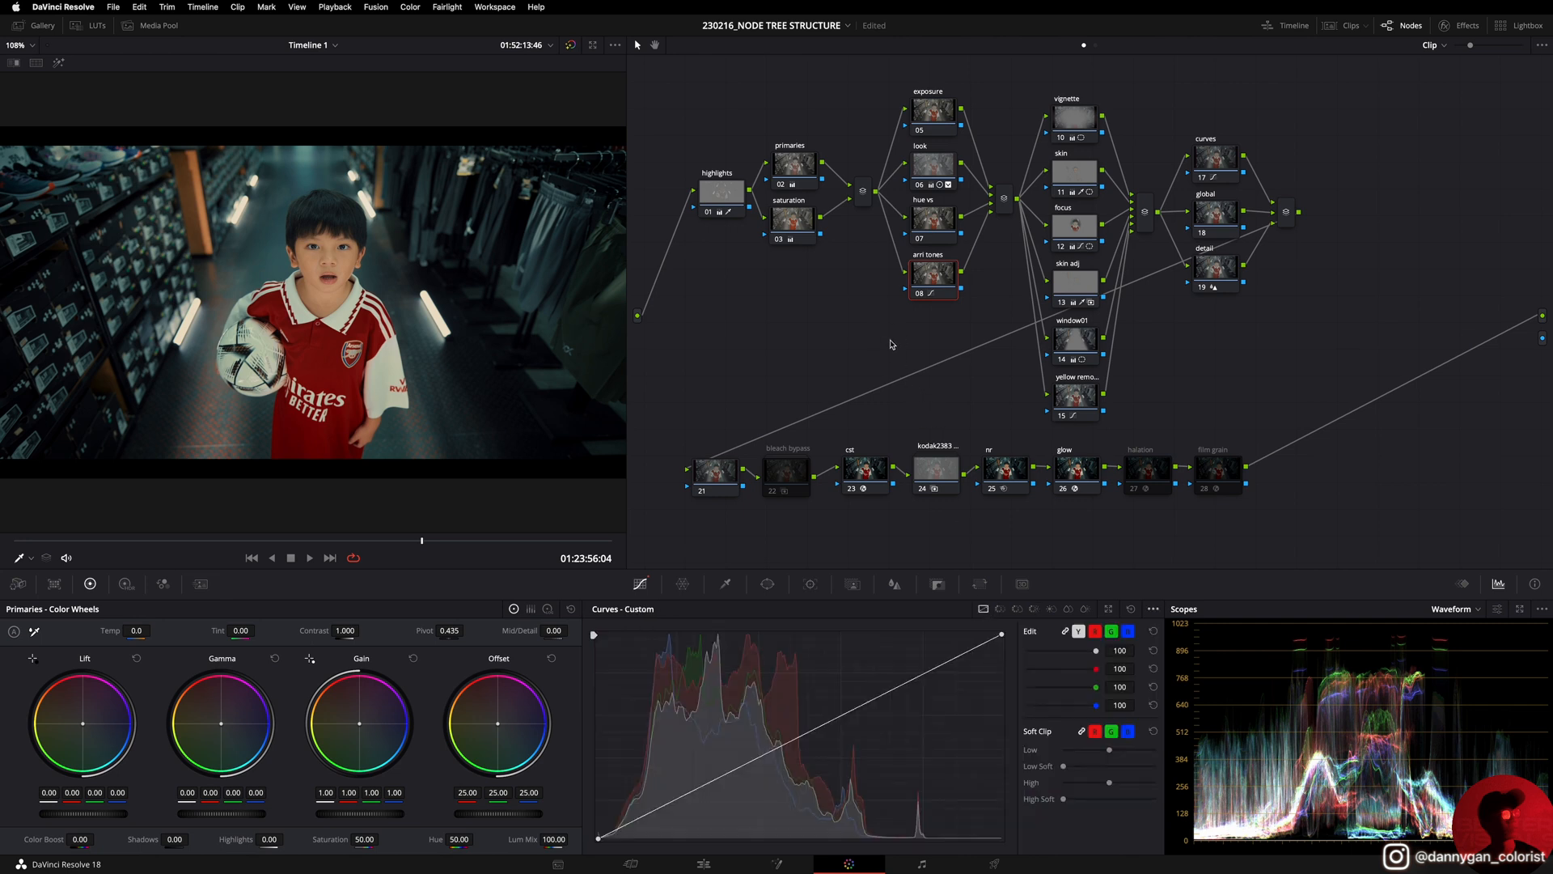
{"action": "mouse_move", "coordinate": [927, 293]}
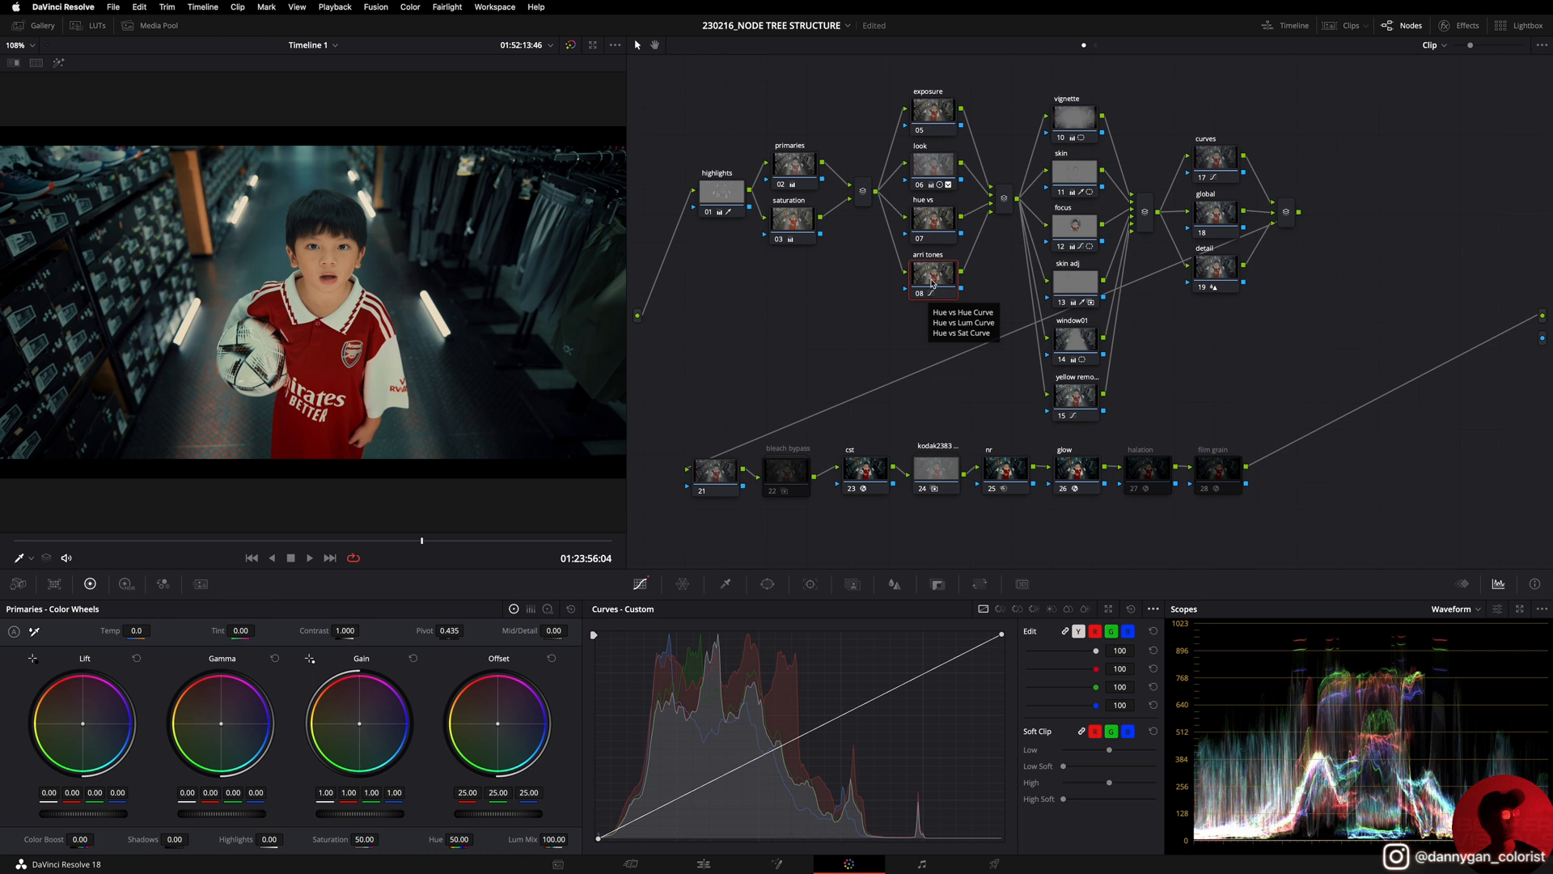
{"action": "mouse_move", "coordinate": [924, 297]}
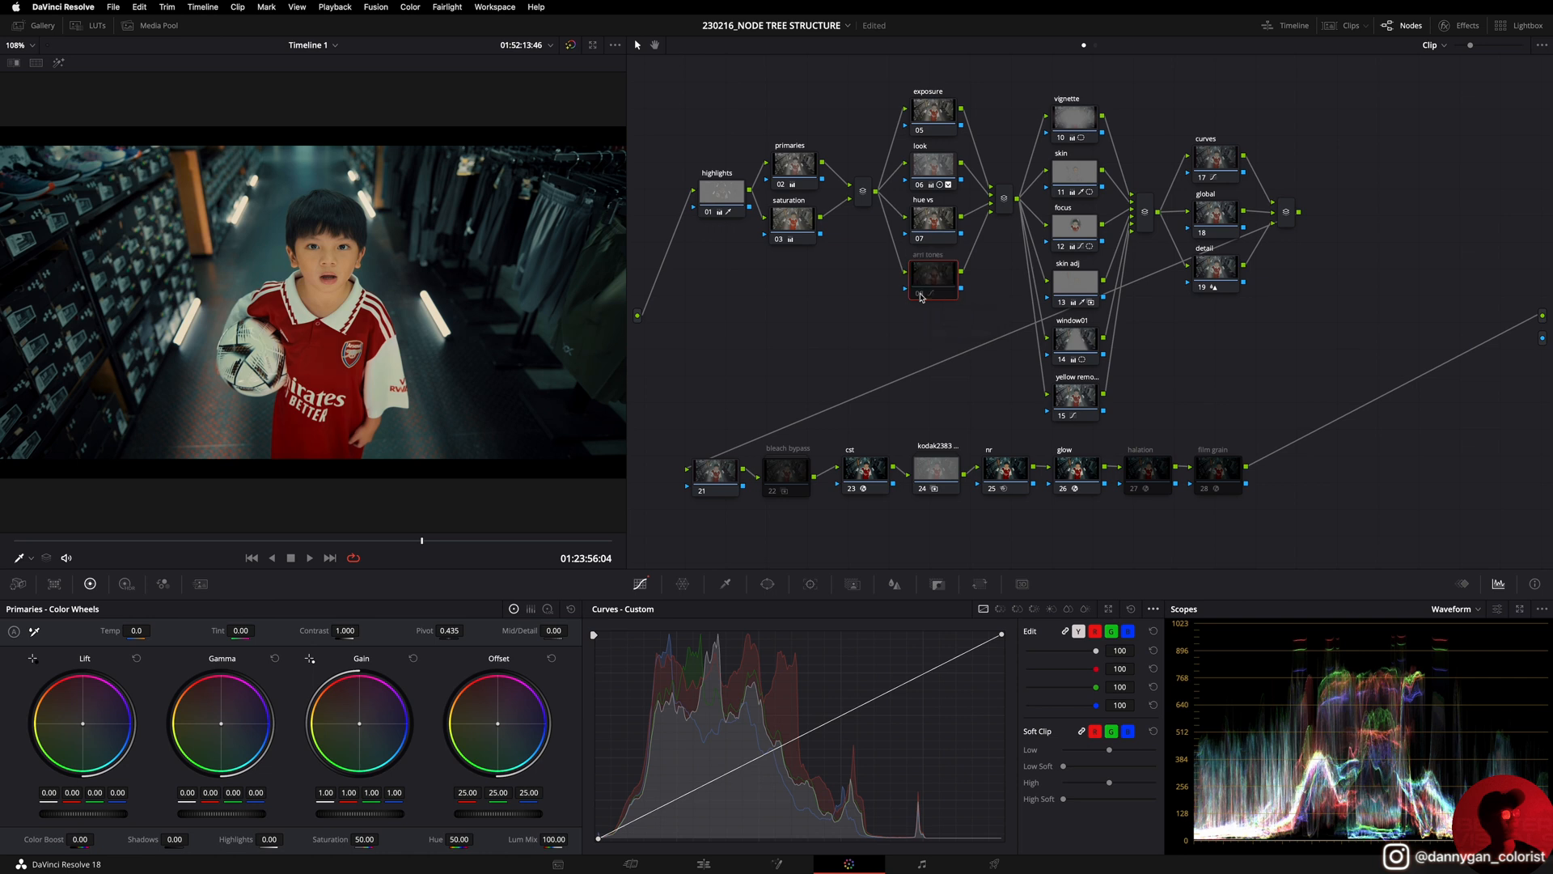
{"action": "left_click", "coordinate": [932, 275]}
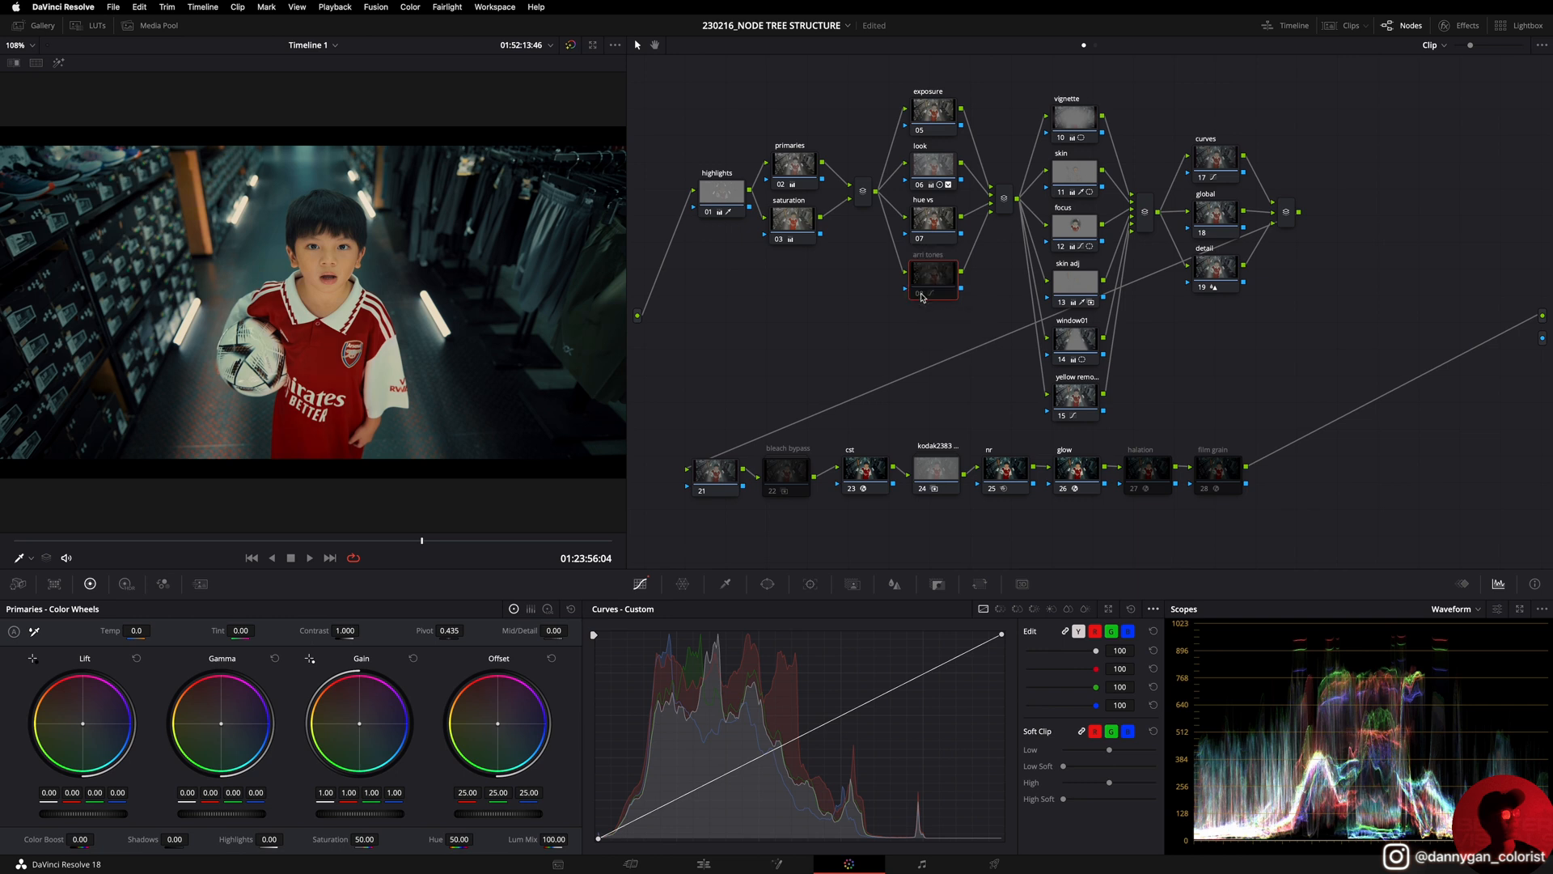
{"action": "left_click", "coordinate": [932, 275]}
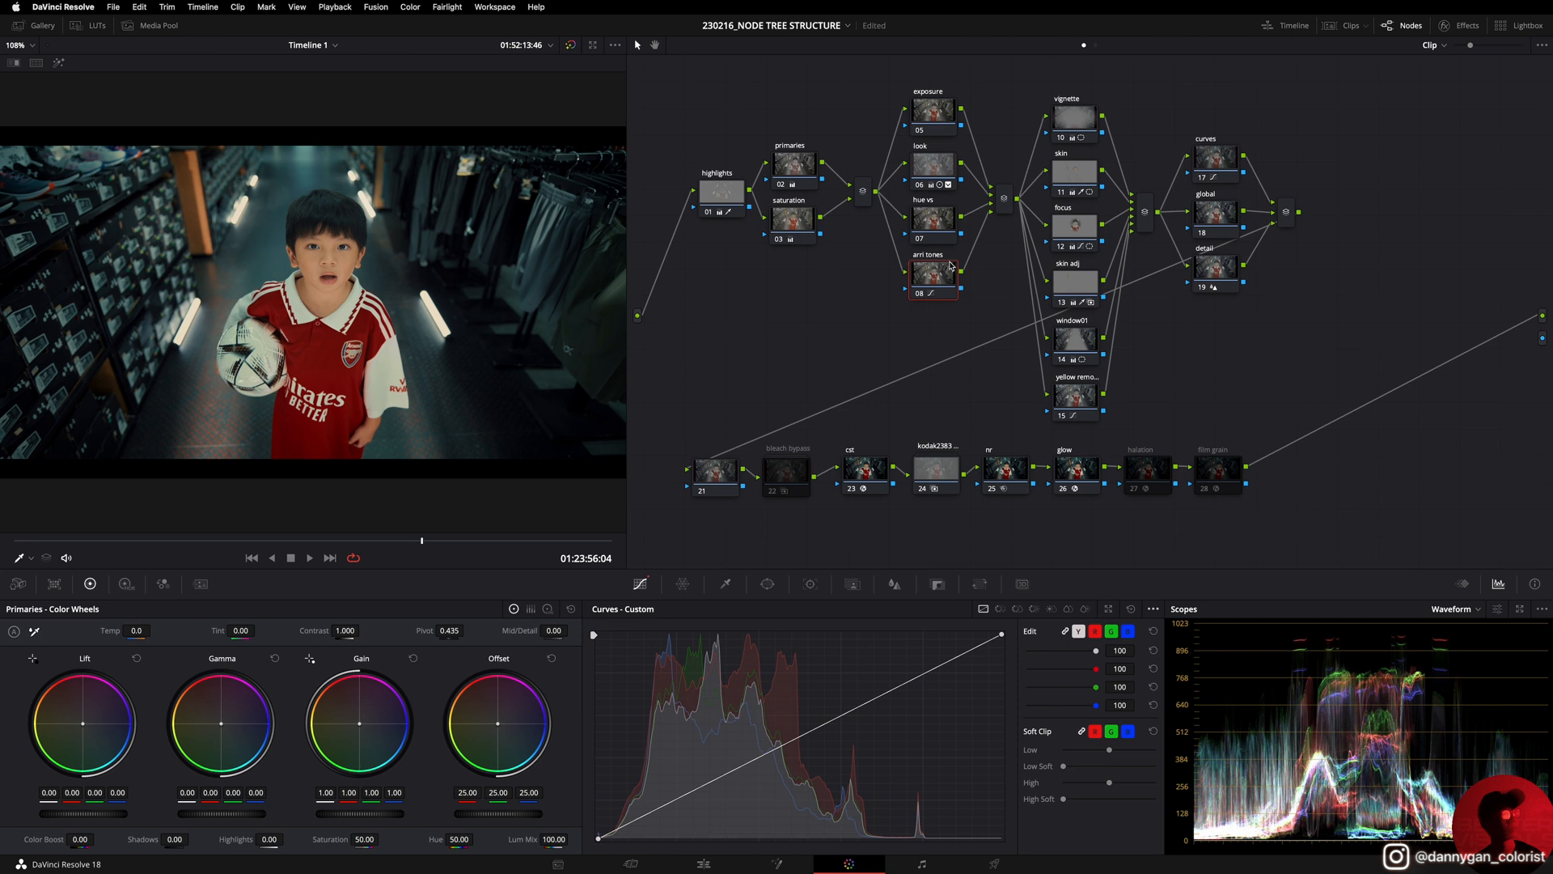
{"action": "mouse_move", "coordinate": [932, 280]}
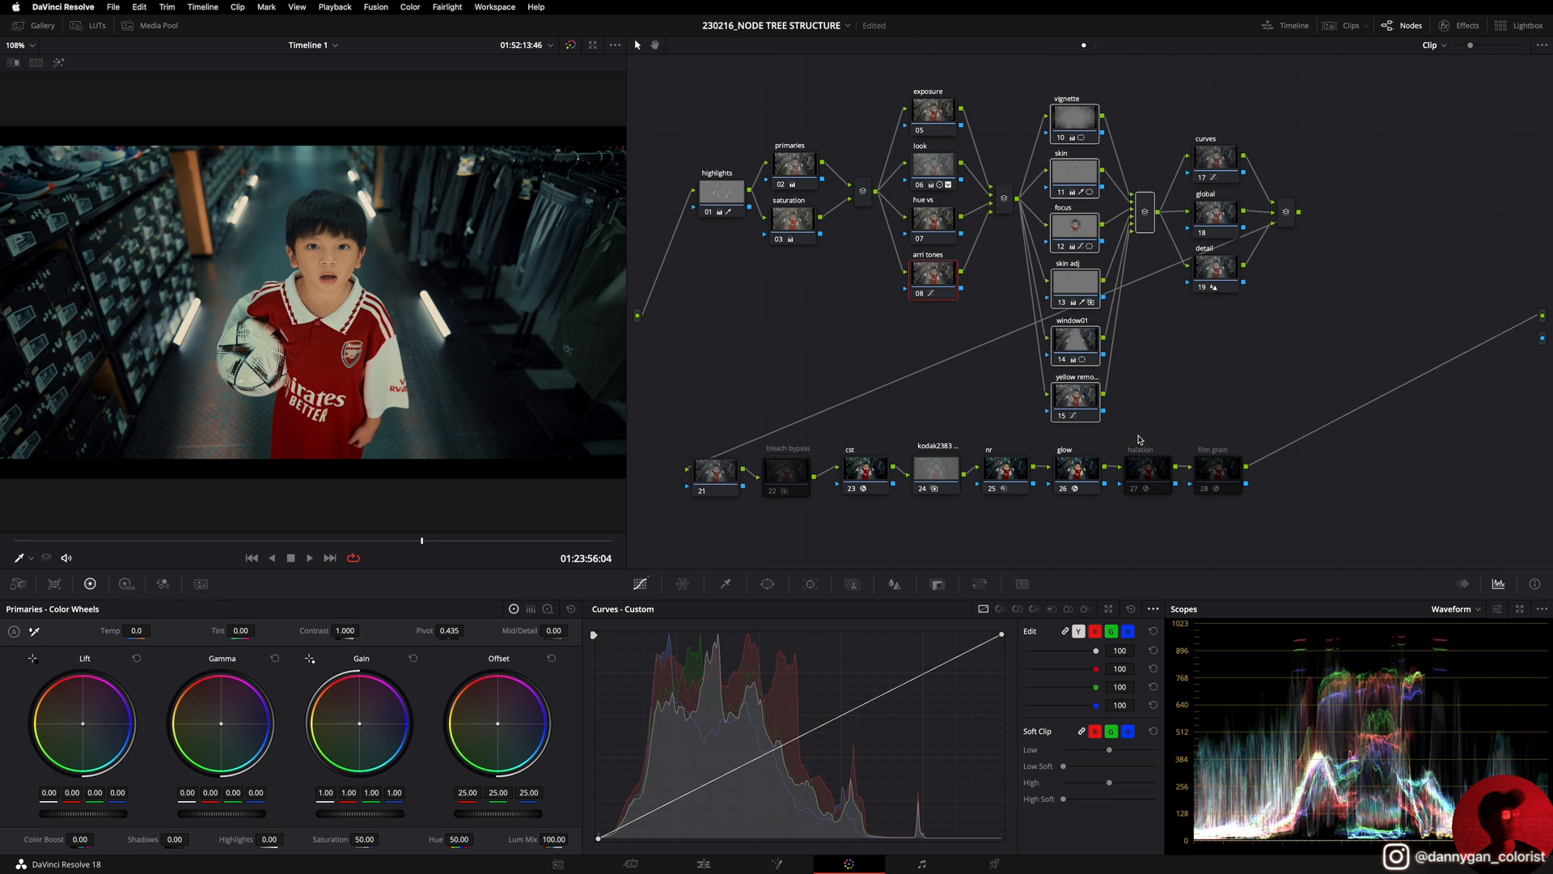
{"action": "left_click", "coordinate": [1074, 228]}
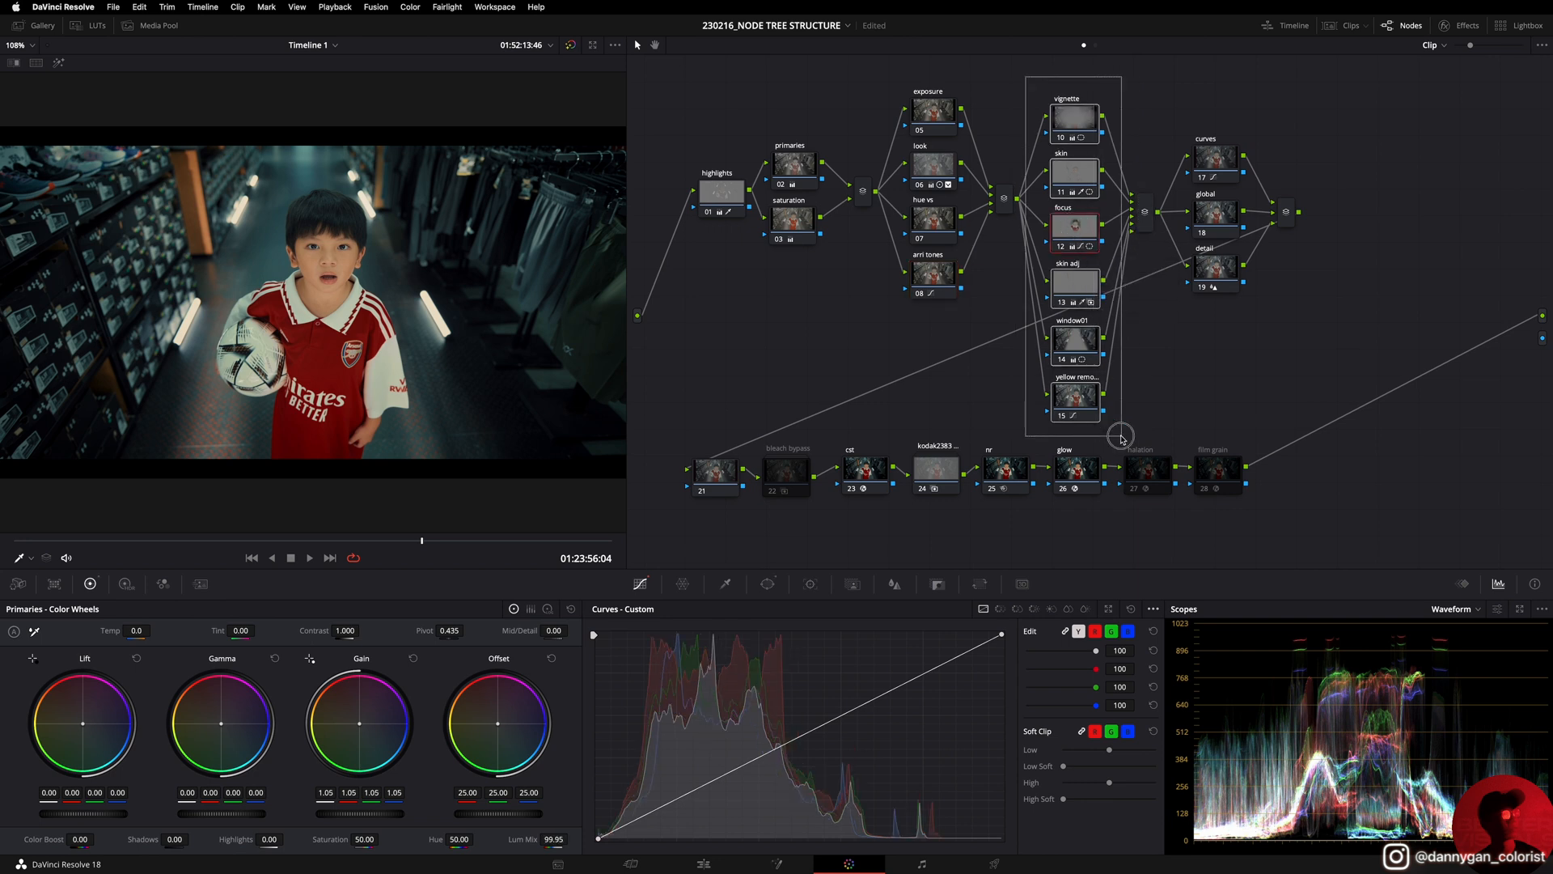
{"action": "left_click", "coordinate": [1072, 117]}
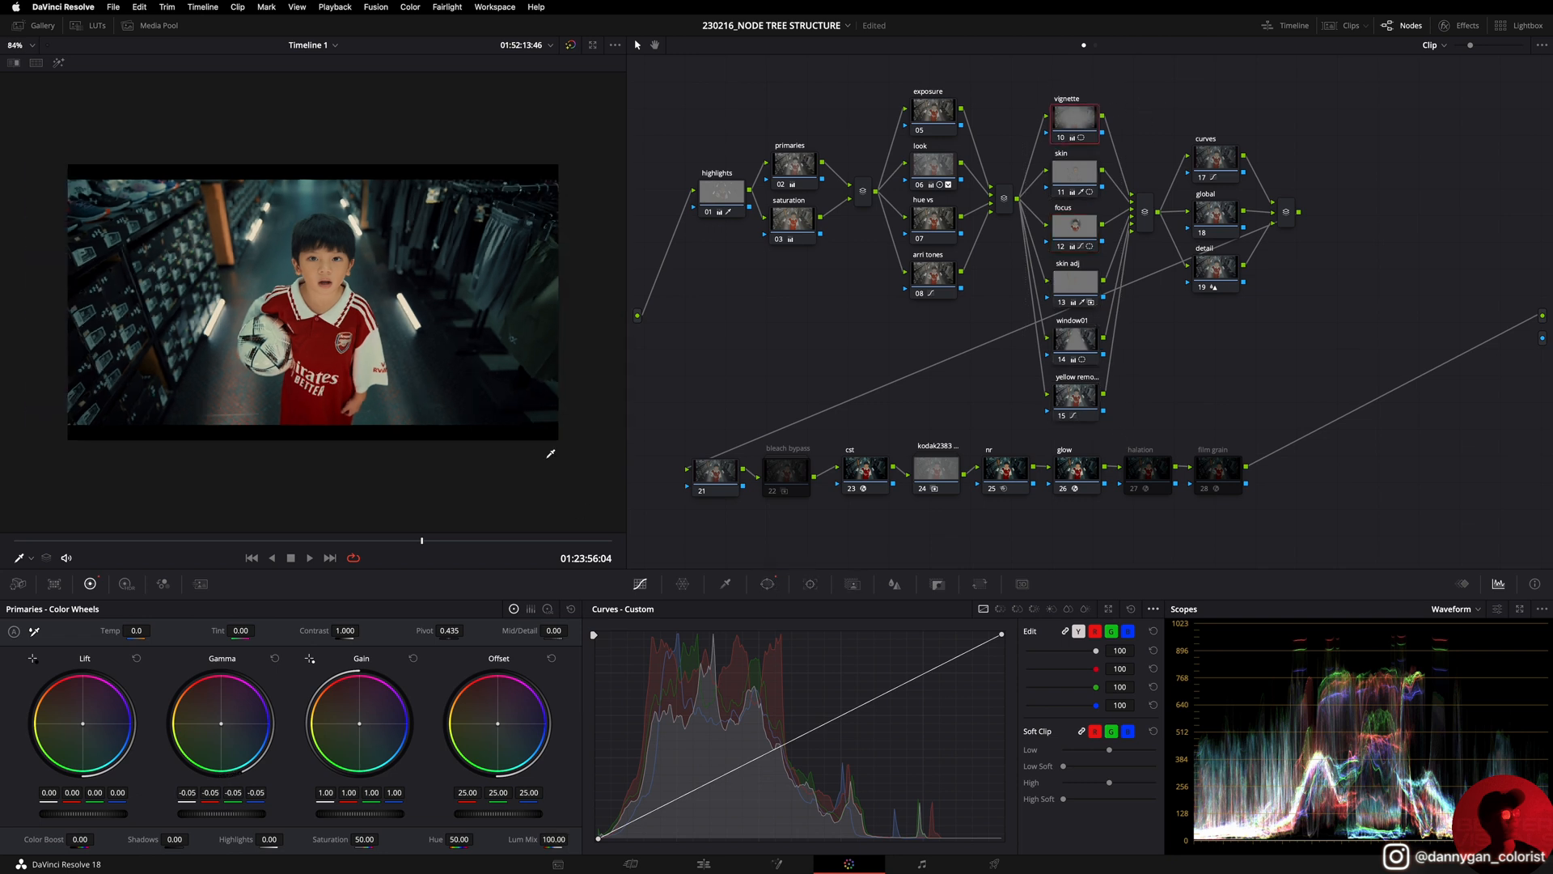
{"action": "left_click", "coordinate": [767, 584]}
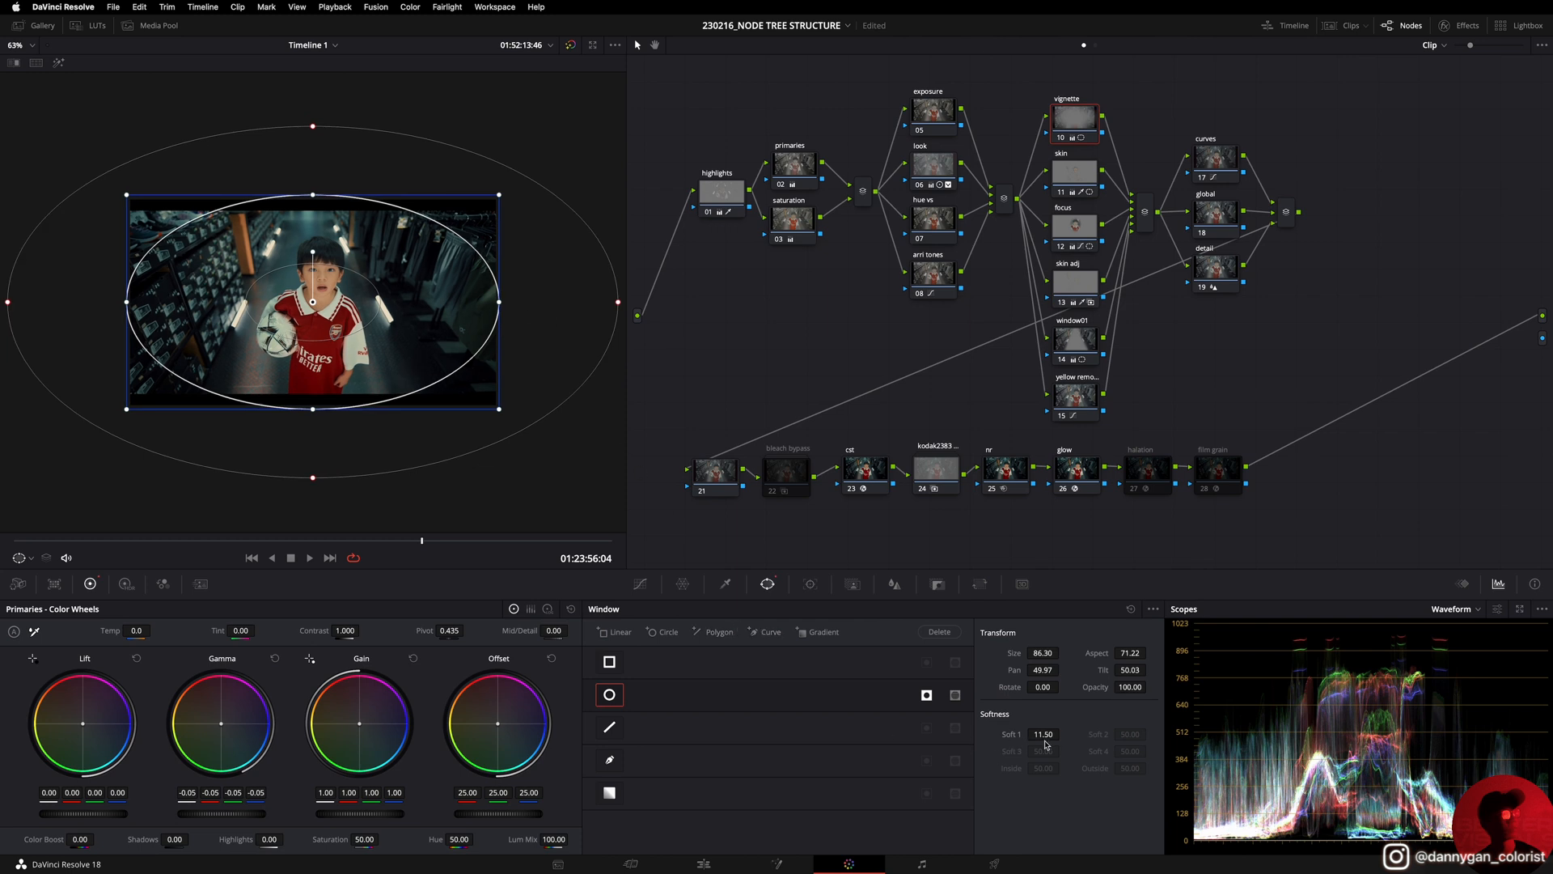
{"action": "mouse_move", "coordinate": [661, 607]}
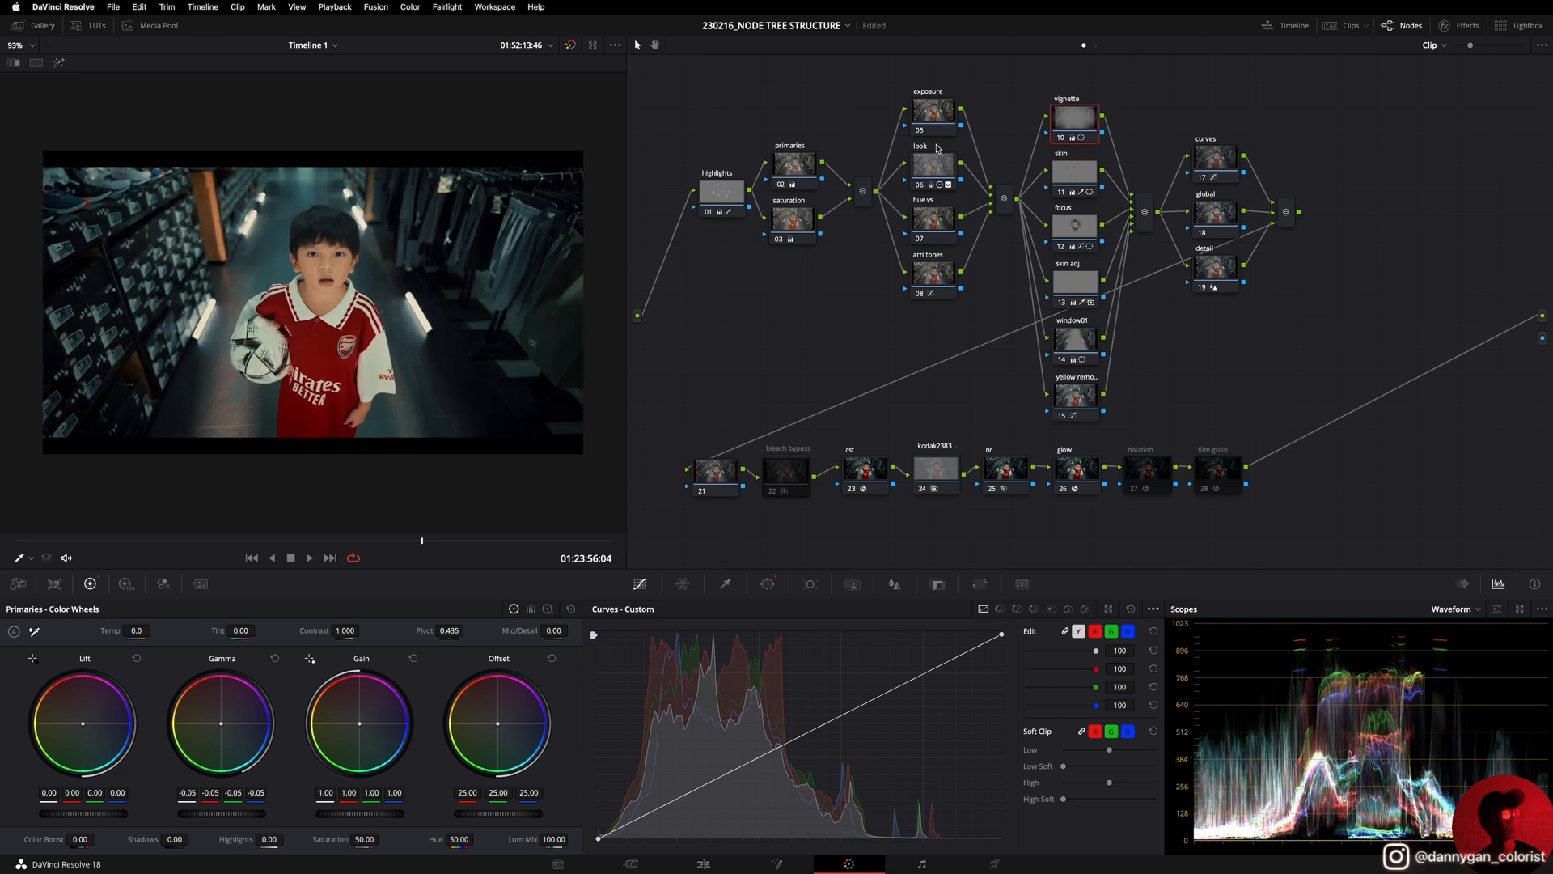
{"action": "mouse_move", "coordinate": [1021, 117]}
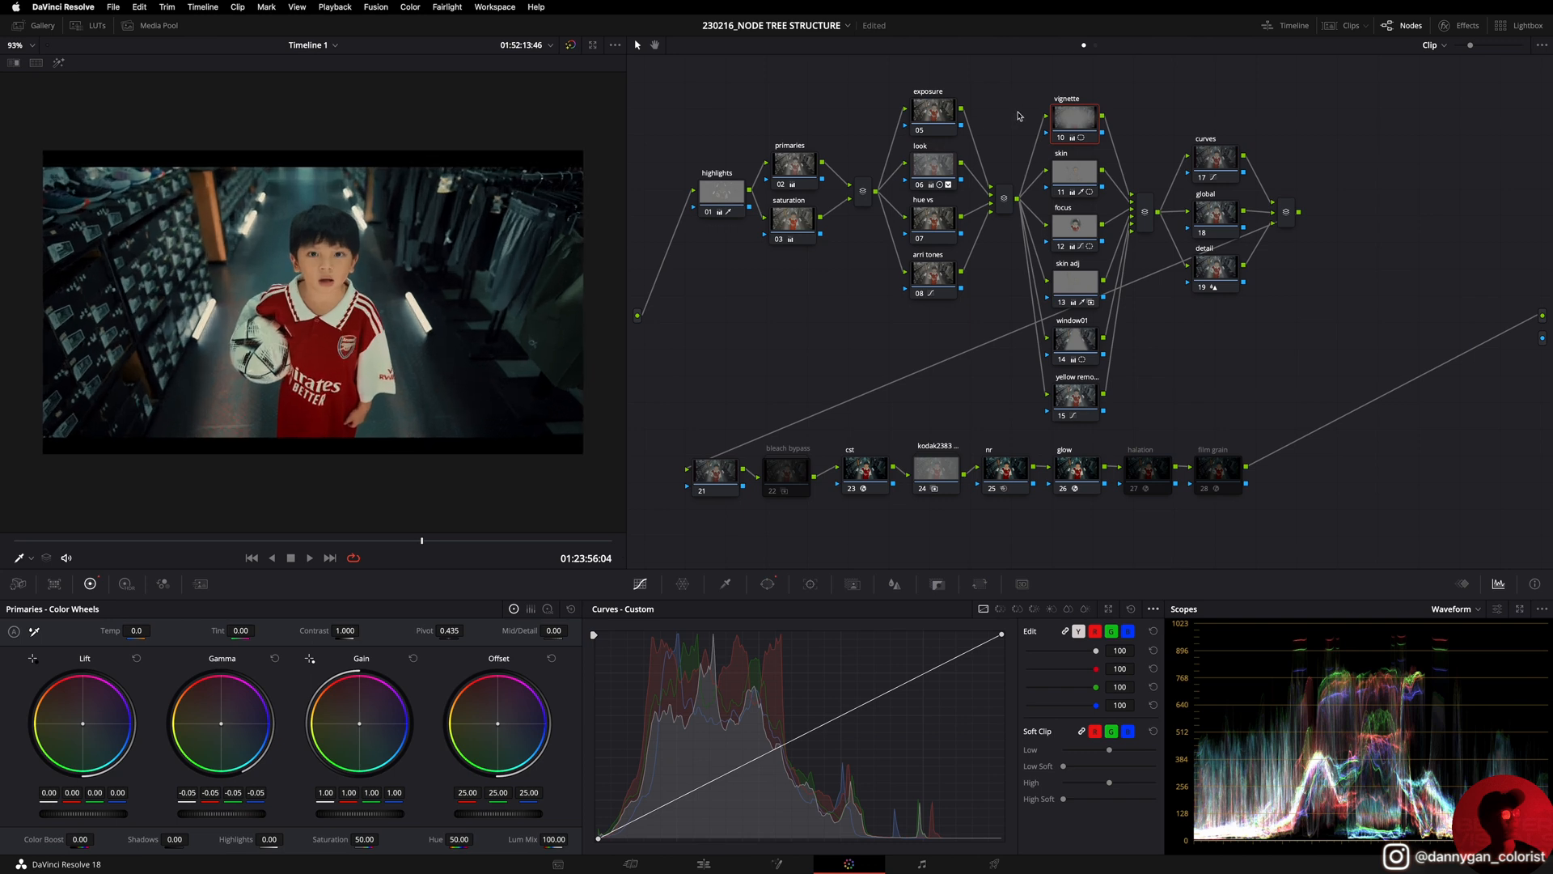
{"action": "left_click", "coordinate": [1063, 138]}
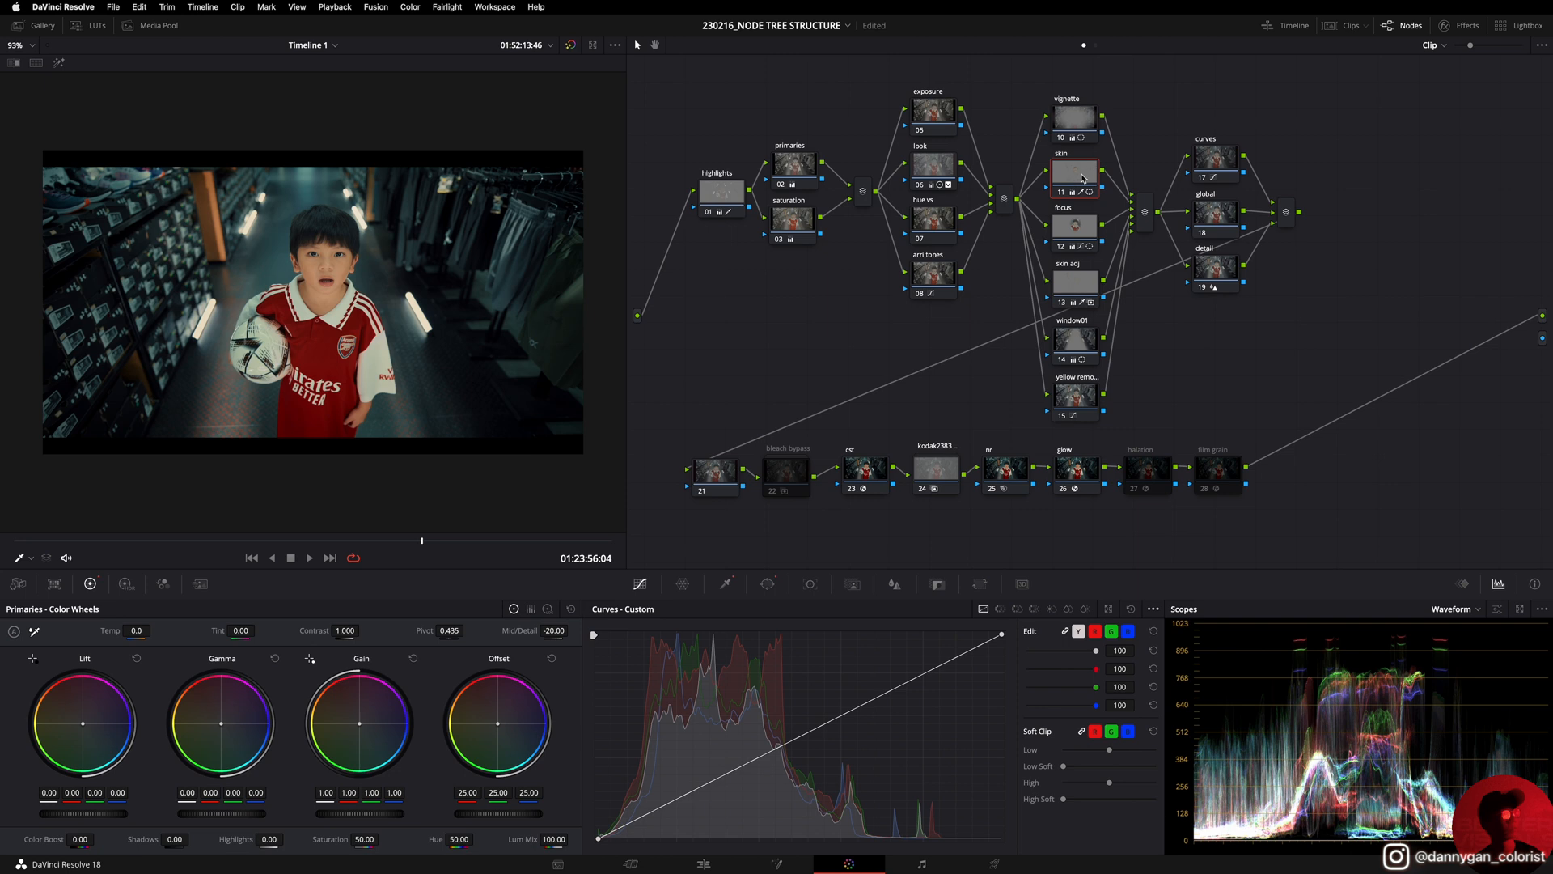
Step: Inspect the skin node's HSL qualifier, hue centre 39.4, luminance 57.6 to 66.5
{"action": "left_click", "coordinate": [725, 584]}
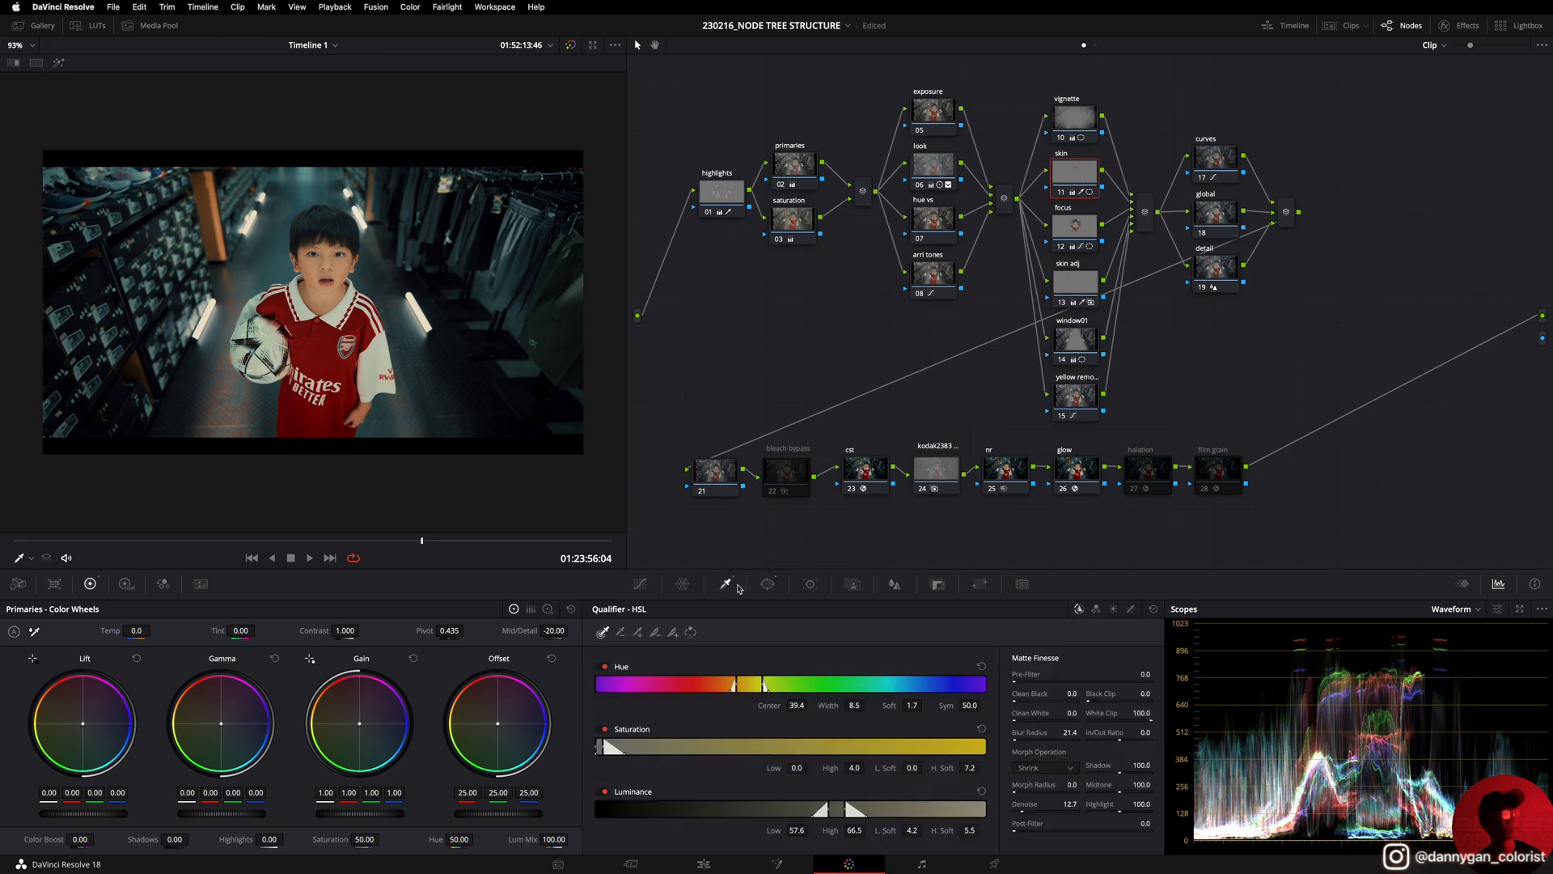
{"action": "left_click", "coordinate": [767, 584]}
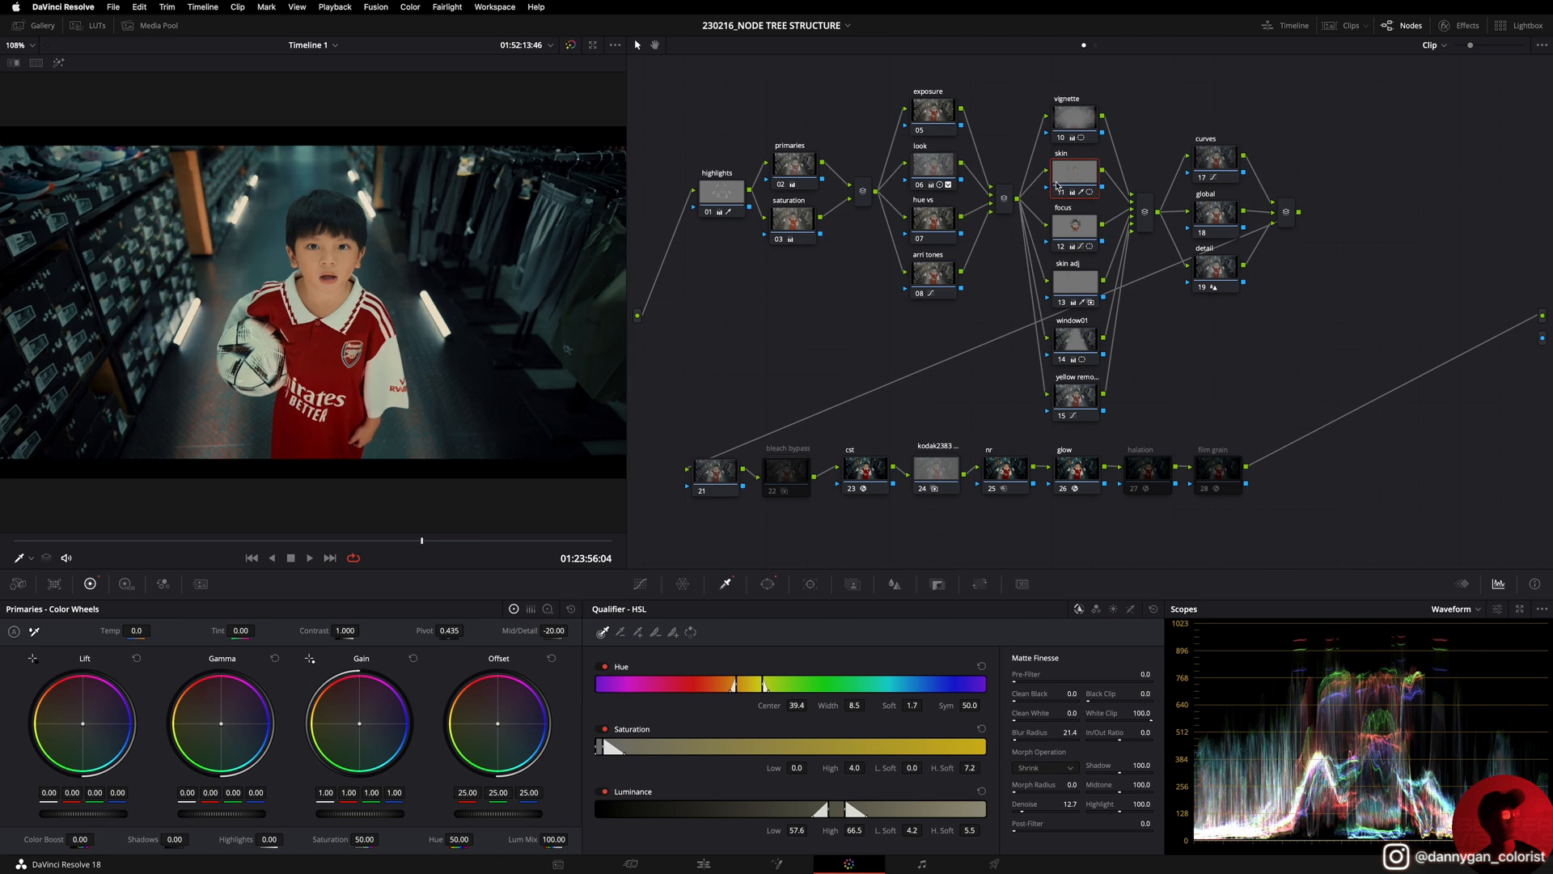
{"action": "mouse_move", "coordinate": [1059, 199]}
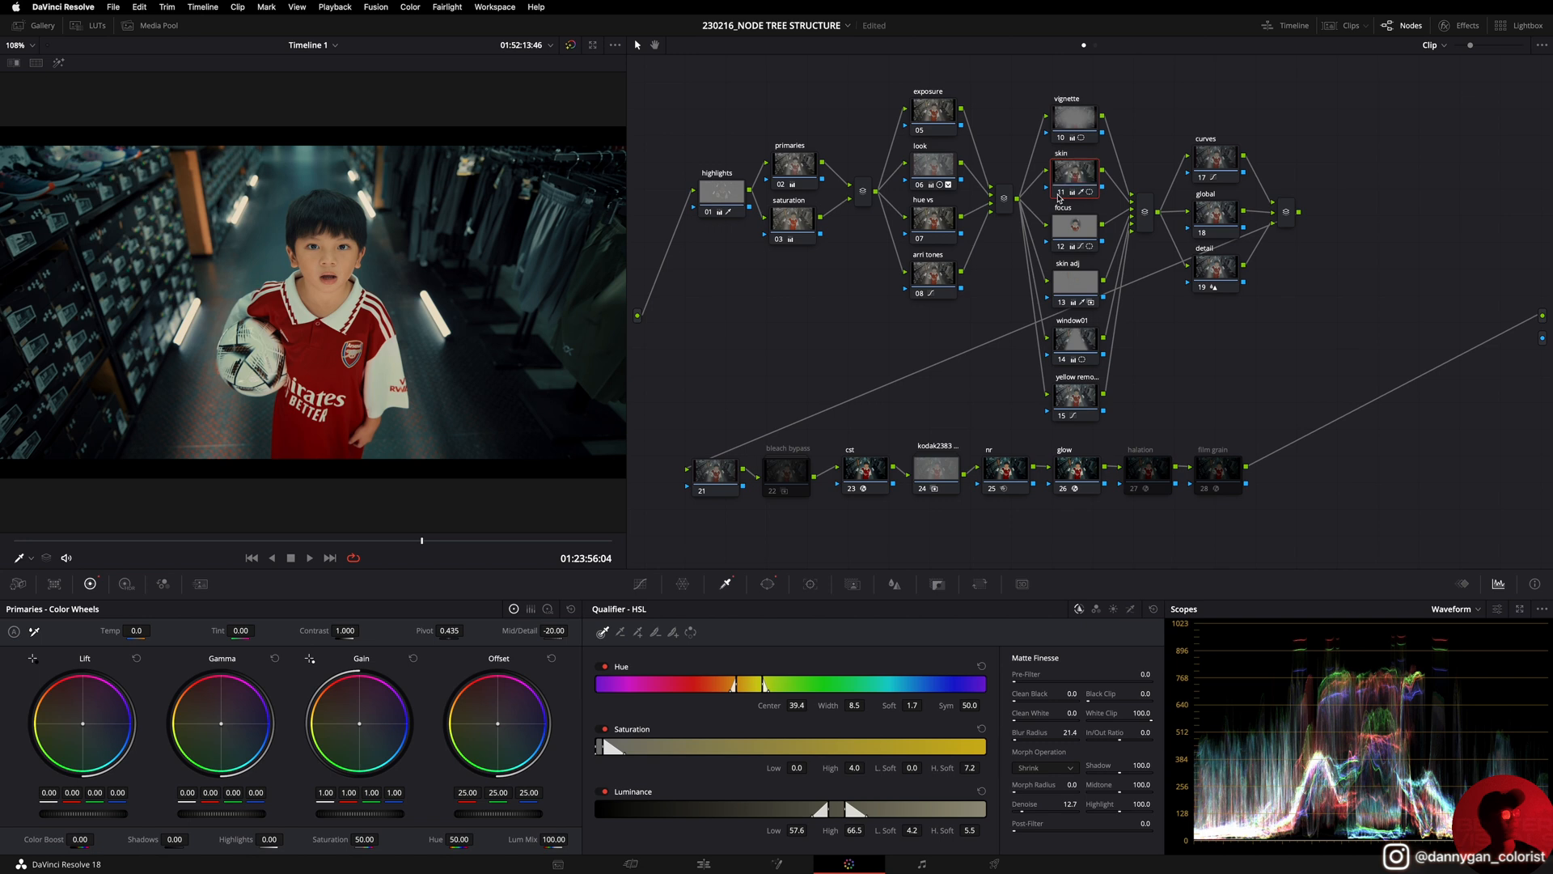
Step: Check the focus node's tracked circular face window at an earlier frame of the shot
{"action": "left_click", "coordinate": [1074, 228]}
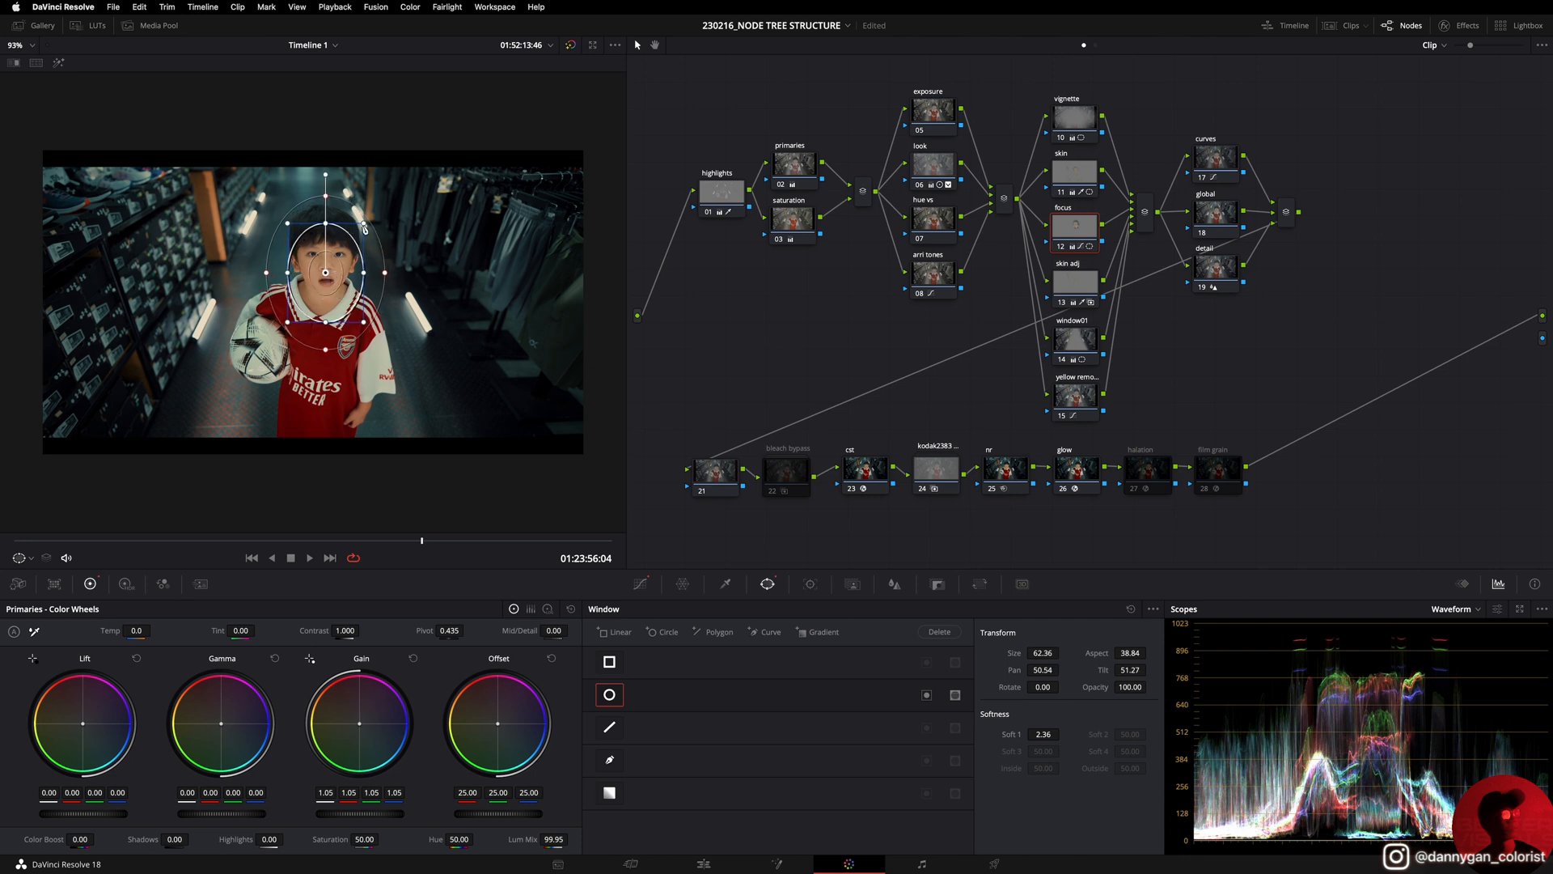
{"action": "left_click", "coordinate": [809, 584]}
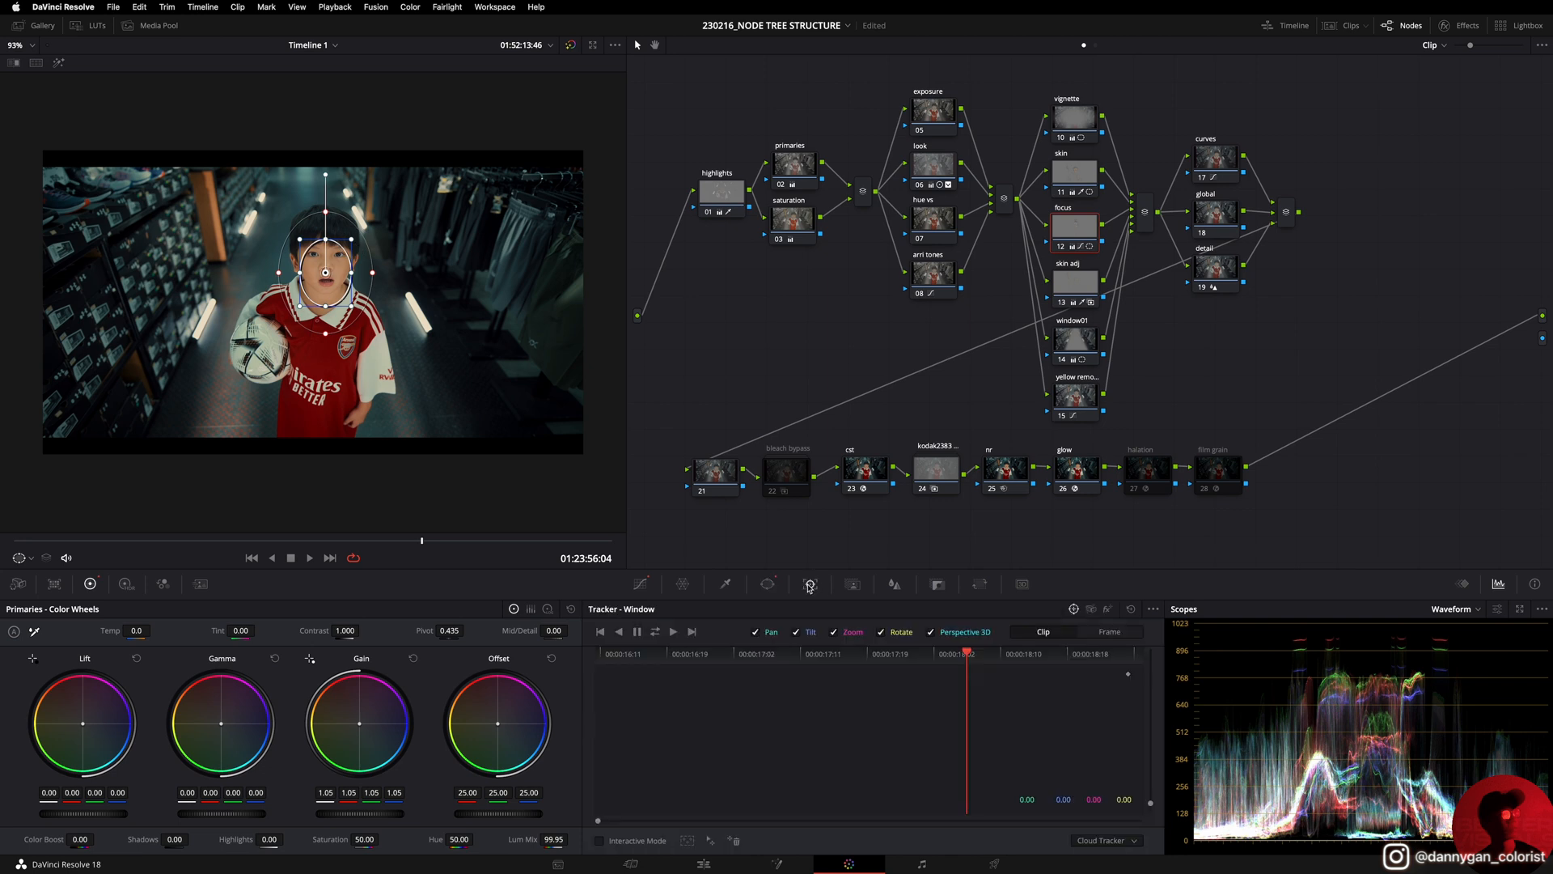
{"action": "left_click", "coordinate": [811, 584]}
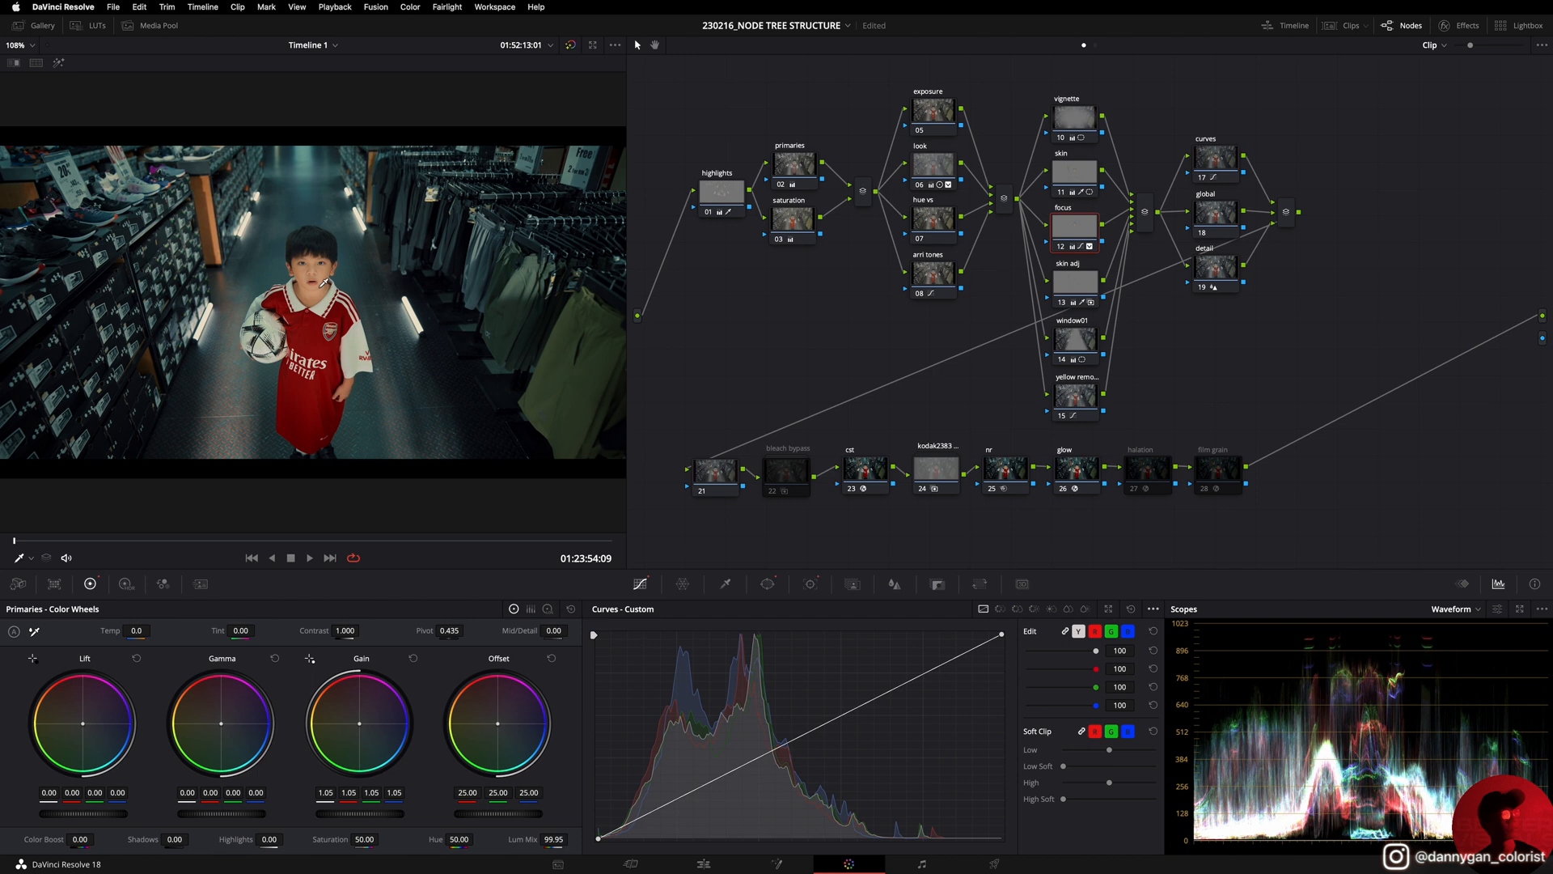
{"action": "left_click", "coordinate": [767, 584]}
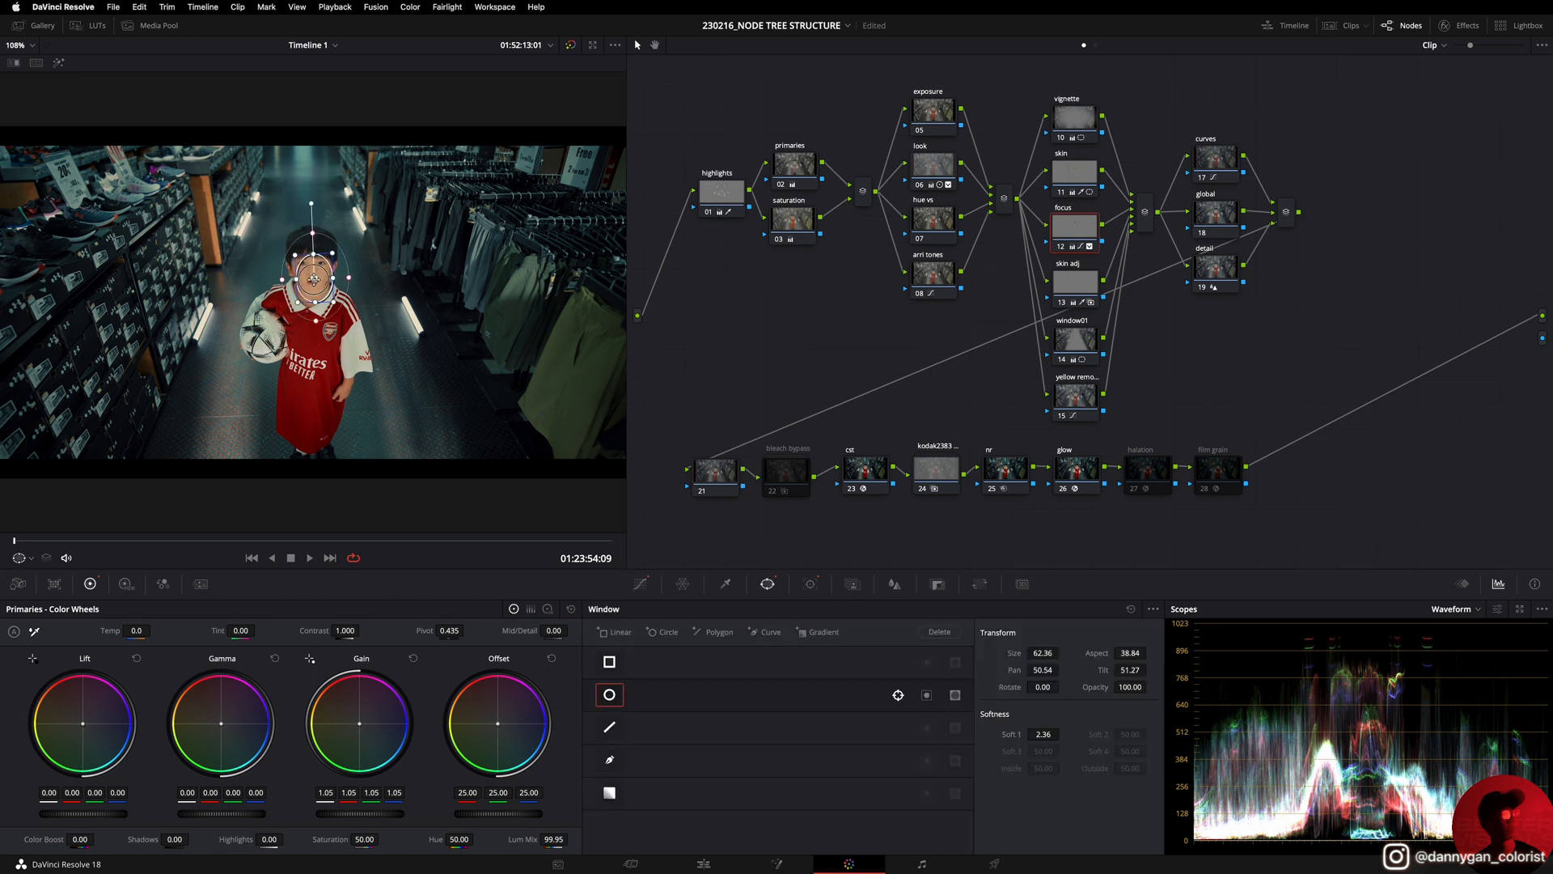
{"action": "left_click_drag", "start_coordinate": [314, 267], "coordinate": [262, 336]}
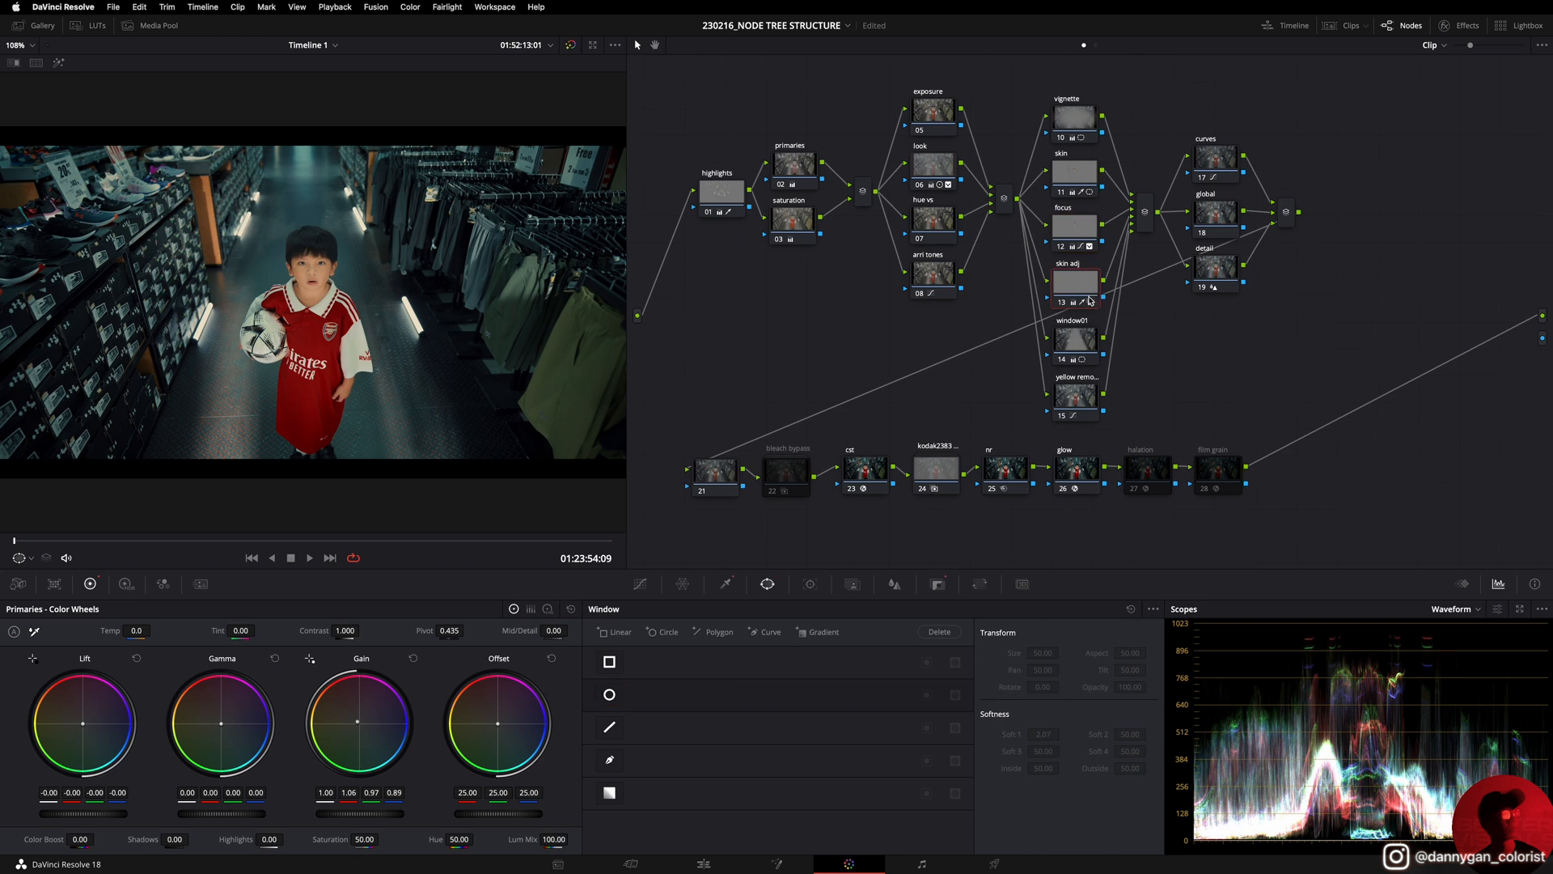
Step: Inspect the skin adj node's HSL qualifier (hue 37.6, luminance 59.1–69.3), then window01's curves
{"action": "left_click", "coordinate": [727, 584]}
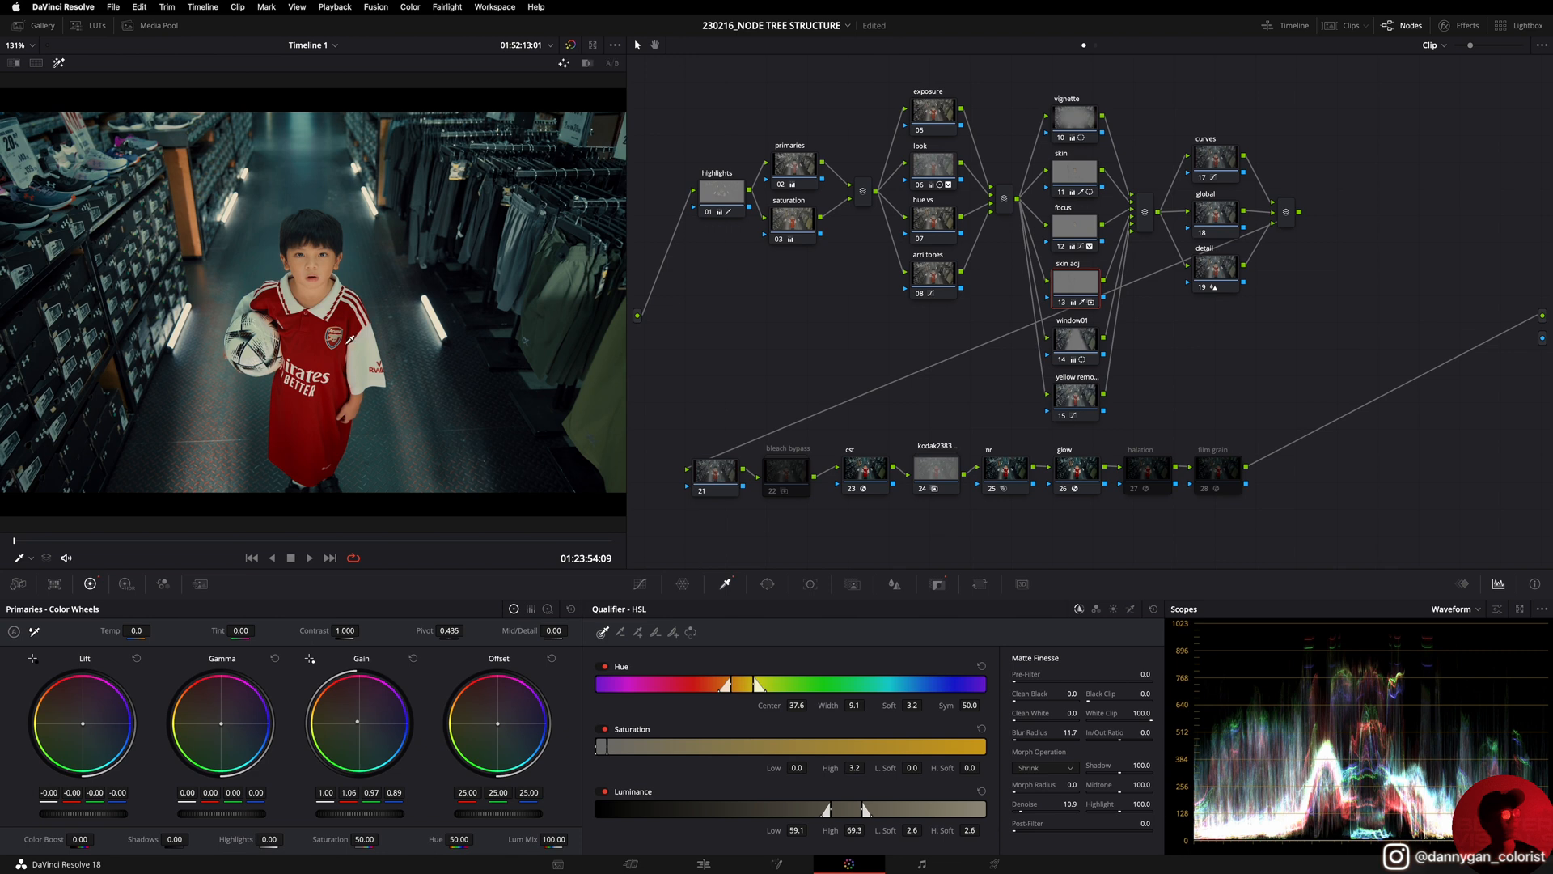
{"action": "left_click", "coordinate": [849, 584]}
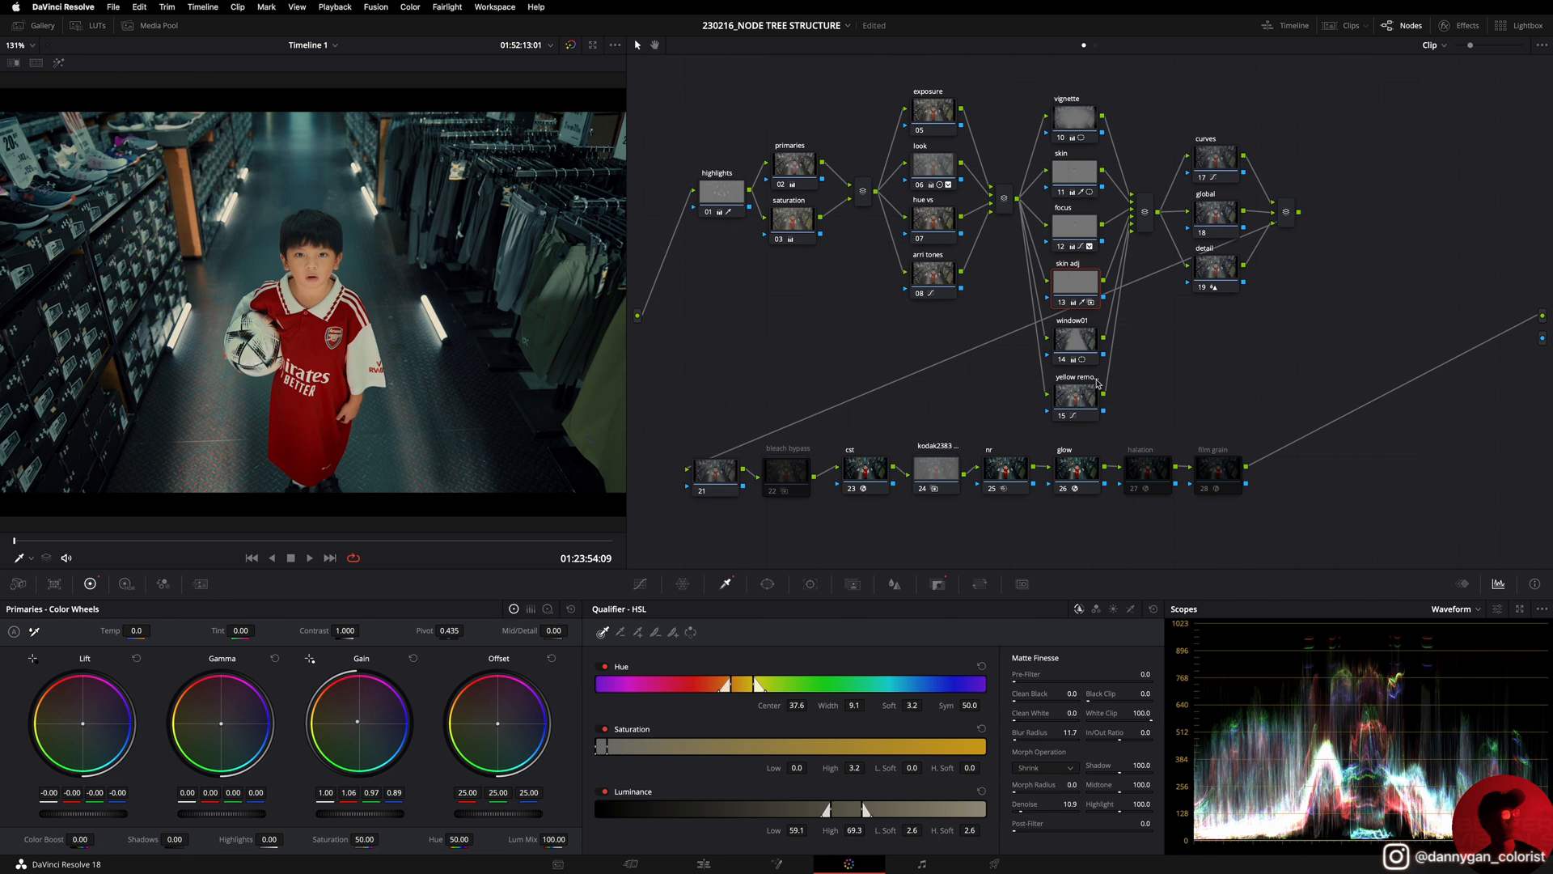
{"action": "left_click", "coordinate": [1074, 288]}
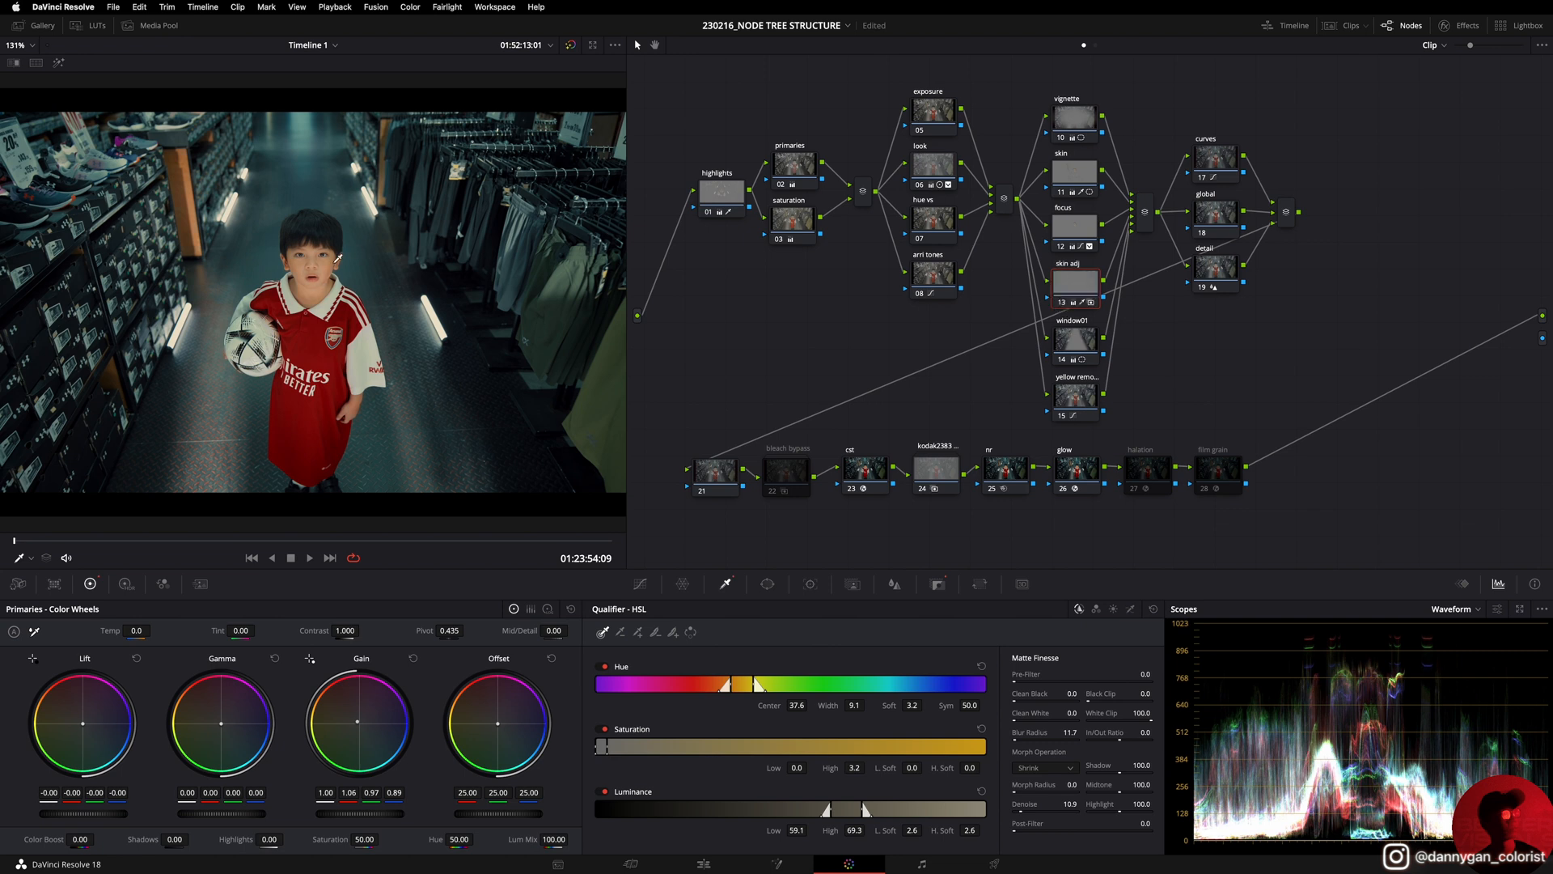
{"action": "mouse_move", "coordinate": [1056, 265]}
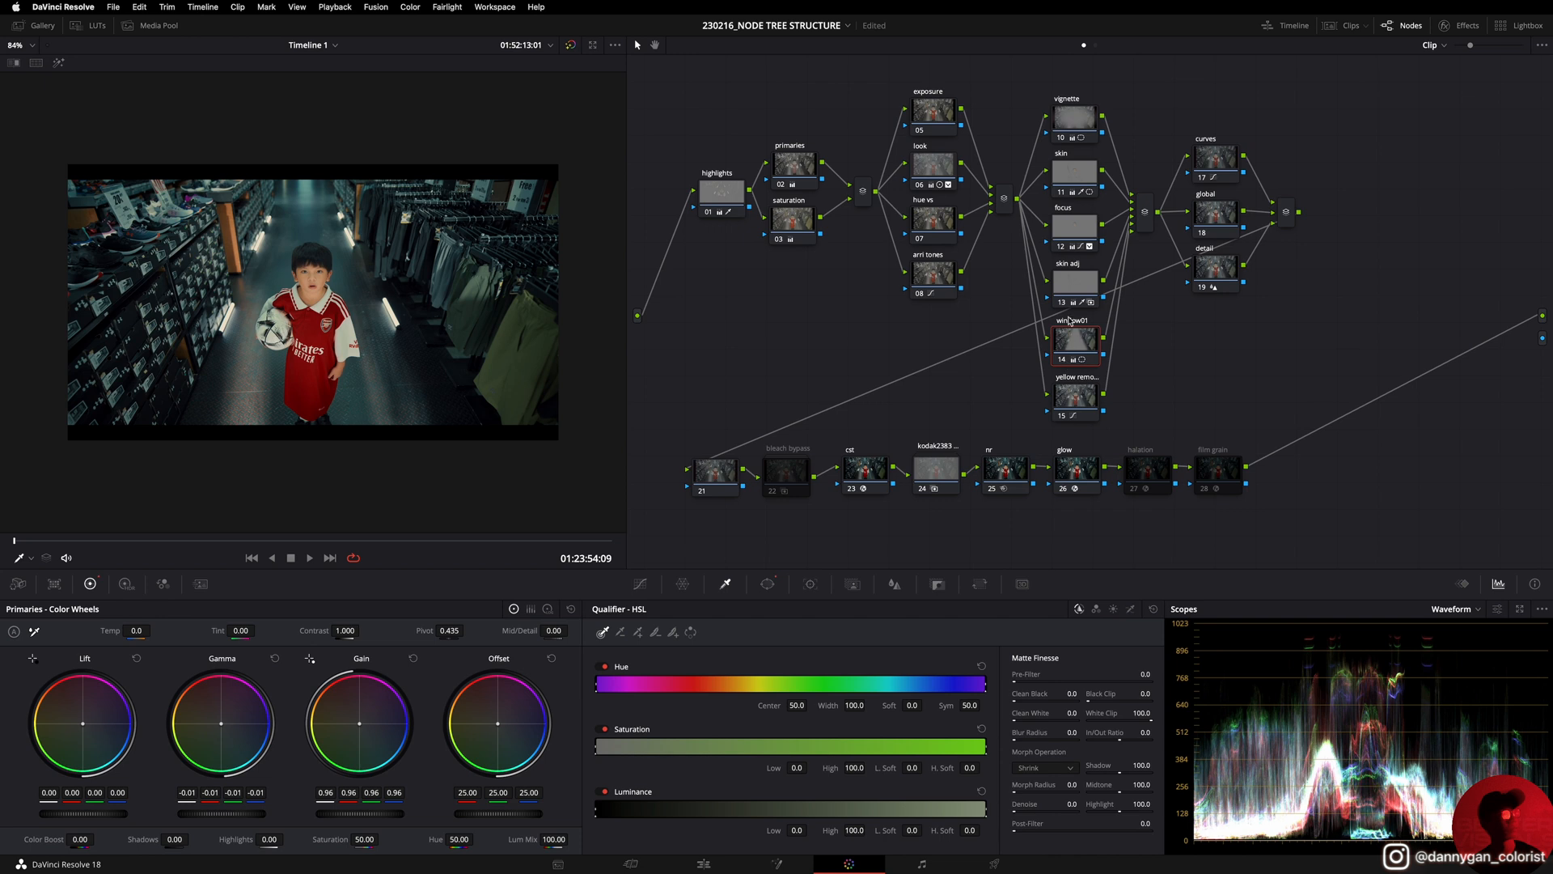
{"action": "left_click", "coordinate": [767, 584]}
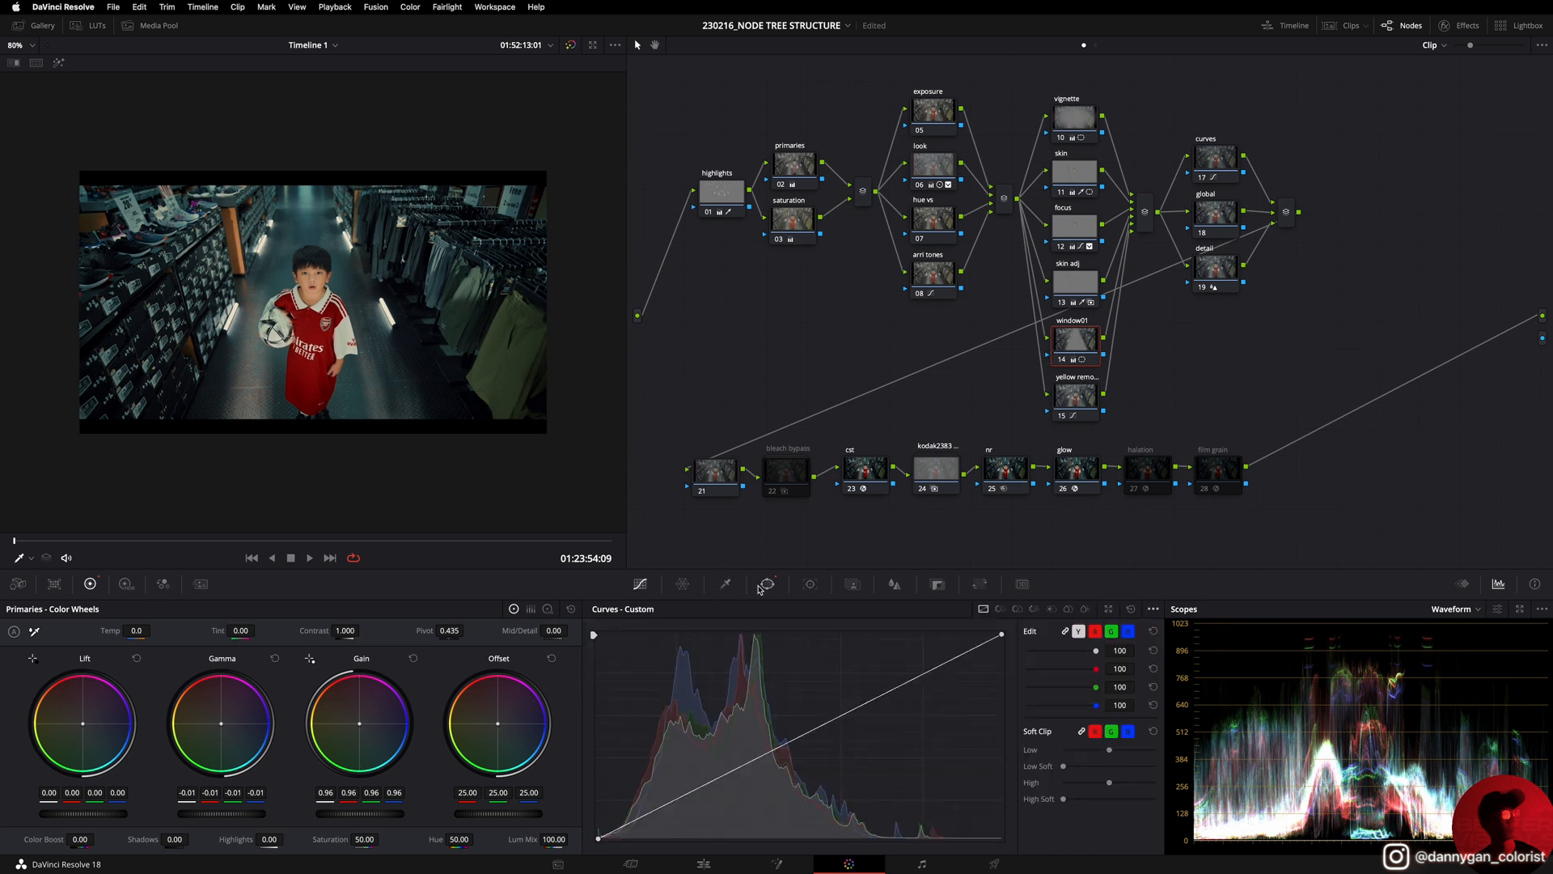
{"action": "left_click", "coordinate": [765, 584]}
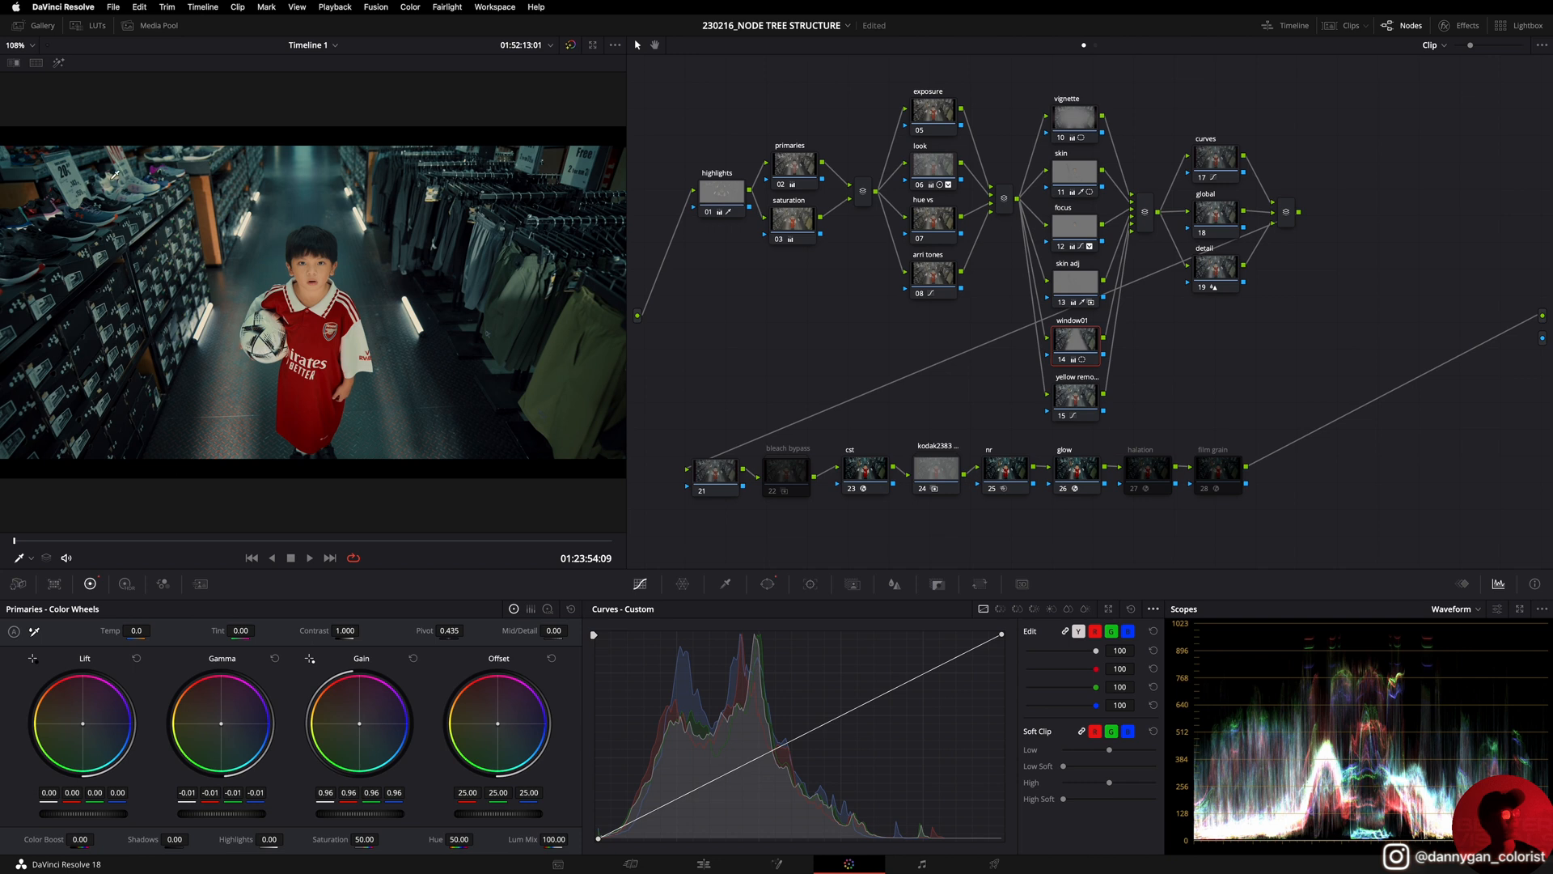
{"action": "mouse_move", "coordinate": [545, 152]}
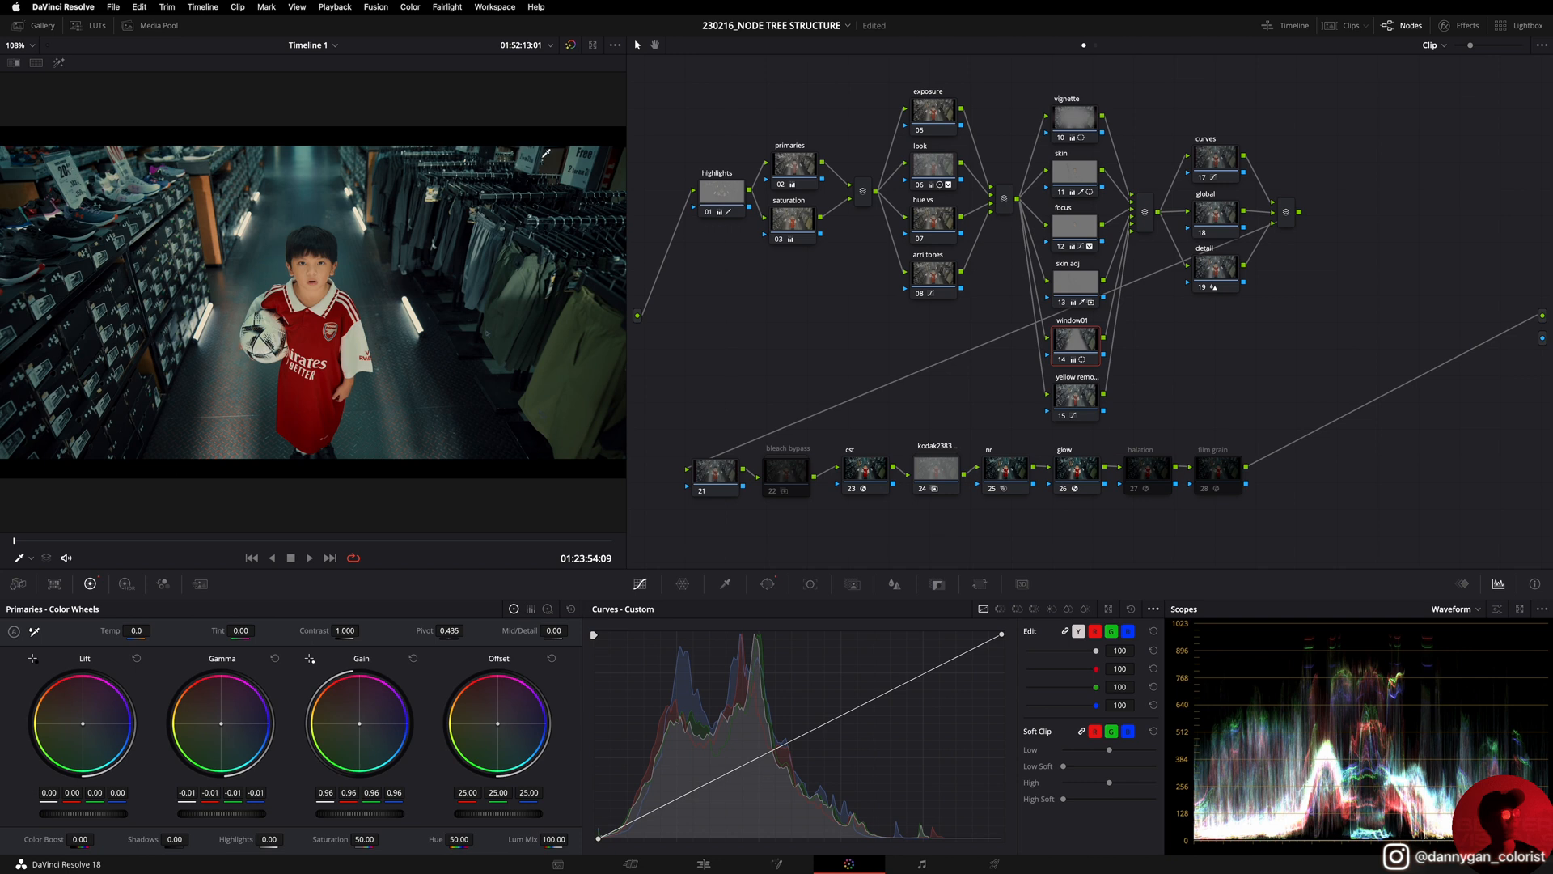
{"action": "left_click", "coordinate": [1074, 395]}
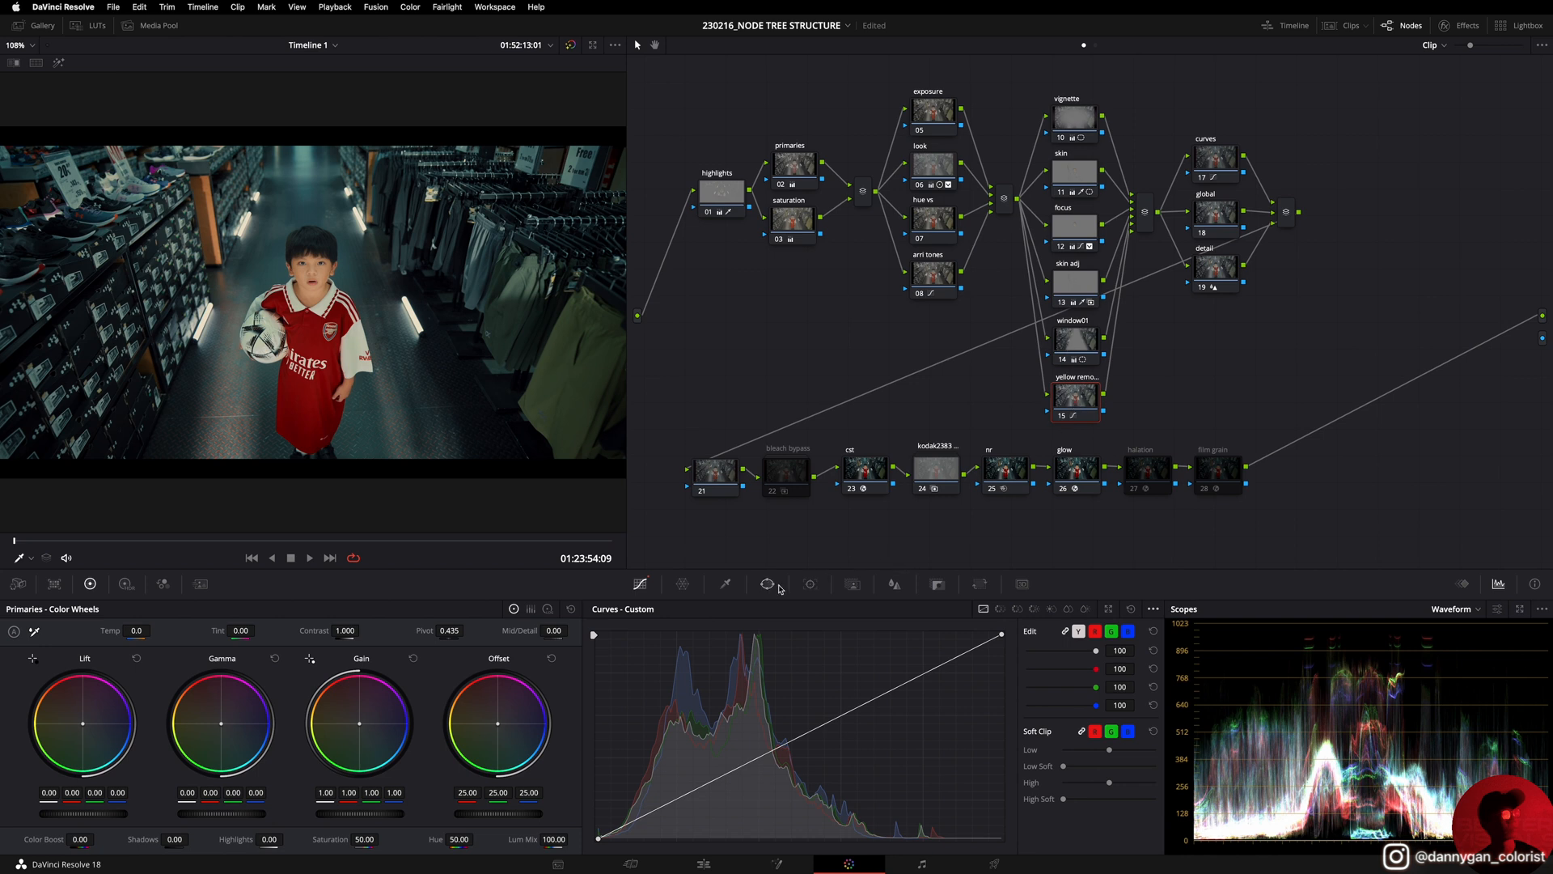
{"action": "mouse_move", "coordinate": [178, 288]}
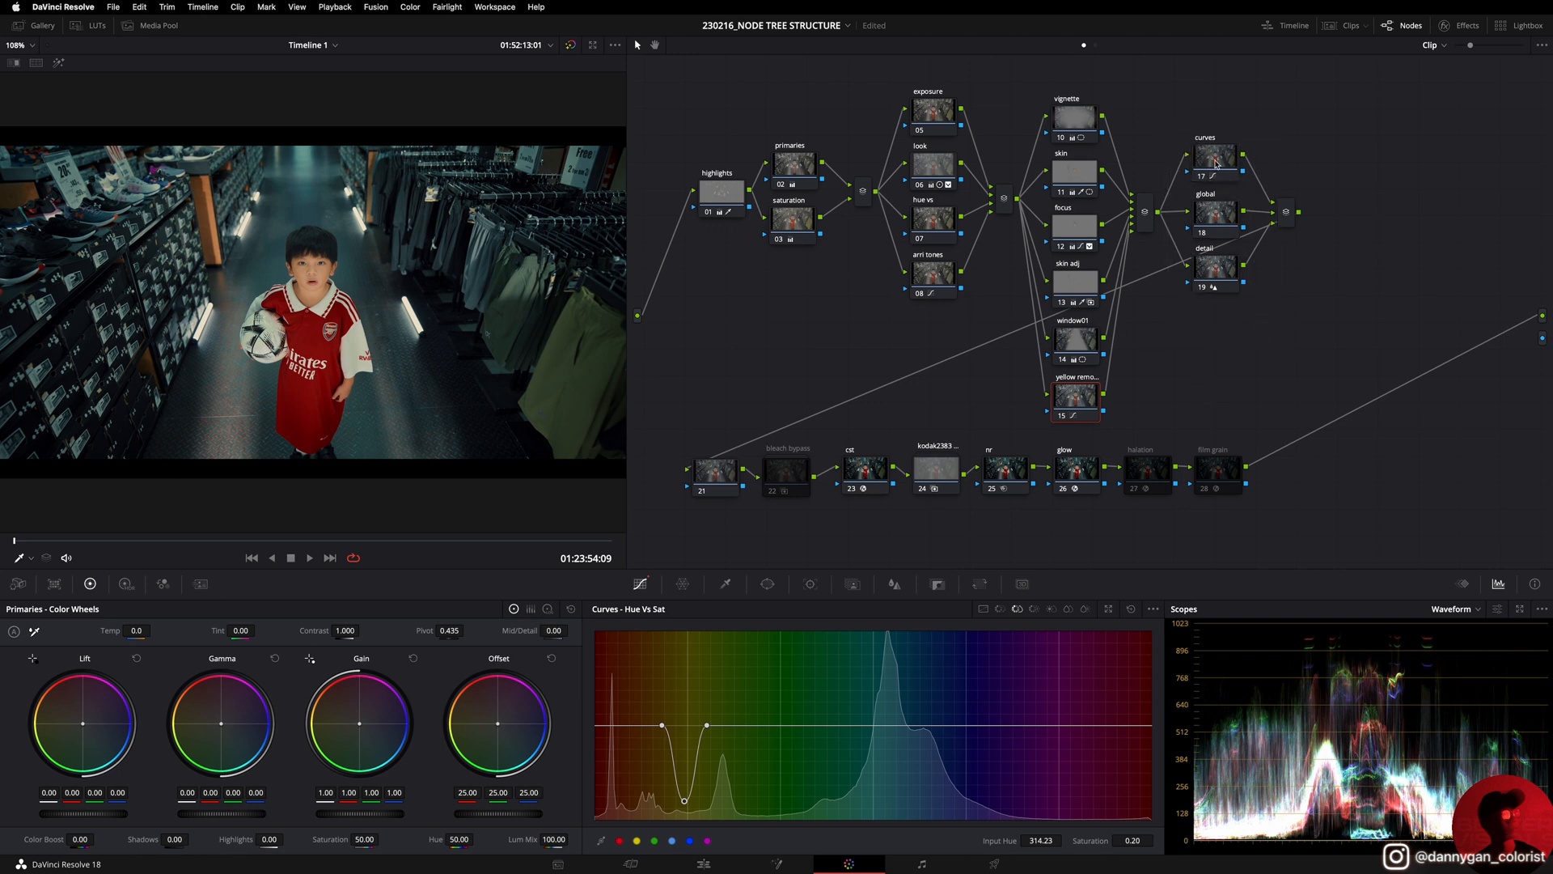
Step: Load the curves node, whose hue-vs-saturation curve is flat
{"action": "left_click", "coordinate": [1215, 156]}
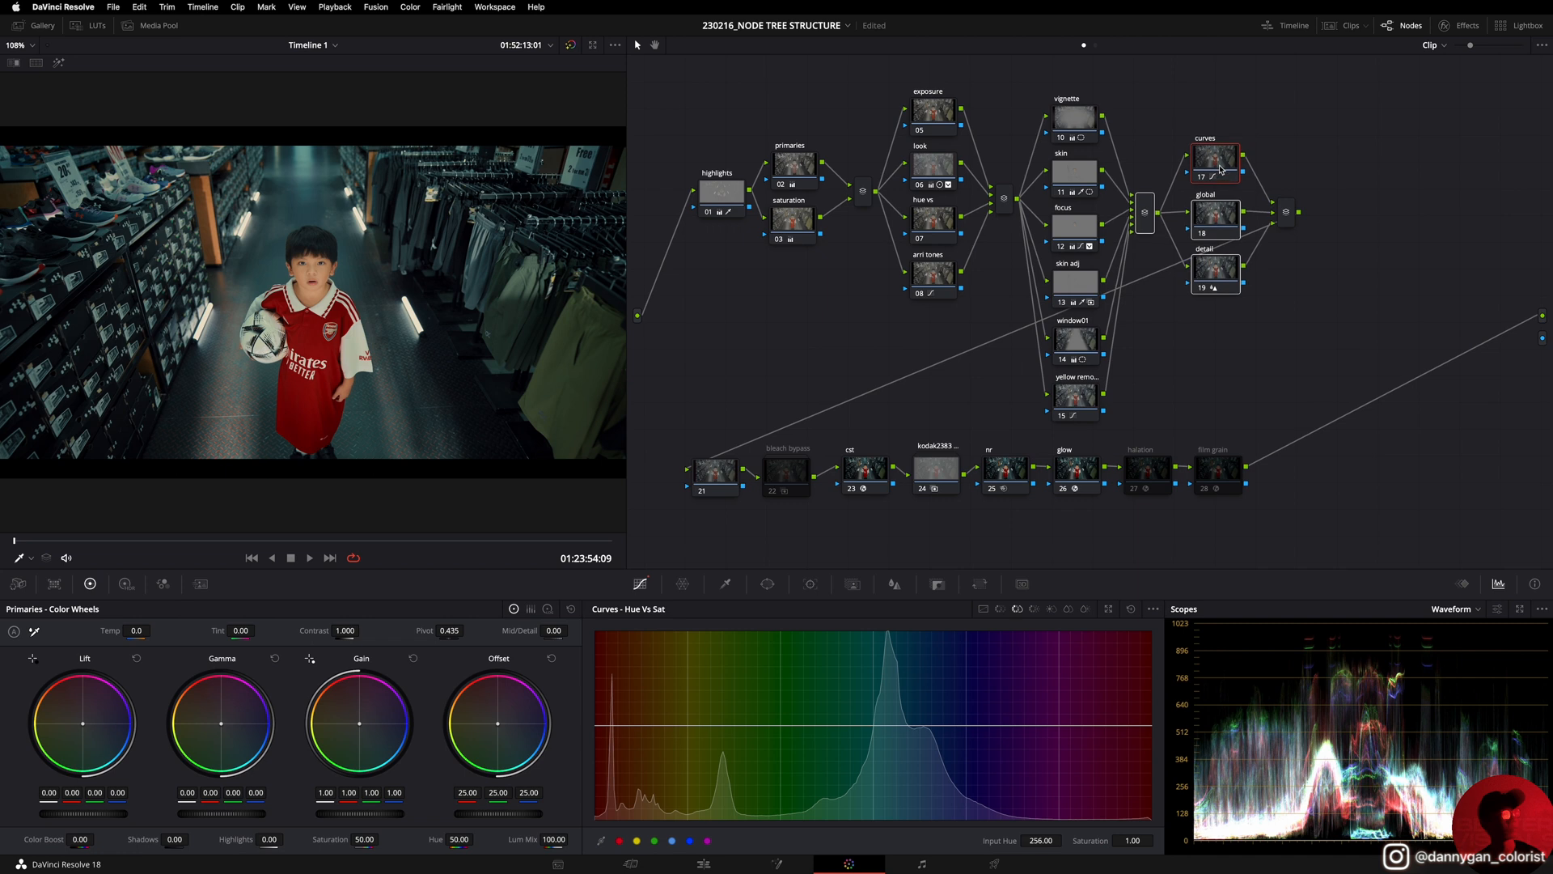
Step: Review the curves node's custom contrast curve and the primaries node's lift, gain and saturation
{"action": "left_click", "coordinate": [1152, 609]}
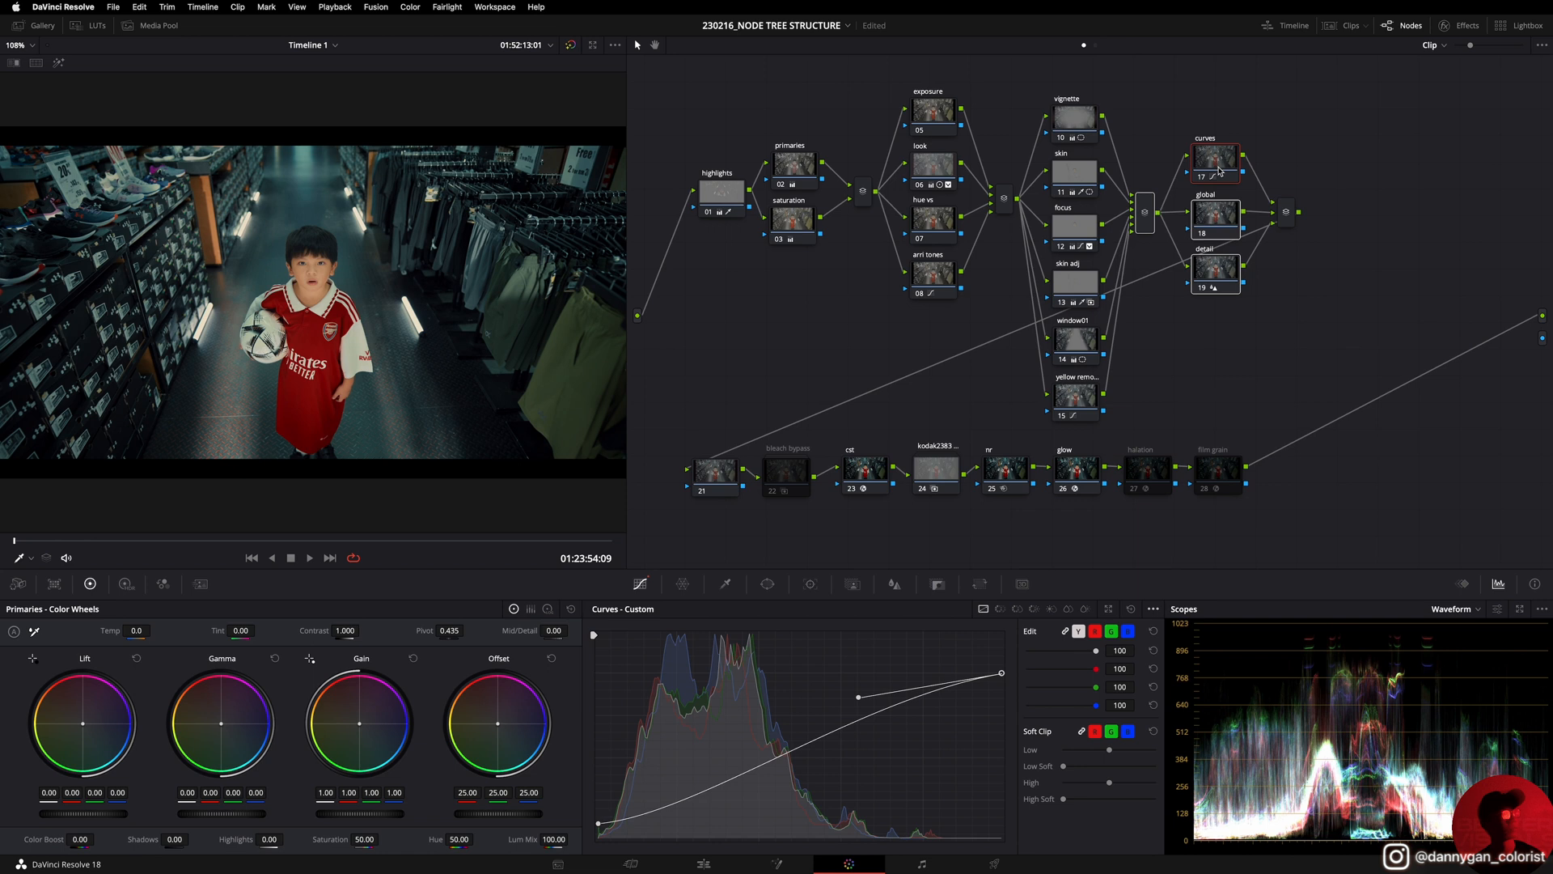
{"action": "left_click", "coordinate": [1213, 212]}
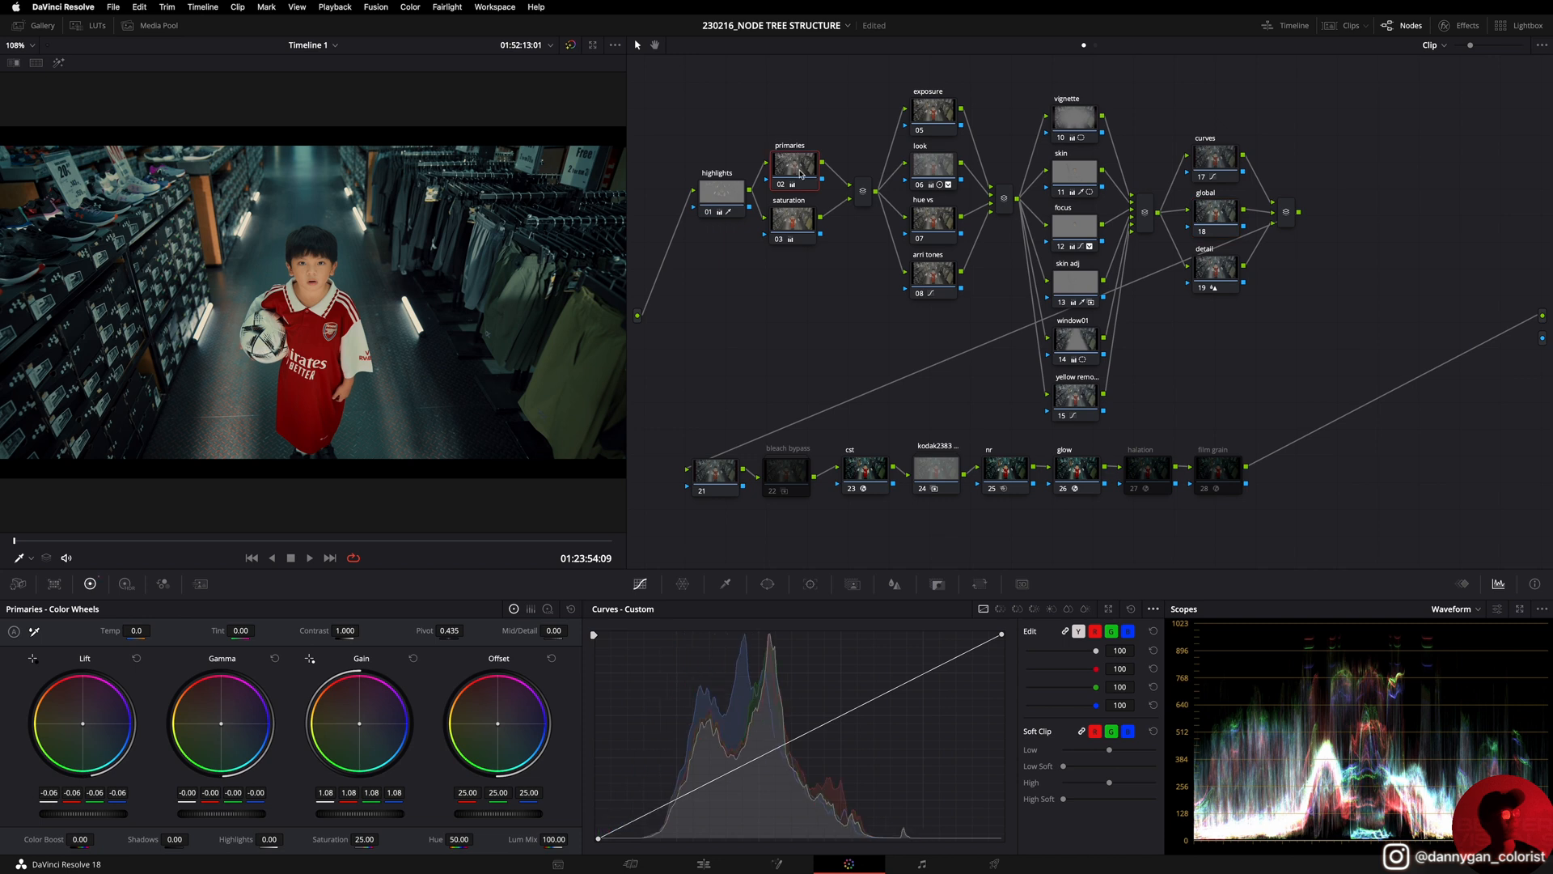
Step: Inspect the reduced mid-detail node, then the global and detail nodes' neutral settings
{"action": "left_click", "coordinate": [1074, 173]}
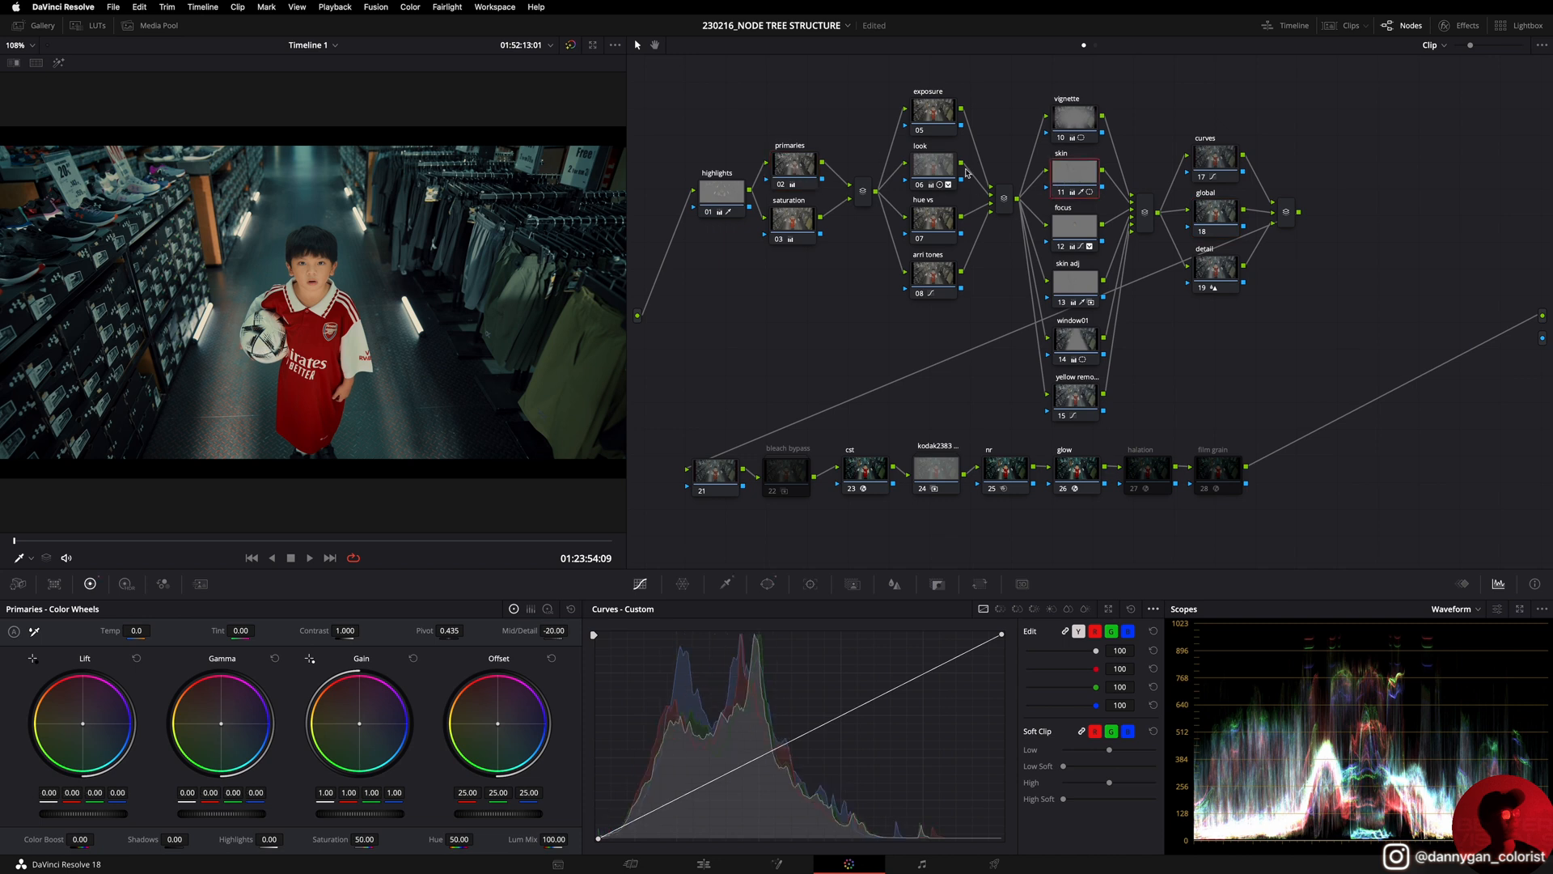
{"action": "left_click", "coordinate": [1214, 210]}
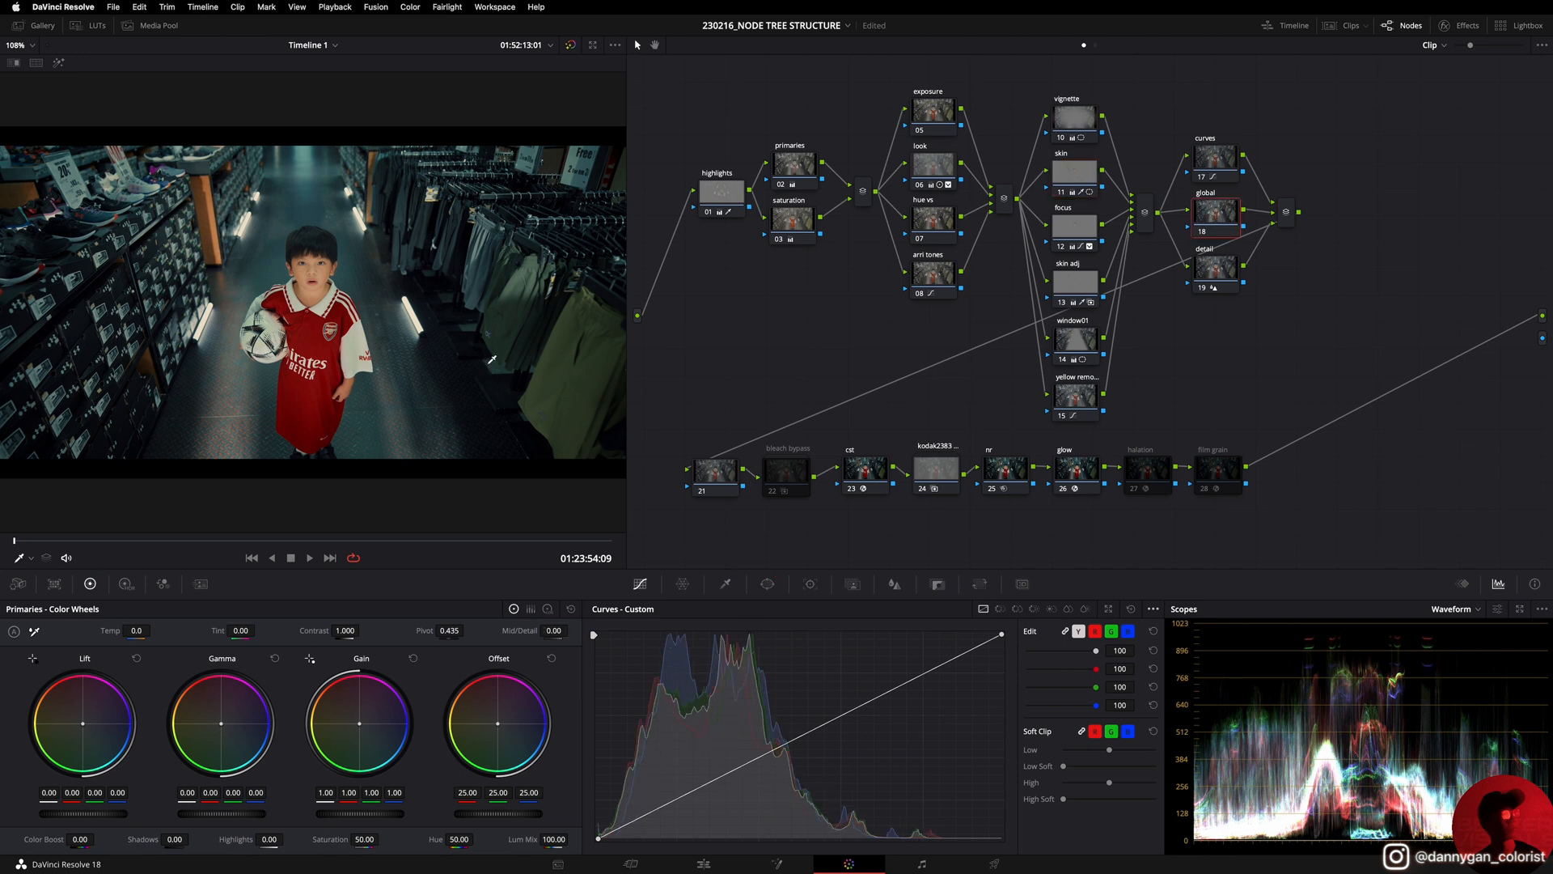
{"action": "mouse_move", "coordinate": [246, 615]}
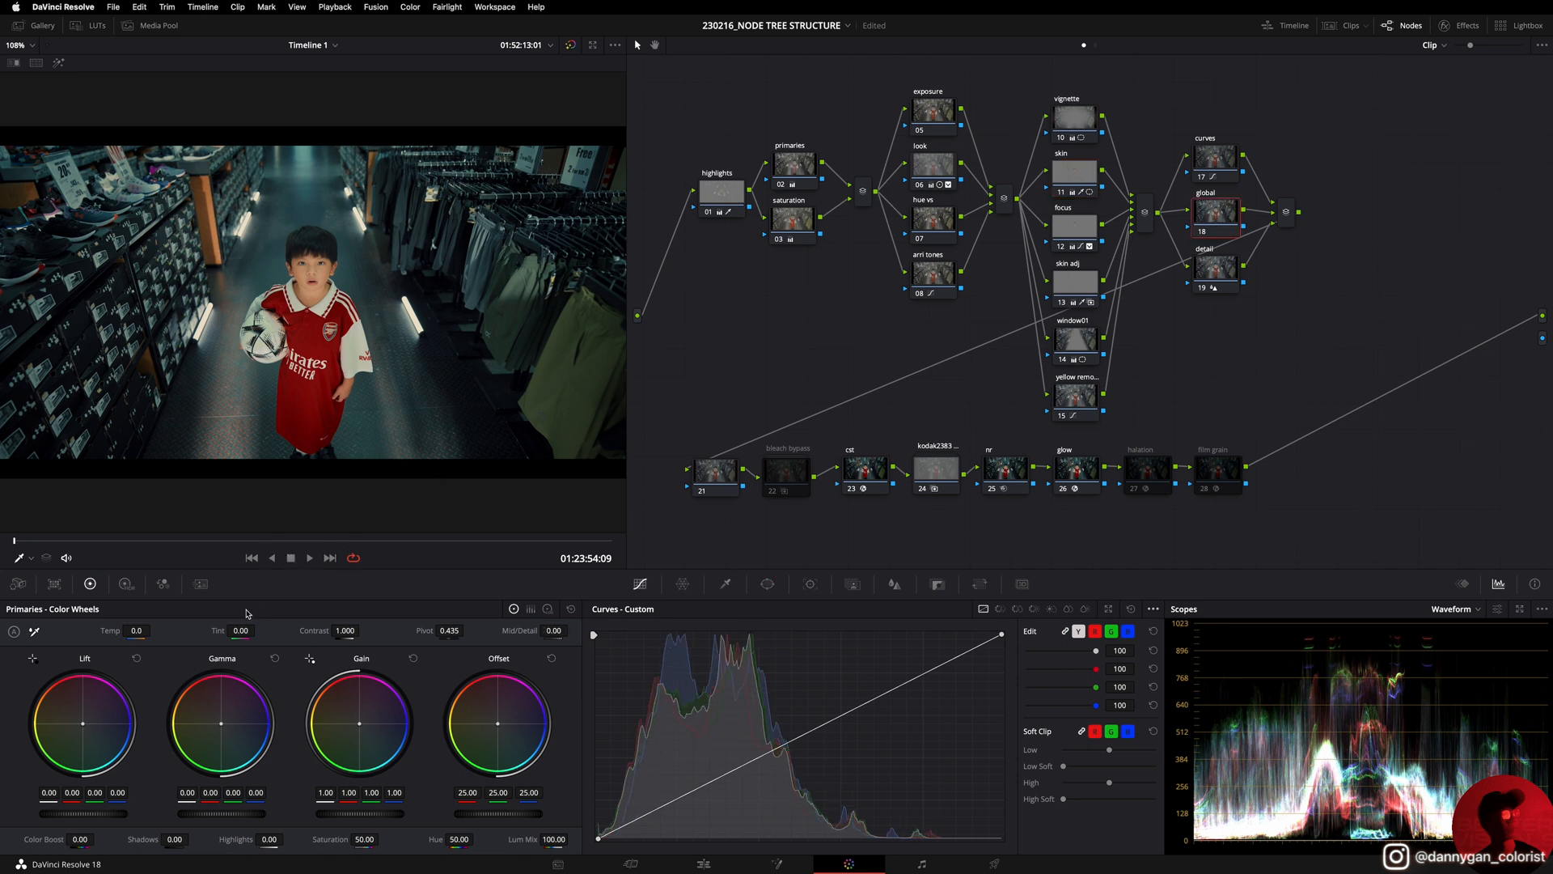
{"action": "left_click", "coordinate": [1215, 269]}
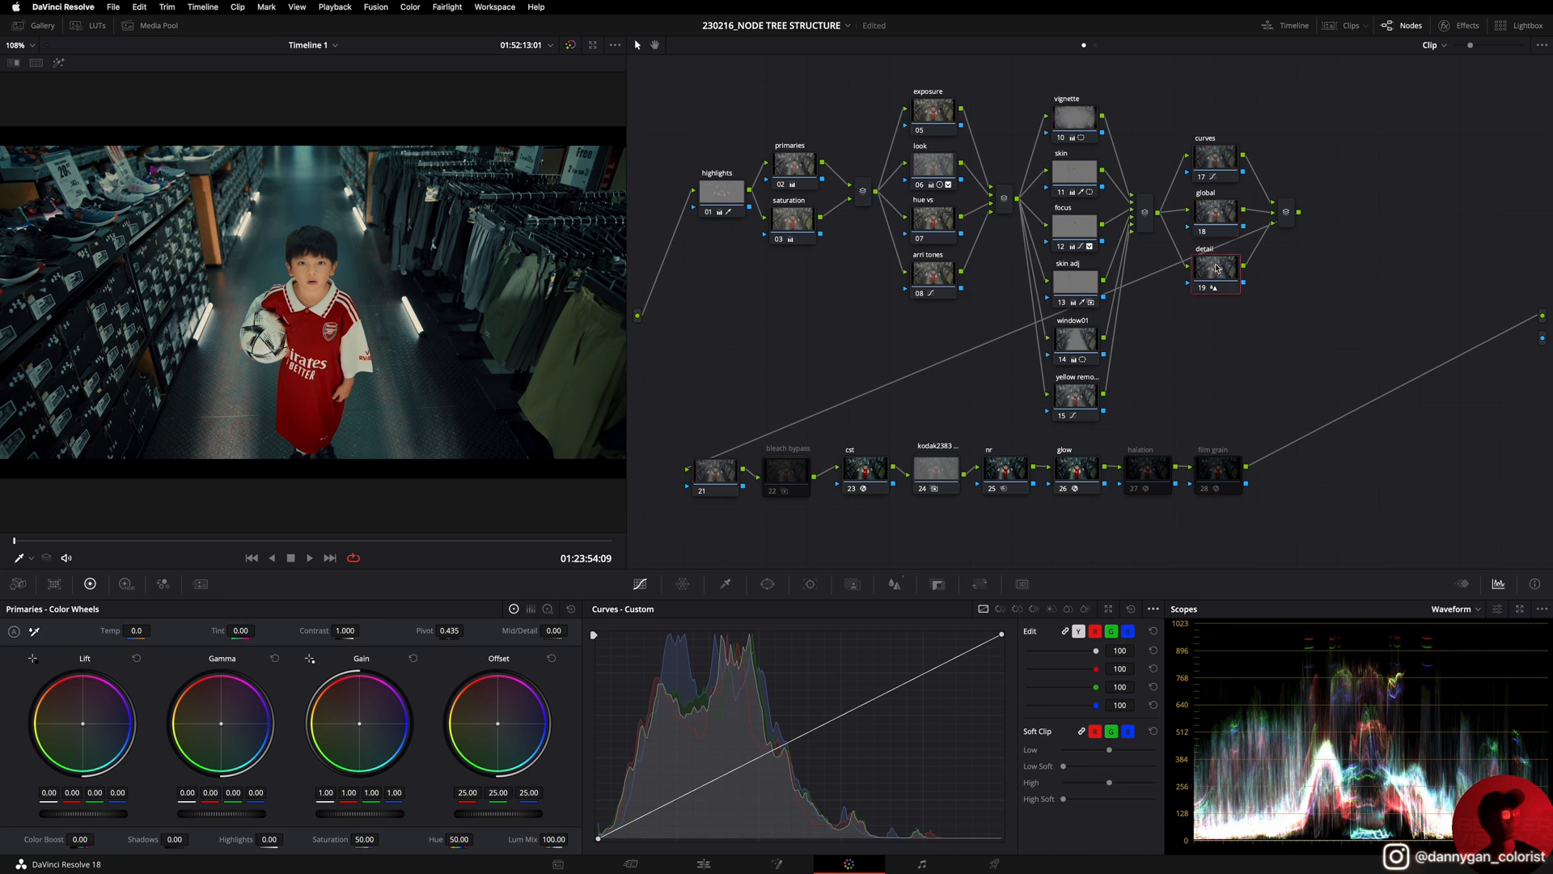
Step: Reveal the detail node's 0.47 blur radius, then select node 21 showing no colour correction
{"action": "left_click", "coordinate": [894, 584]}
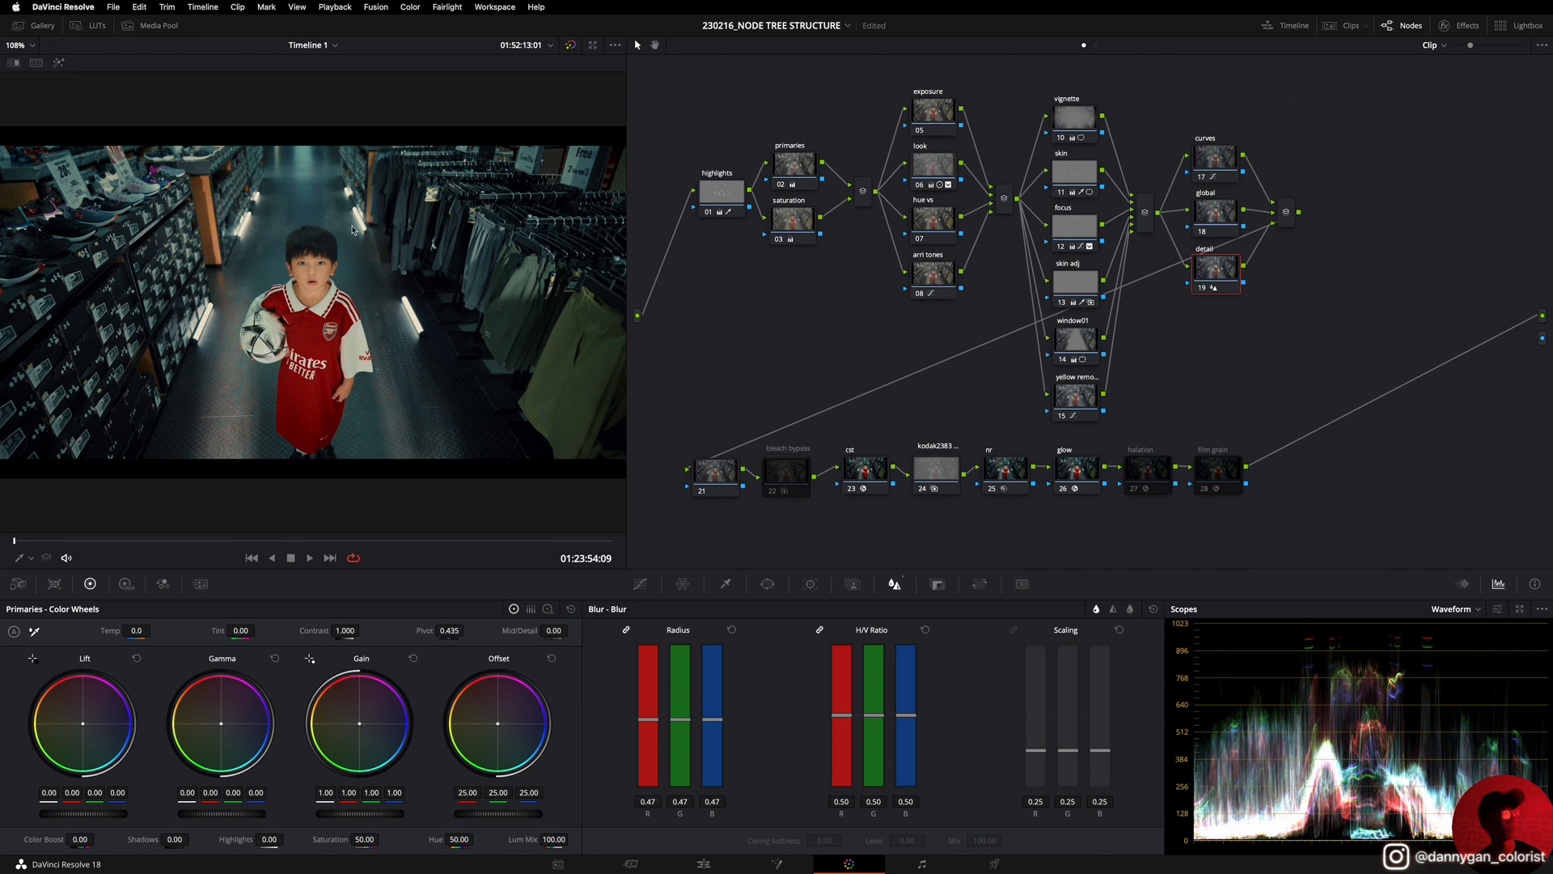
{"action": "mouse_move", "coordinate": [669, 443]}
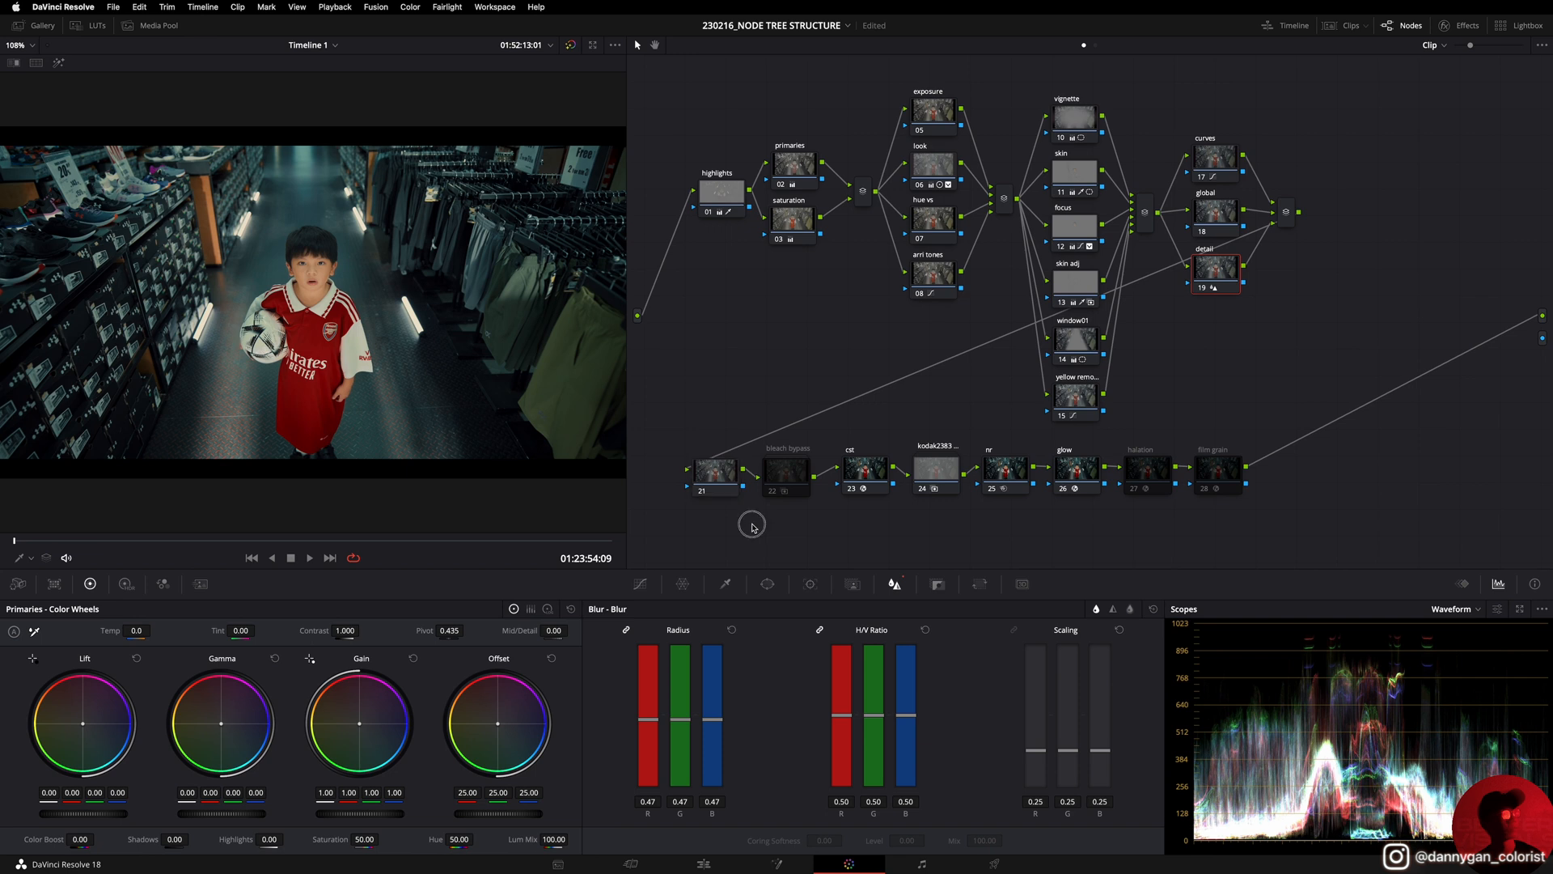
{"action": "left_click", "coordinate": [714, 467]}
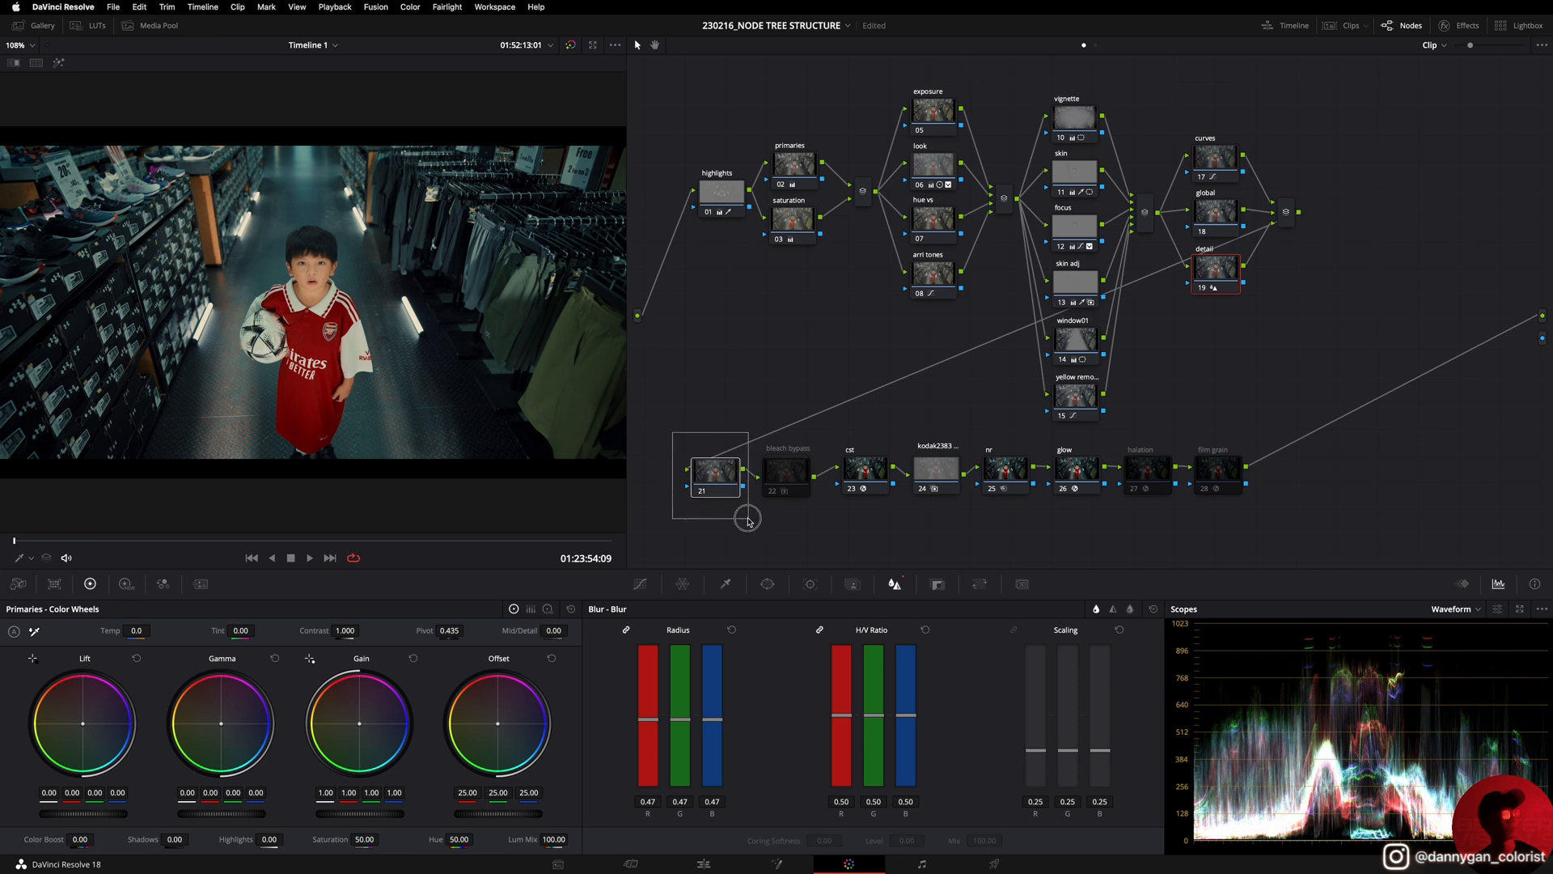
{"action": "left_click", "coordinate": [712, 468]}
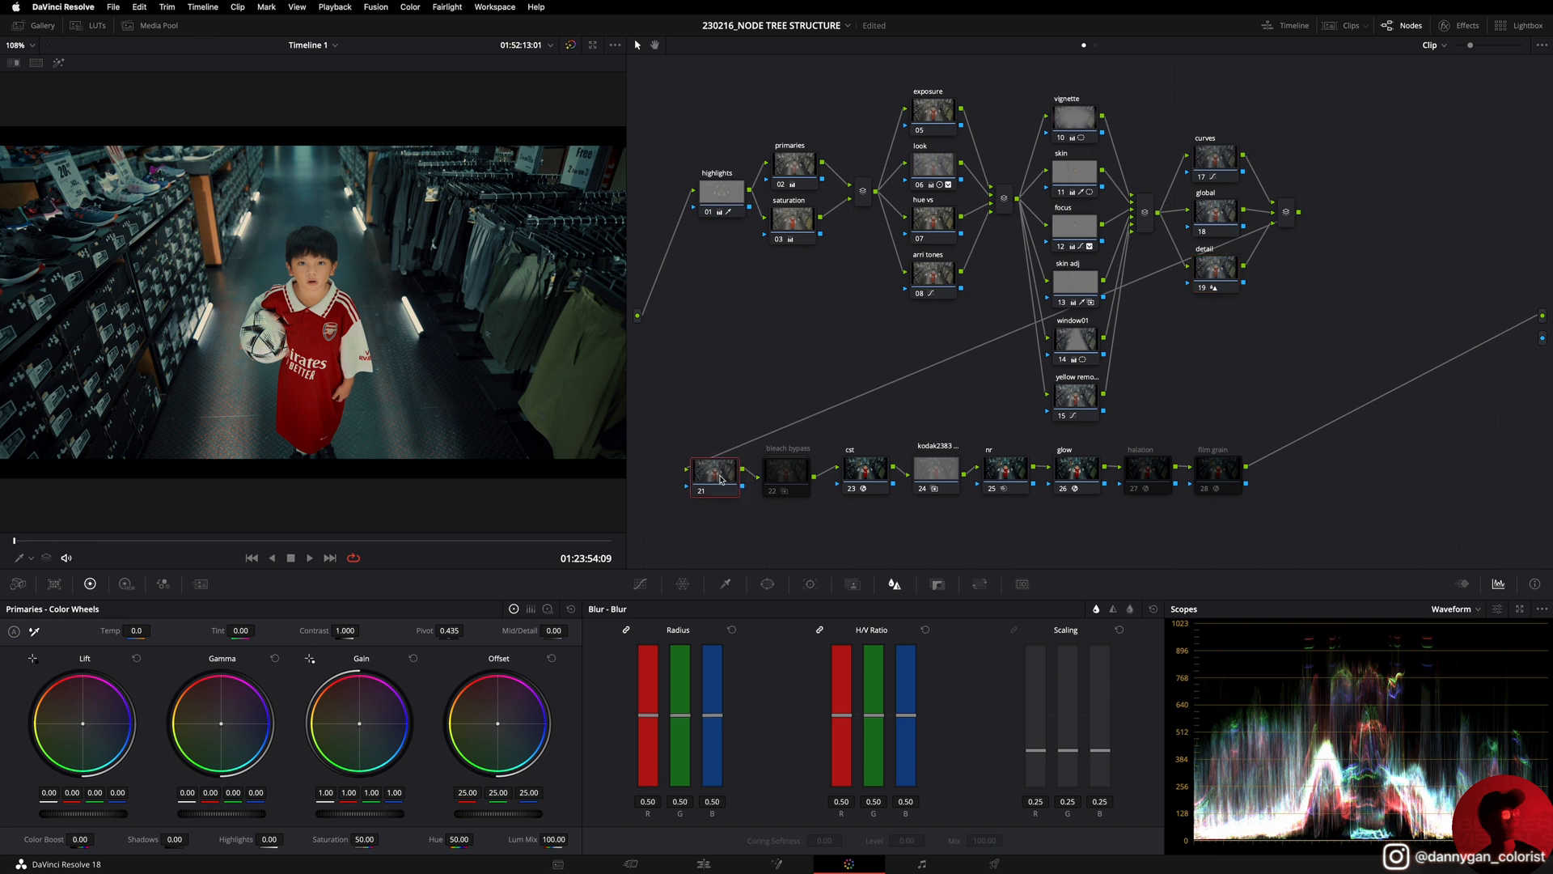
{"action": "mouse_move", "coordinate": [719, 474]}
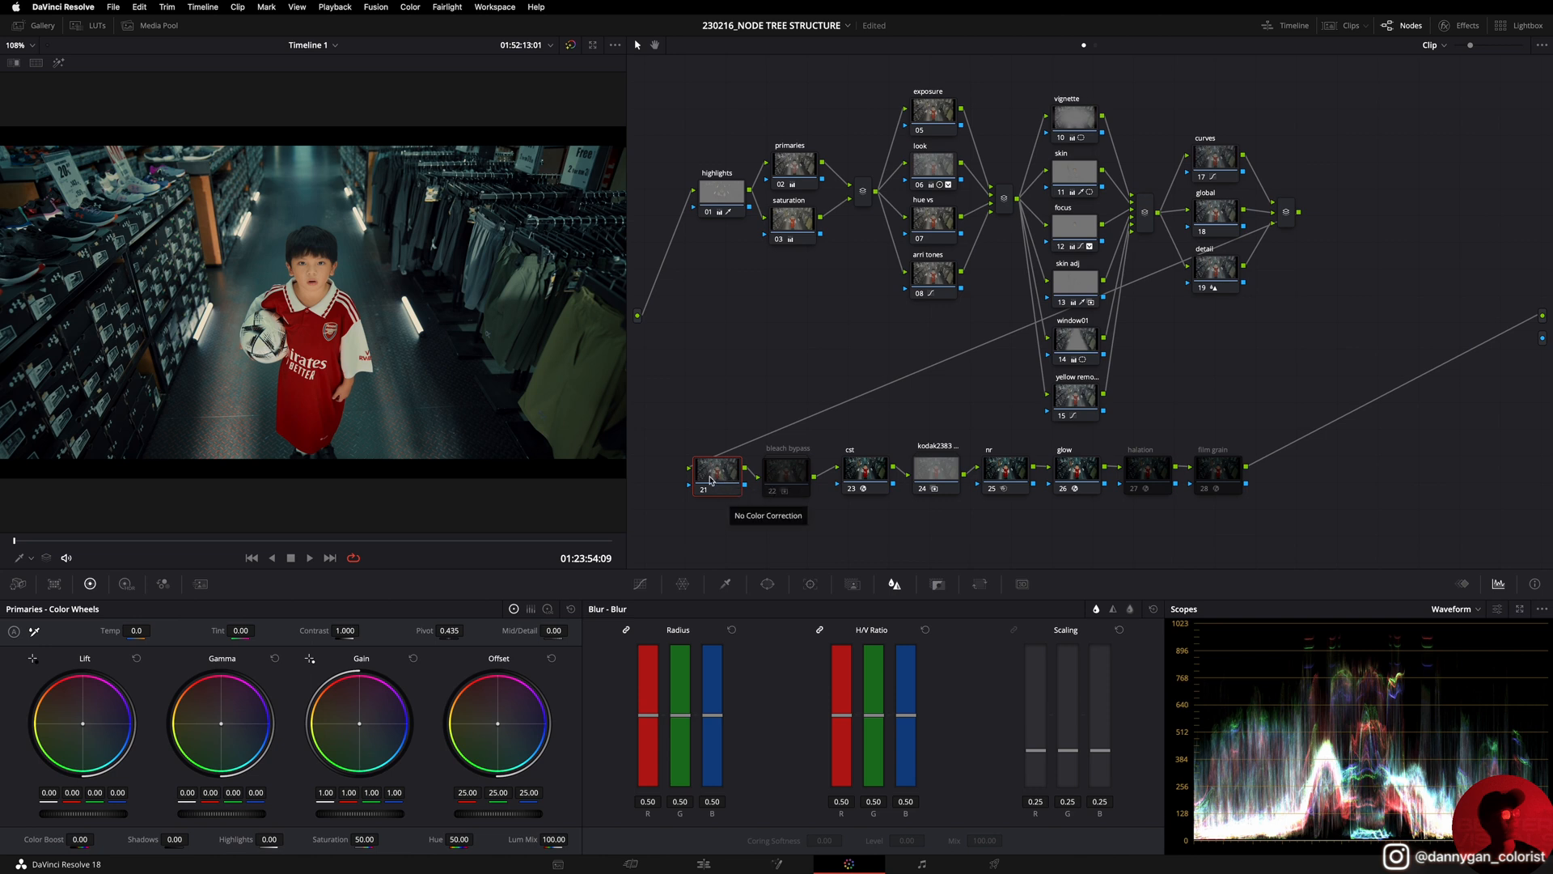
Step: Select node 22 'bleach bypass' and enable it for the contrasty, desaturated look
{"action": "left_click", "coordinate": [786, 469]}
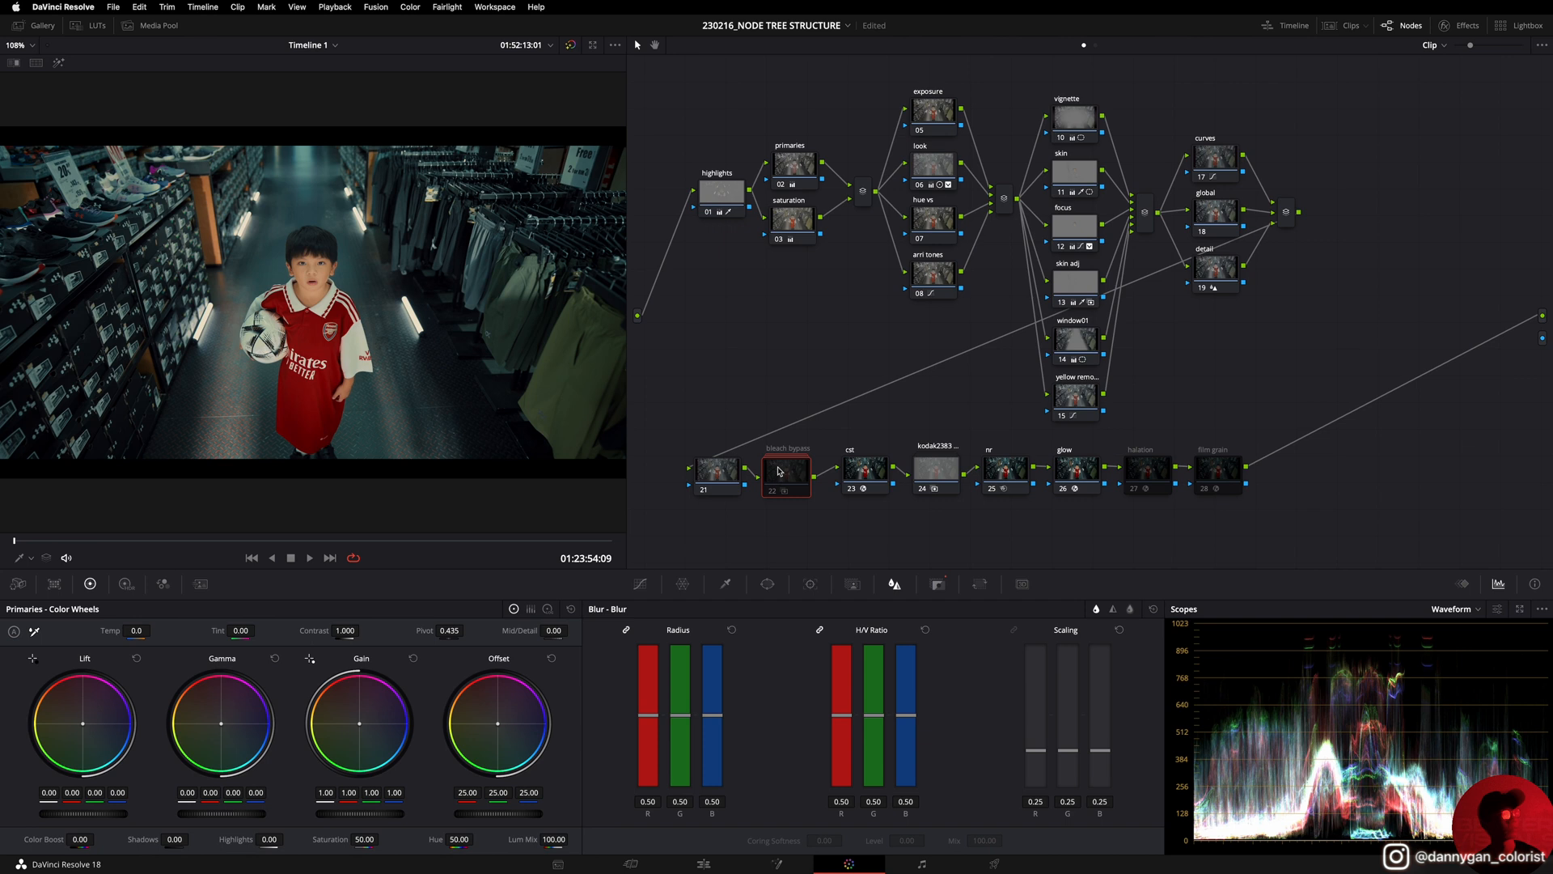
{"action": "mouse_move", "coordinate": [775, 497]}
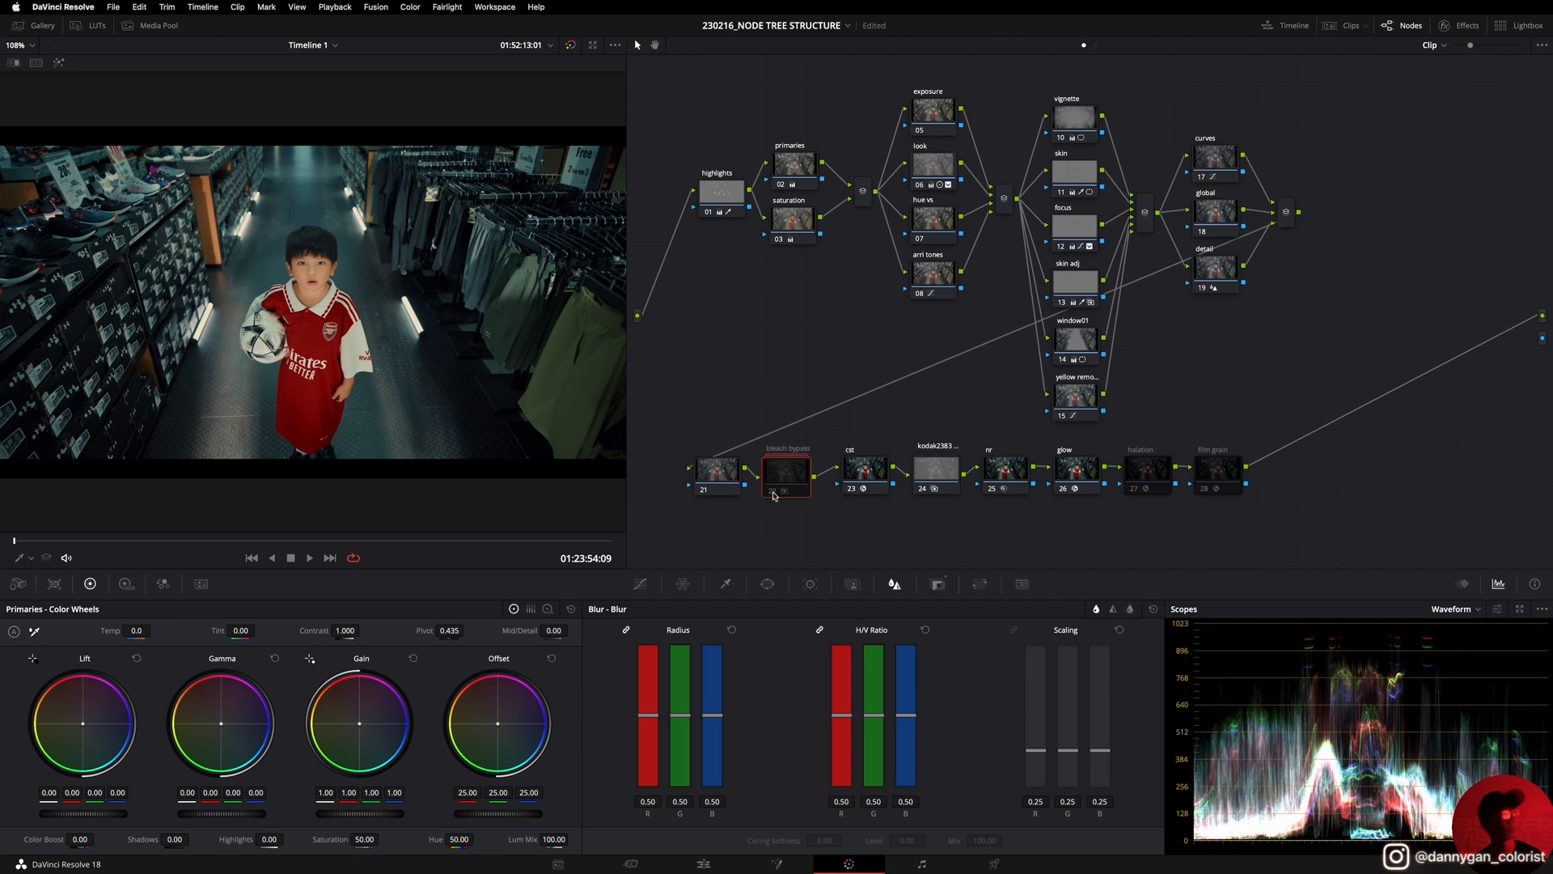
{"action": "left_click", "coordinate": [786, 468]}
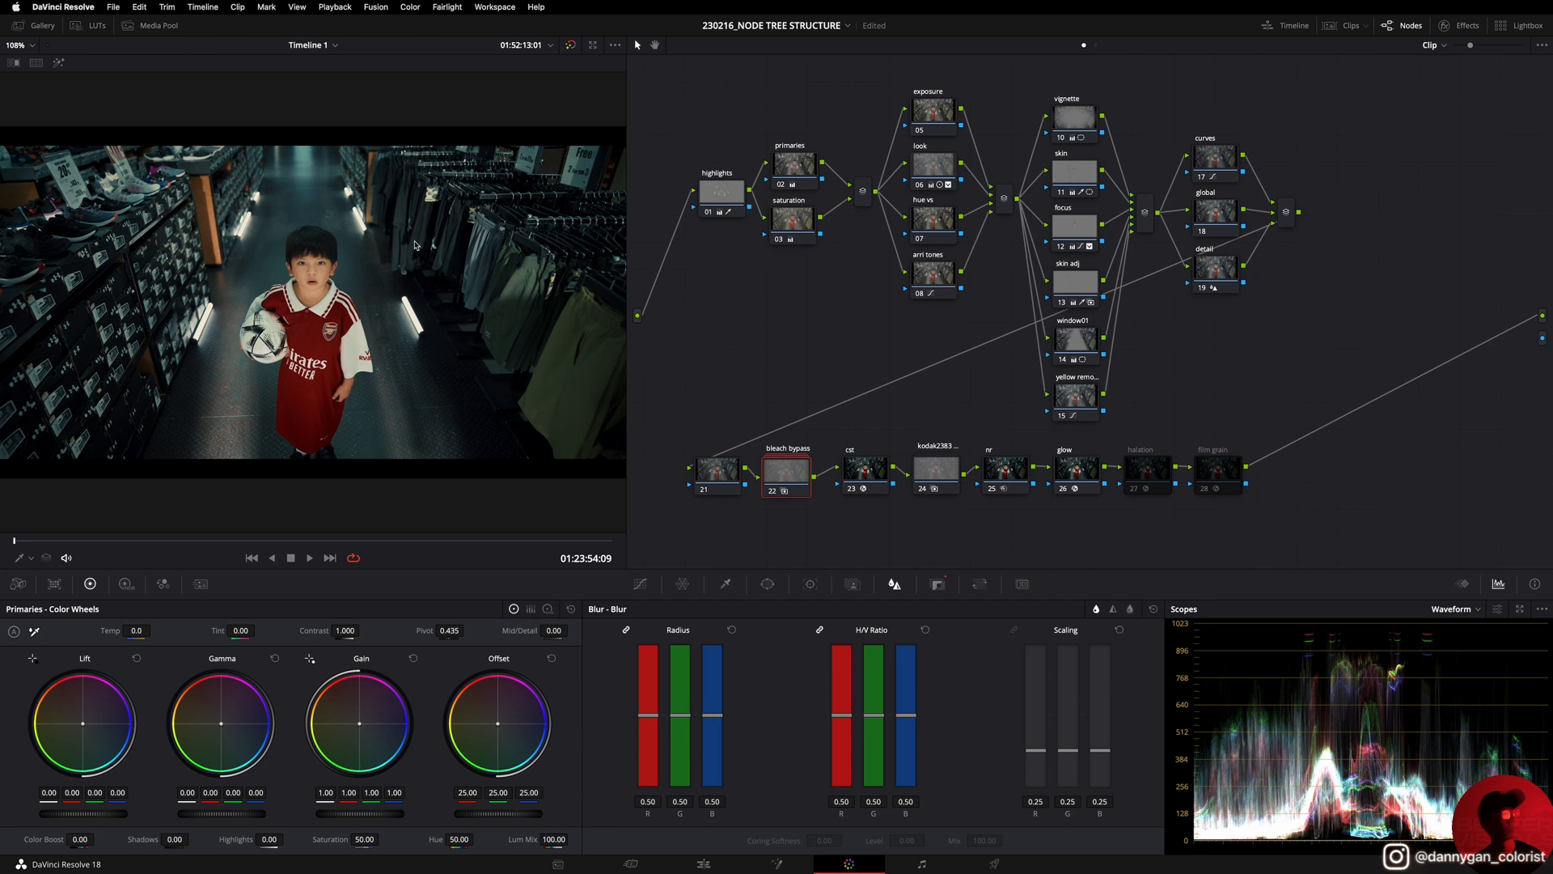
{"action": "left_click", "coordinate": [786, 470]}
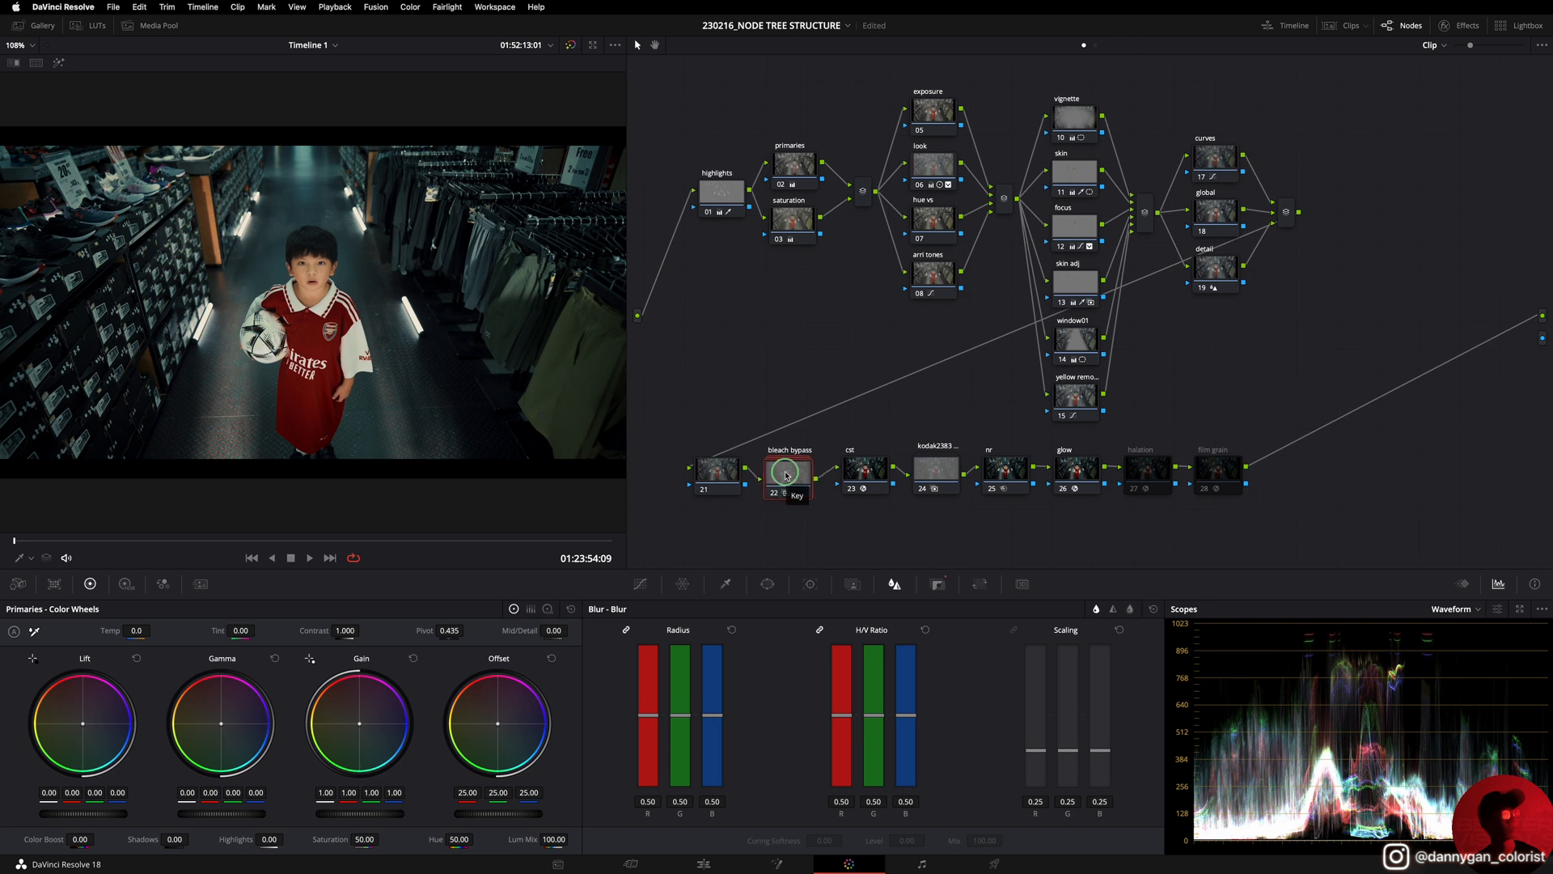
Step: Check the bleach bypass node's actions, then reveal its Key Output Gain of 0.300
{"action": "right_click", "coordinate": [788, 469]}
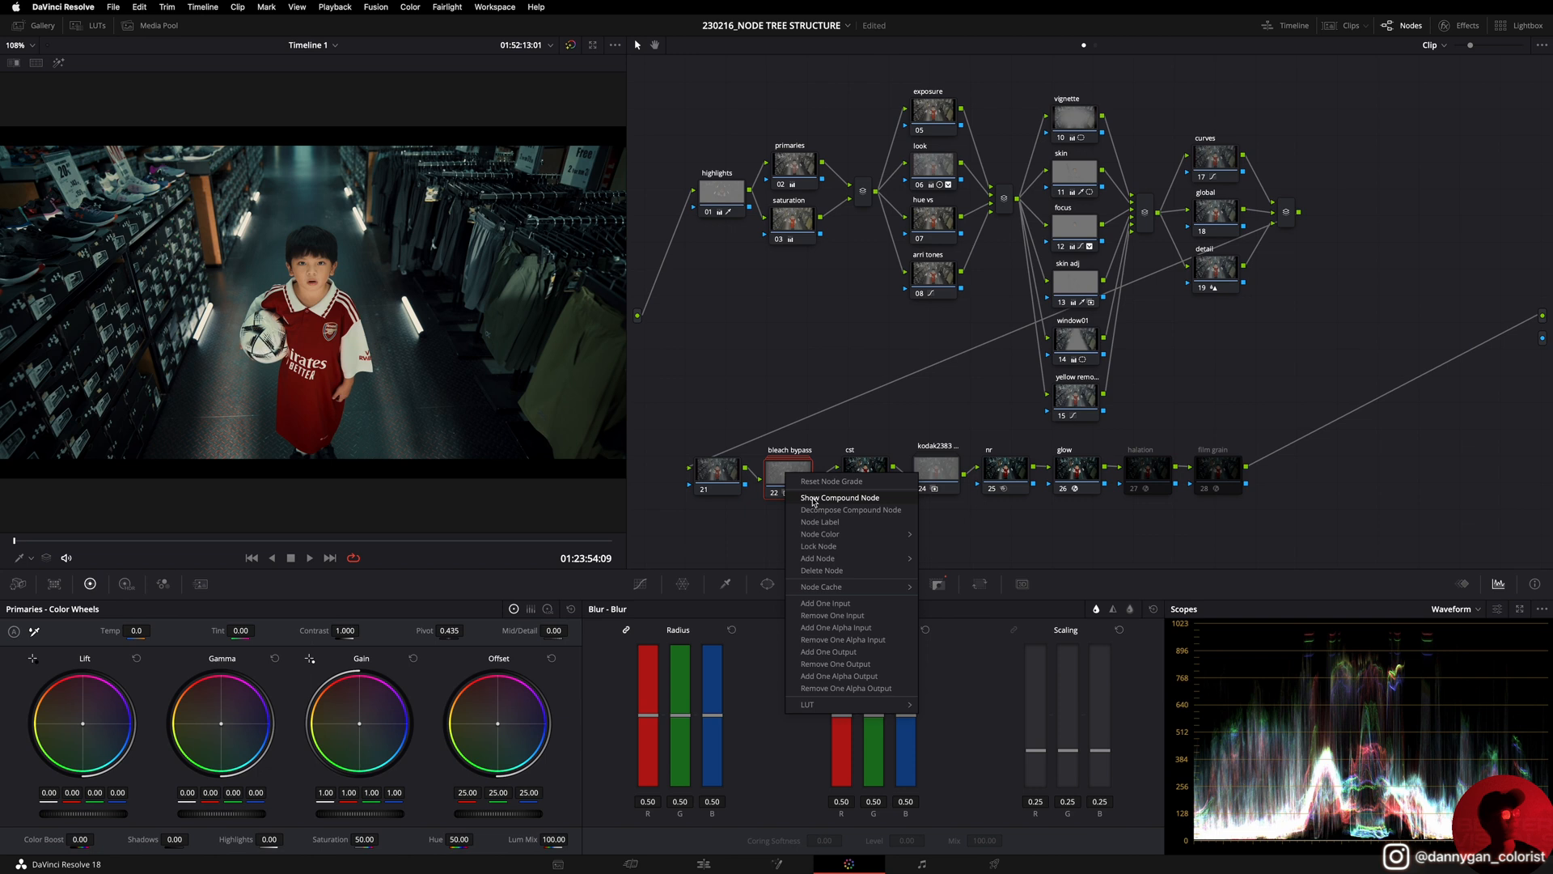
{"action": "left_click", "coordinate": [839, 497]}
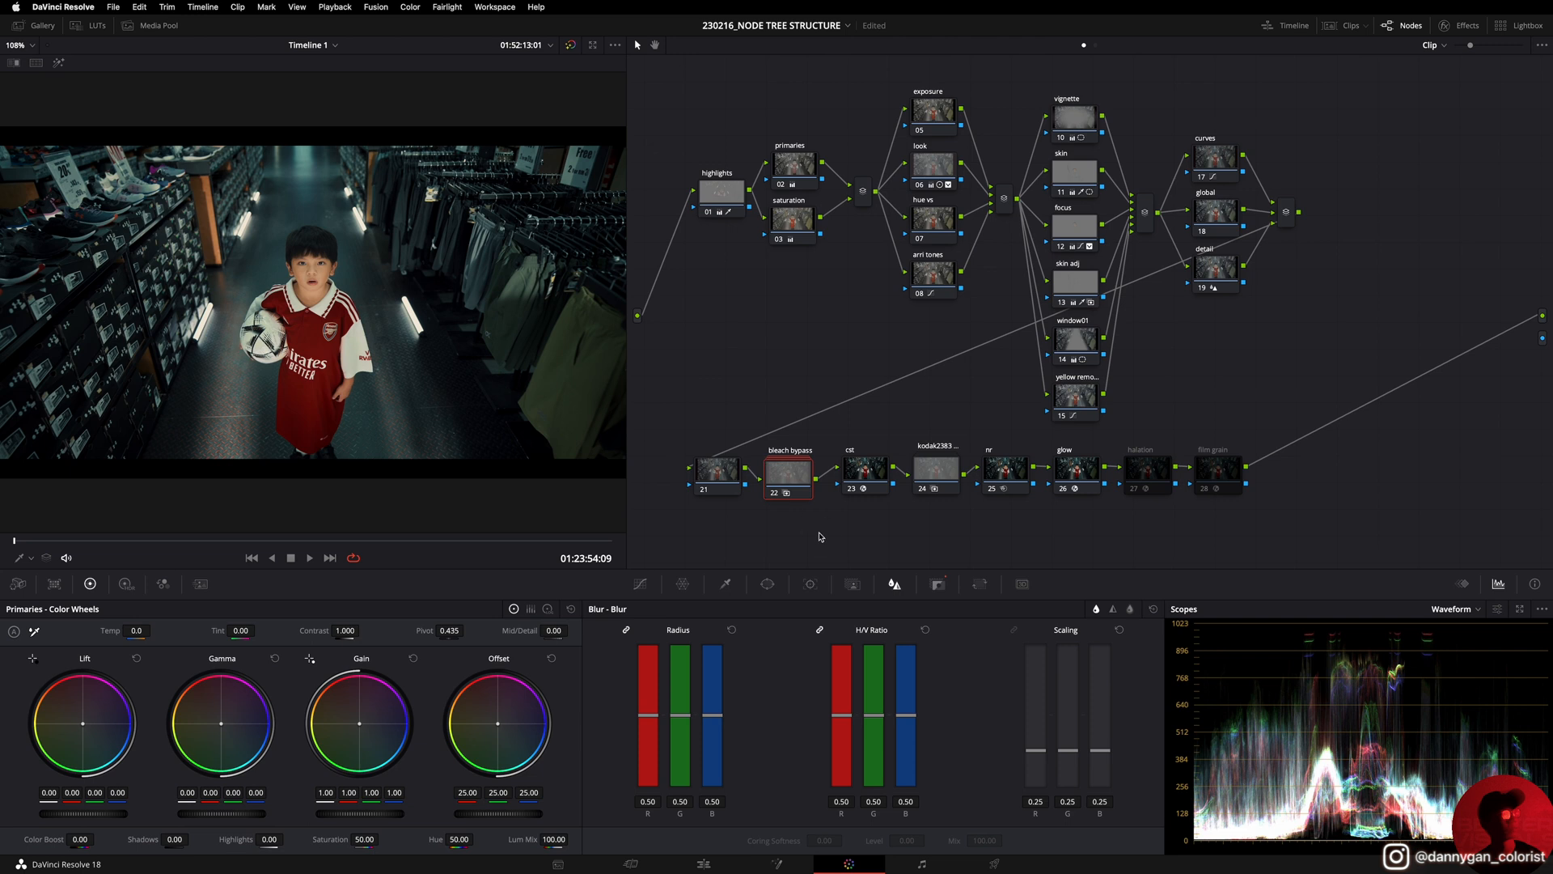
{"action": "left_click", "coordinate": [937, 584]}
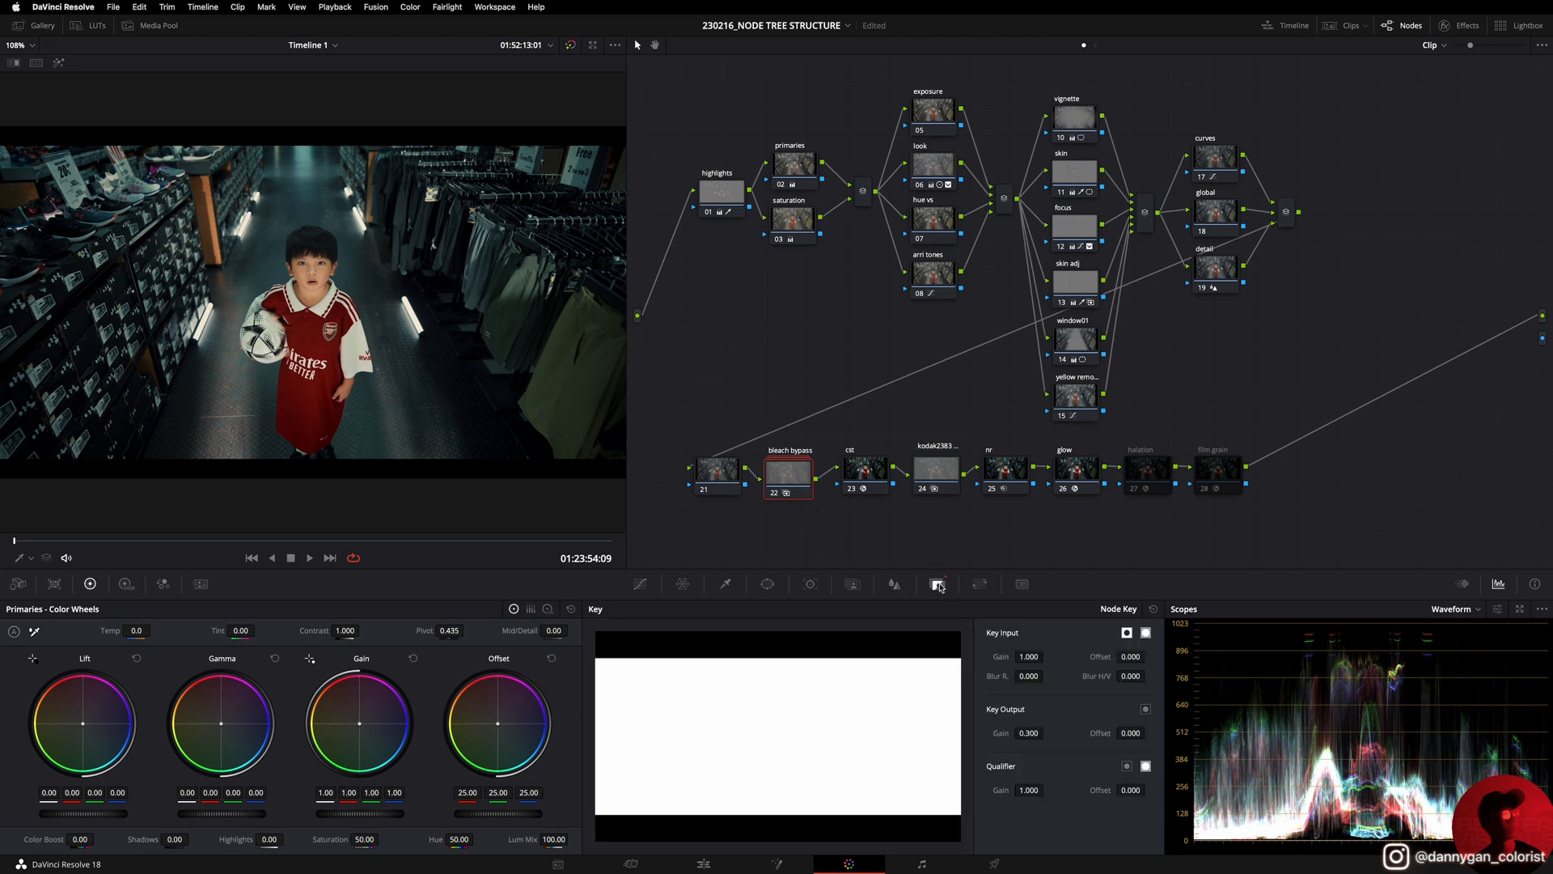
{"action": "left_click", "coordinate": [936, 584]}
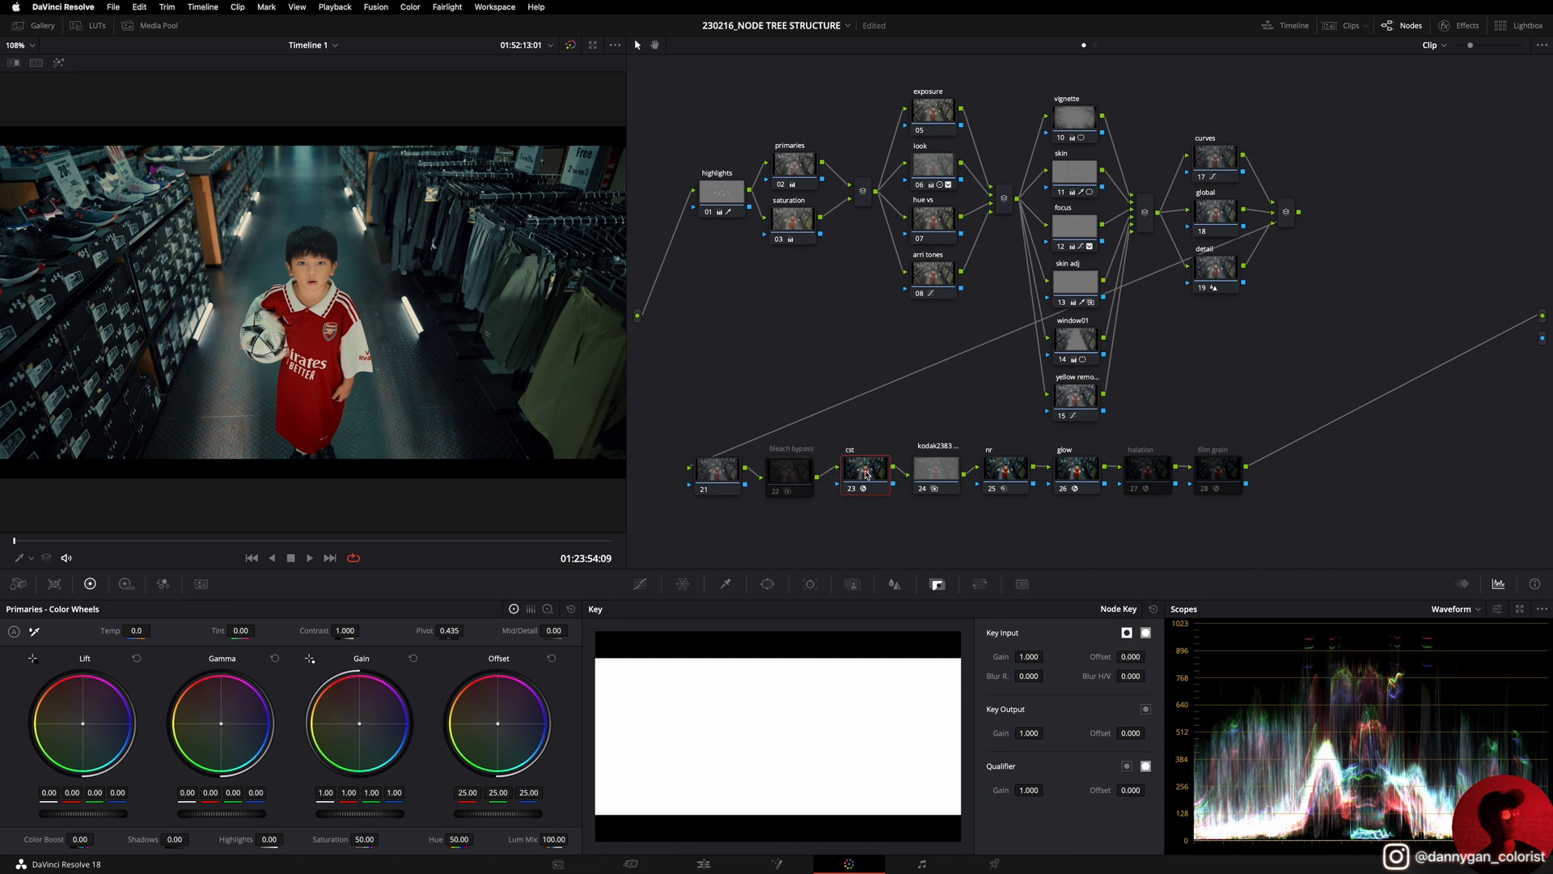
{"action": "mouse_move", "coordinate": [1322, 531]}
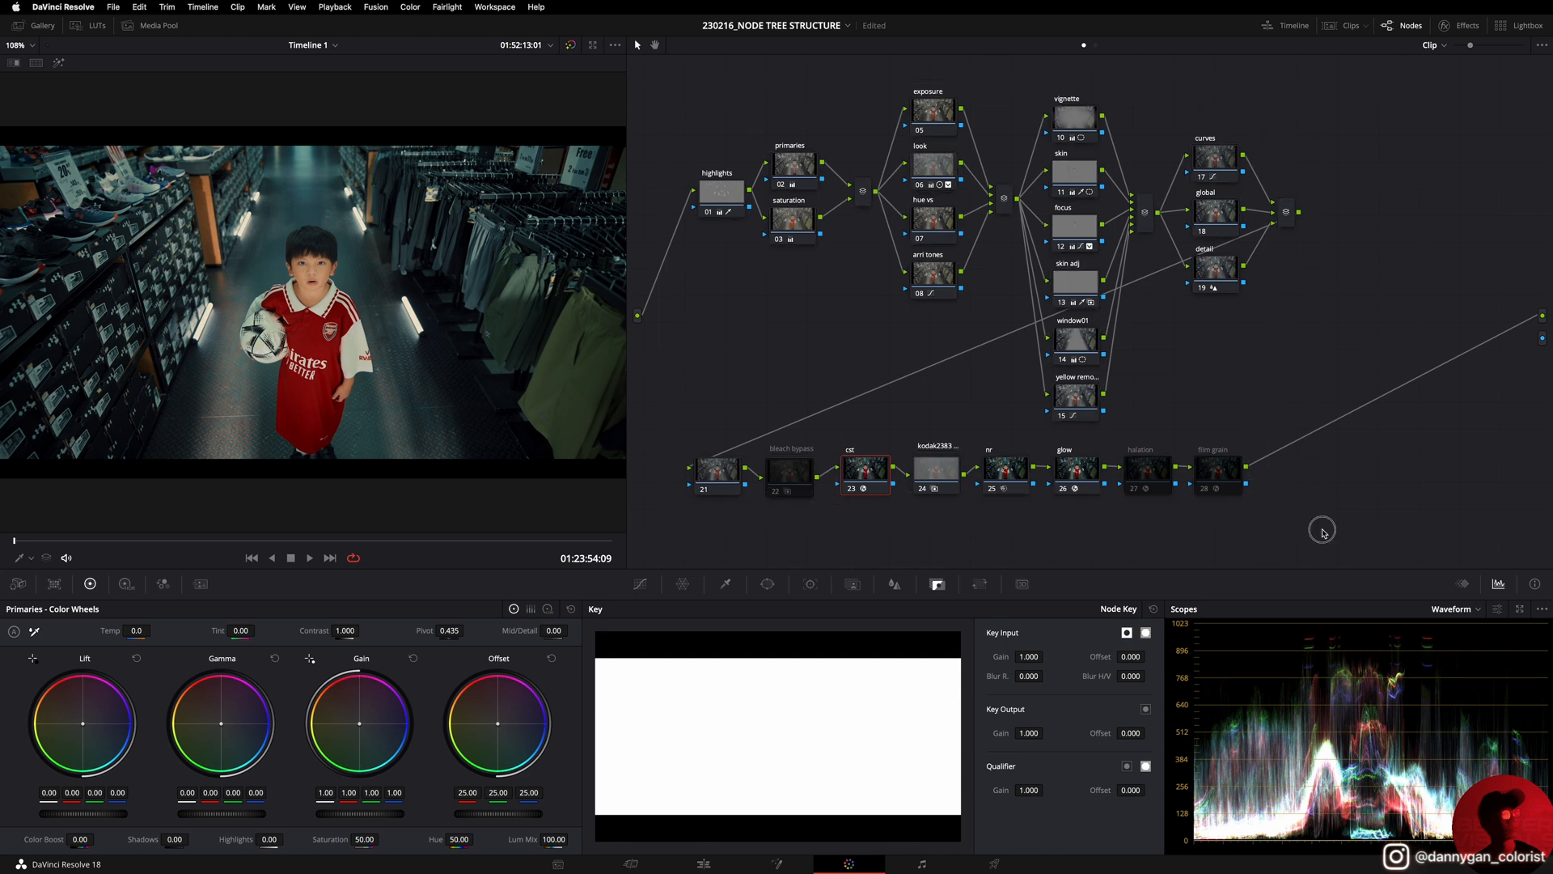
{"action": "left_click", "coordinate": [42, 24]}
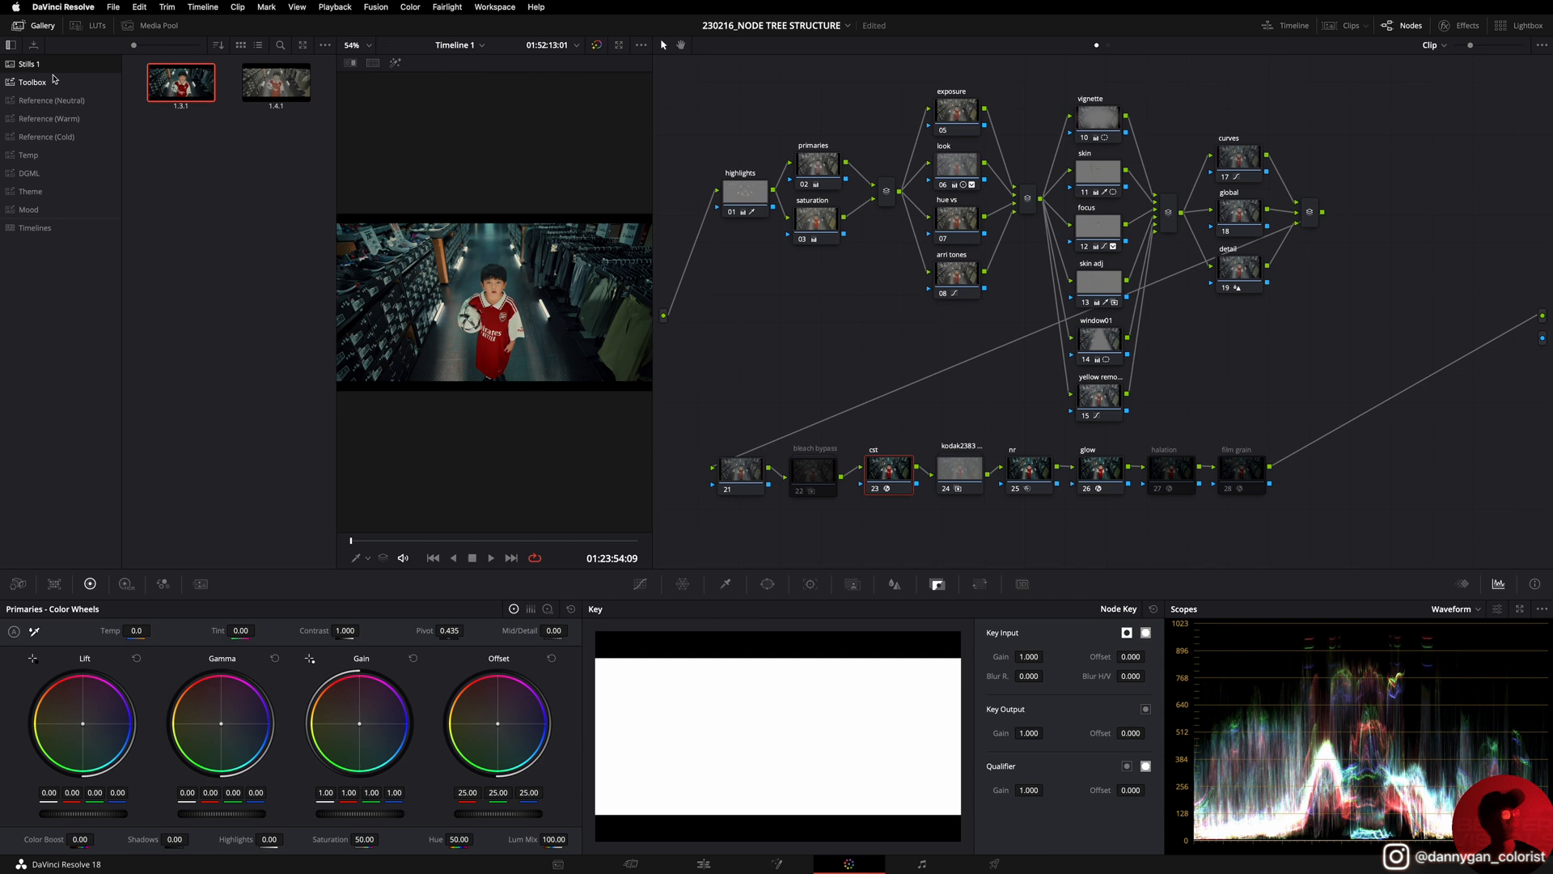
{"action": "left_click", "coordinate": [31, 83]}
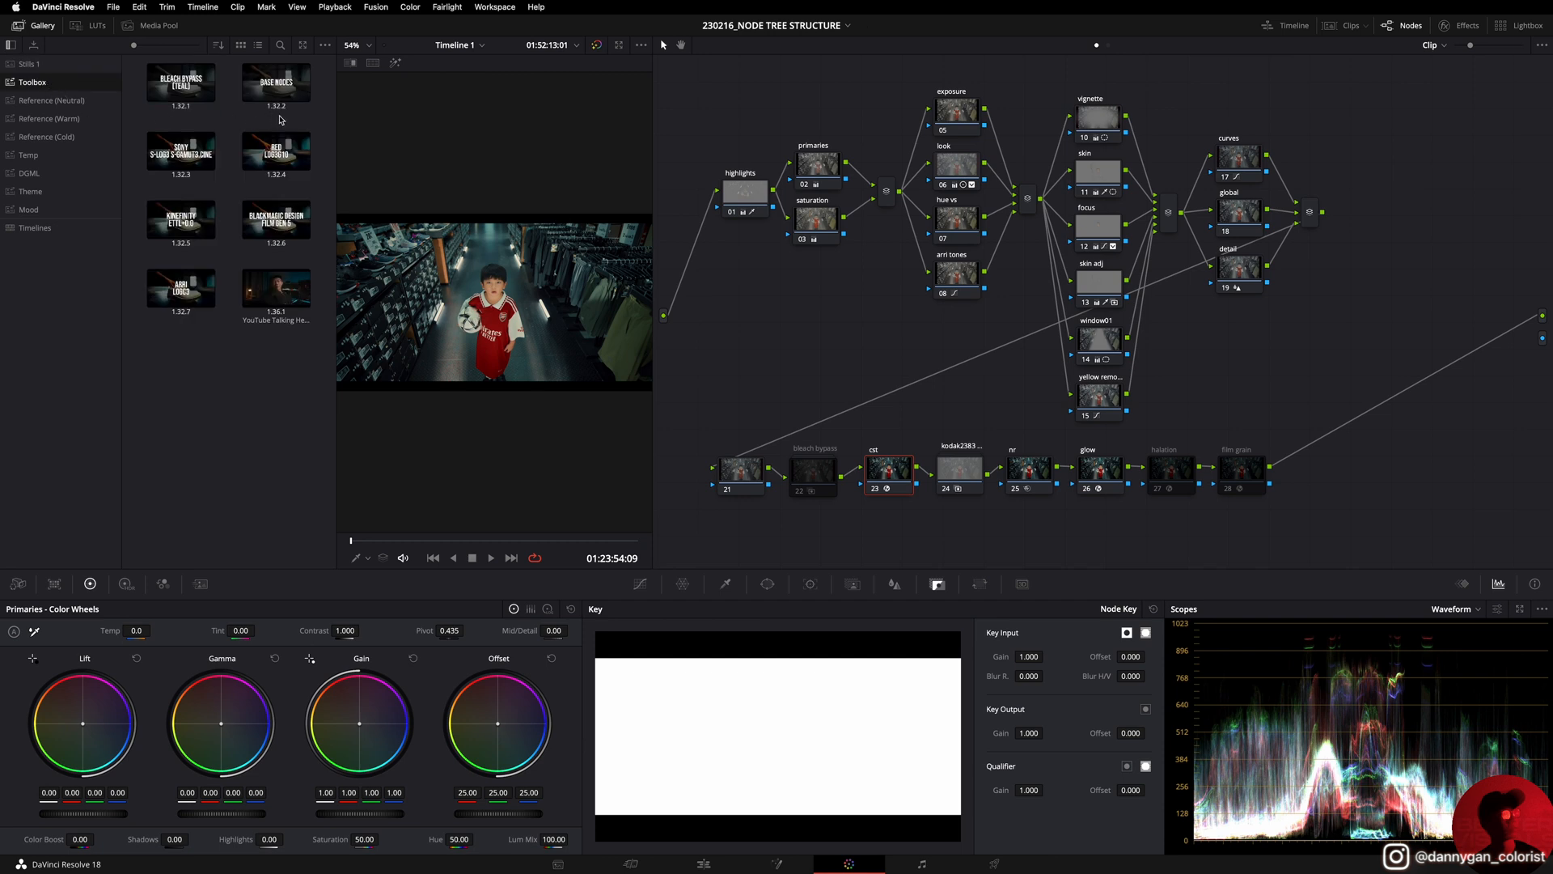
{"action": "mouse_move", "coordinate": [300, 109]}
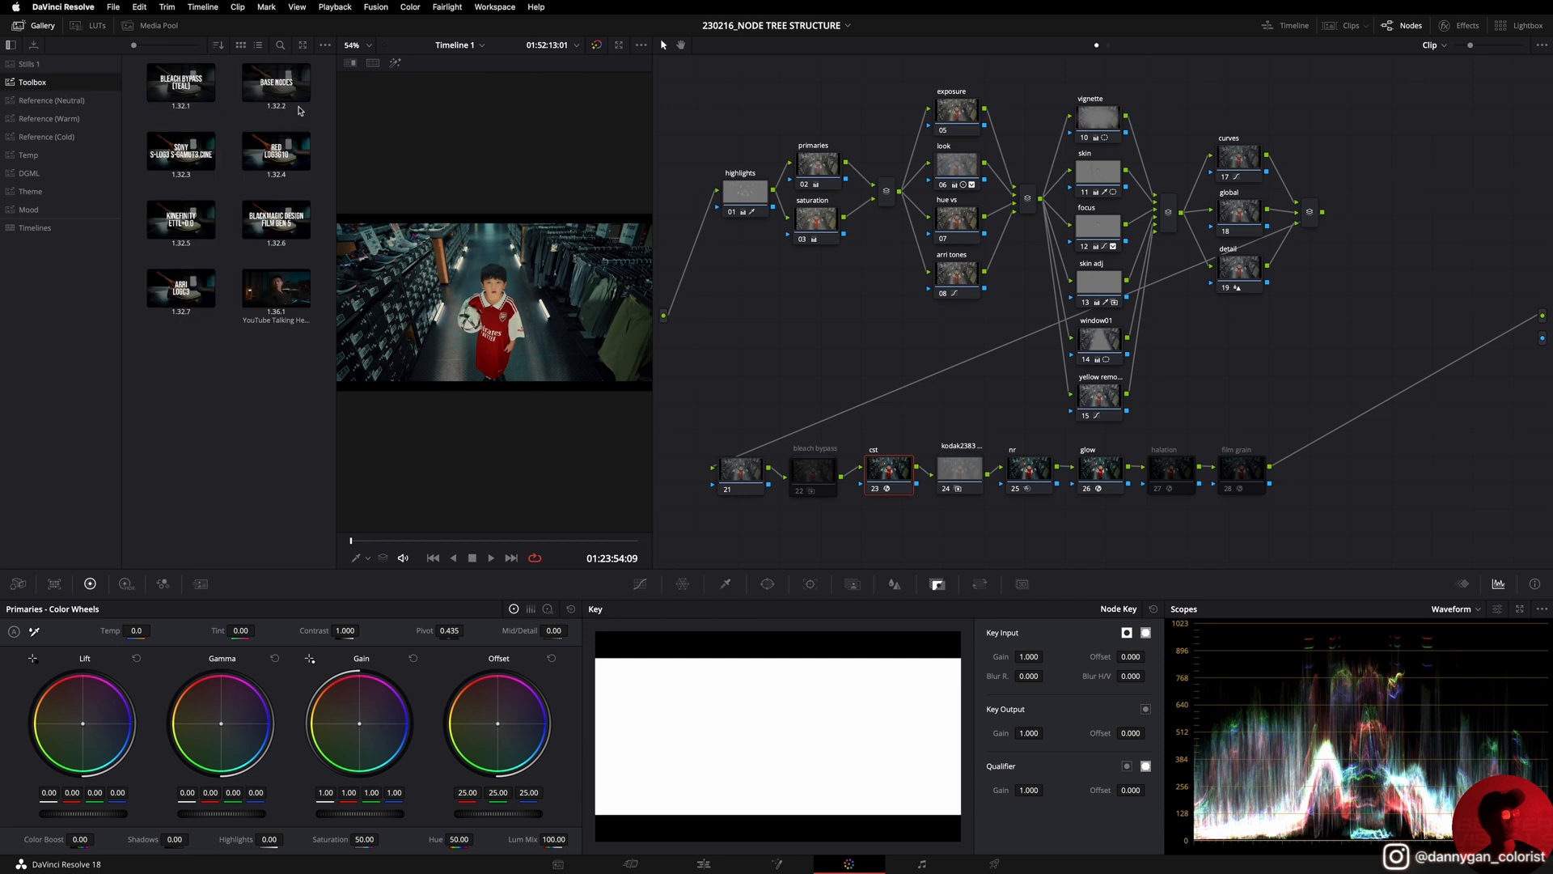
{"action": "mouse_move", "coordinate": [255, 178]}
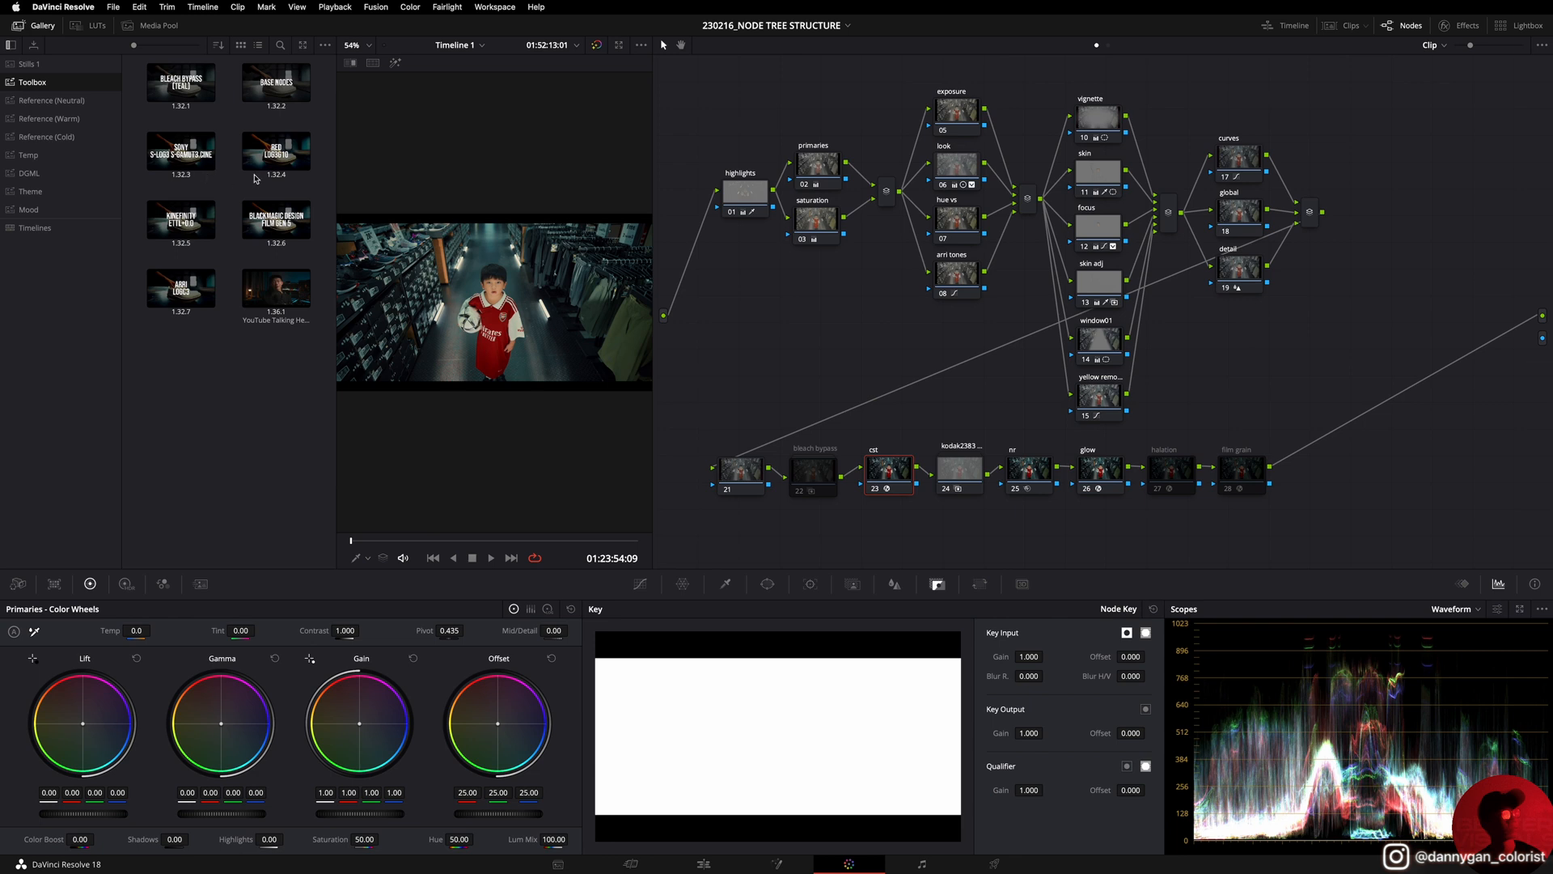
{"action": "mouse_move", "coordinate": [262, 249]}
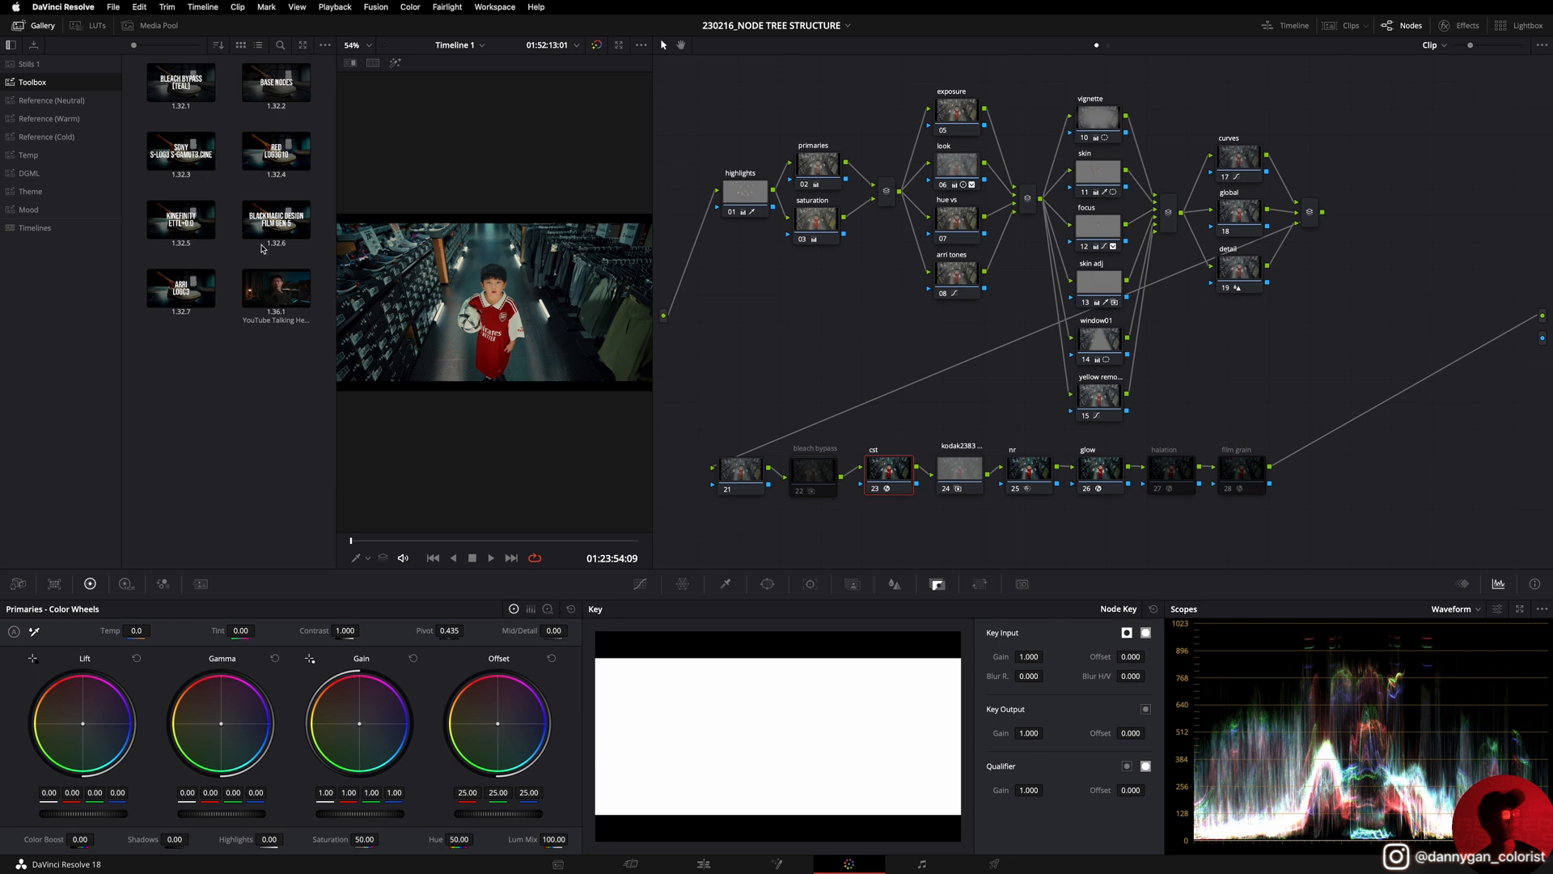
{"action": "left_click", "coordinate": [180, 288]}
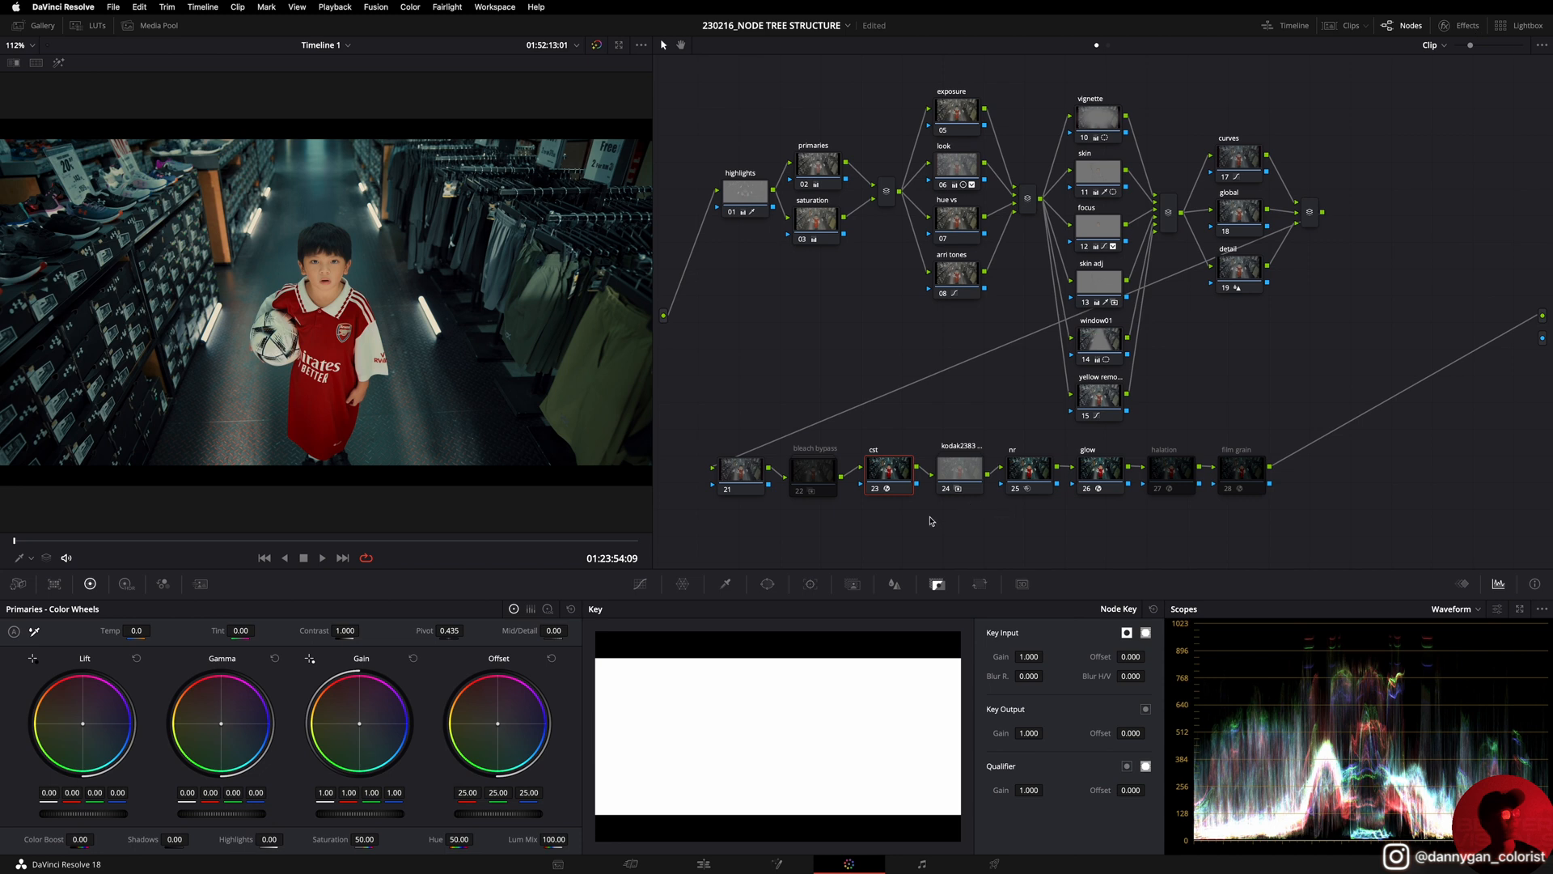
{"action": "mouse_move", "coordinate": [941, 505]}
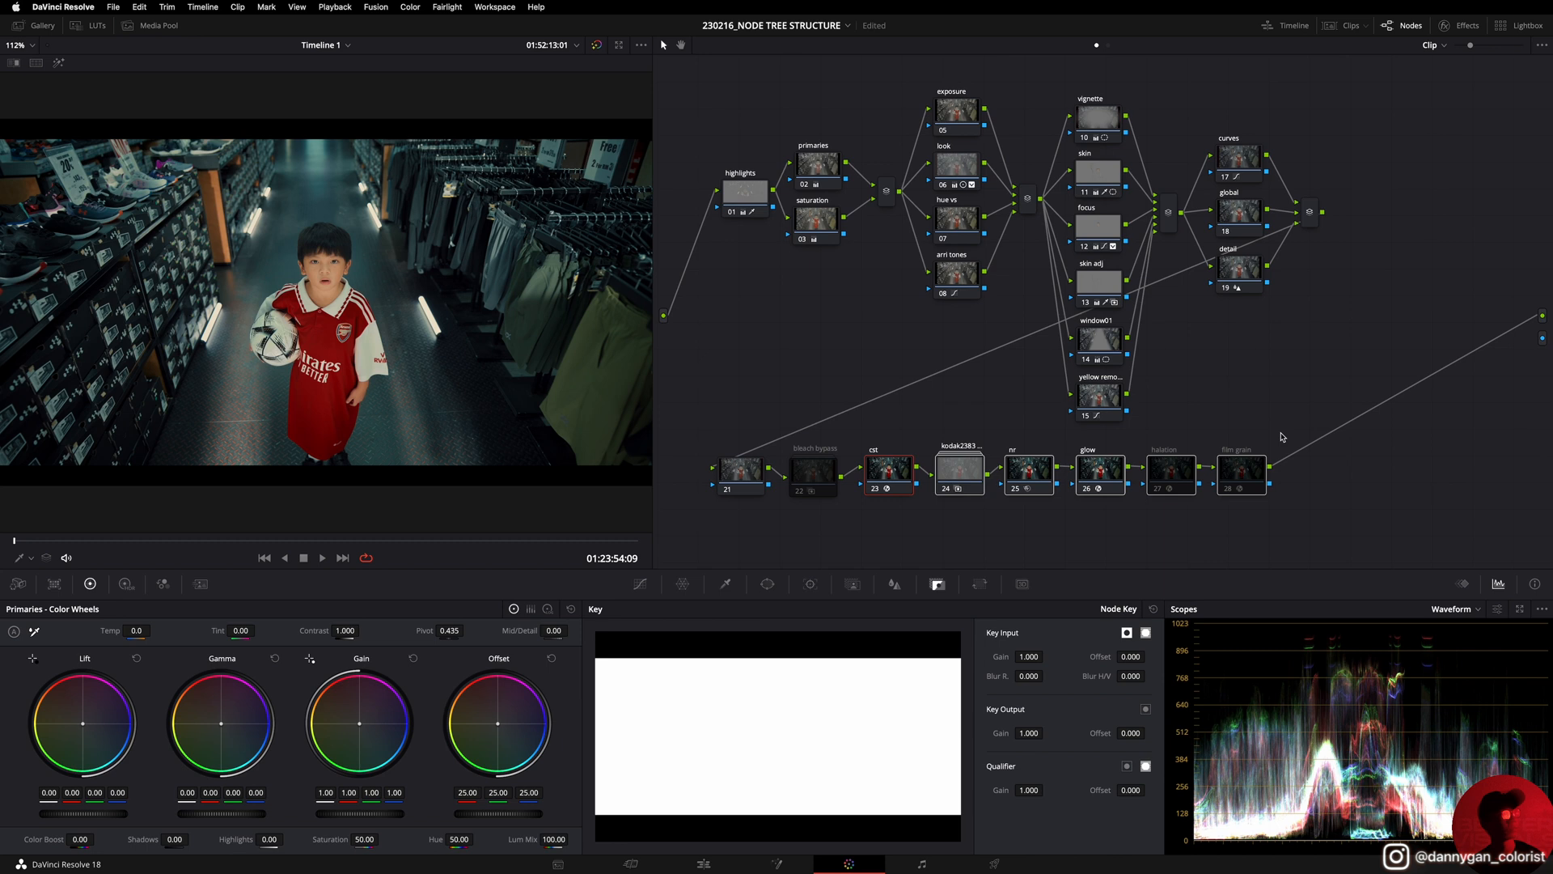
{"action": "left_click", "coordinate": [958, 467]}
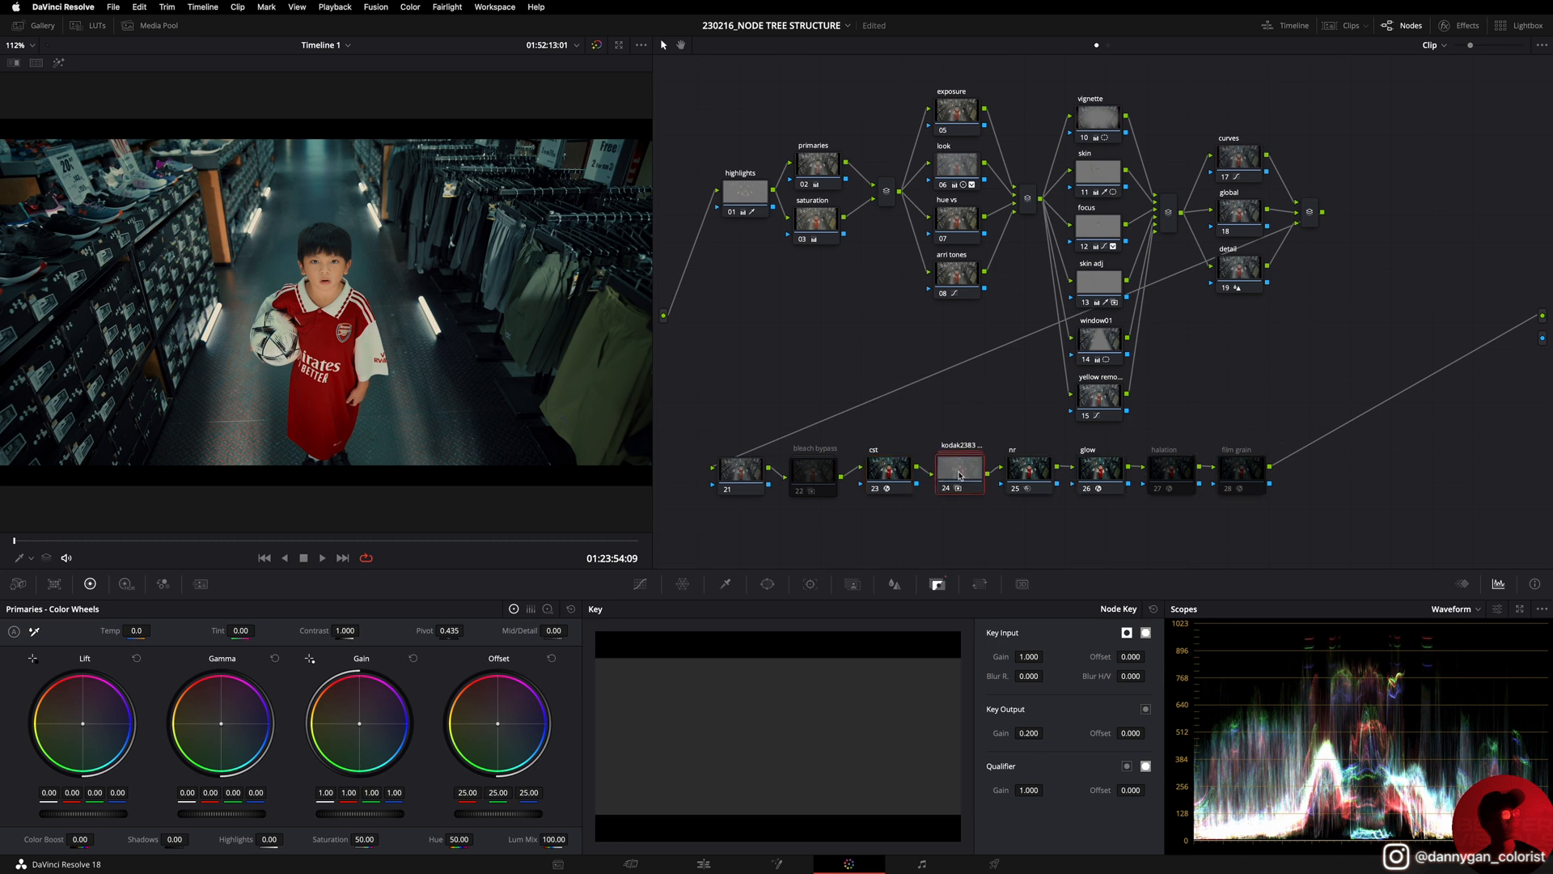
{"action": "double_click", "coordinate": [958, 469]}
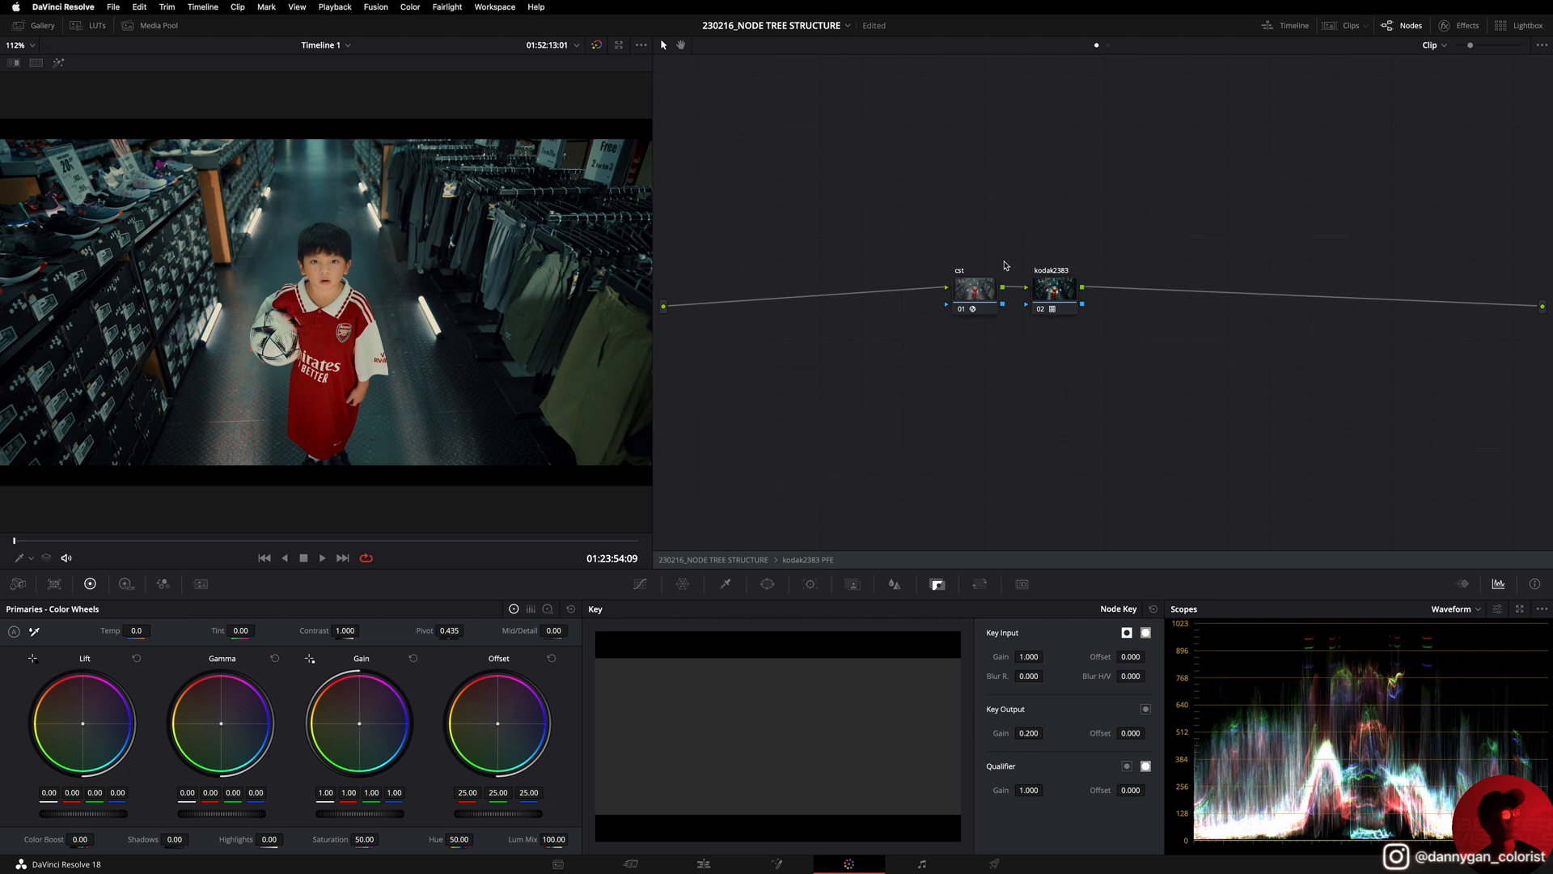
{"action": "left_click", "coordinate": [974, 288]}
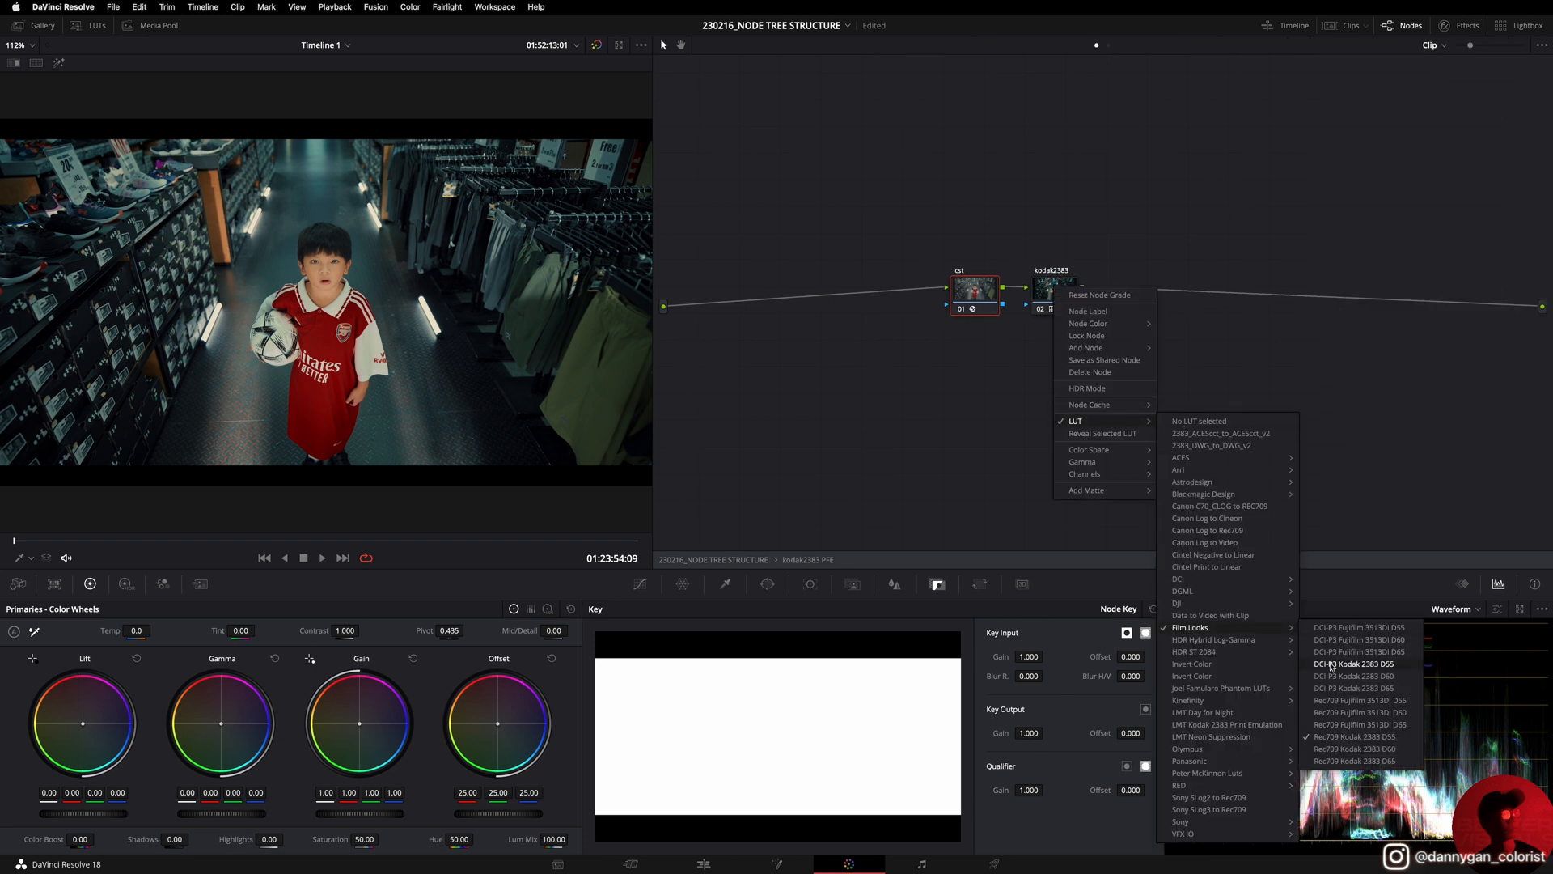
{"action": "left_click", "coordinate": [1357, 663]}
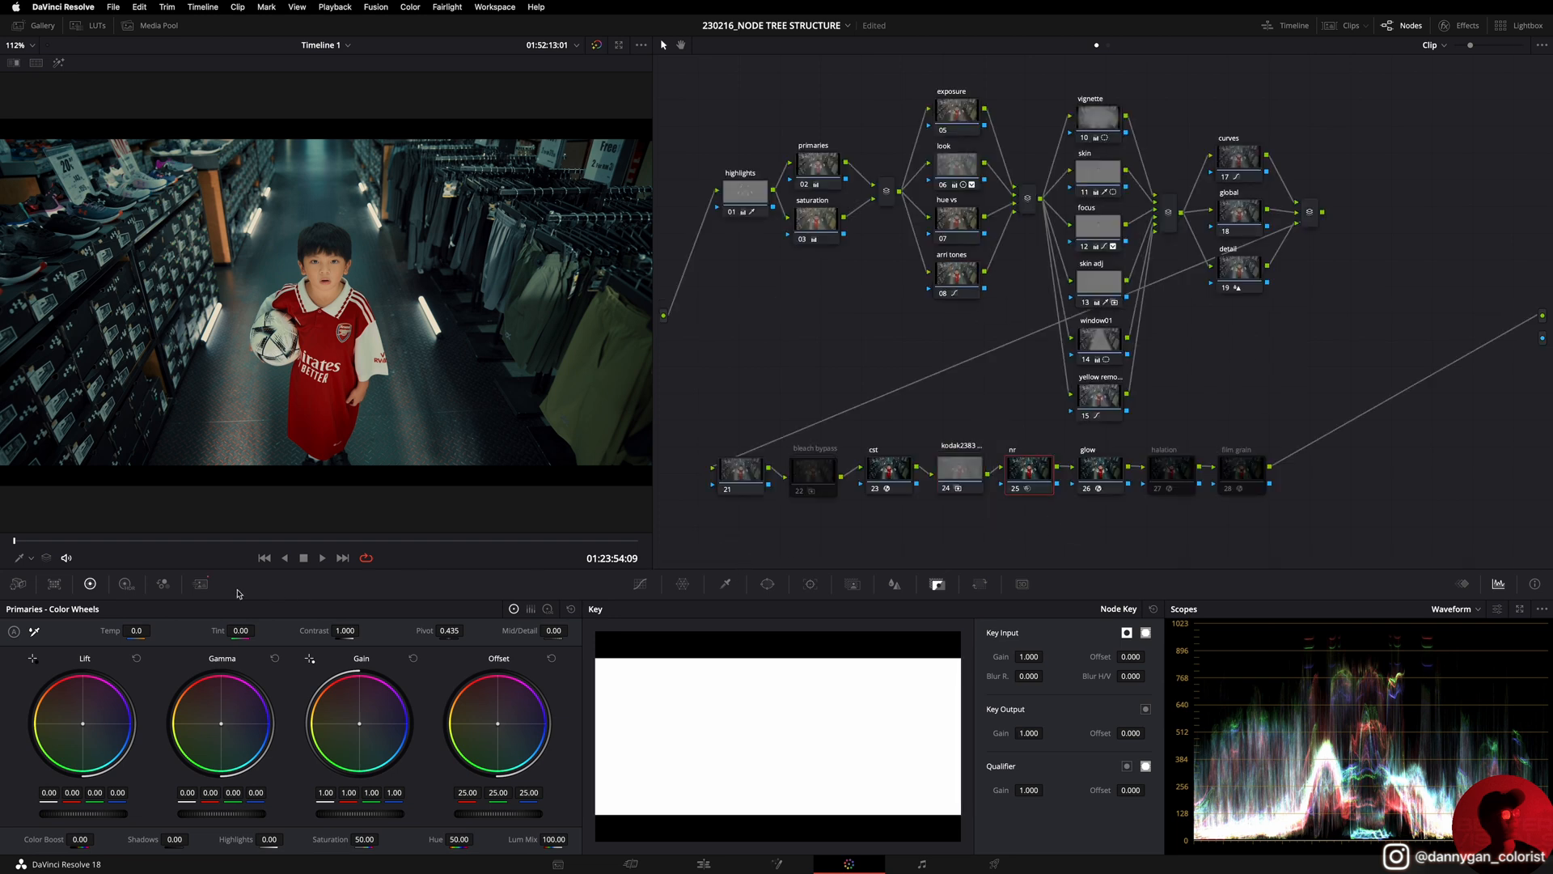
Step: Show the nr node's Motion Effects: temporal NR over 3 frames, thresholds at 20
{"action": "left_click", "coordinate": [201, 584]}
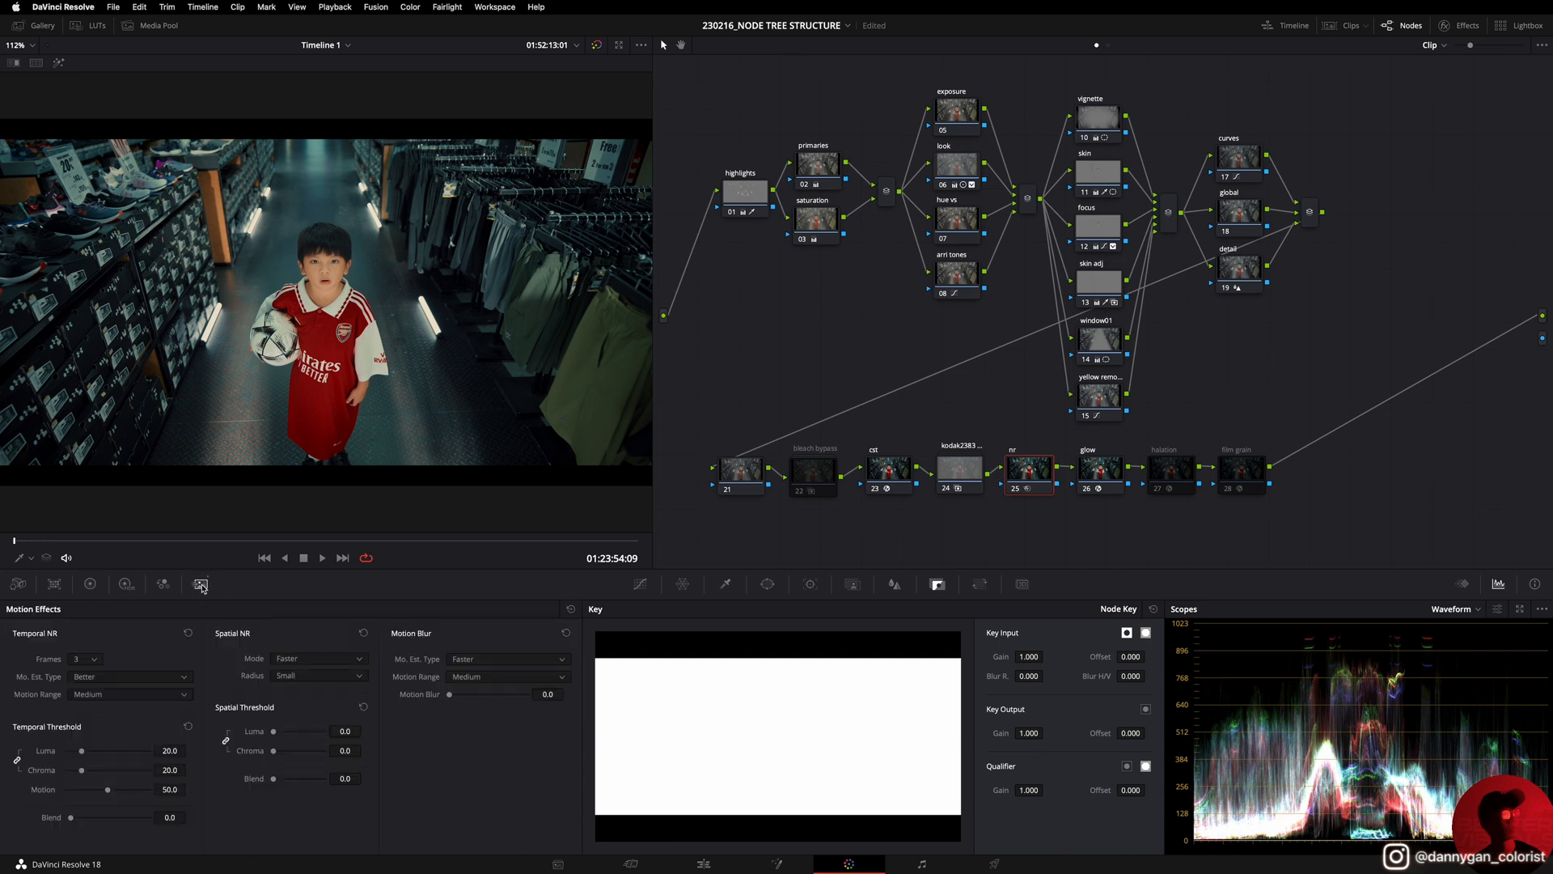
{"action": "mouse_move", "coordinate": [68, 664]}
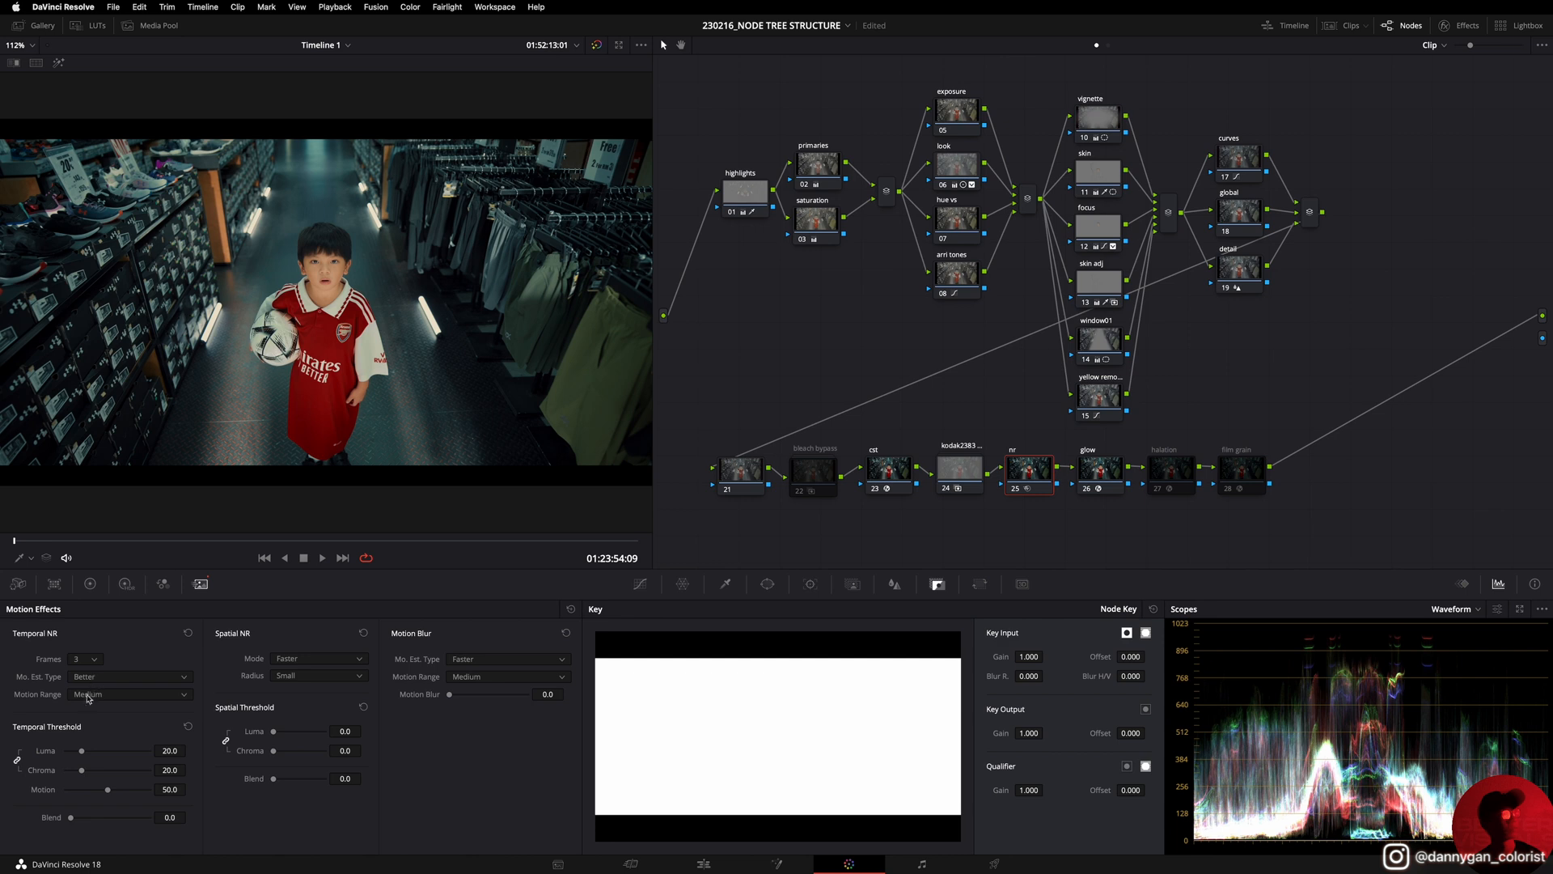
{"action": "mouse_move", "coordinate": [37, 740]}
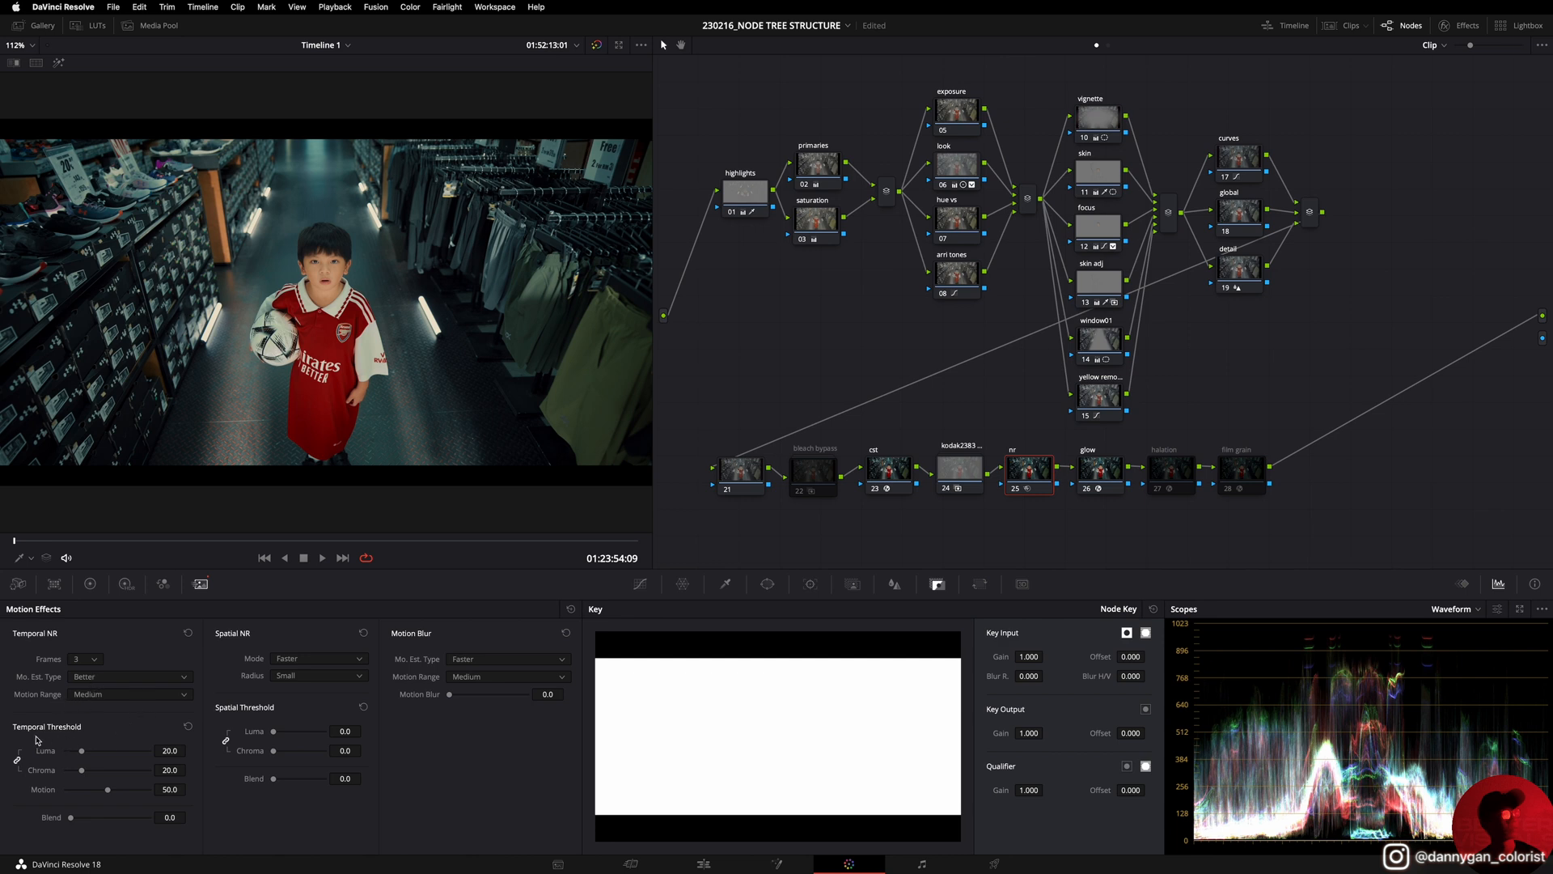
{"action": "mouse_move", "coordinate": [204, 754]}
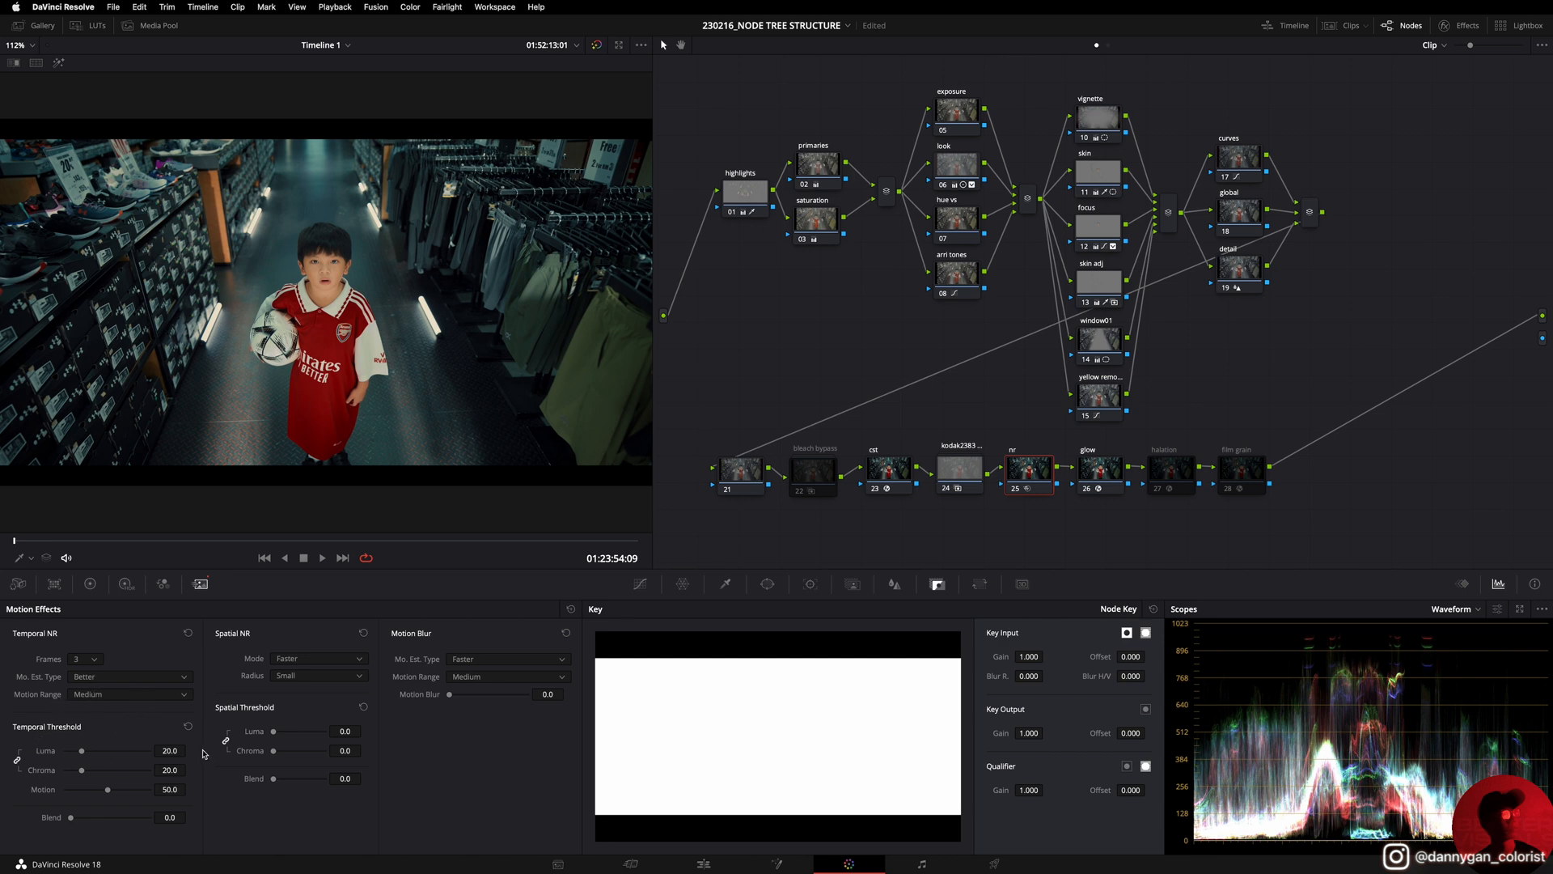
{"action": "mouse_move", "coordinate": [397, 433]}
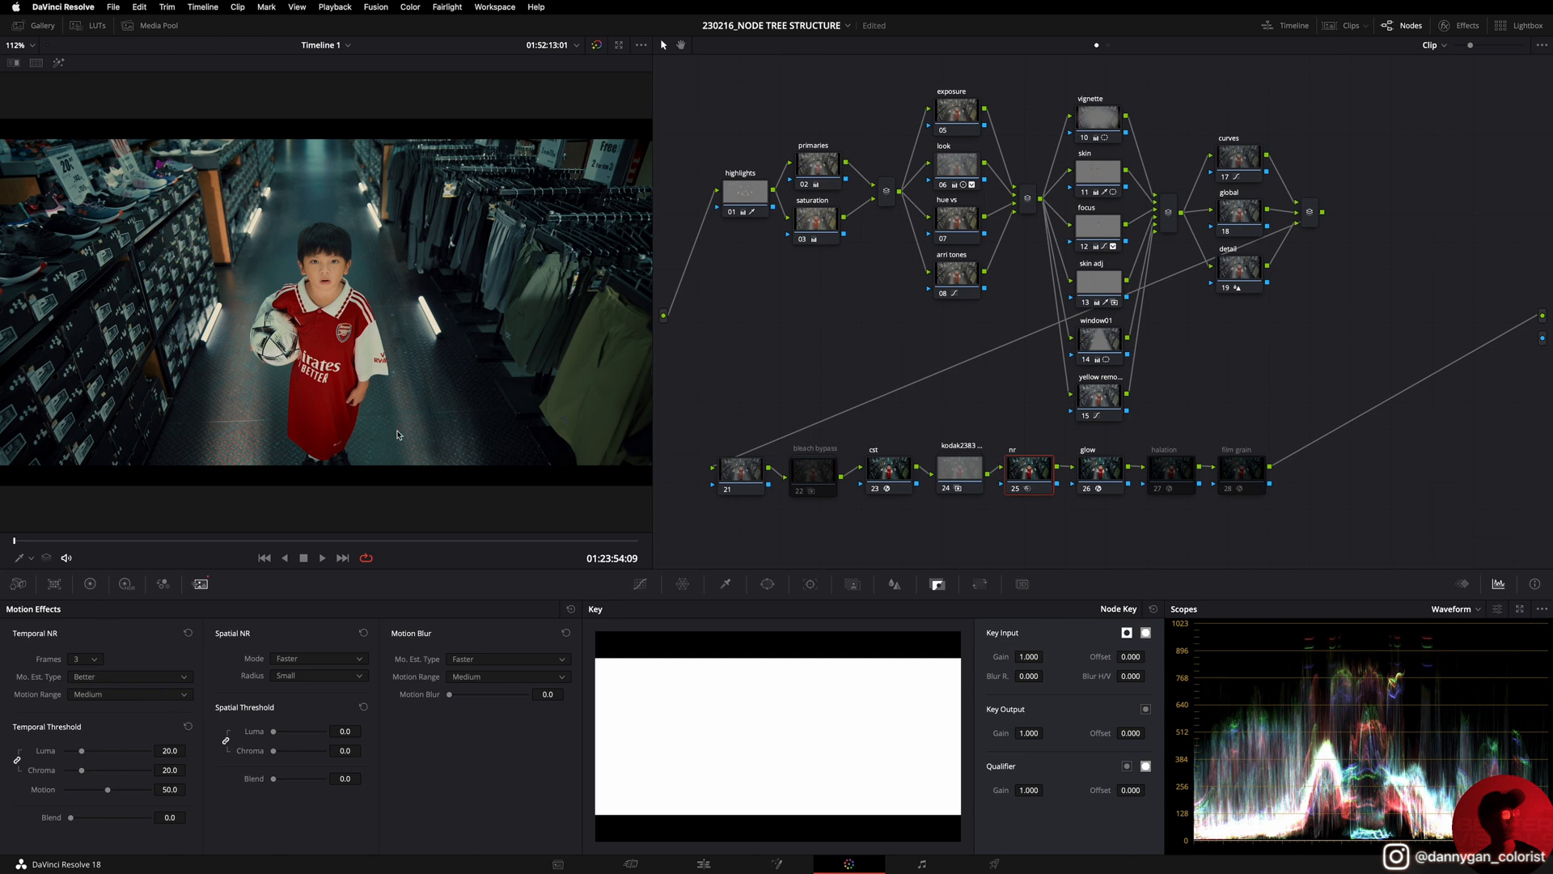
{"action": "mouse_move", "coordinate": [162, 356]}
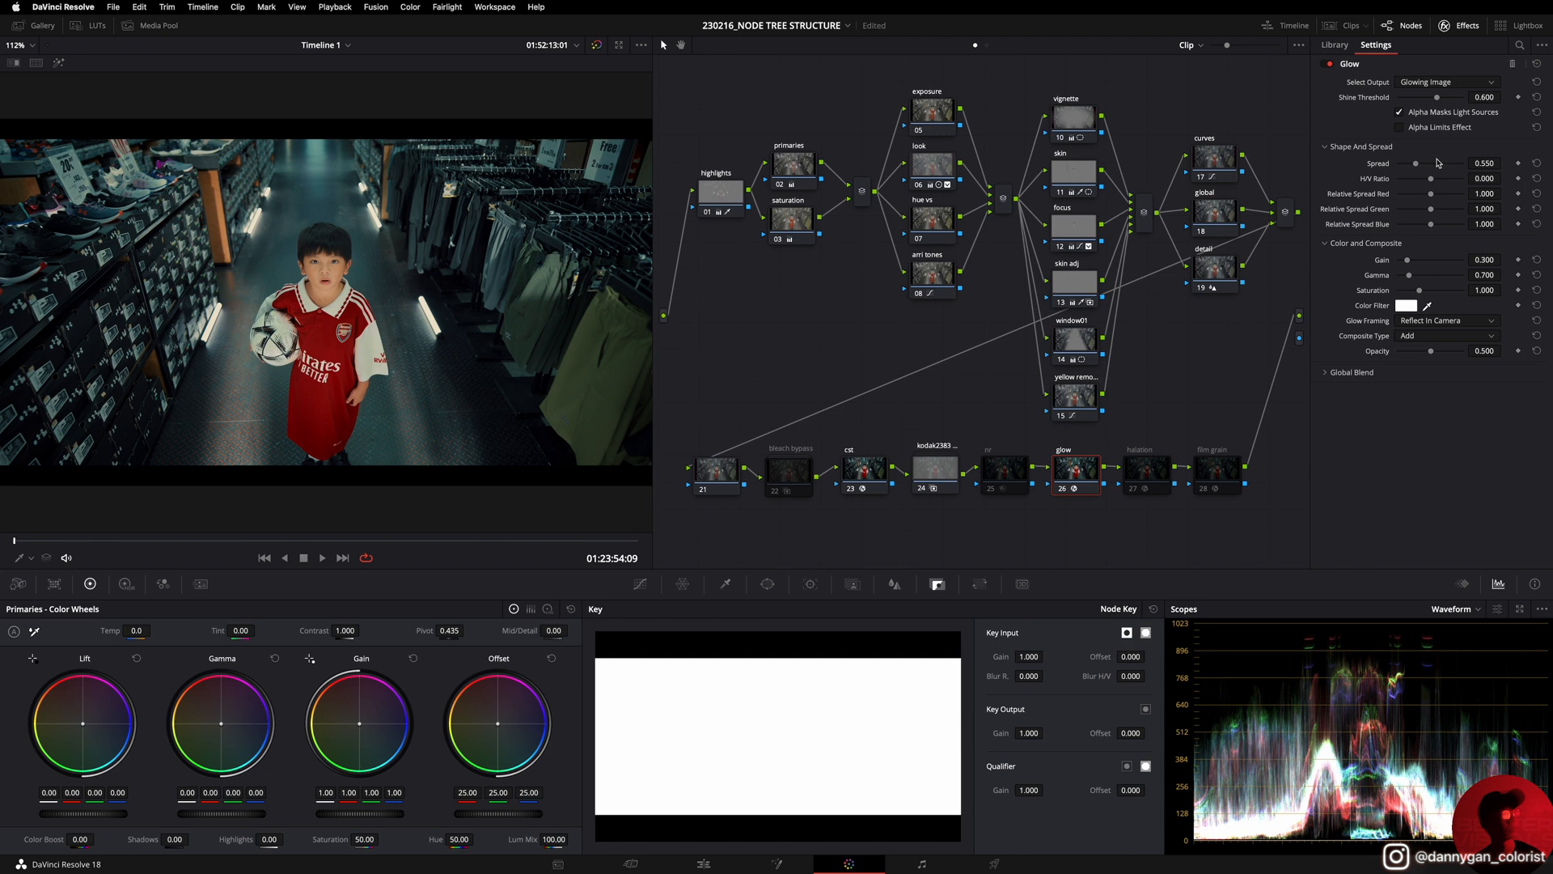
{"action": "mouse_move", "coordinate": [1365, 54]}
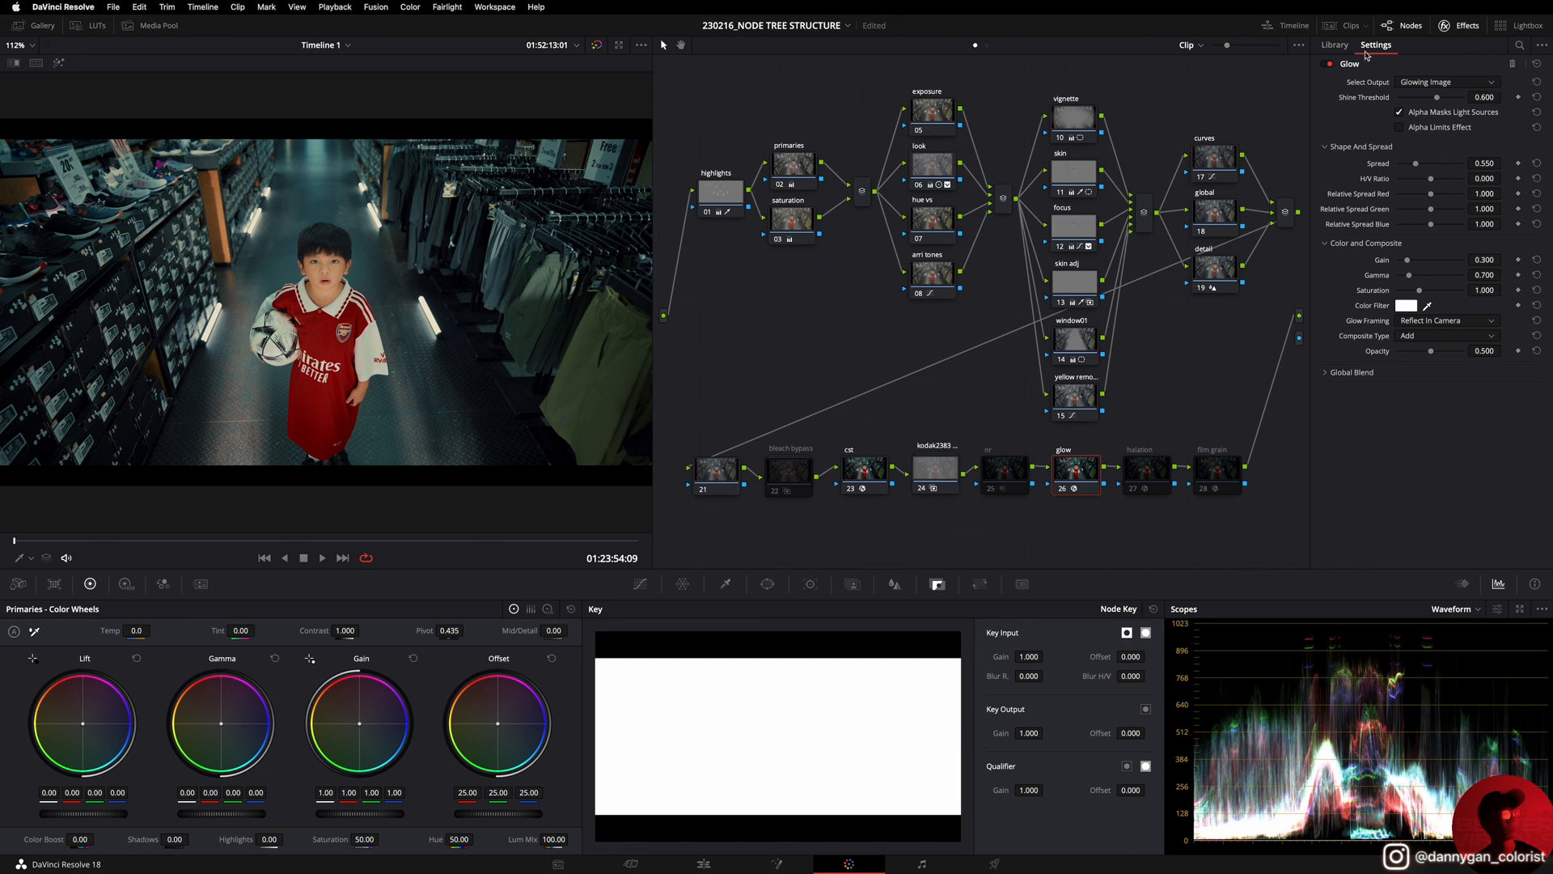
Step: Browse the Resolve FX library, view halation settings, then the 16mm 500T film grain at 0.5 opacity
{"action": "left_click", "coordinate": [1335, 45]}
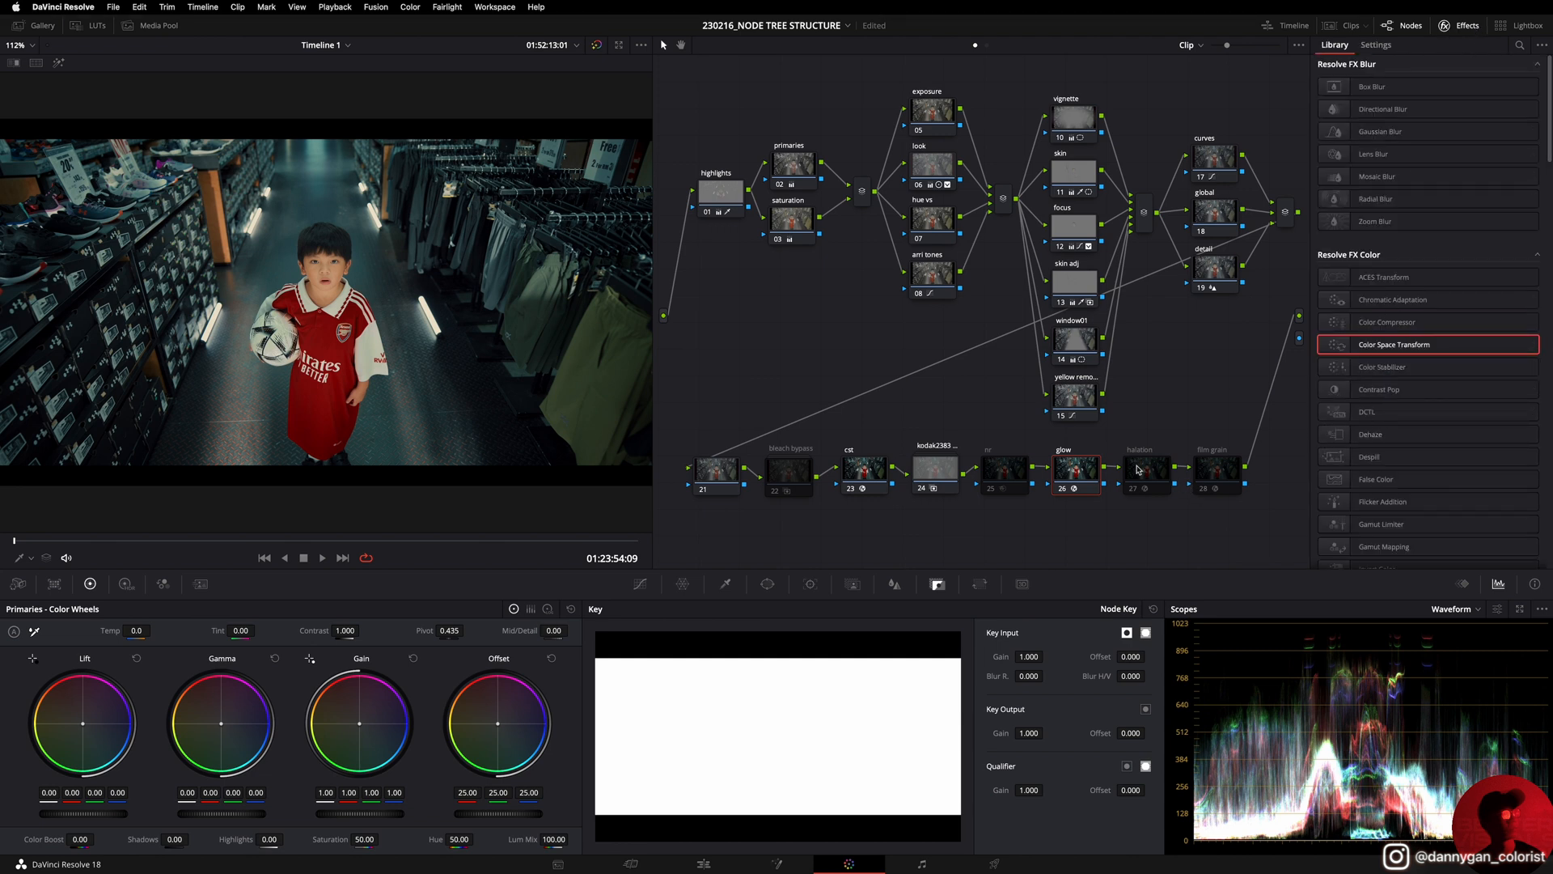
{"action": "left_click", "coordinate": [1145, 468]}
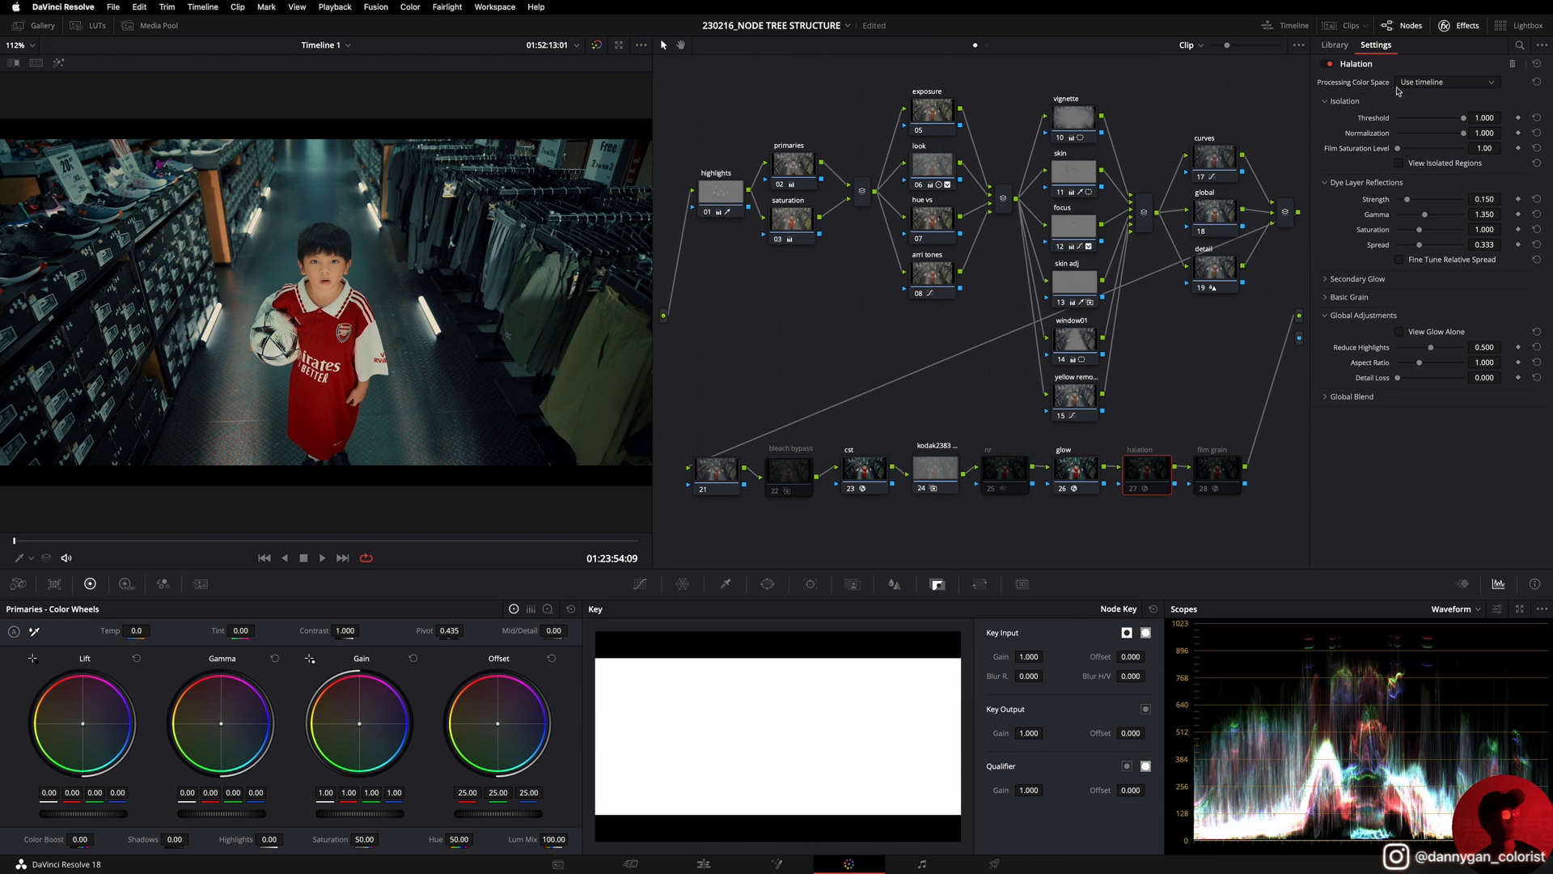
{"action": "left_click", "coordinate": [1216, 468]}
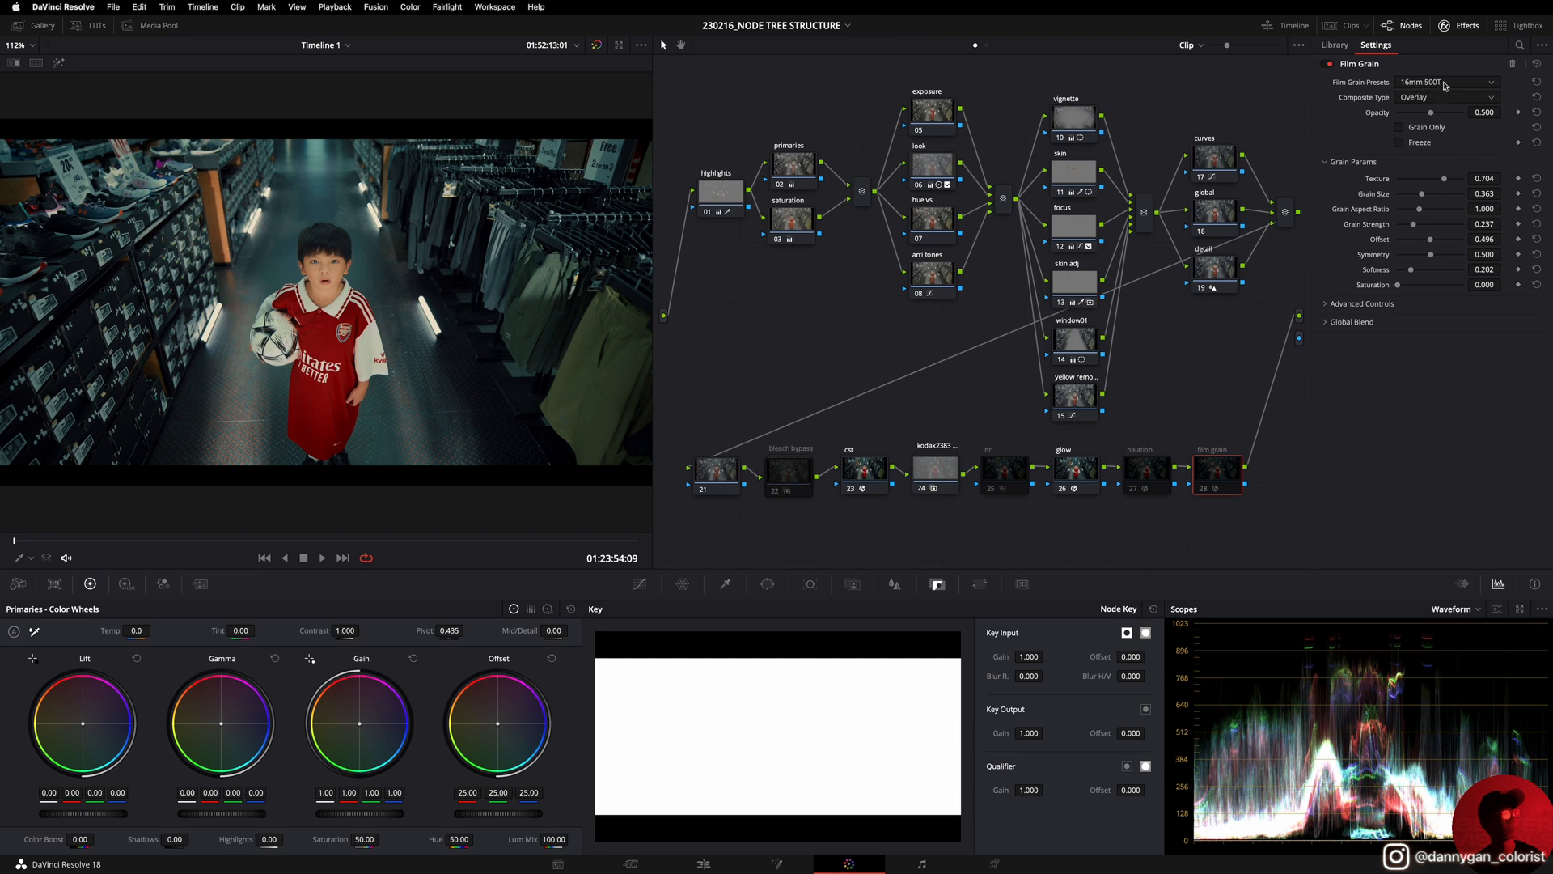
{"action": "mouse_move", "coordinate": [1216, 470]}
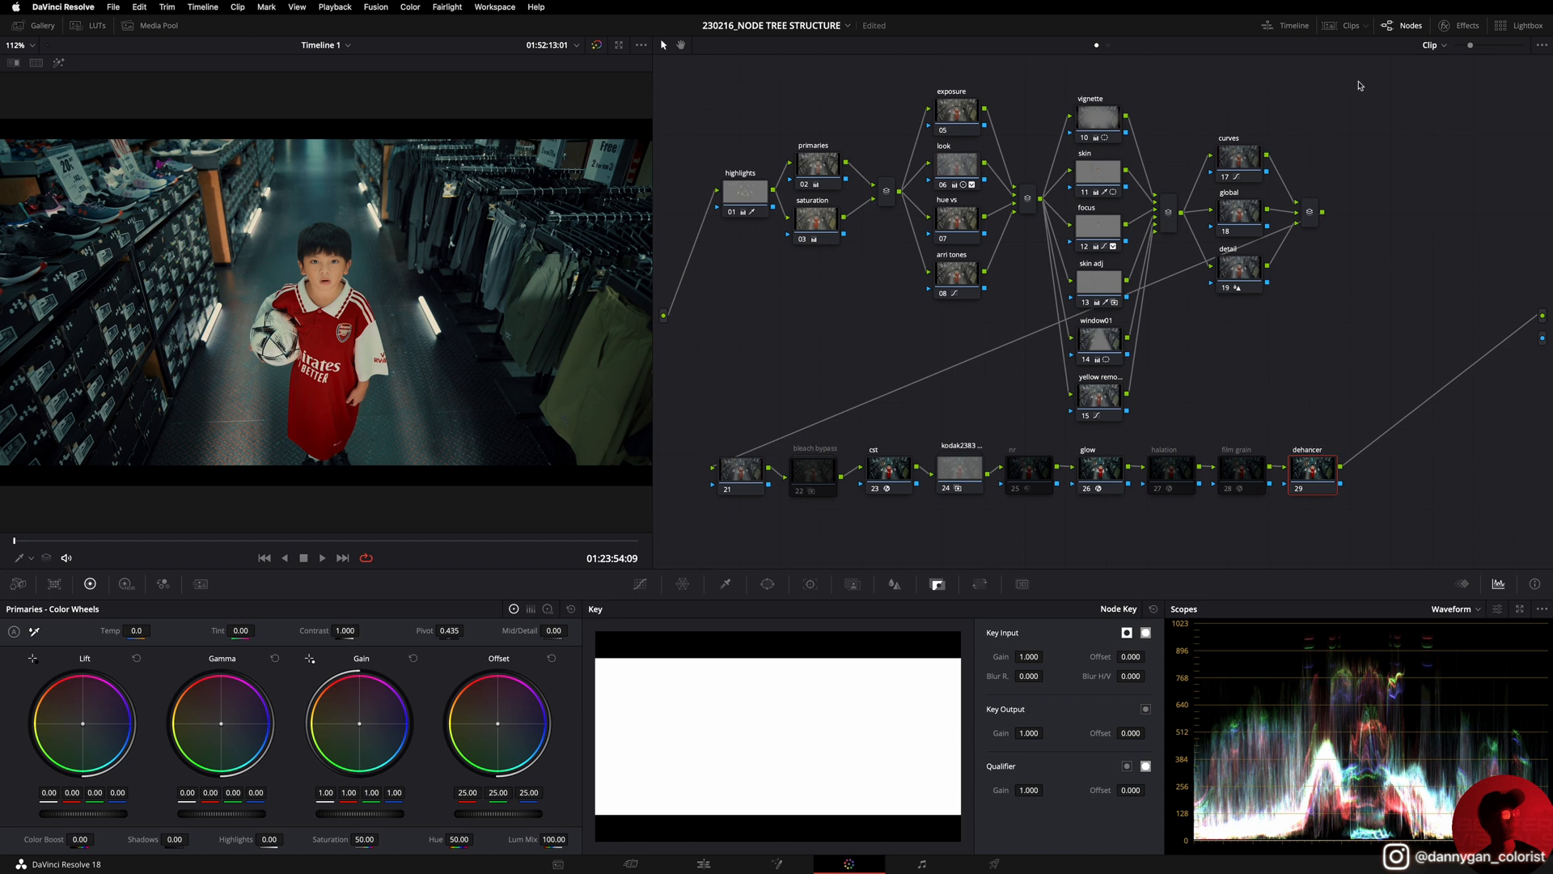
Step: Review the dehancer node's Dehancer Pro settings with Kodak Vision3 250D profile down to Film Breath and Gate Weave
{"action": "left_click", "coordinate": [1466, 25]}
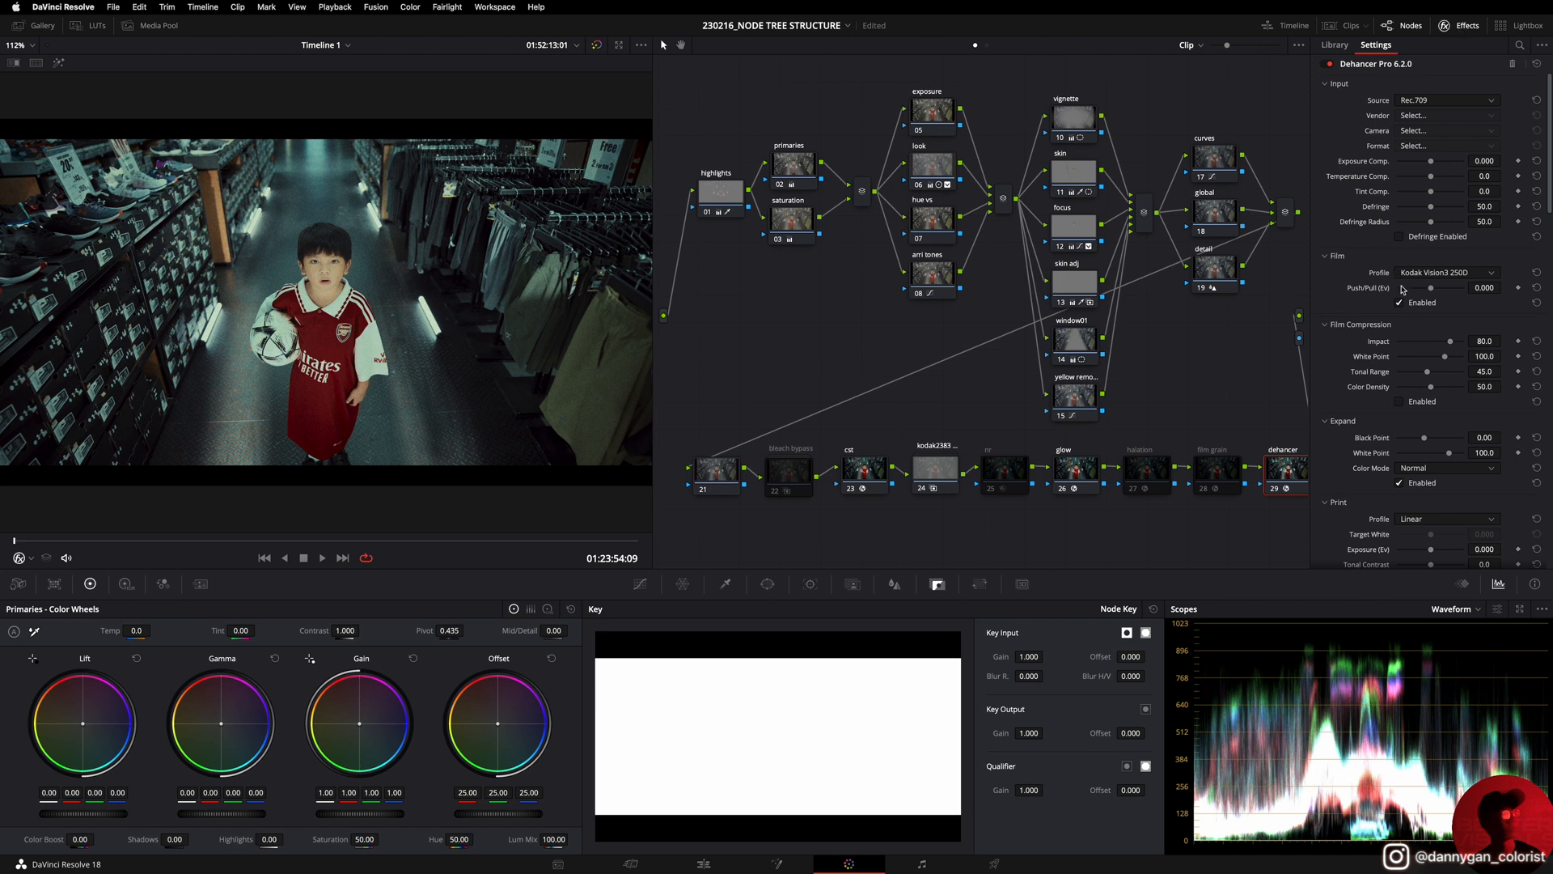
{"action": "left_click", "coordinate": [1397, 303]}
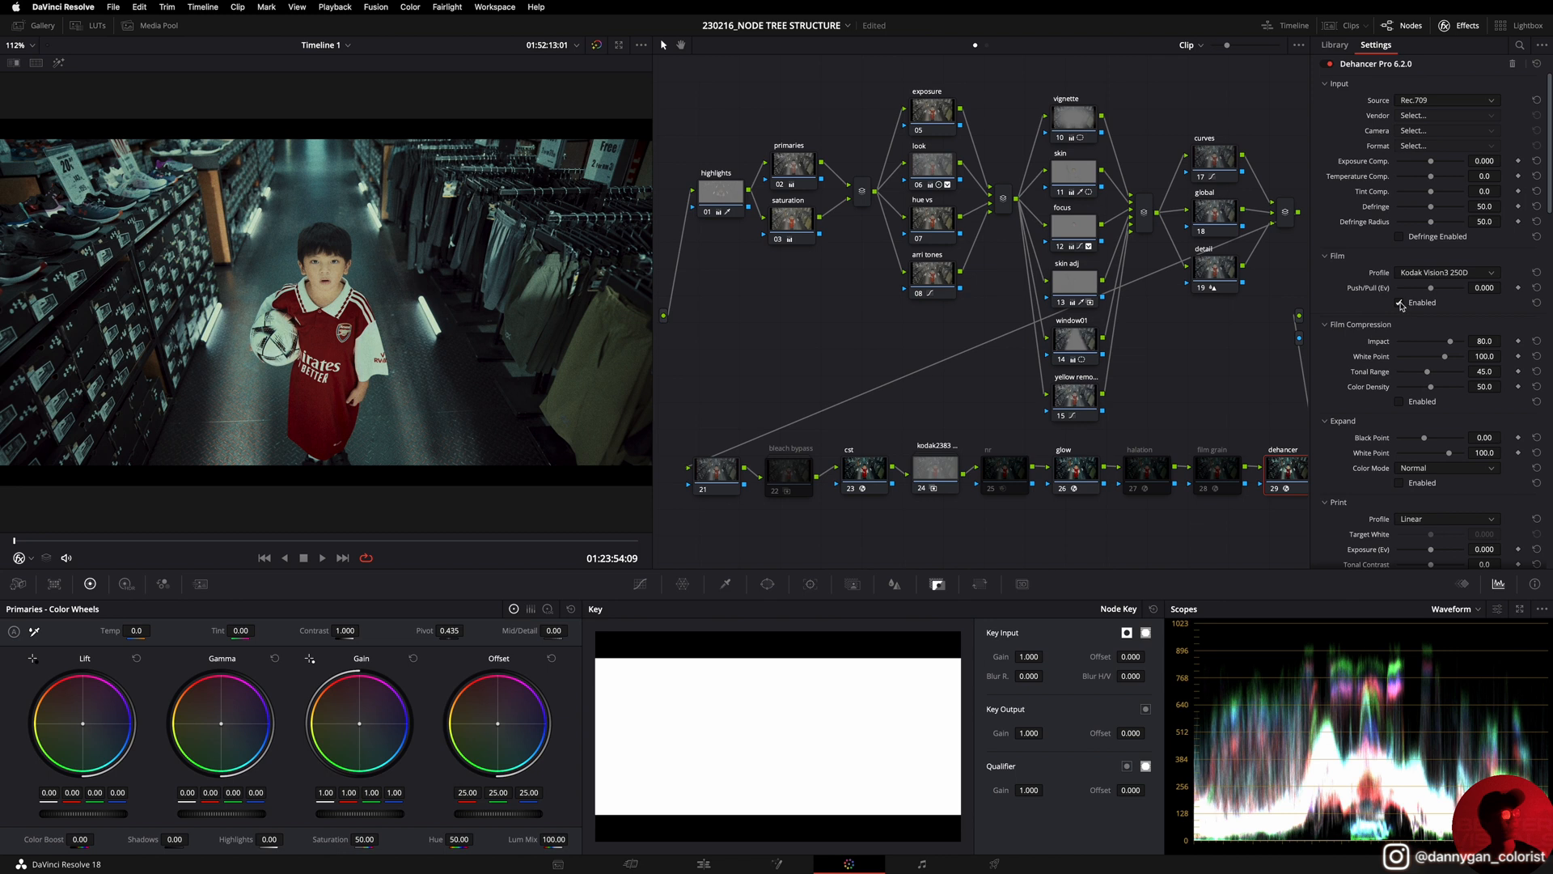
{"action": "scroll", "scroll_direction": "down", "scroll_amount": 3}
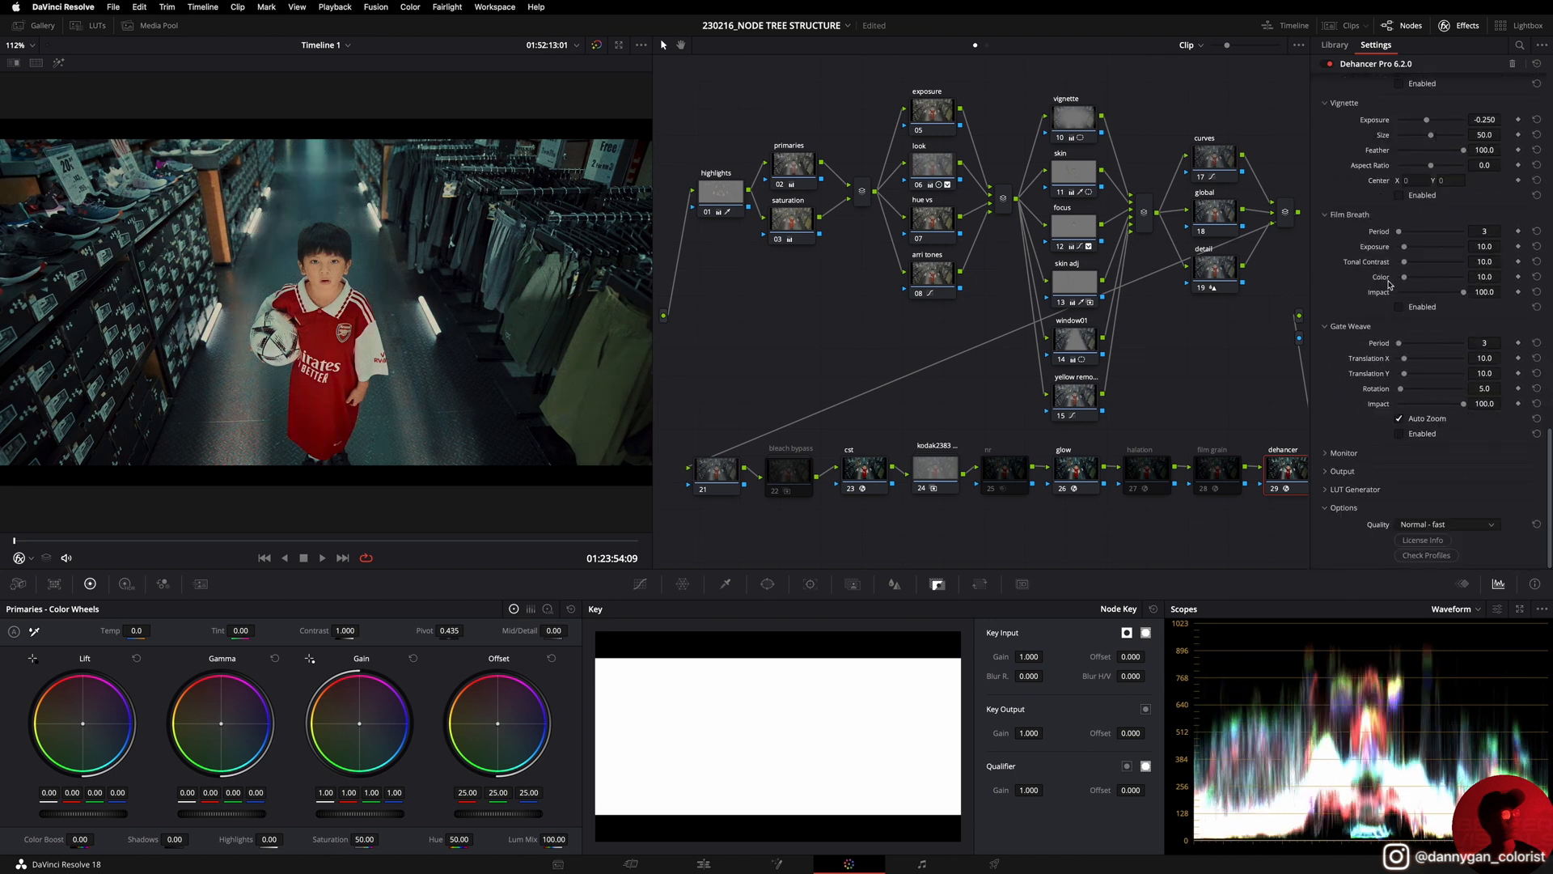
{"action": "left_click", "coordinate": [1401, 434]}
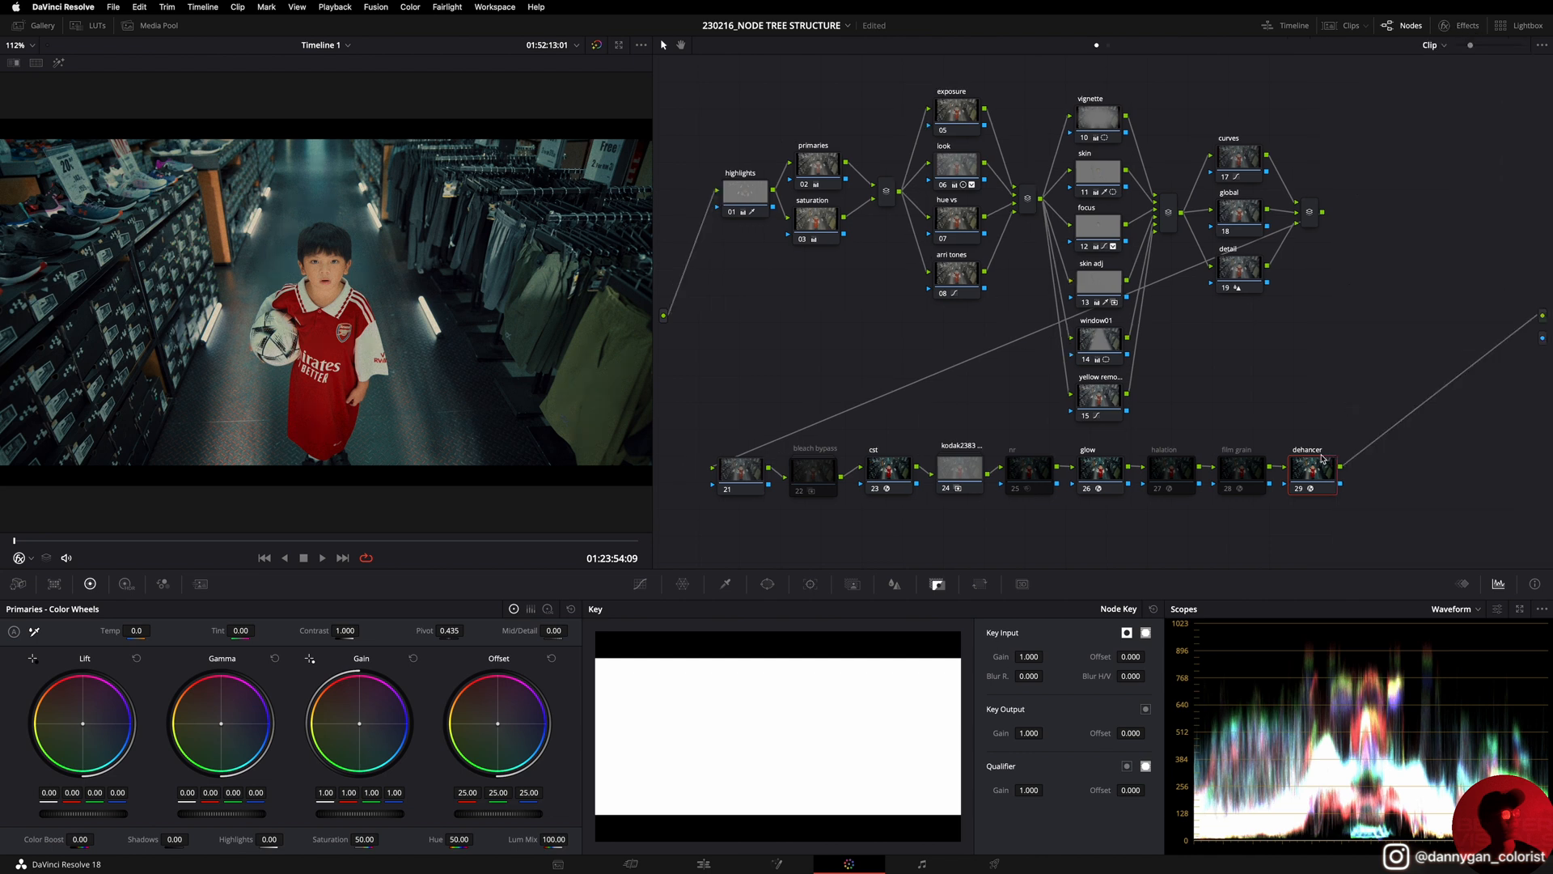
Step: Disable the dehancer node, then select the vignette node and switch it off
{"action": "left_click", "coordinate": [1299, 518]}
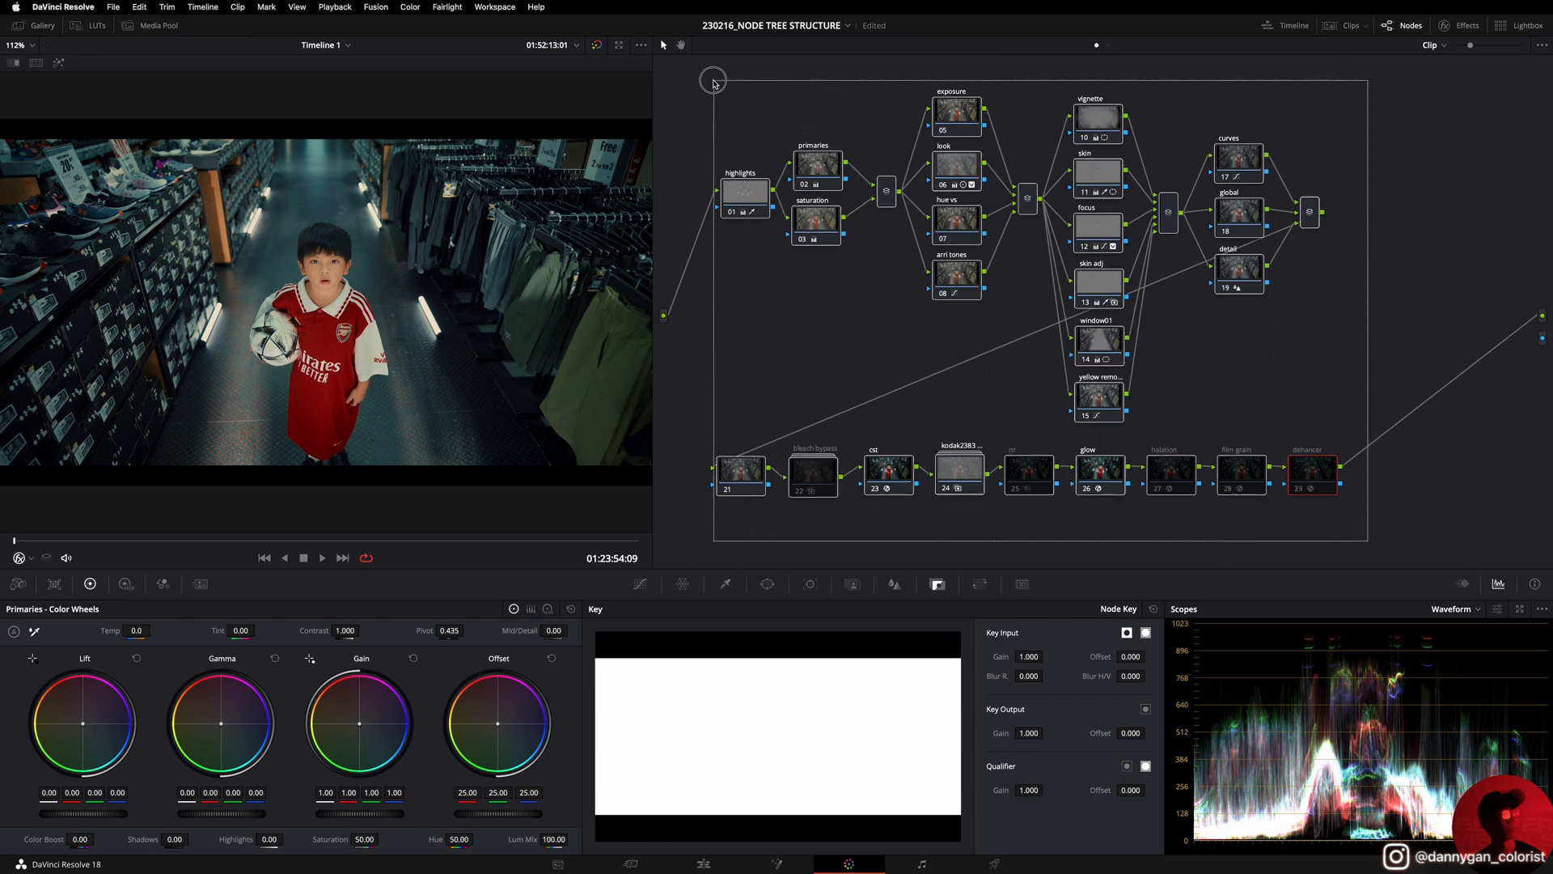
{"action": "mouse_move", "coordinate": [687, 66]}
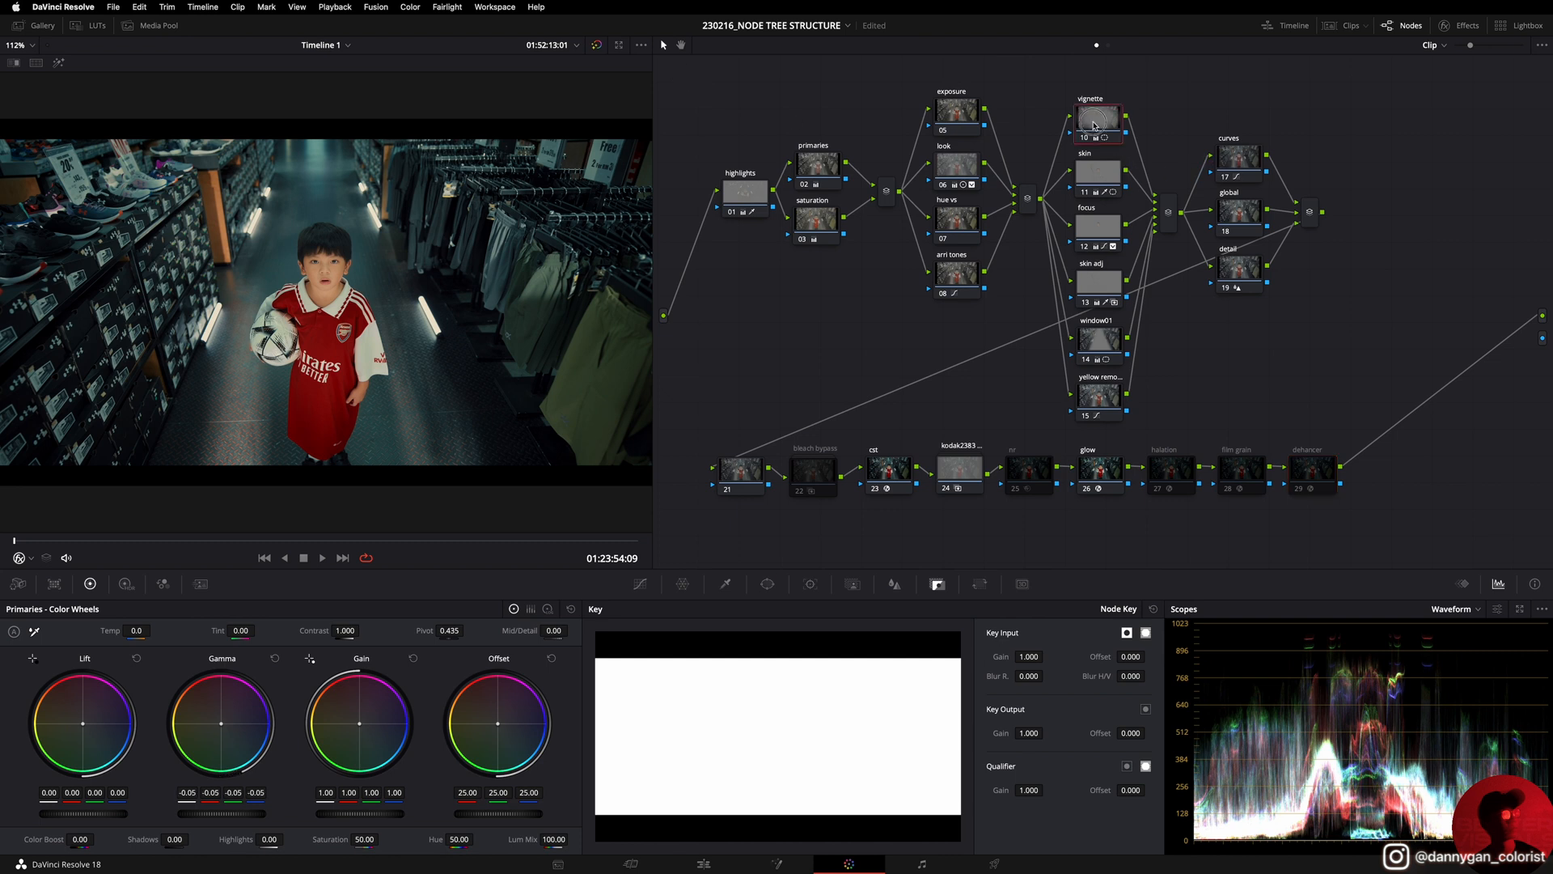
{"action": "left_click", "coordinate": [1094, 116]}
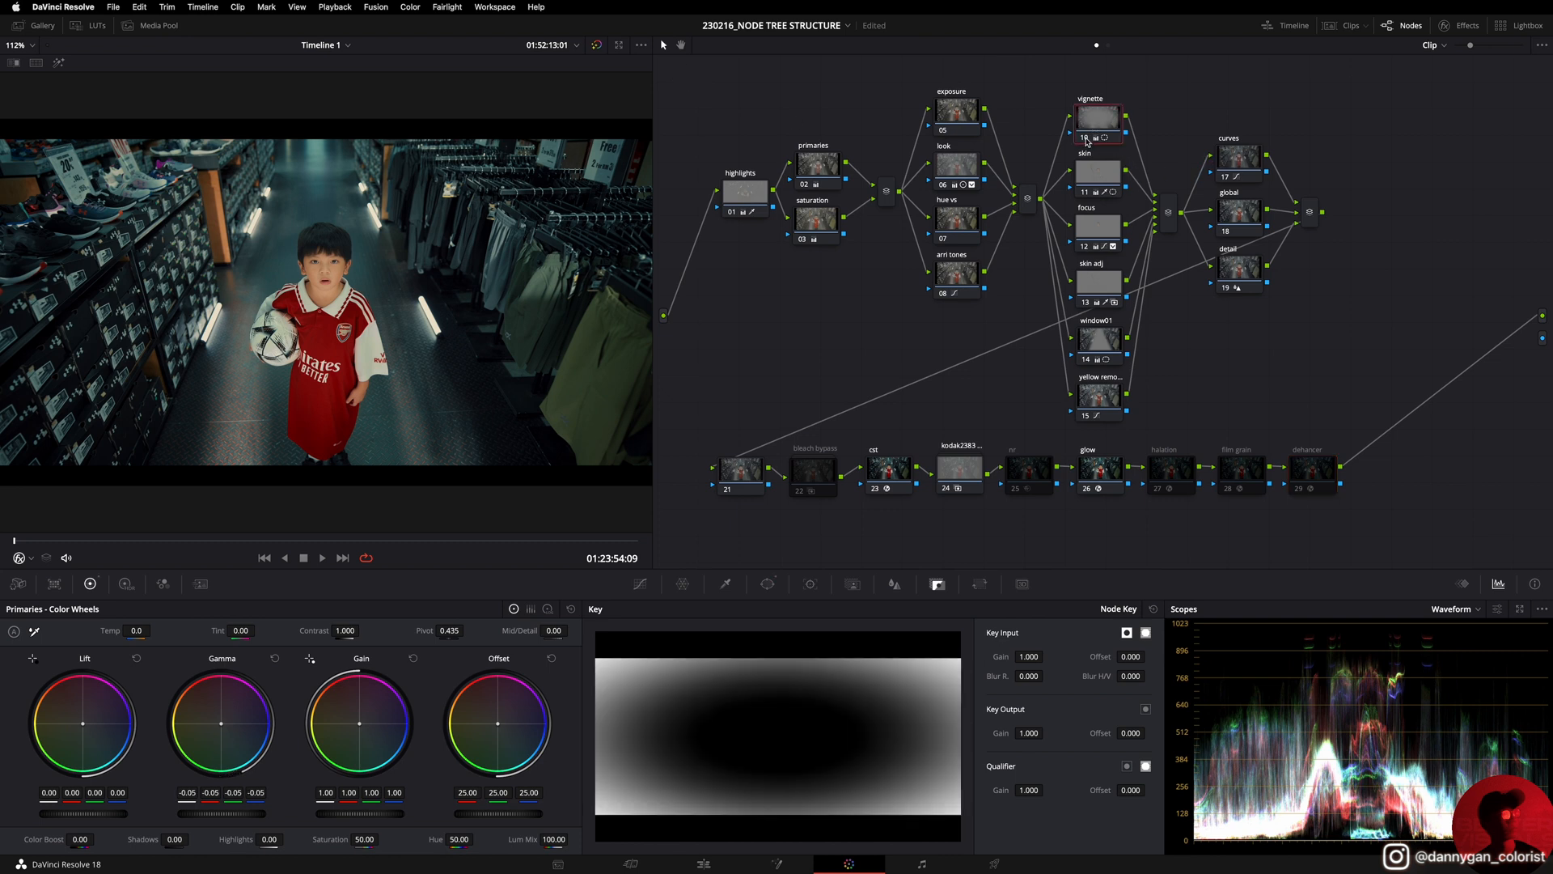
{"action": "left_click", "coordinate": [1095, 136]}
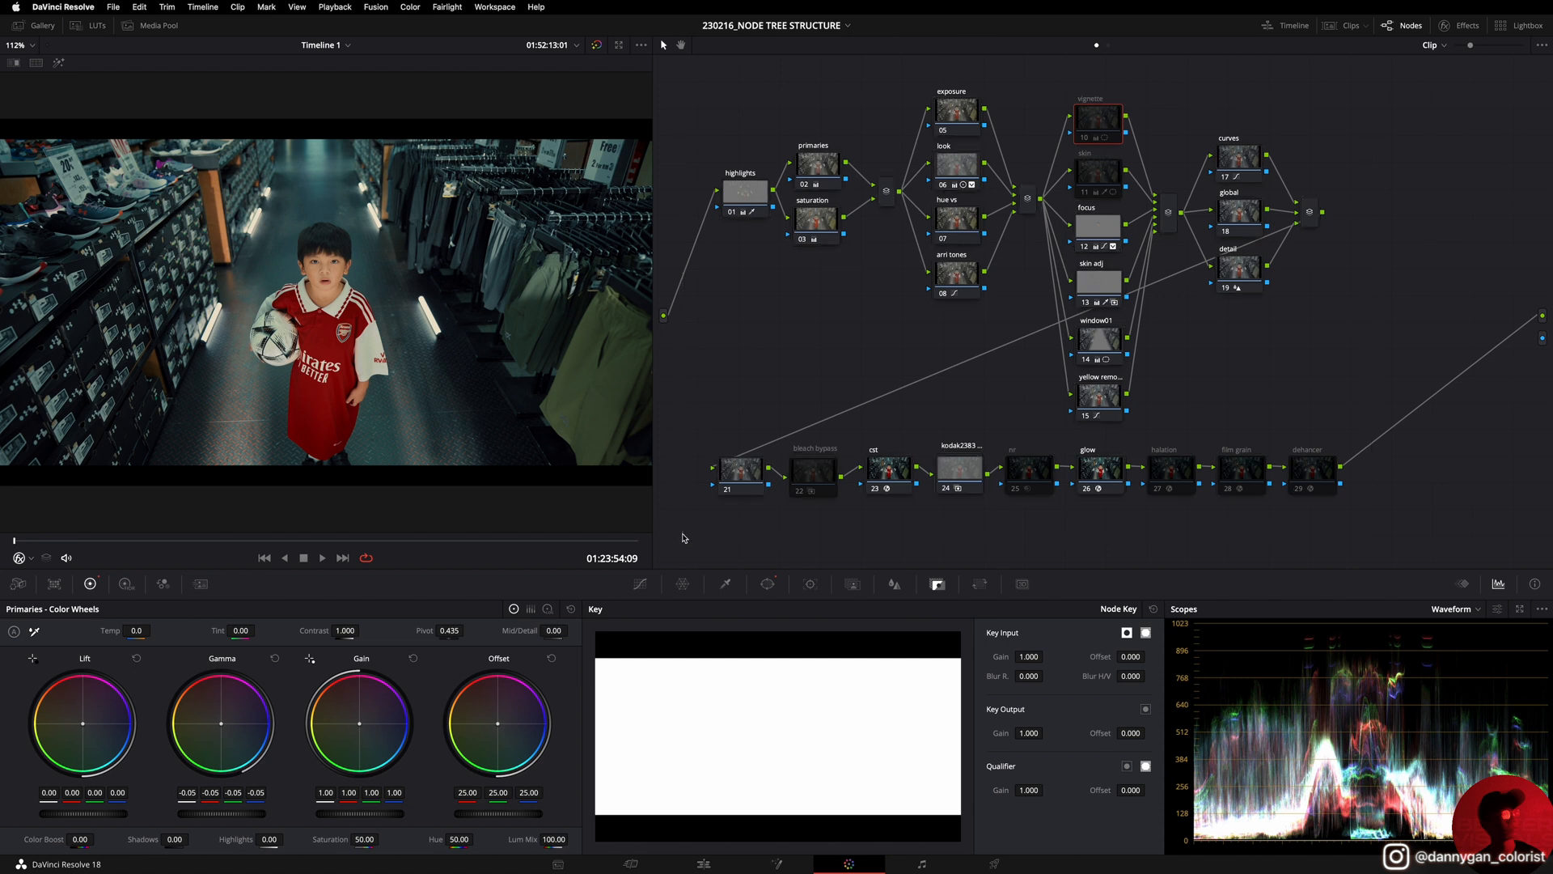
{"action": "mouse_move", "coordinate": [822, 480]}
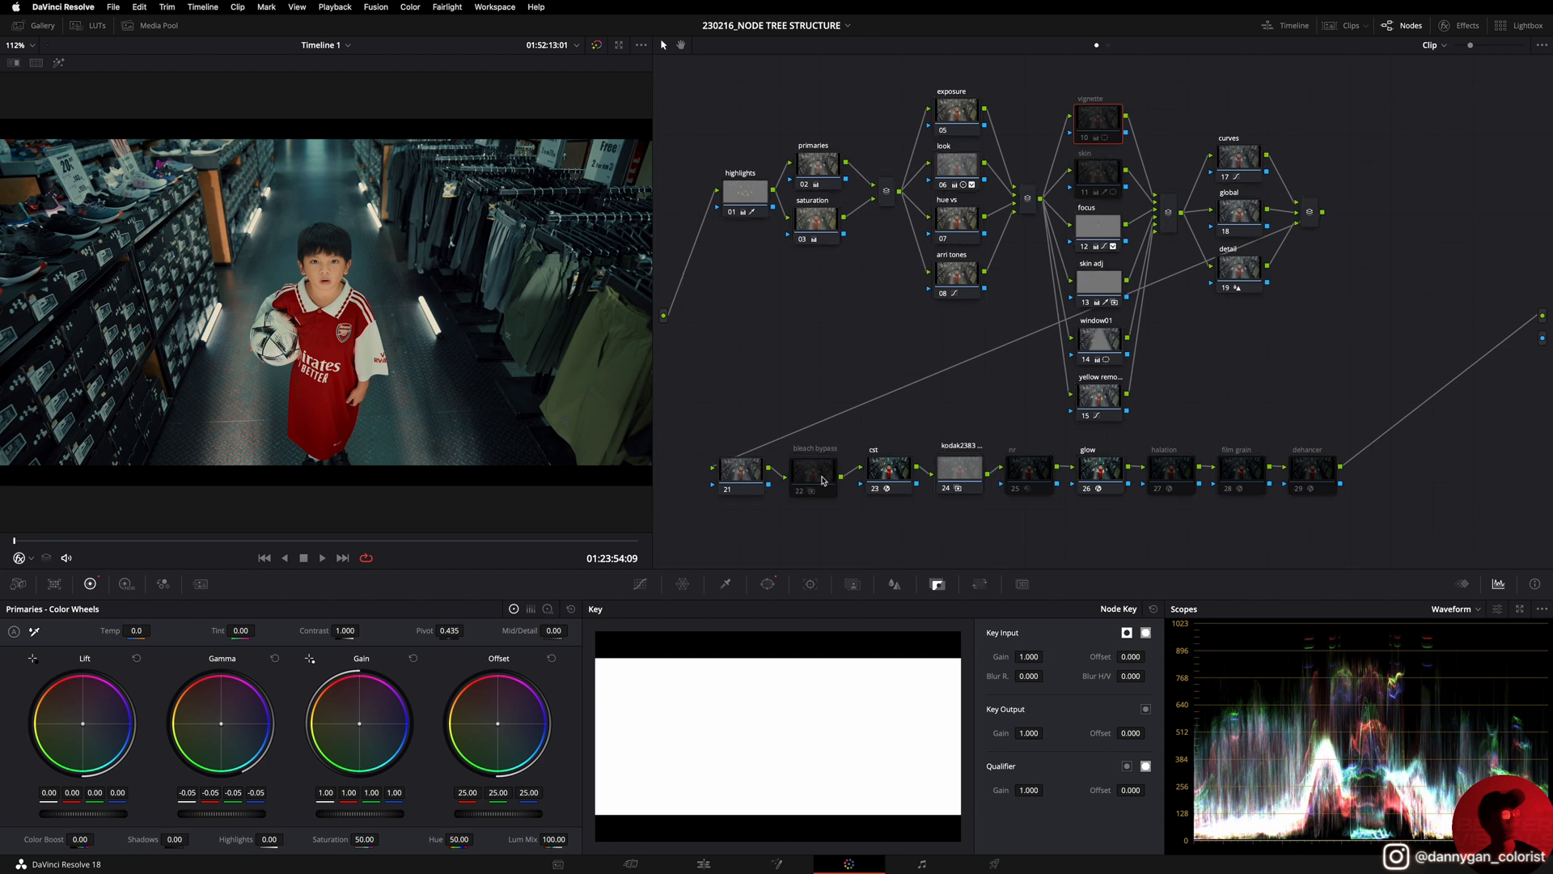
{"action": "mouse_move", "coordinate": [619, 377]}
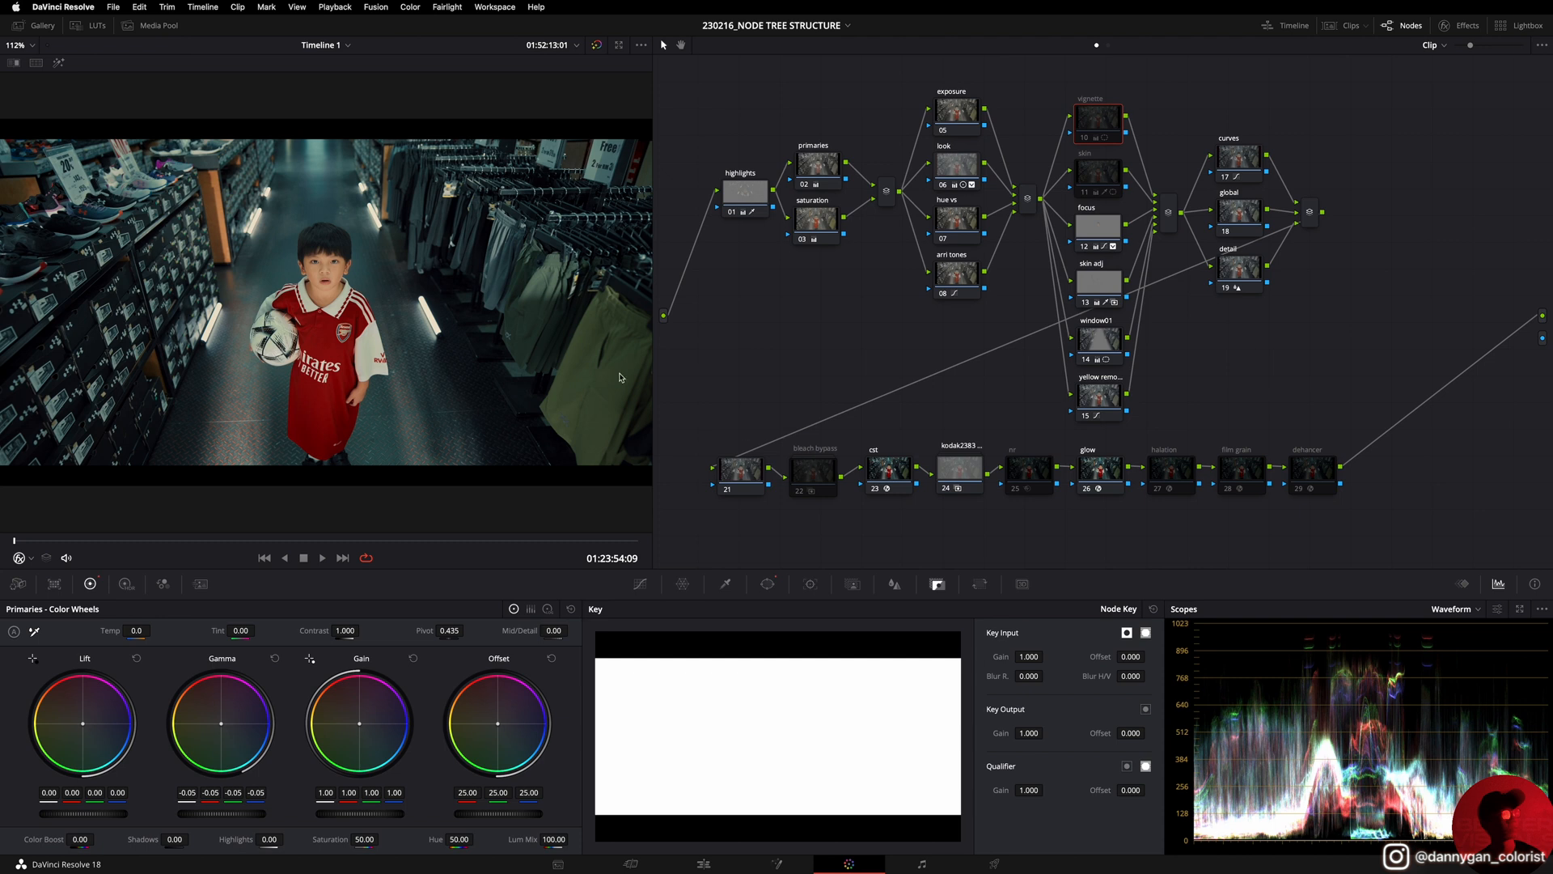
{"action": "mouse_move", "coordinate": [814, 453]}
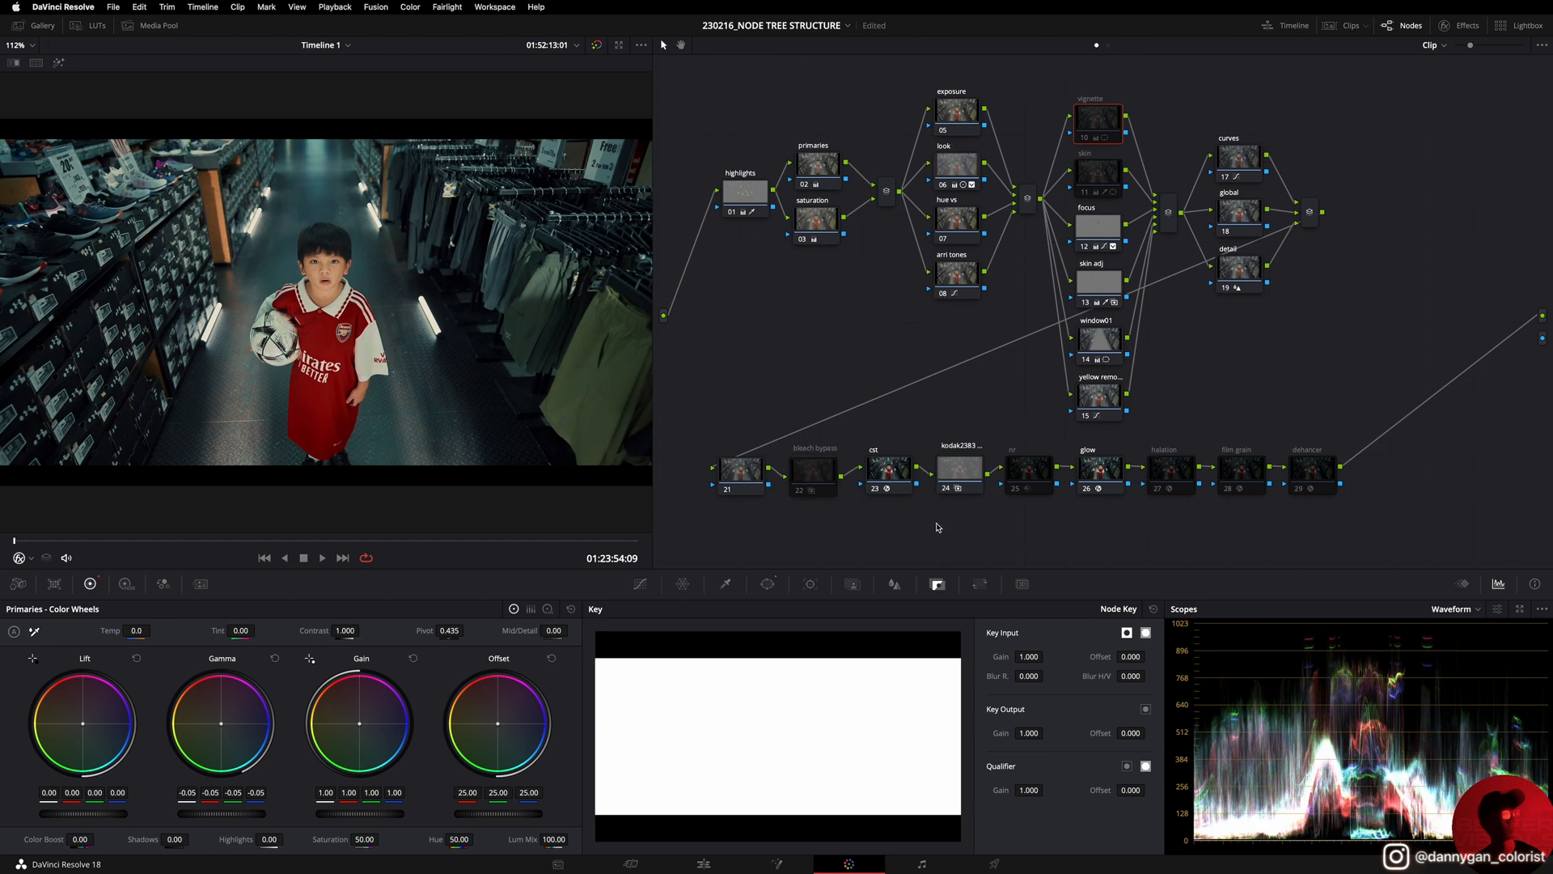
{"action": "mouse_move", "coordinate": [1233, 491]}
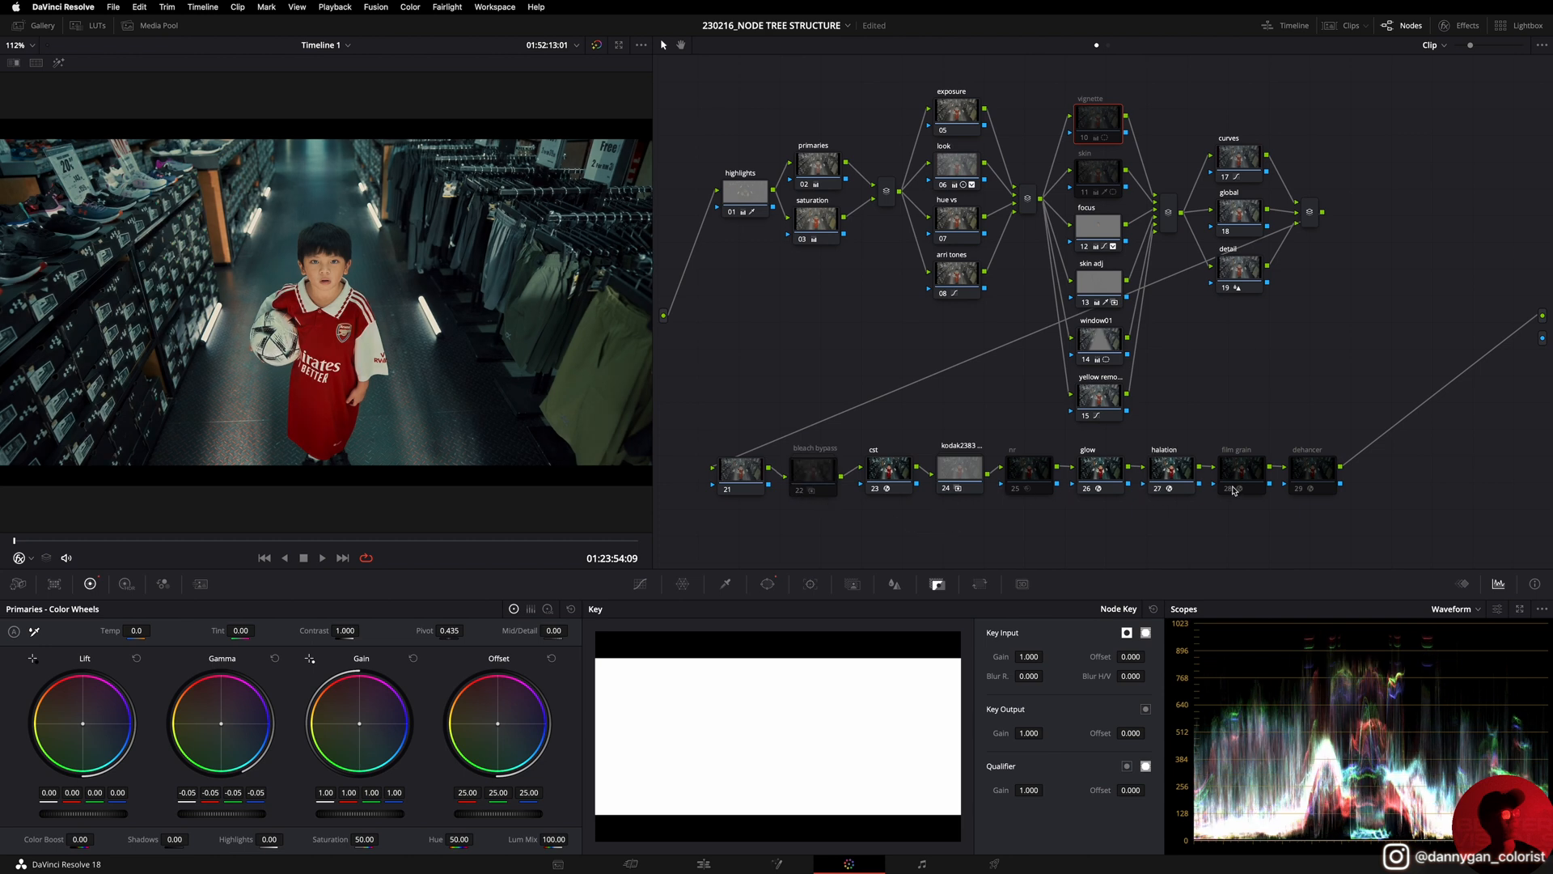
{"action": "mouse_move", "coordinate": [1180, 495]}
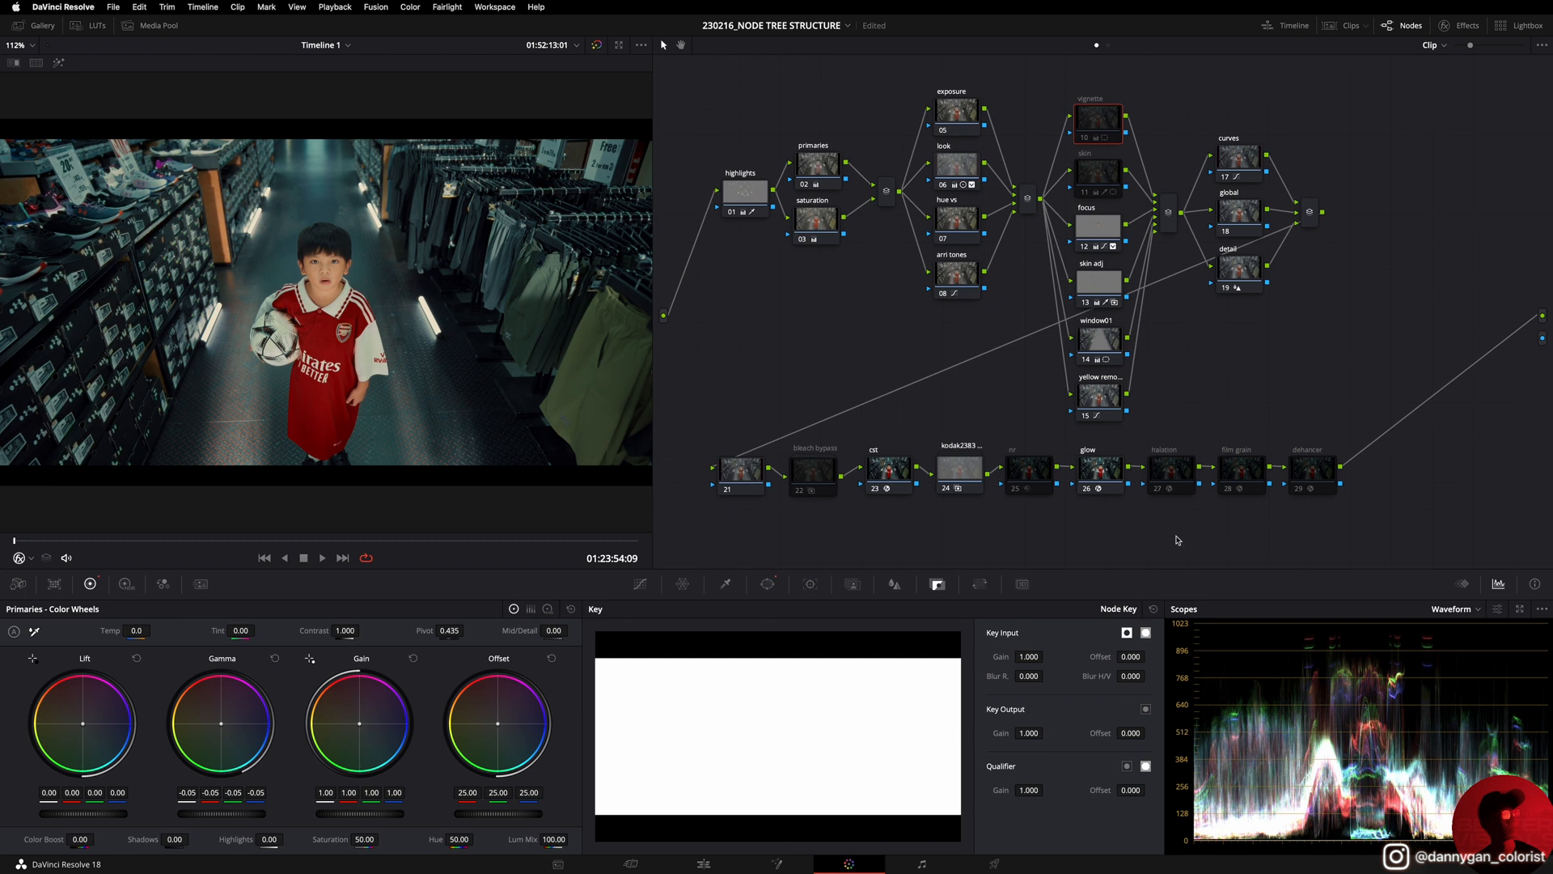
{"action": "mouse_move", "coordinate": [1003, 302]}
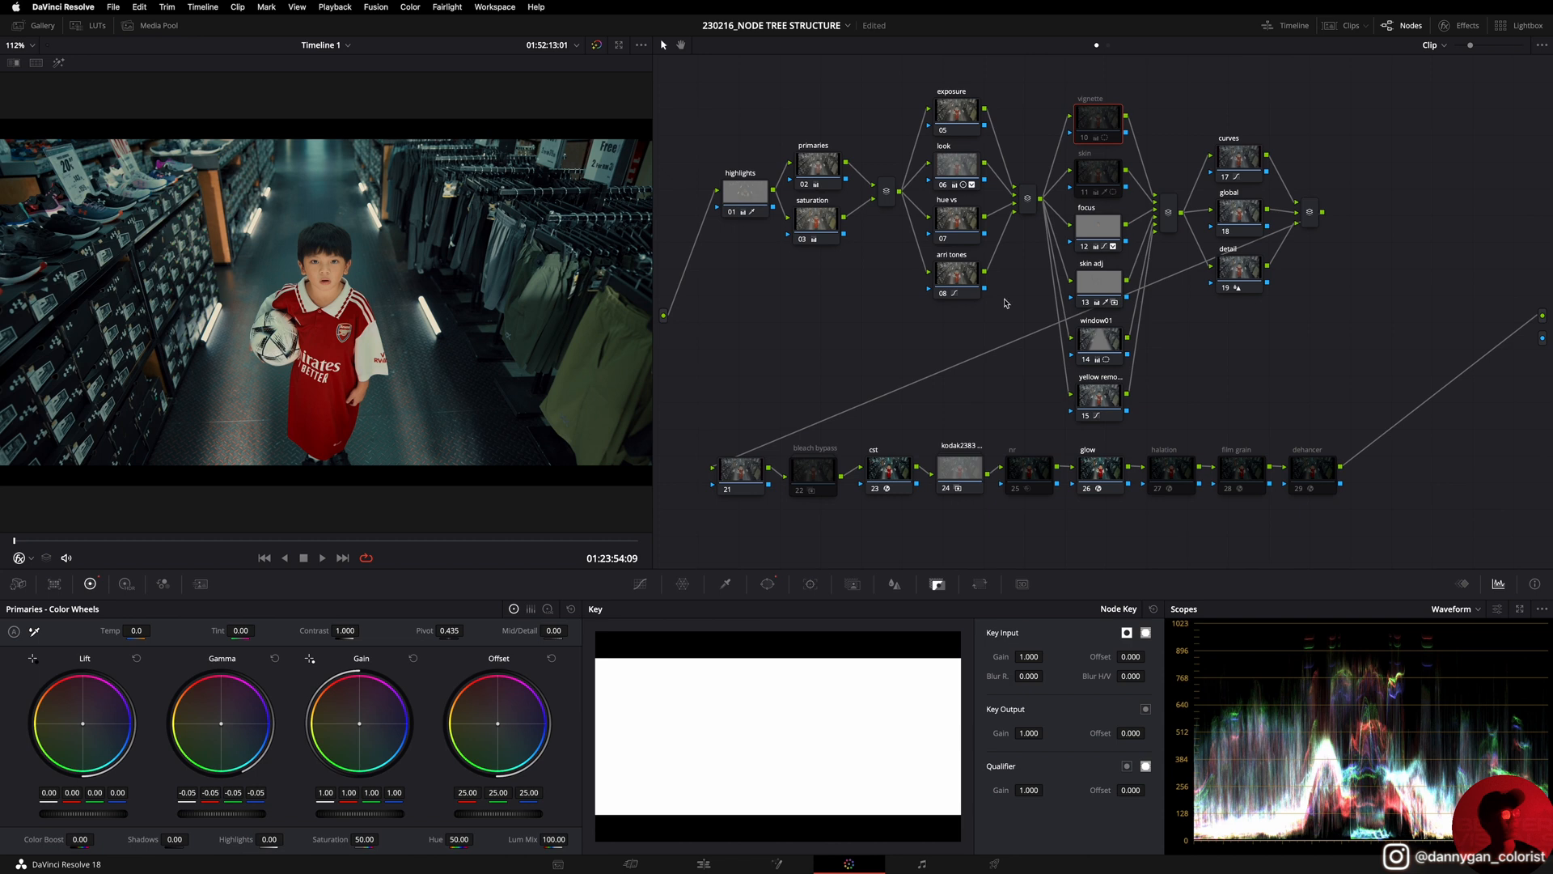